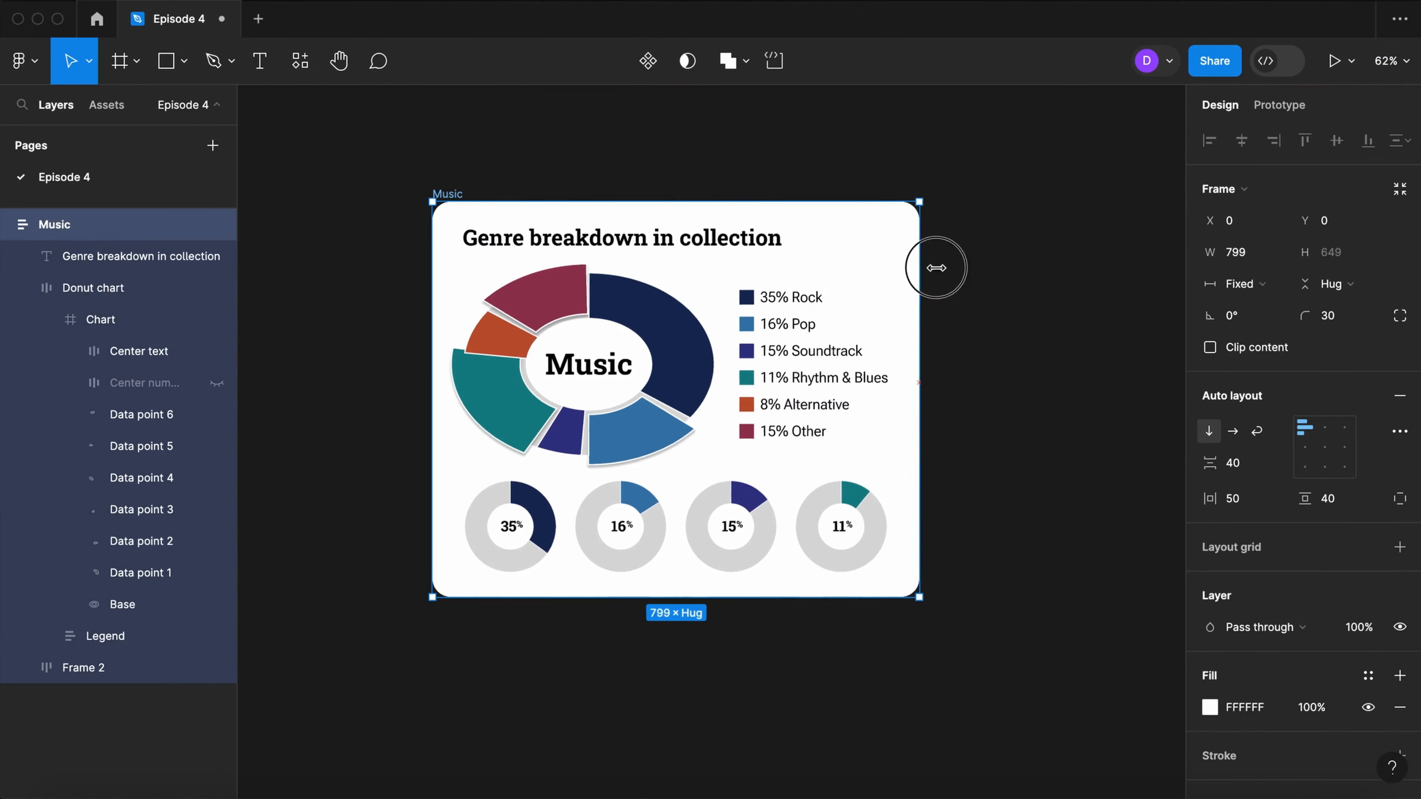
# Step: Create a 302 px square frame on the canvas and name it Chart
pyautogui.click(790, 665)
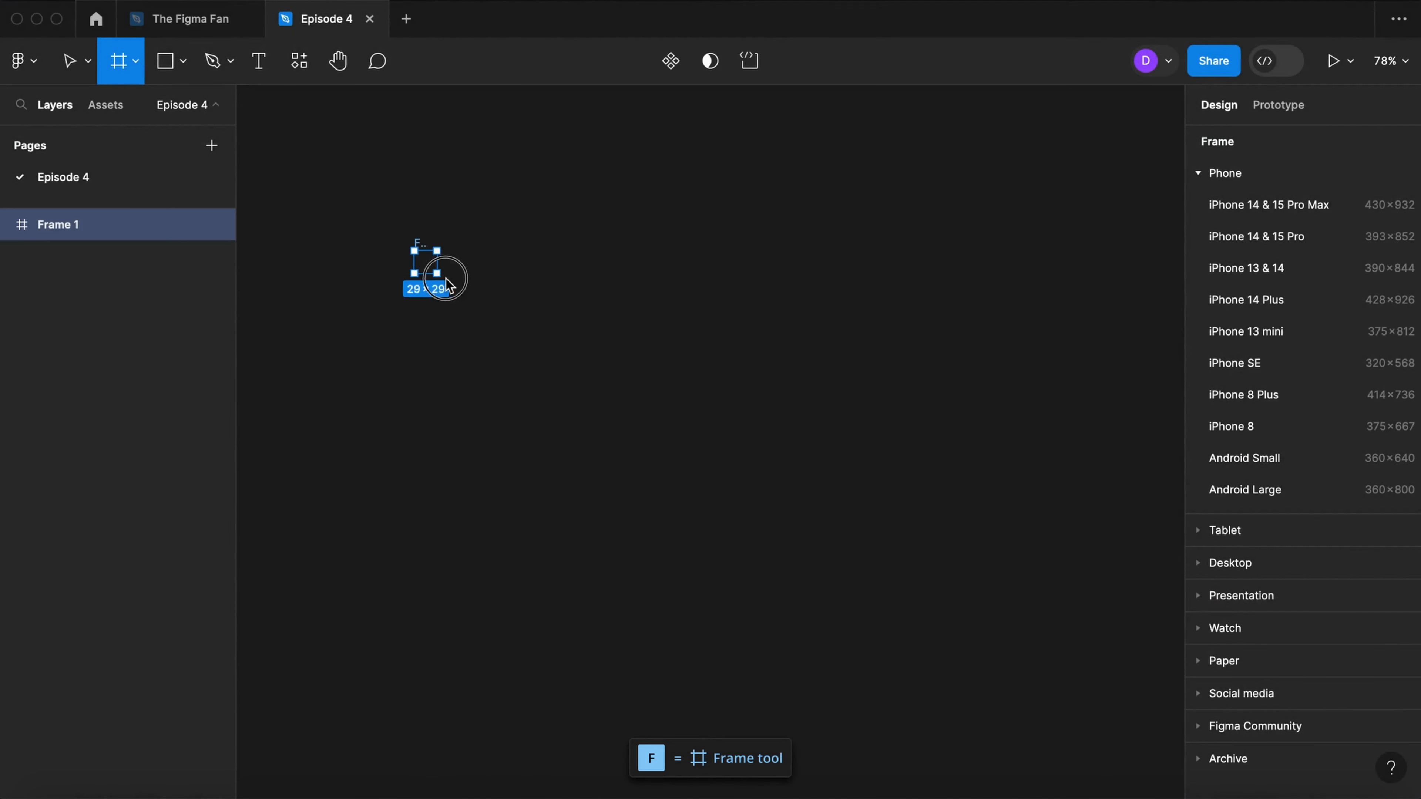
pyautogui.moveTo(419, 259); pyautogui.dragTo(629, 468)
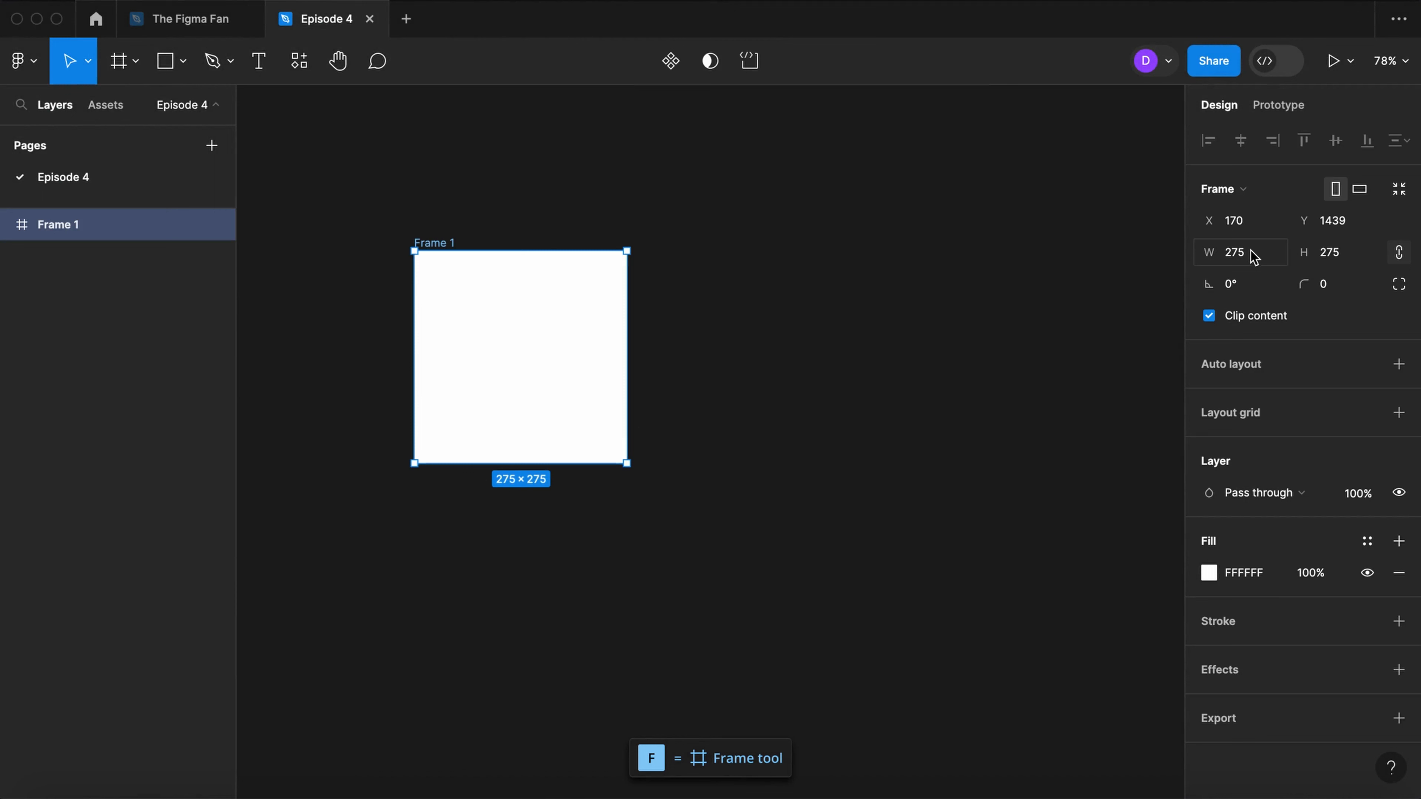
pyautogui.write('302')
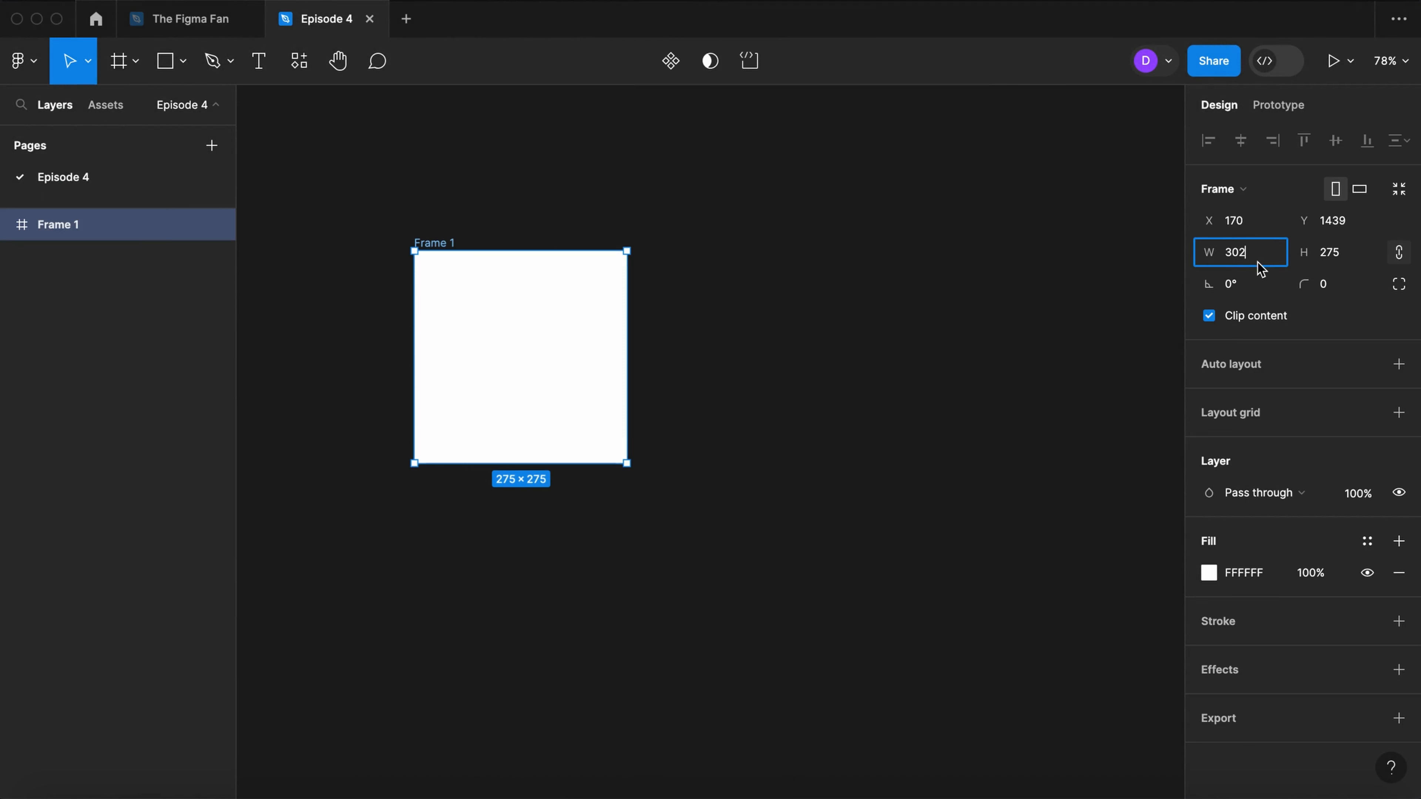
pyautogui.press('Enter')
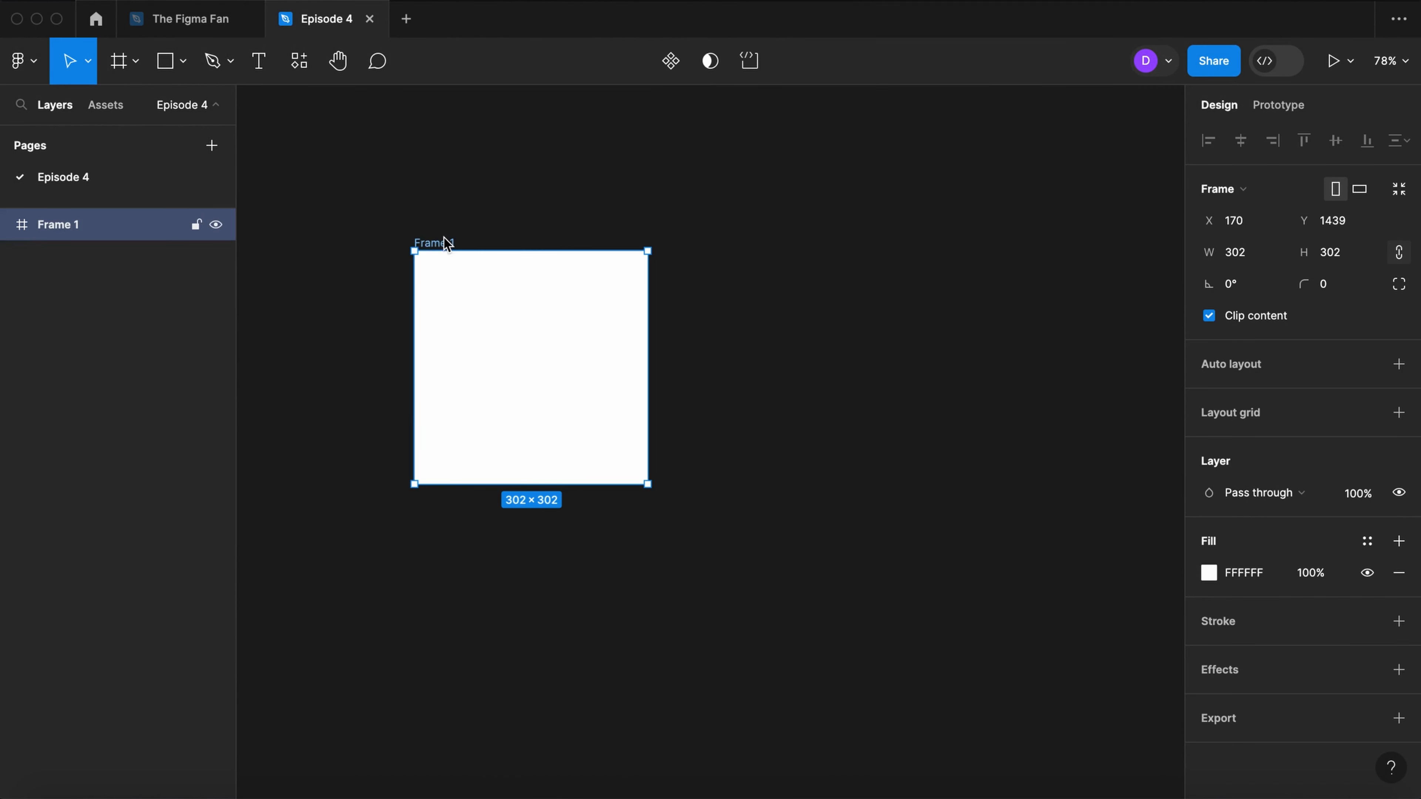
pyautogui.write('Chart')
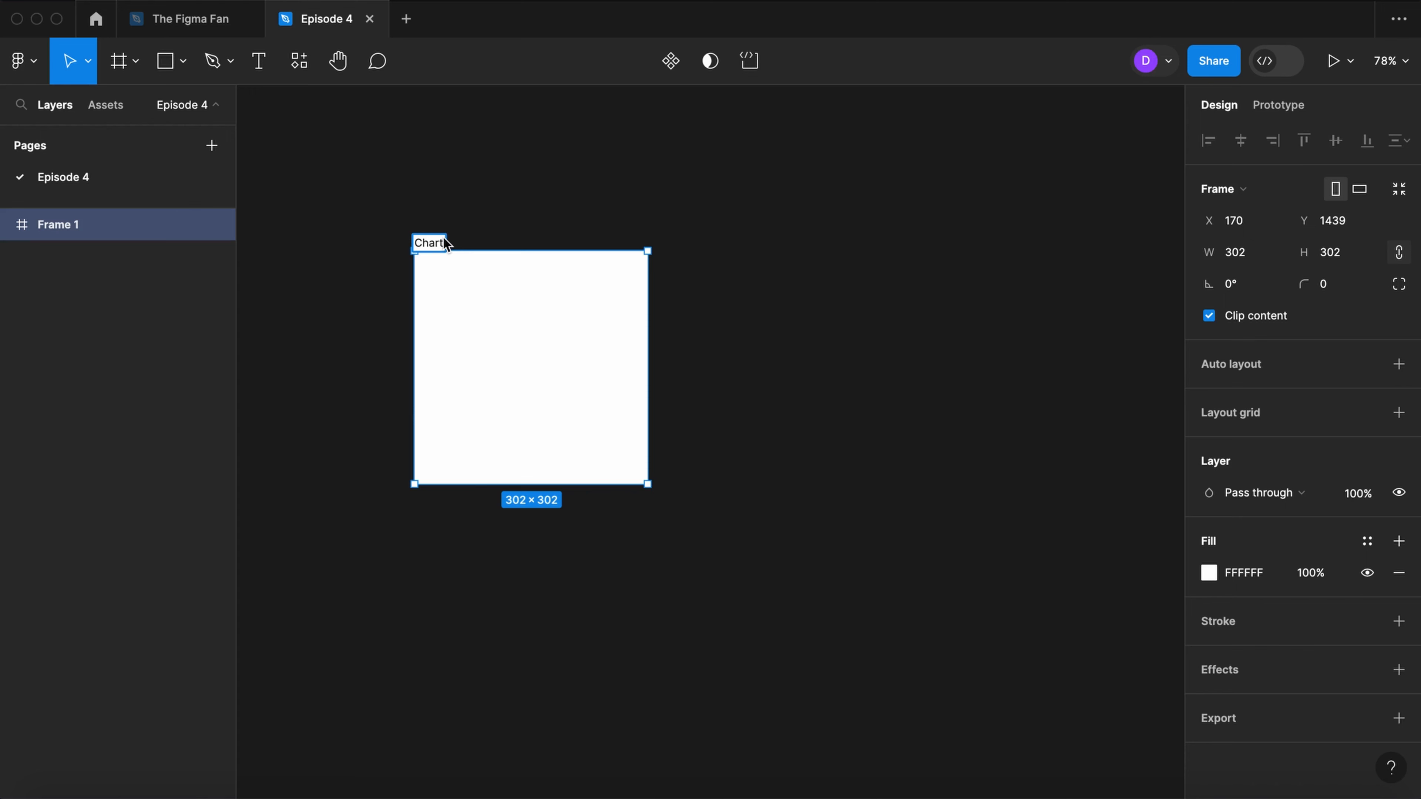
# Step: Draw a 300 px grey circle to the right of the Chart frame
pyautogui.press('o')
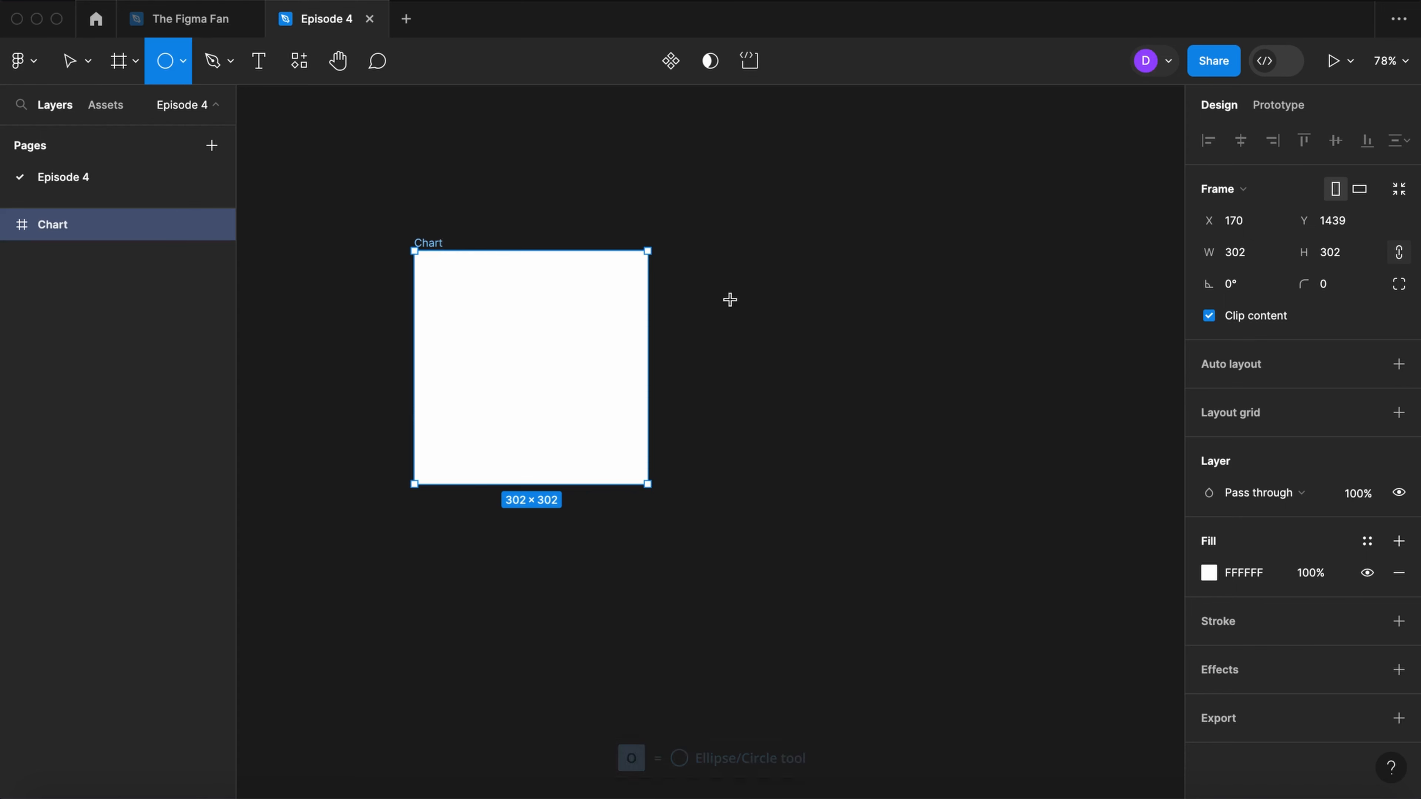
pyautogui.moveTo(716, 258); pyautogui.dragTo(938, 480)
pyautogui.write('300')
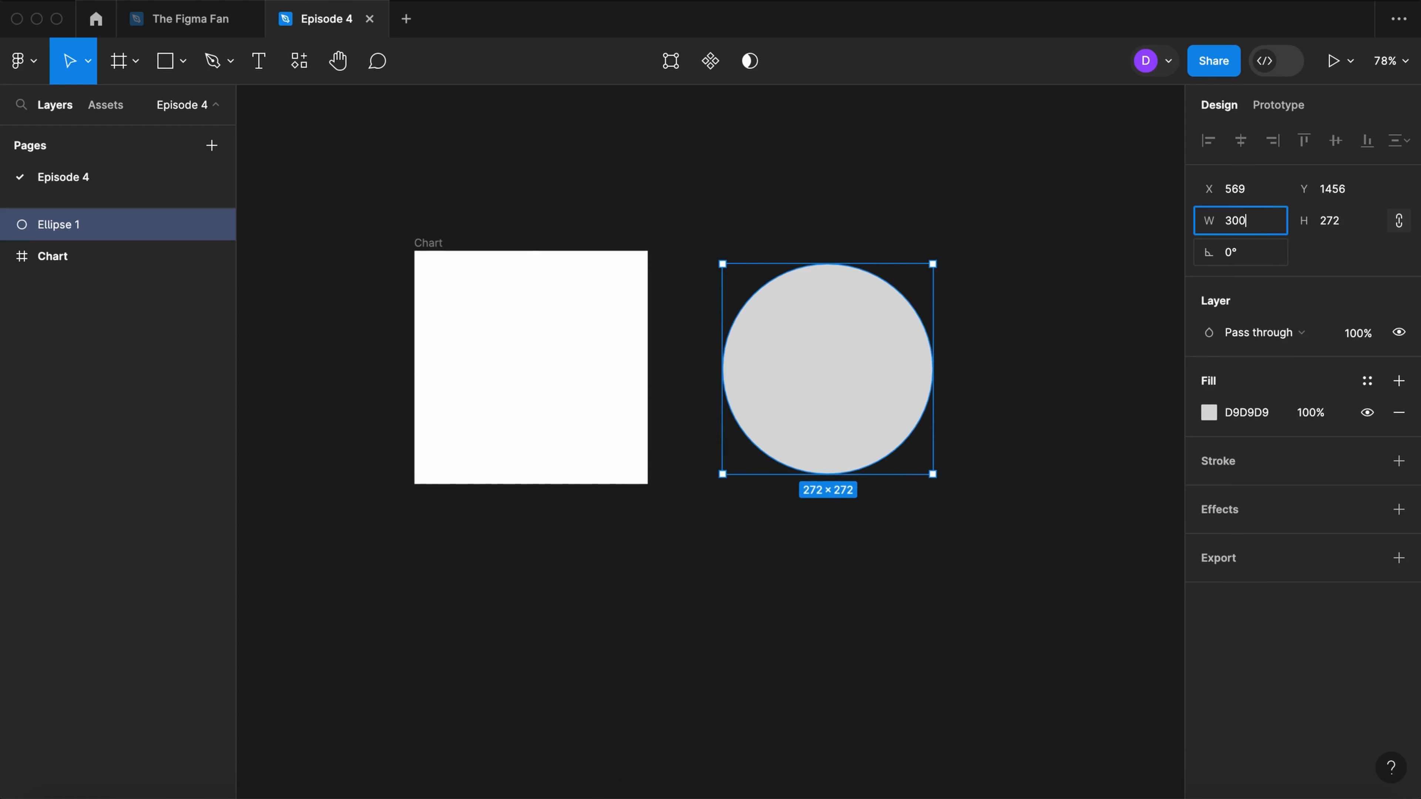
pyautogui.press('Tab')
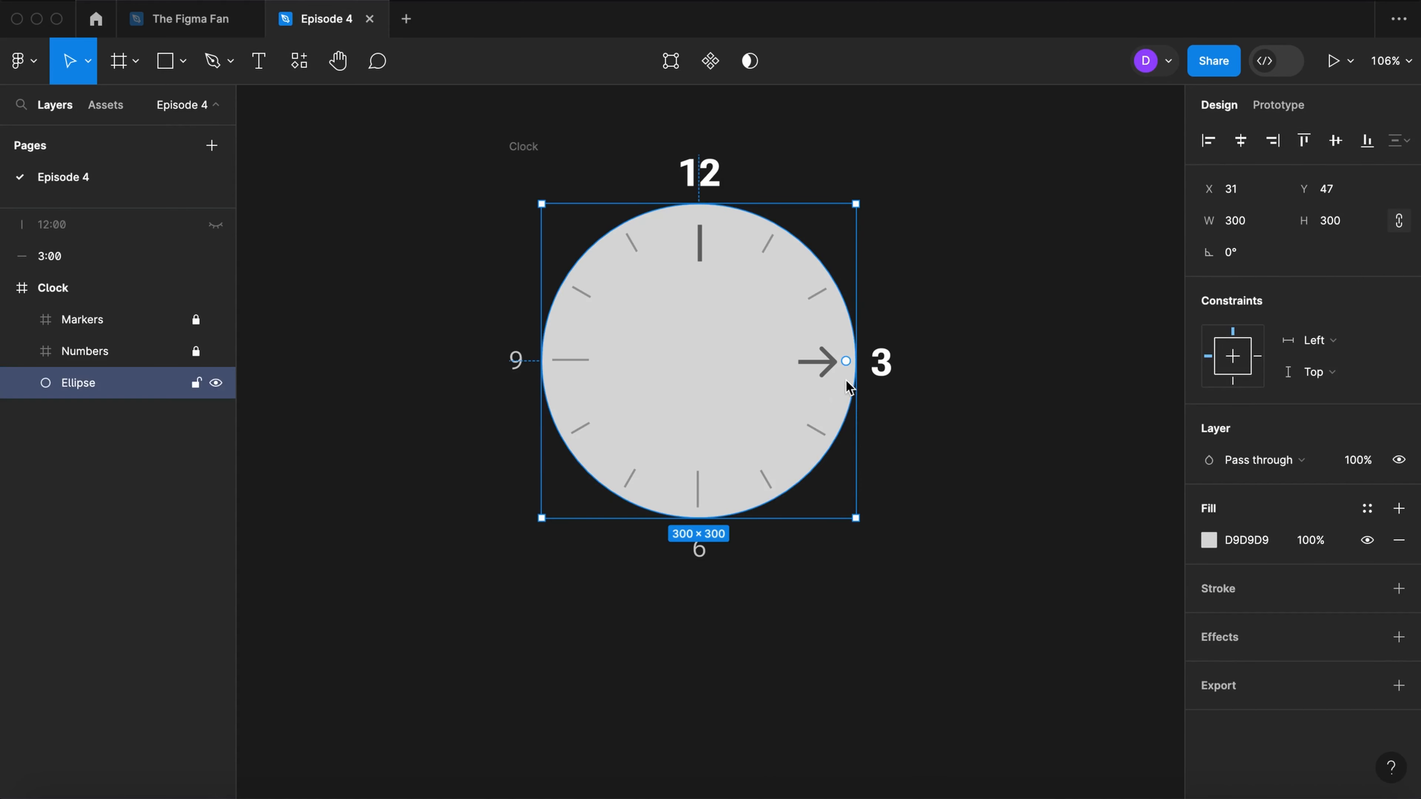
# Step: Rotate the circle 90° and open it into an arc wedge with 25% sweep and 60% ratio
pyautogui.moveTo(845, 361); pyautogui.dragTo(699, 255)
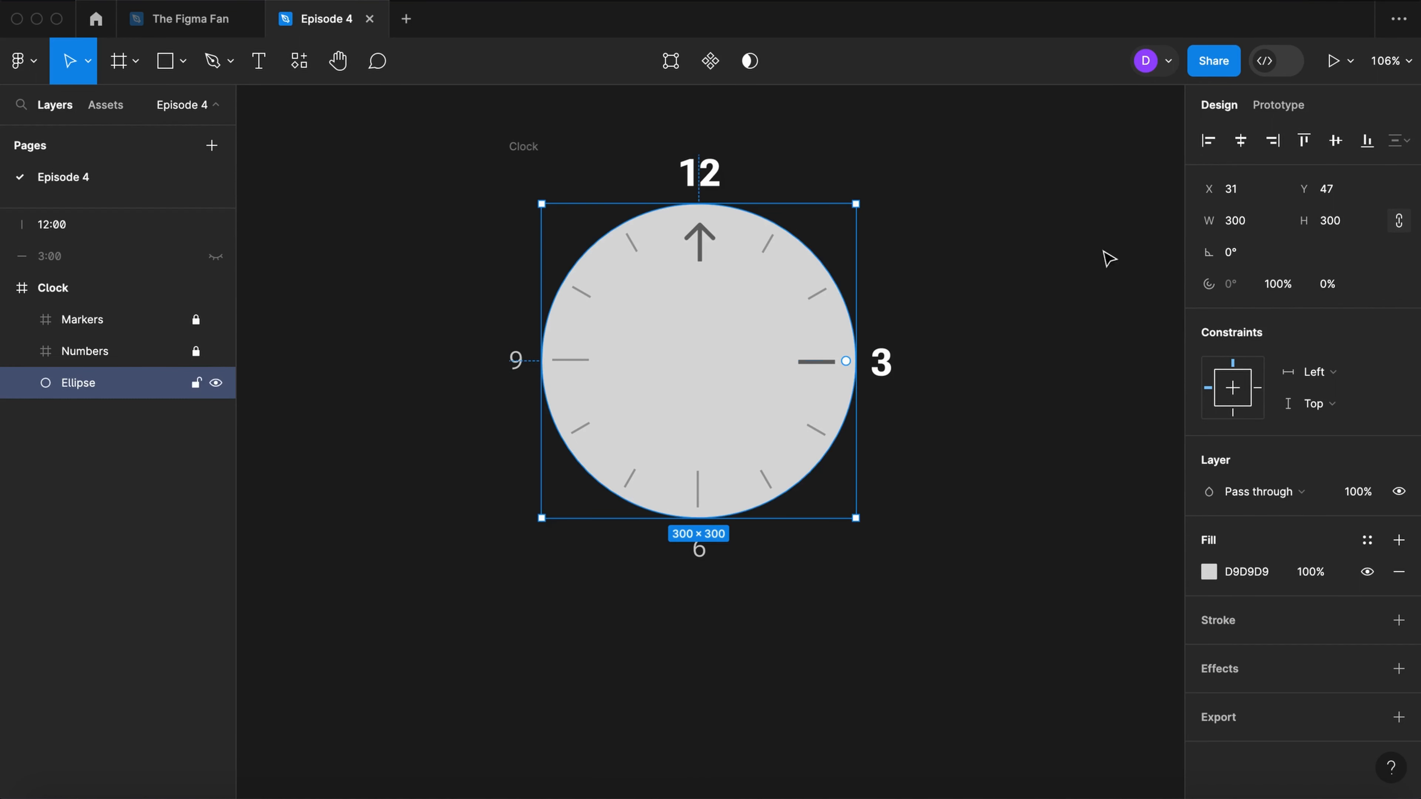
pyautogui.write('90')
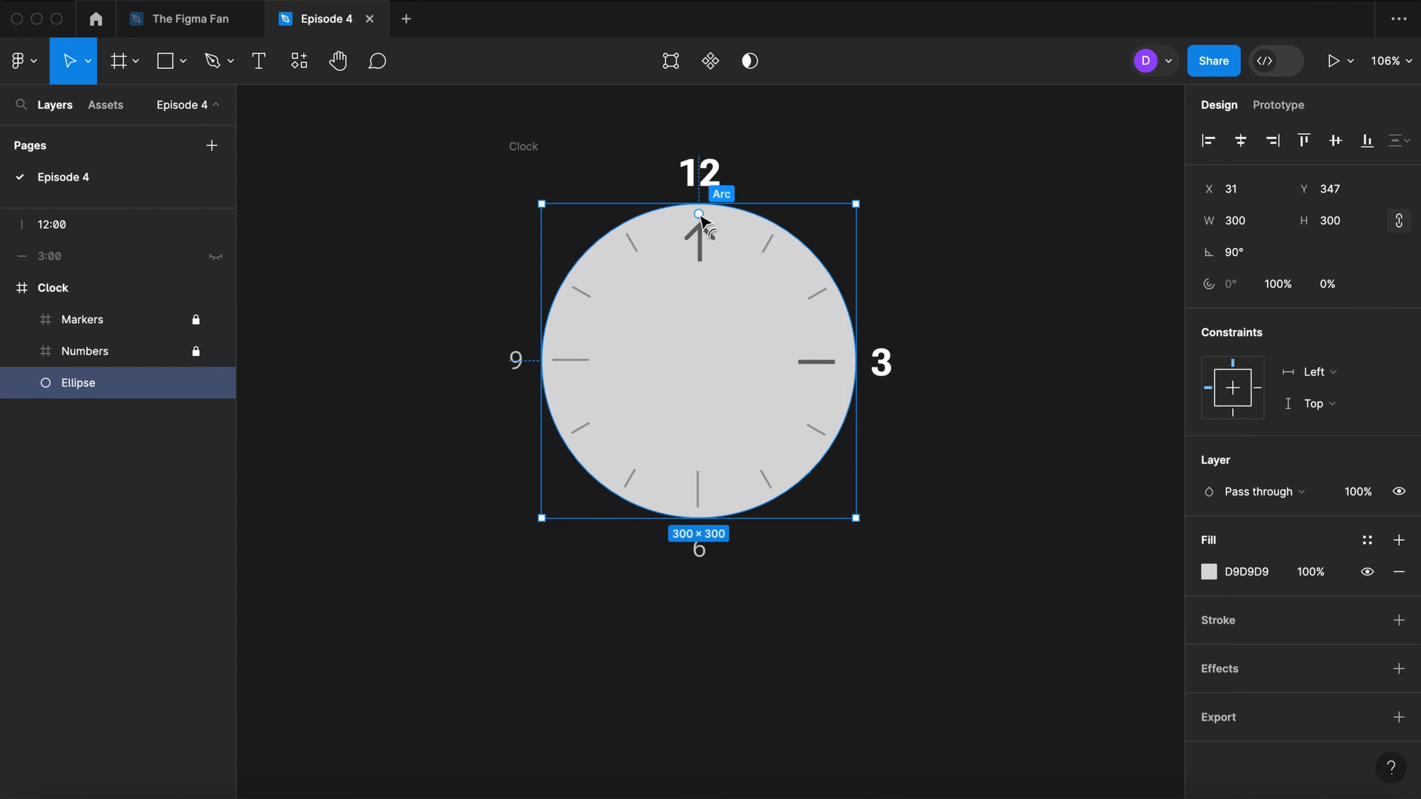
pyautogui.moveTo(698, 215); pyautogui.dragTo(821, 297)
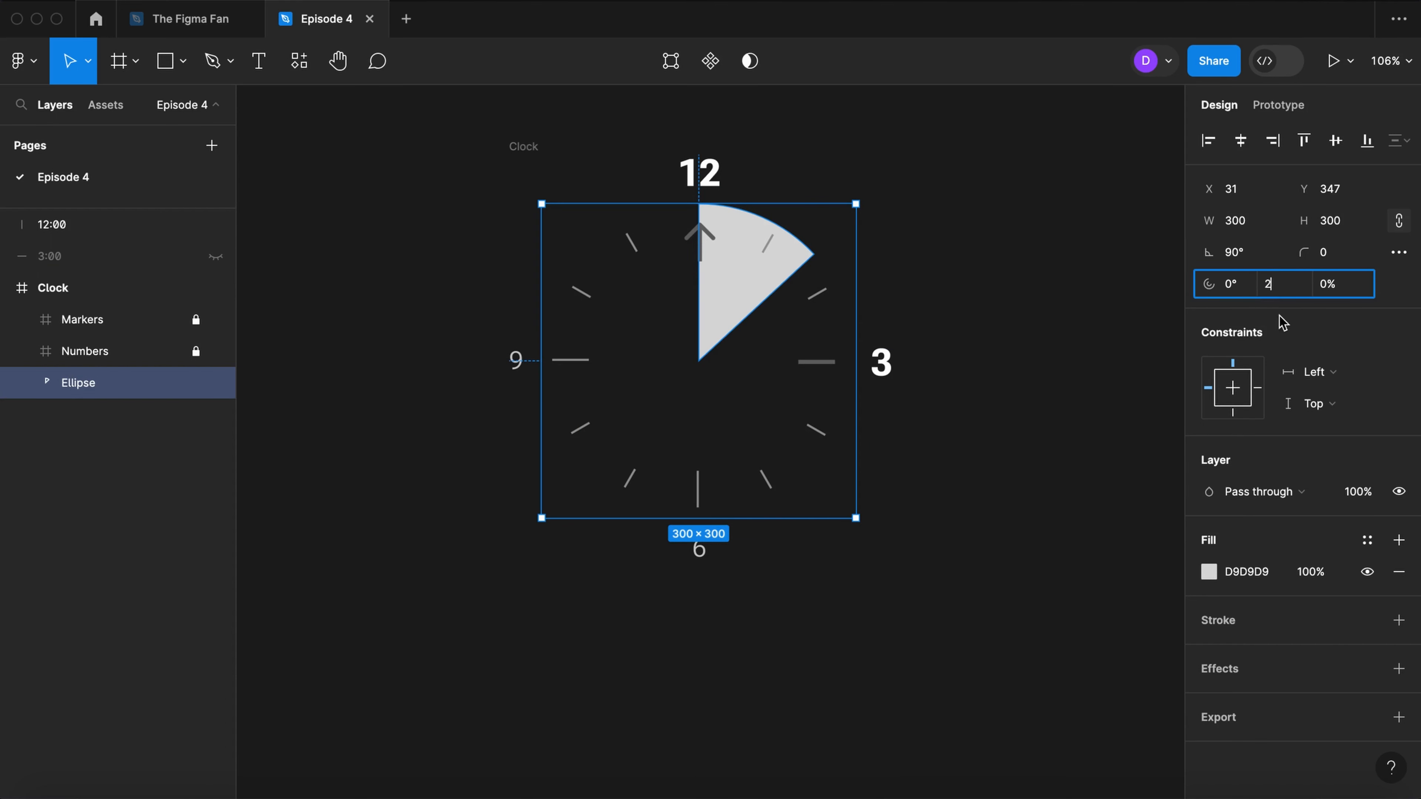
pyautogui.write('25%')
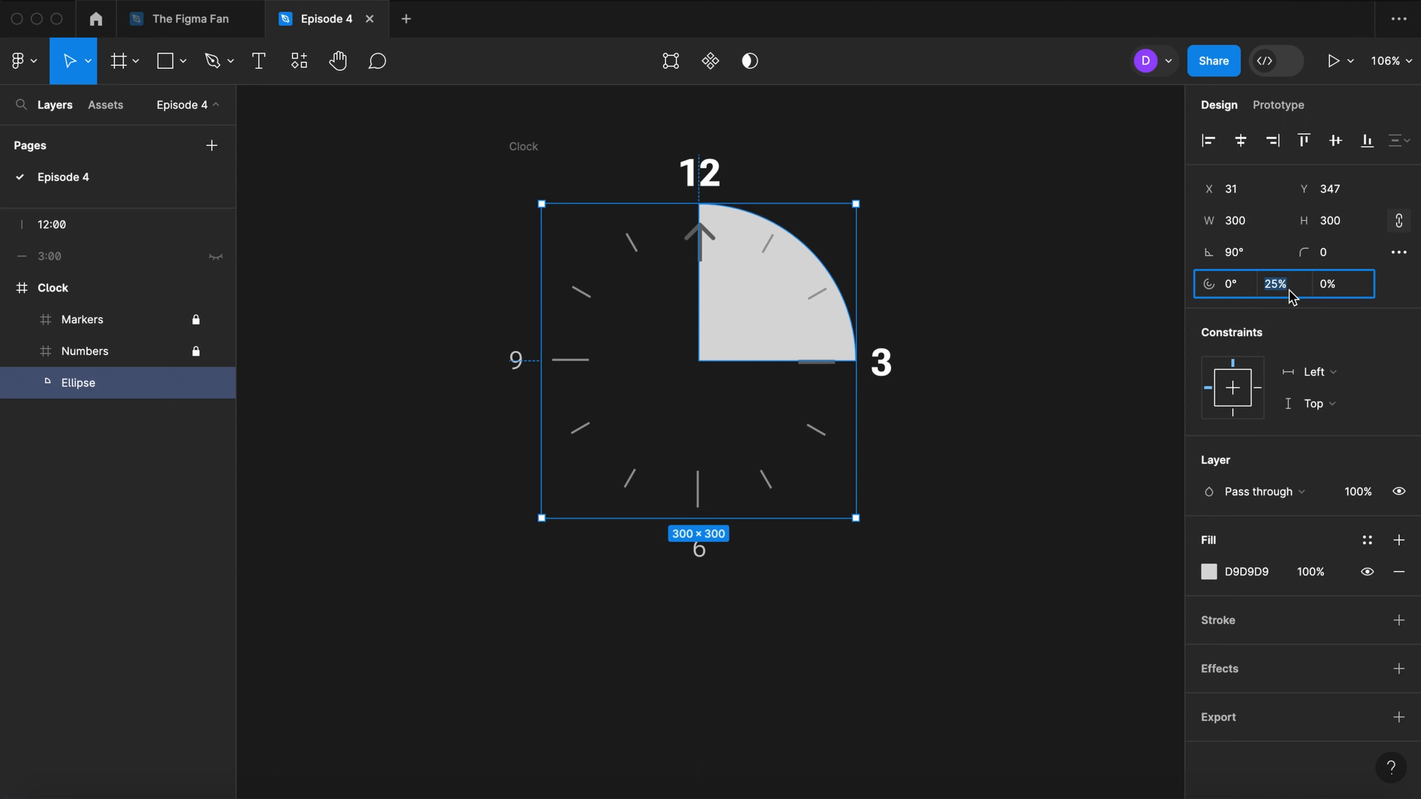
pyautogui.write('60%')
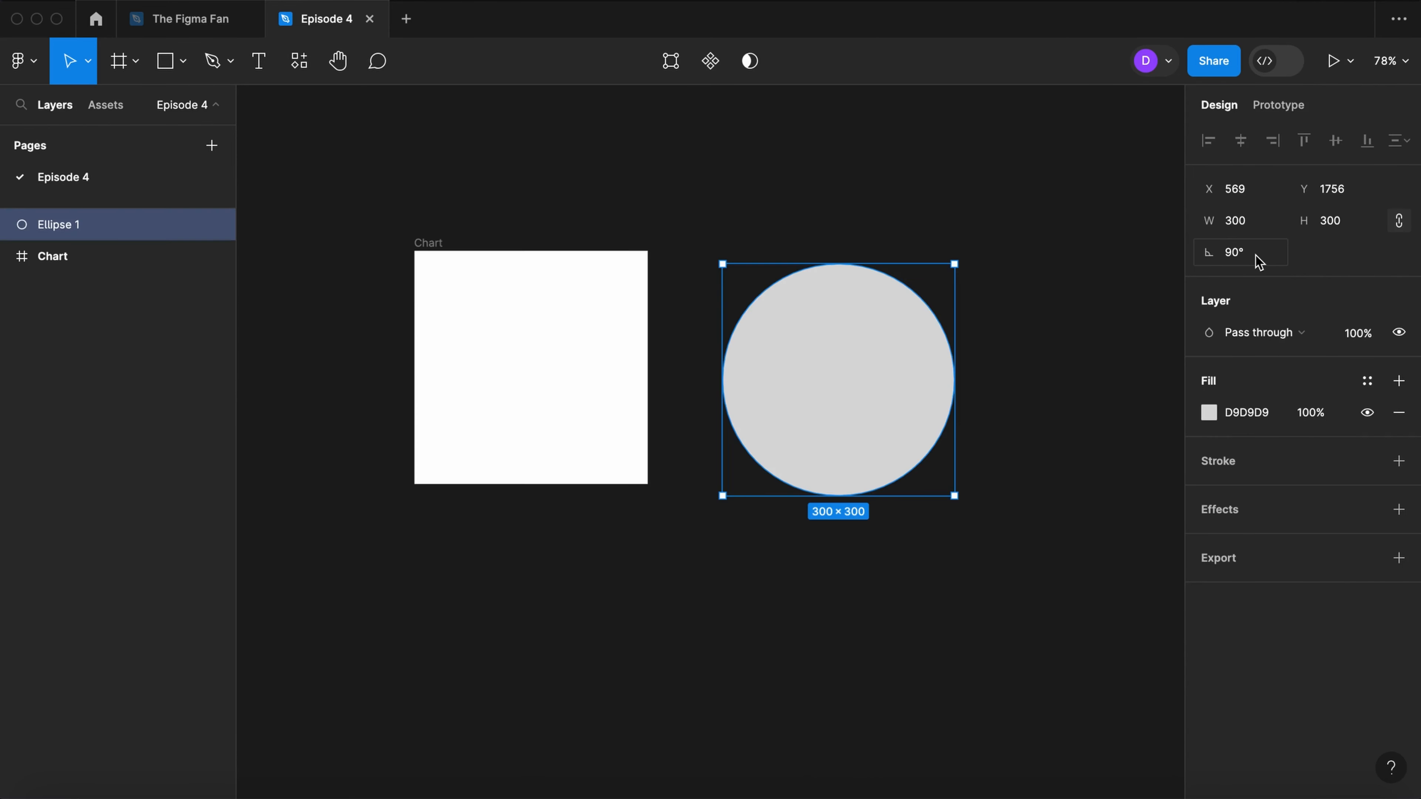
# Step: Move the circle into Chart and make it a full 100% donut ring with a half-size hole
pyautogui.moveTo(839, 381); pyautogui.dragTo(508, 362)
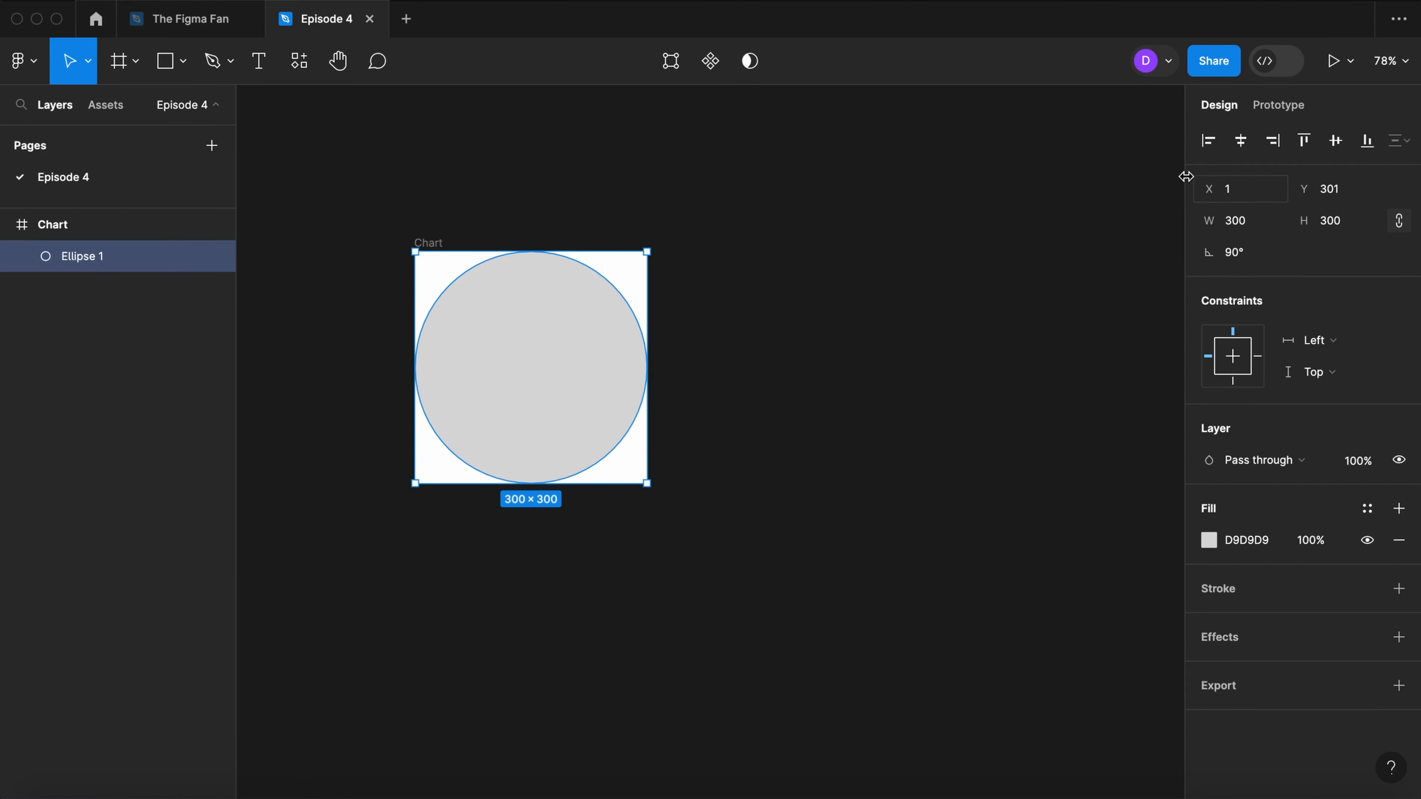
pyautogui.moveTo(533, 268)
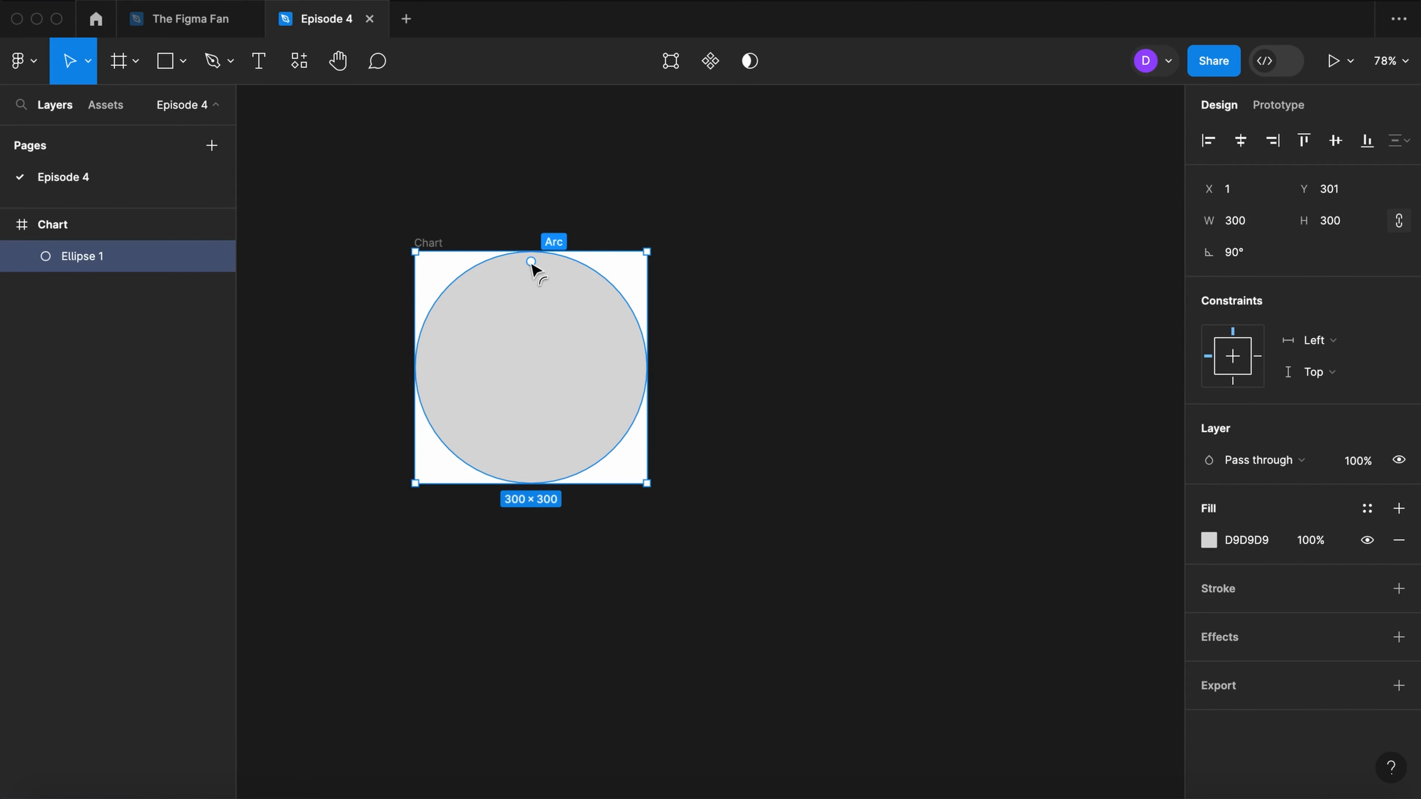
pyautogui.moveTo(530, 262); pyautogui.dragTo(530, 371)
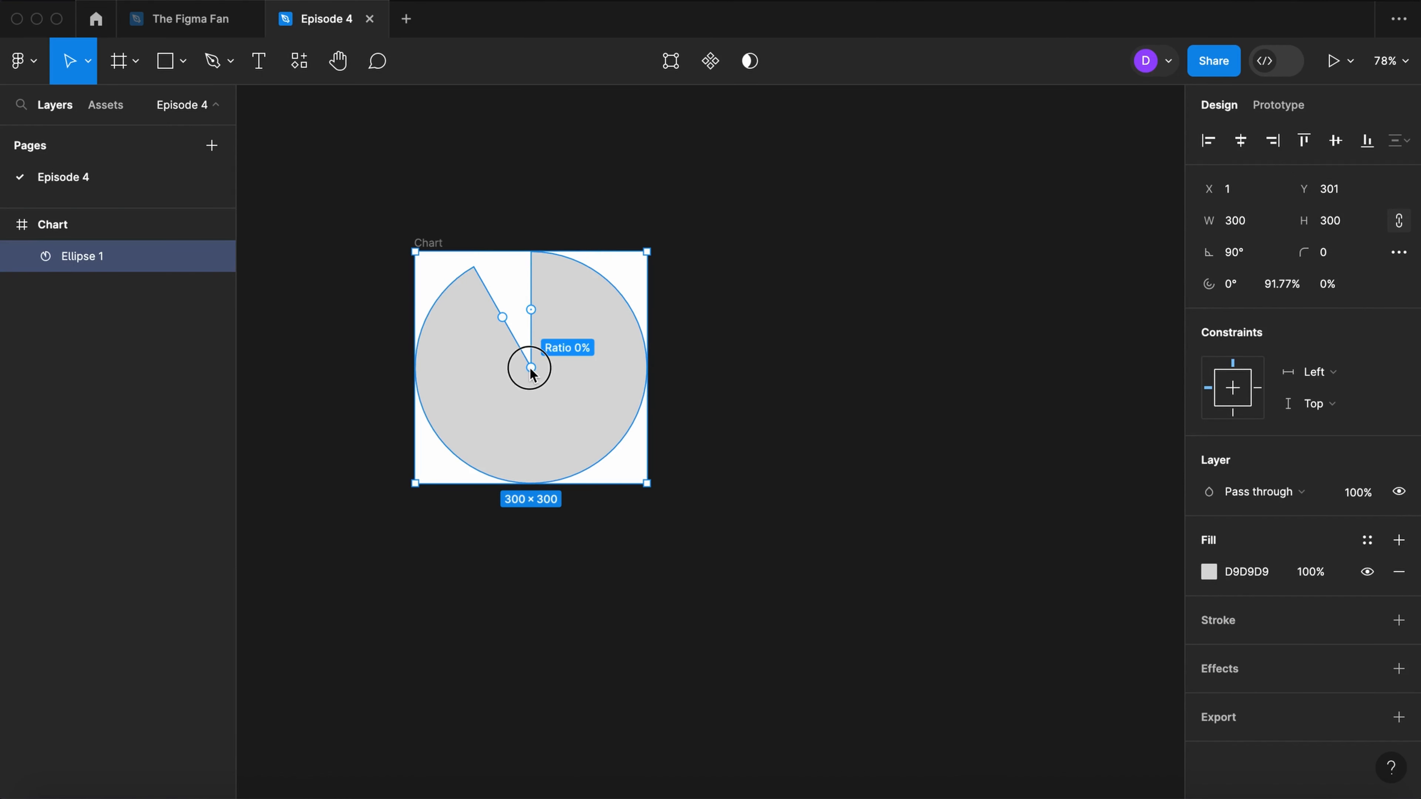
pyautogui.moveTo(530, 370); pyautogui.dragTo(530, 344)
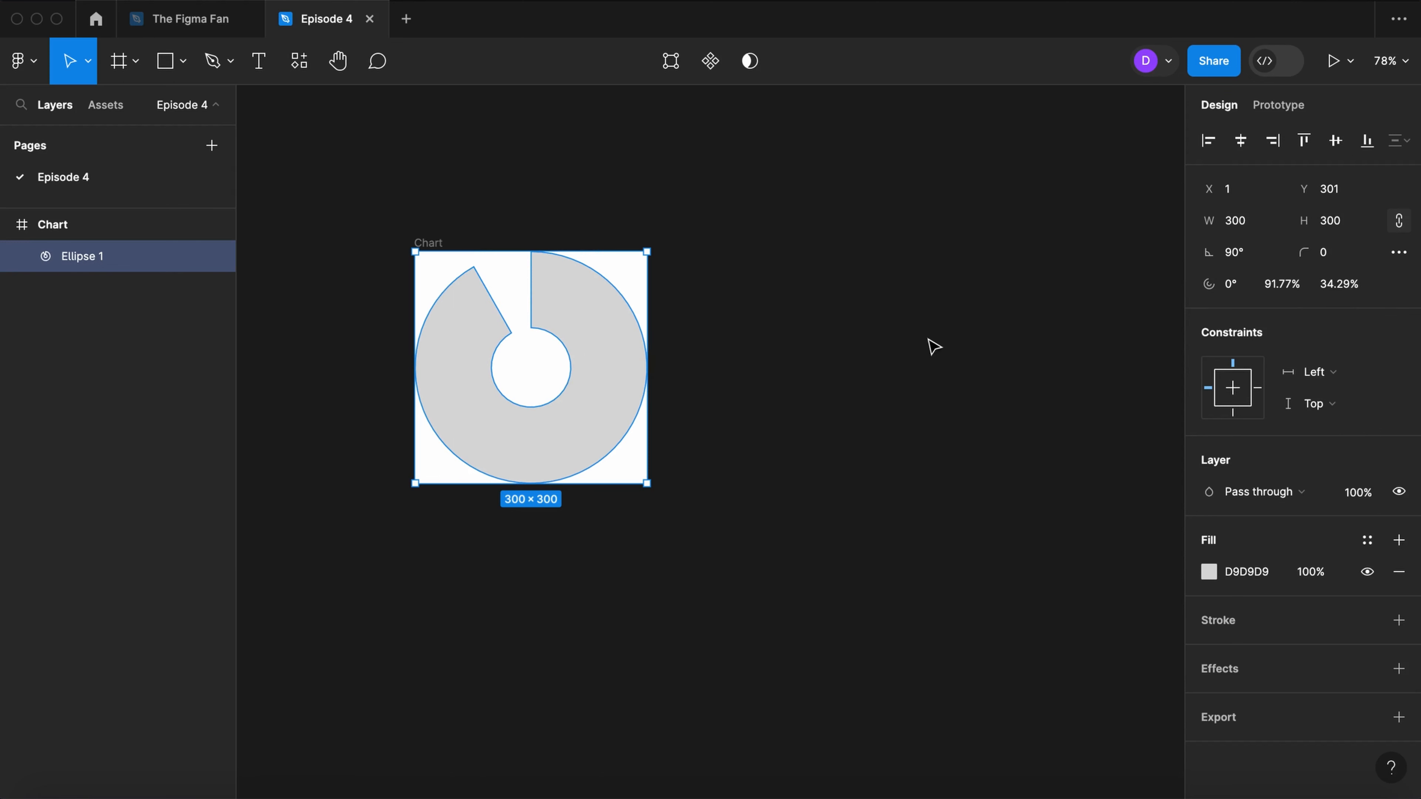
pyautogui.click(1281, 283)
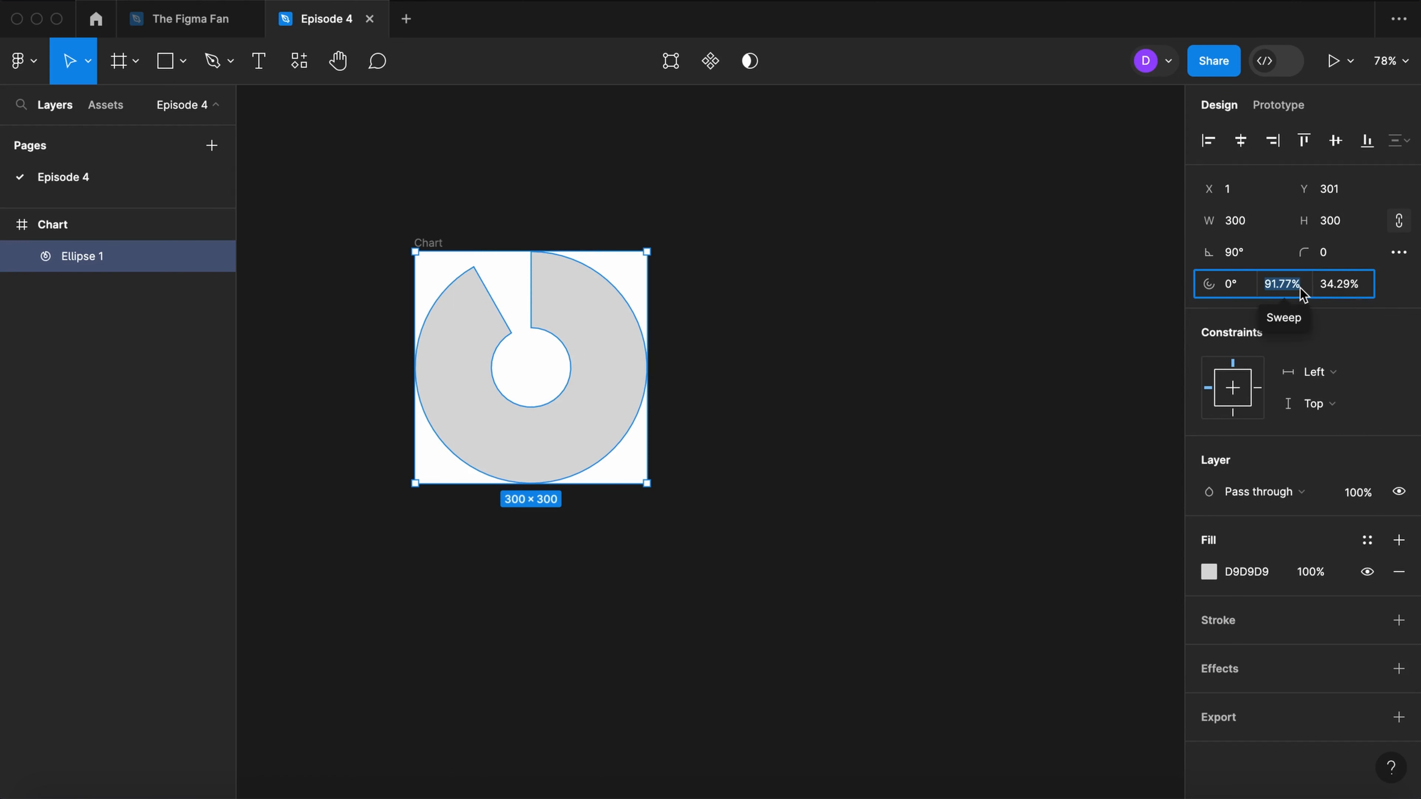
pyautogui.write('100%')
pyautogui.click(1343, 283)
pyautogui.write('50')
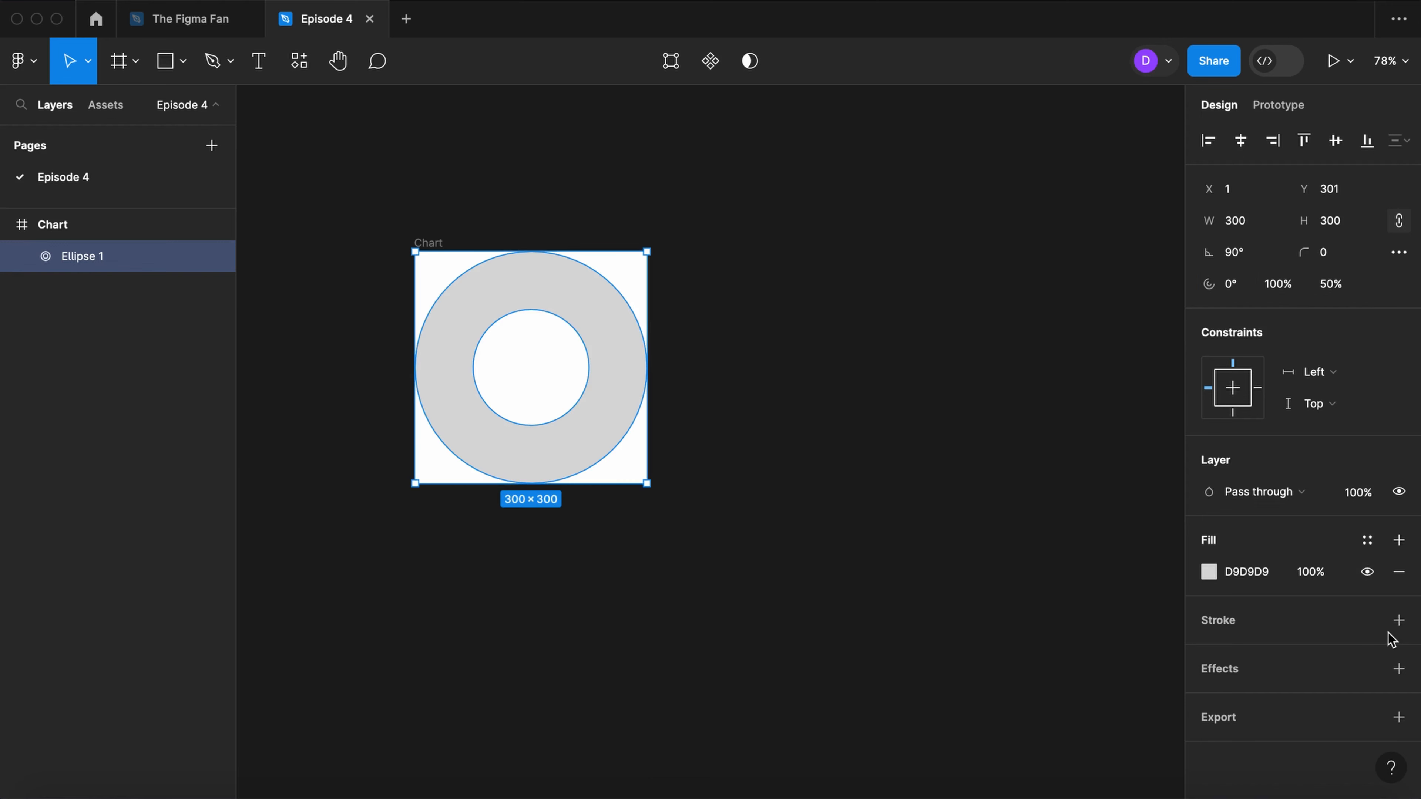
# Step: Add a thin white FFFFFF stroke centred on the ring's edge
pyautogui.click(1398, 621)
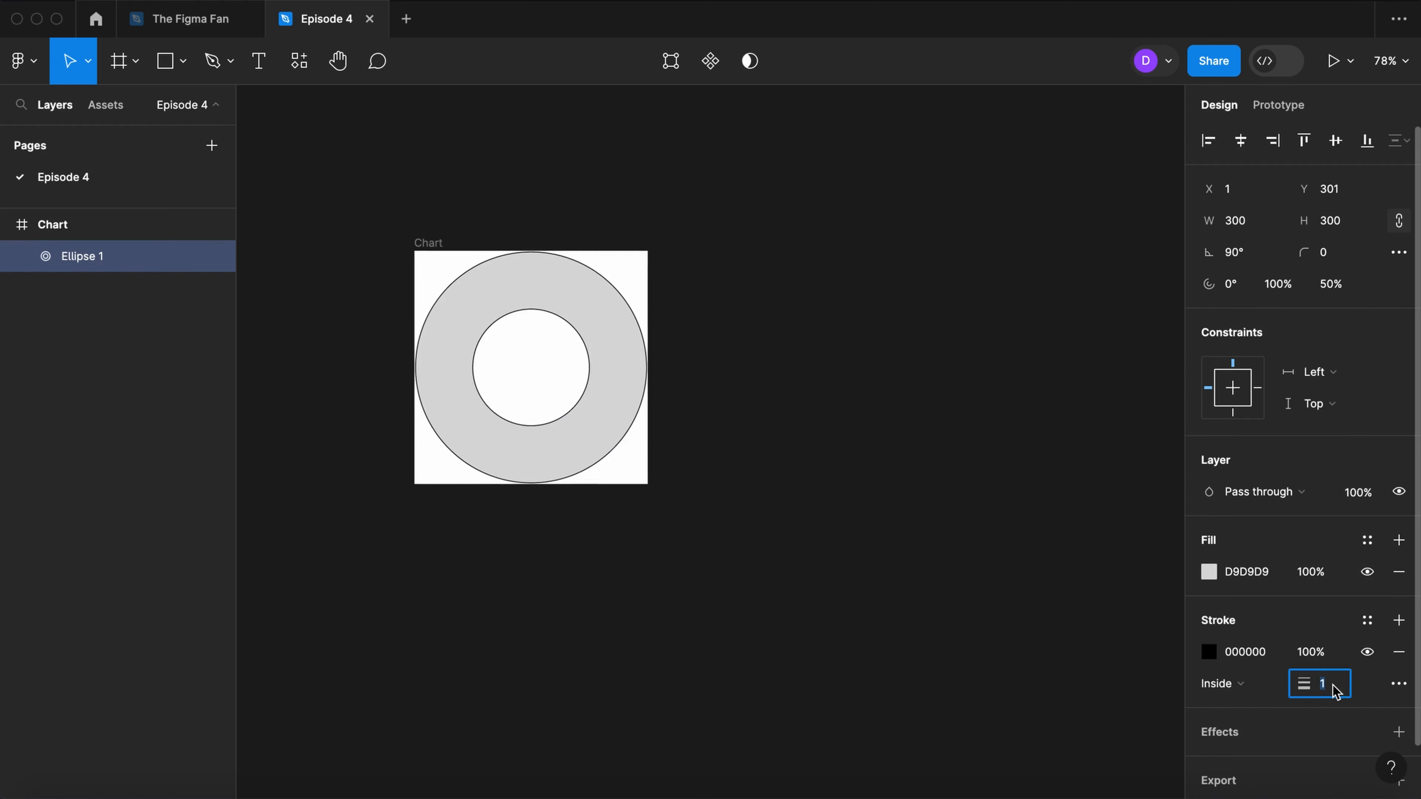
pyautogui.click(1222, 684)
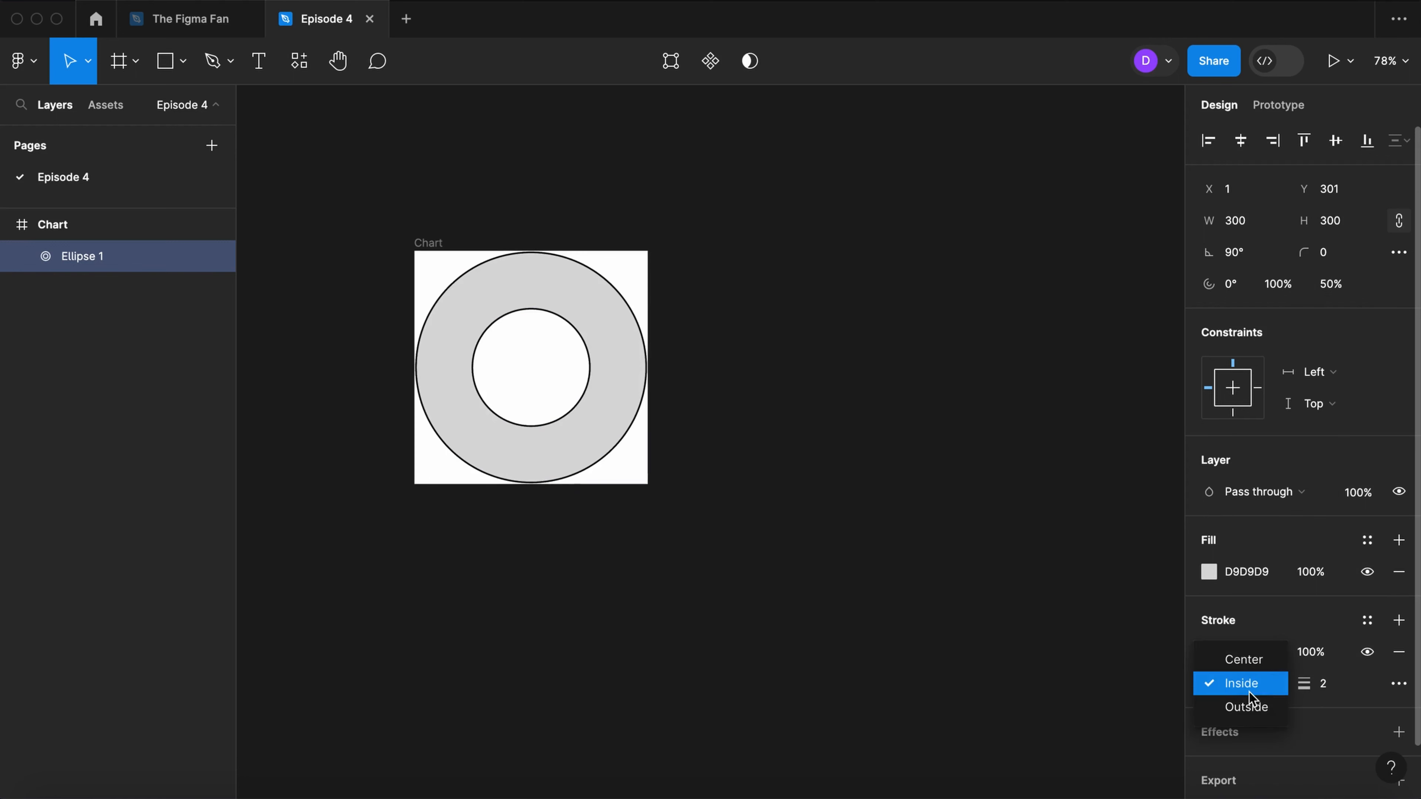
pyautogui.click(1244, 659)
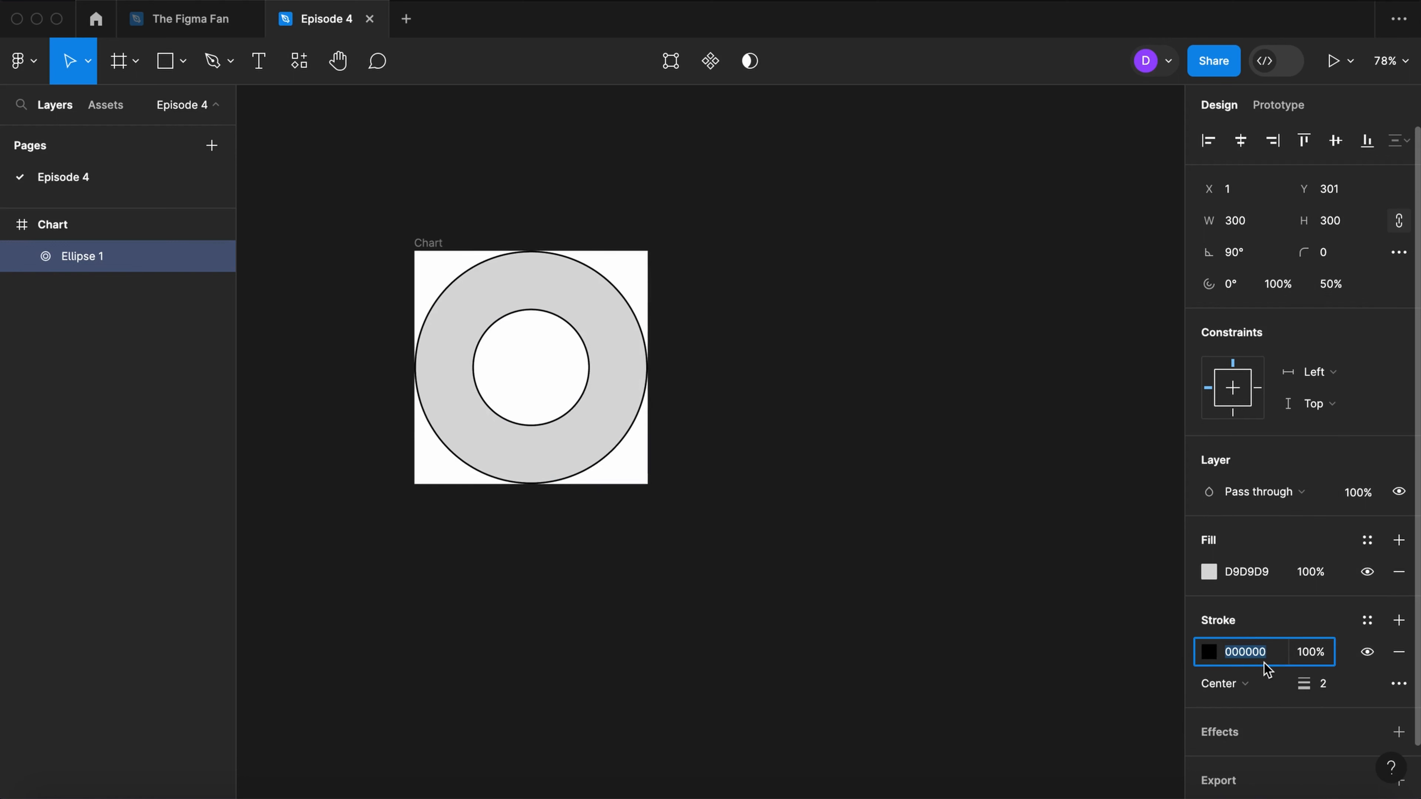
pyautogui.write('FFFFFF')
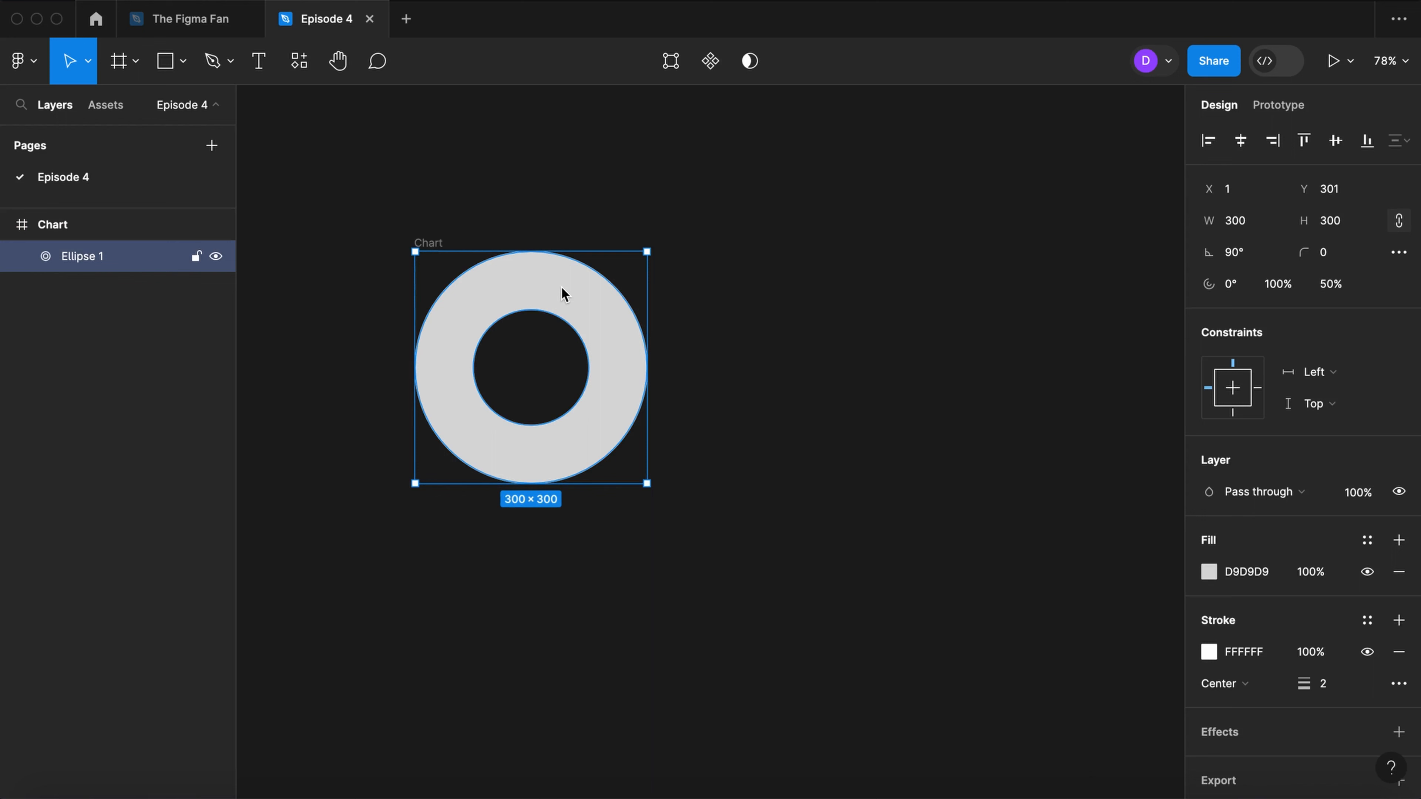
# Step: Duplicate the ring into a navy 10% slice using an Accessibility Colors style
pyautogui.press('cmd+d')
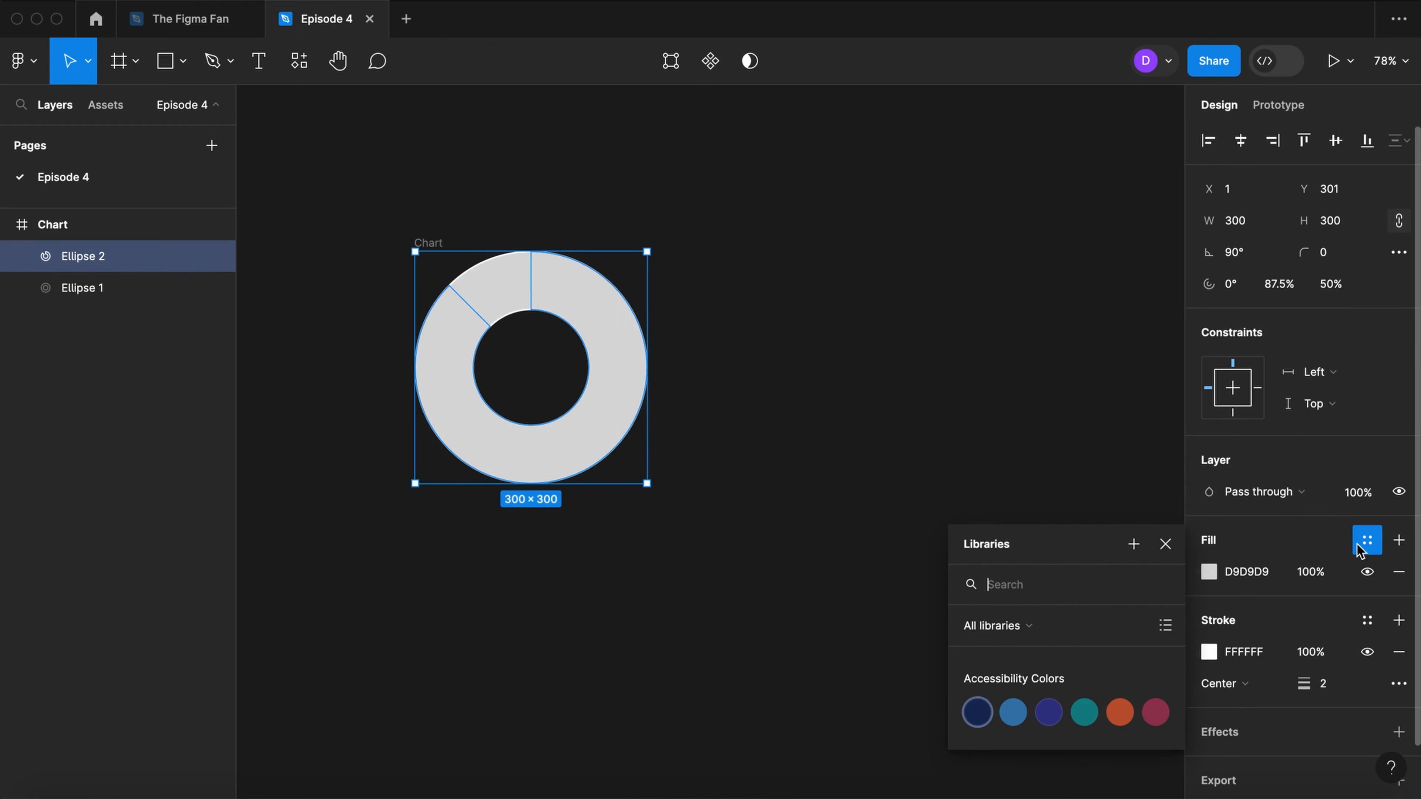
pyautogui.click(977, 712)
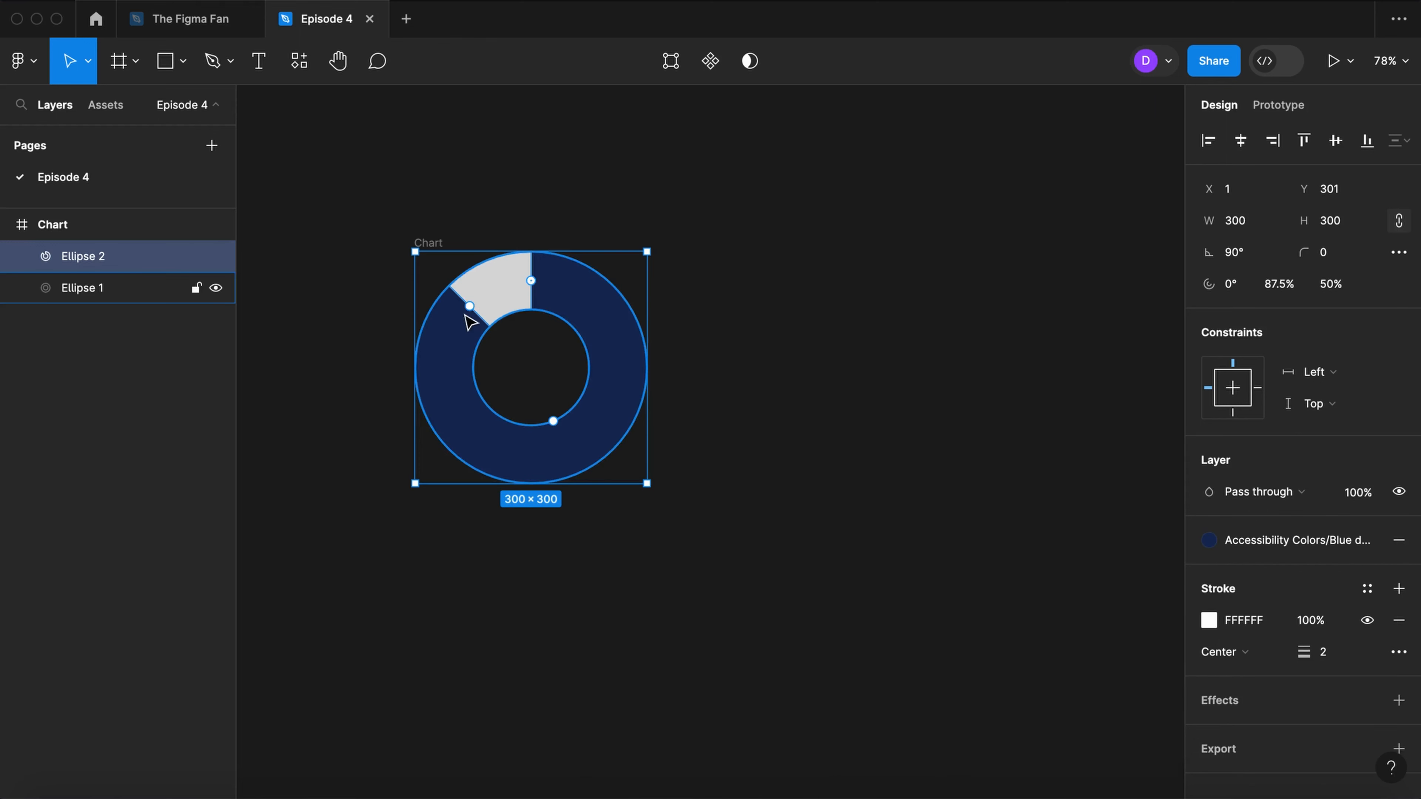
pyautogui.moveTo(468, 306); pyautogui.dragTo(607, 363)
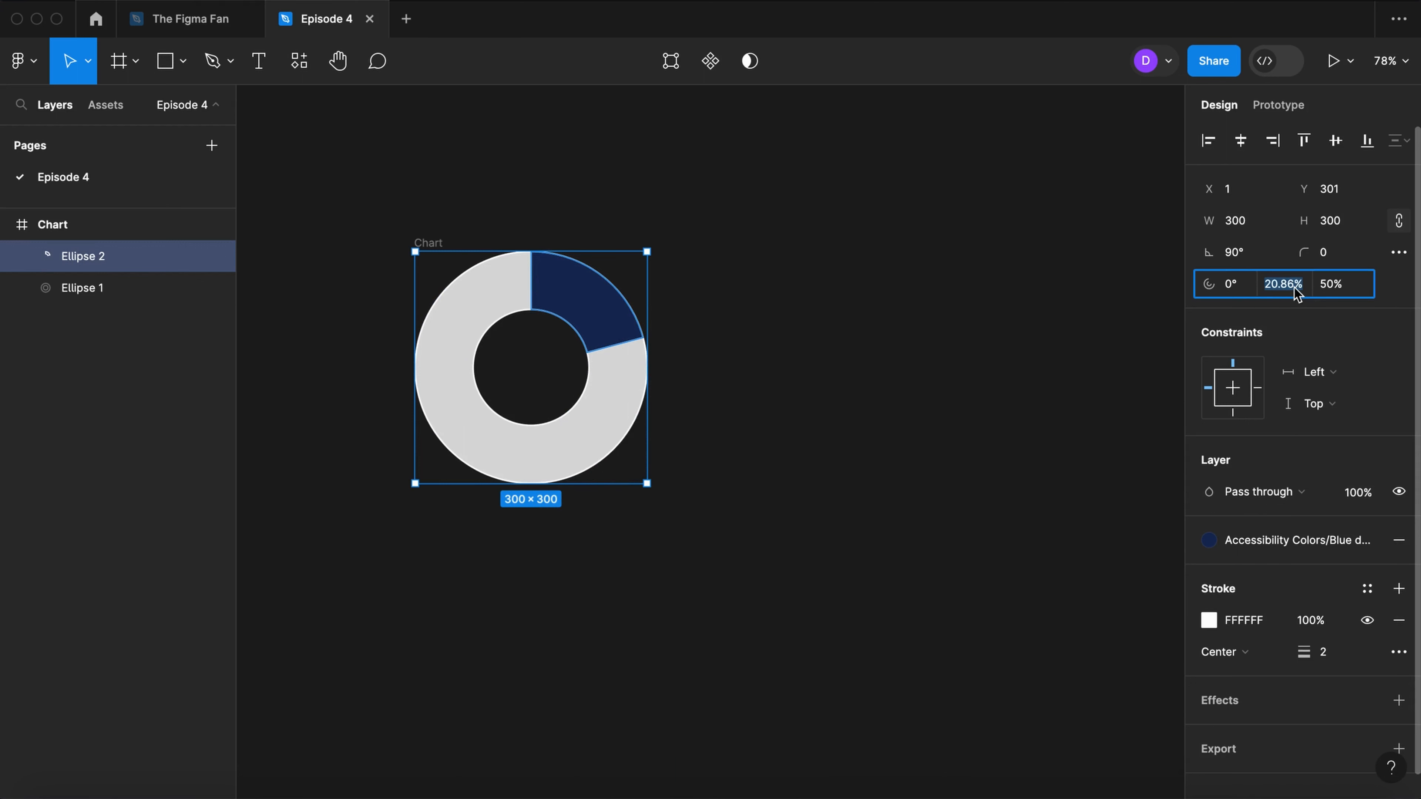
pyautogui.write('10%')
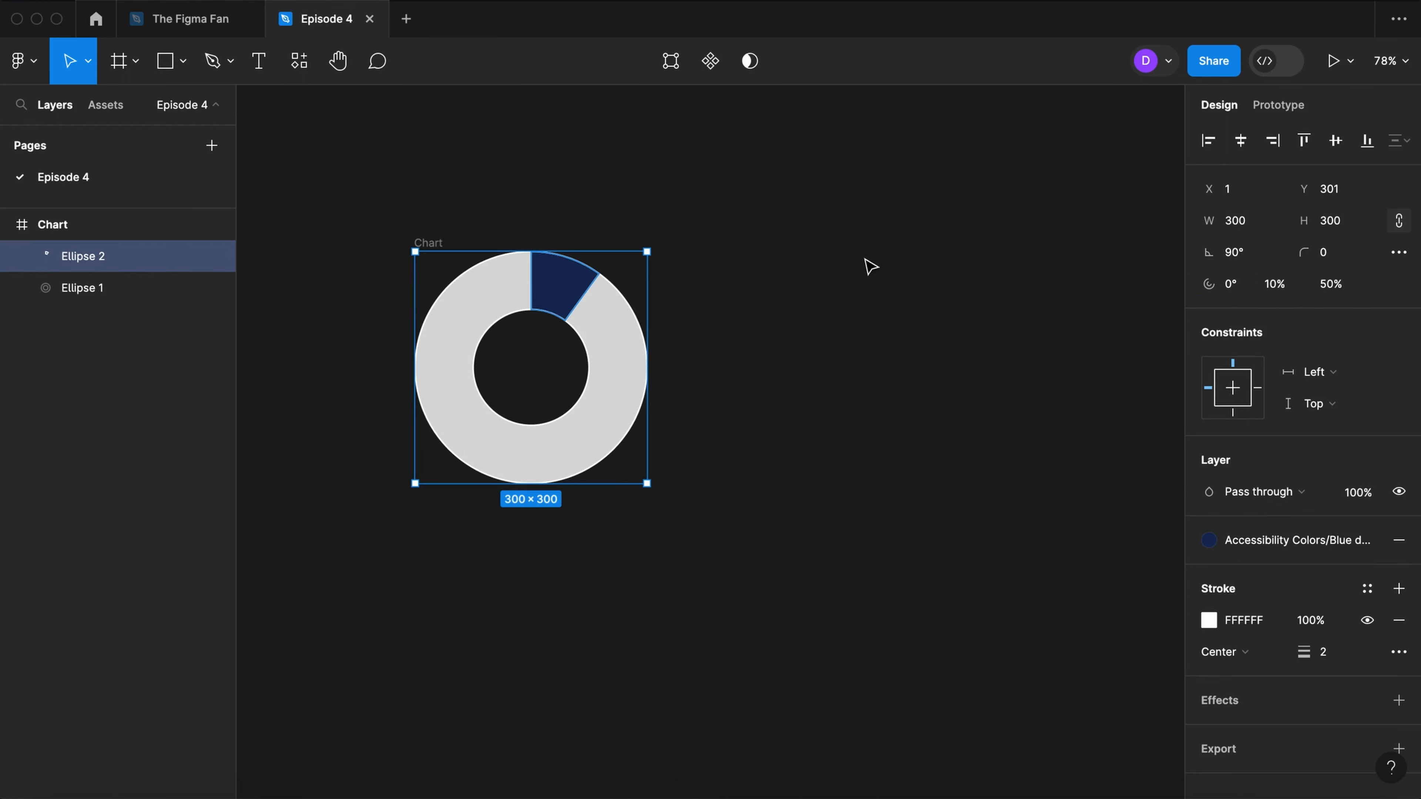
# Step: Duplicate the navy slice and give the copy the next library colour
pyautogui.press('cmd+d')
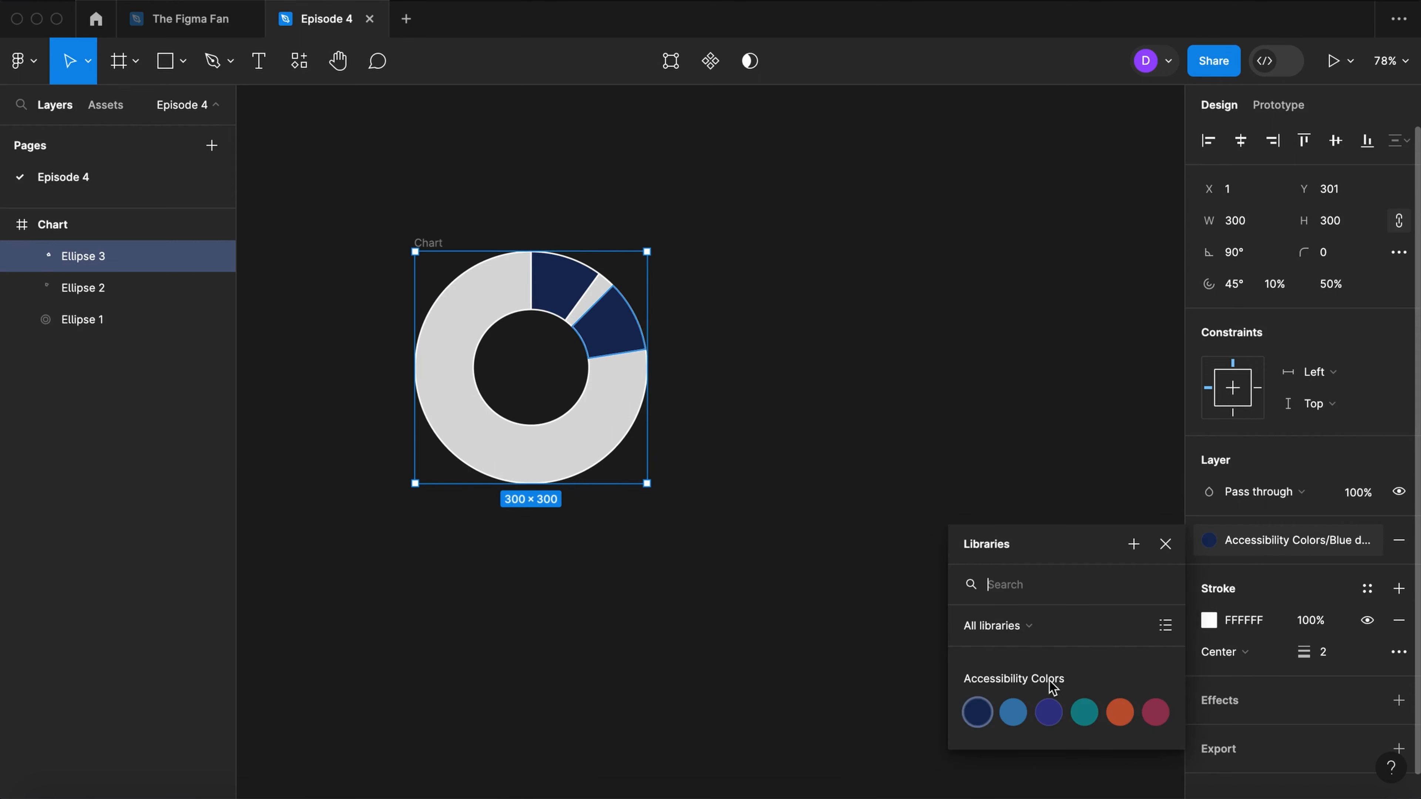
pyautogui.click(1013, 712)
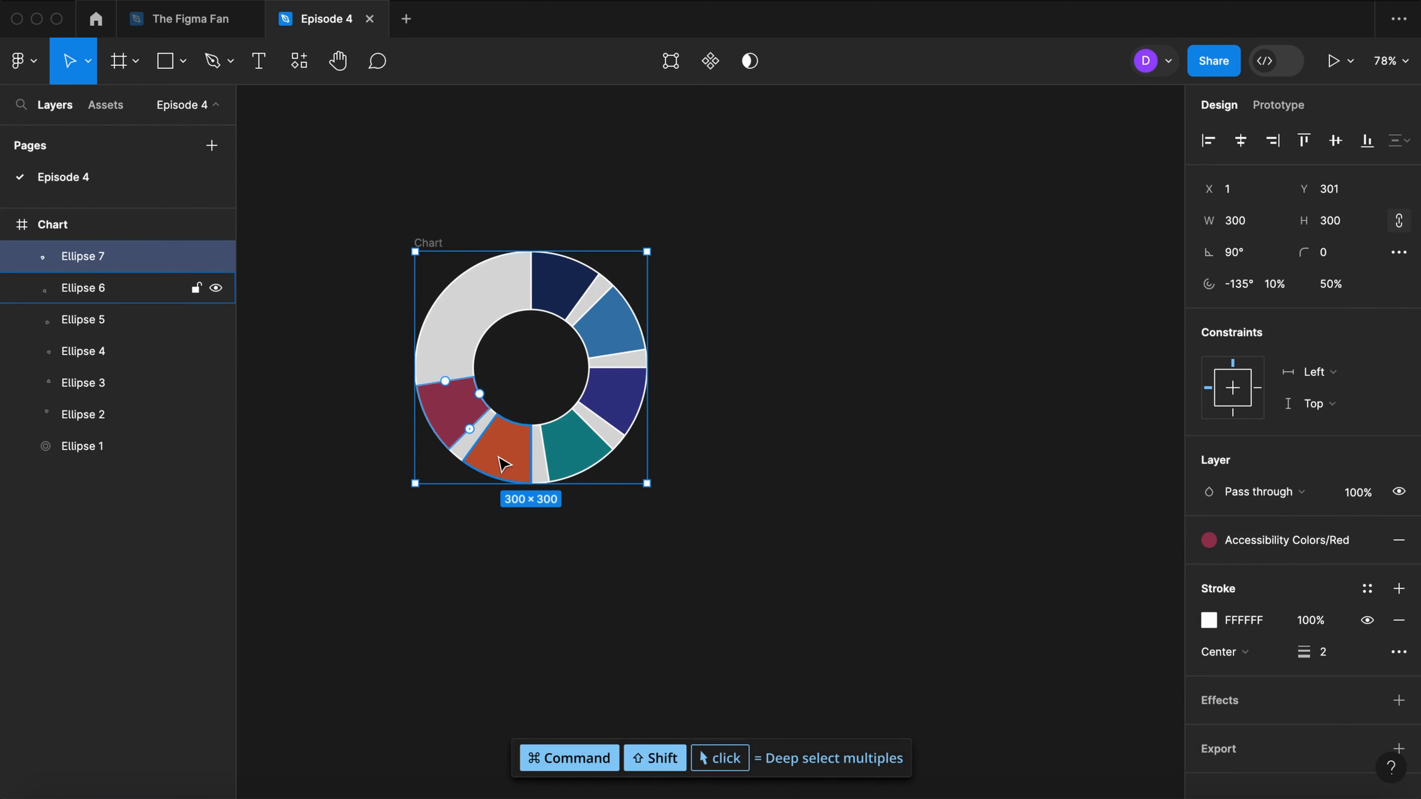
# Step: Batch-rename the six slices Data point 1–6 and rename the bottom ellipse Base
pyautogui.click(574, 440)
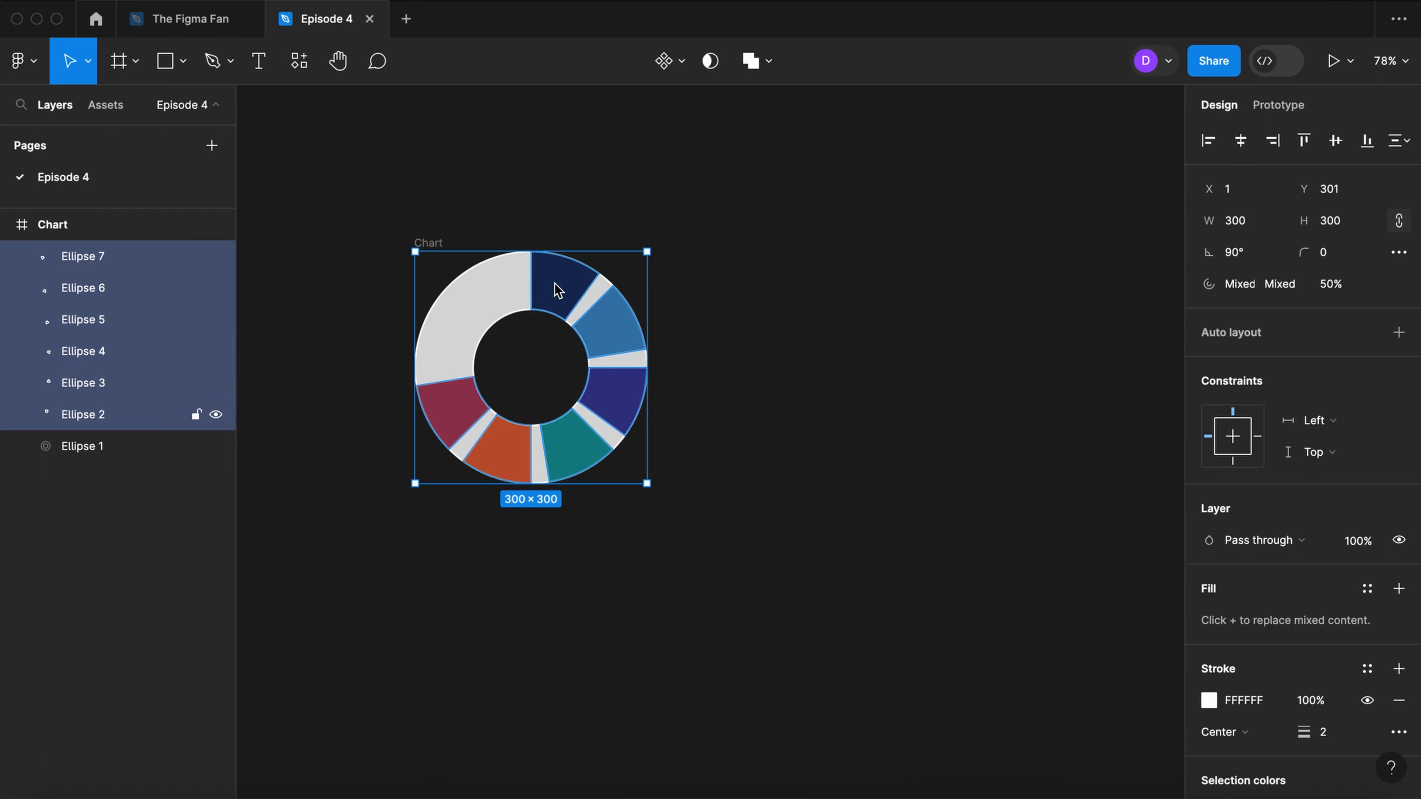
pyautogui.press('cmd+r')
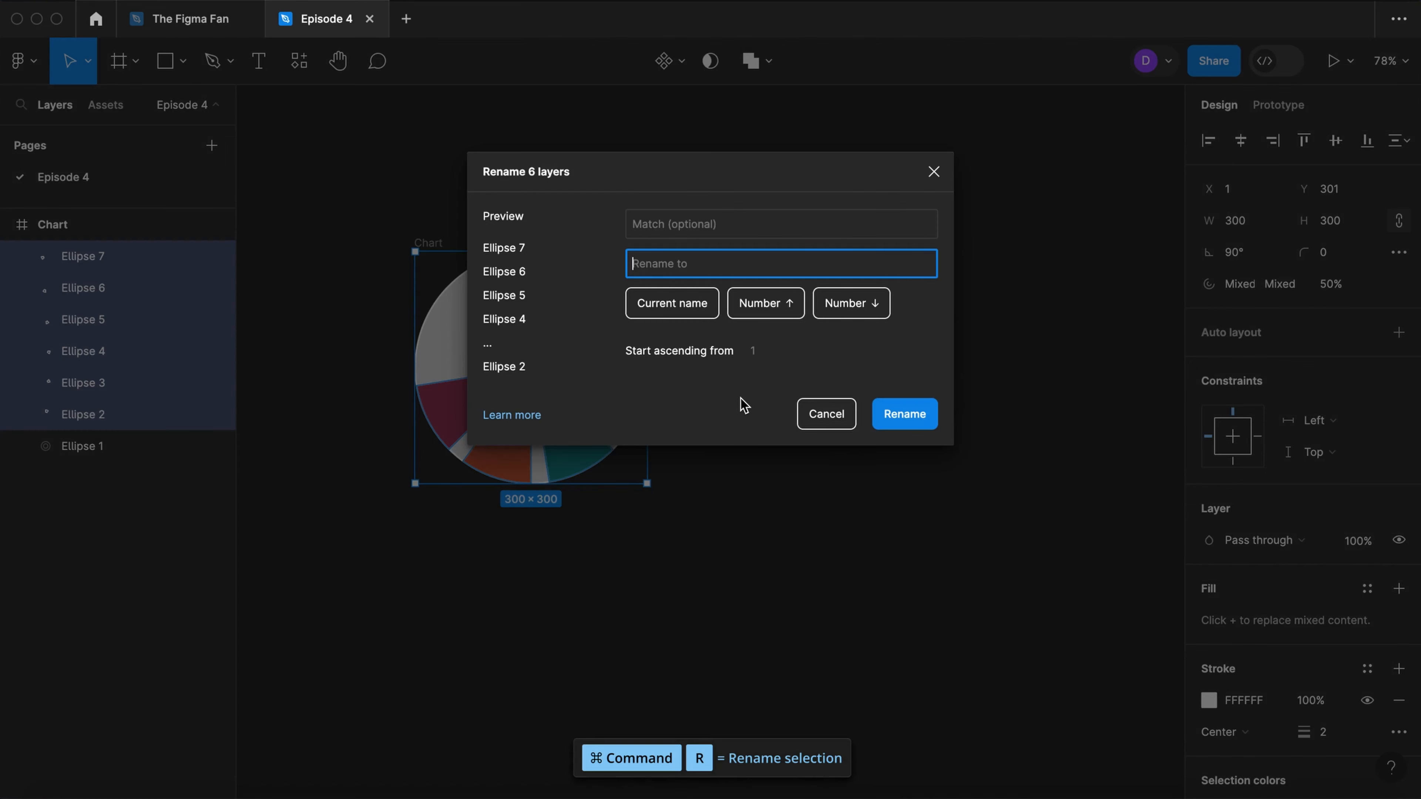
pyautogui.write('Data point')
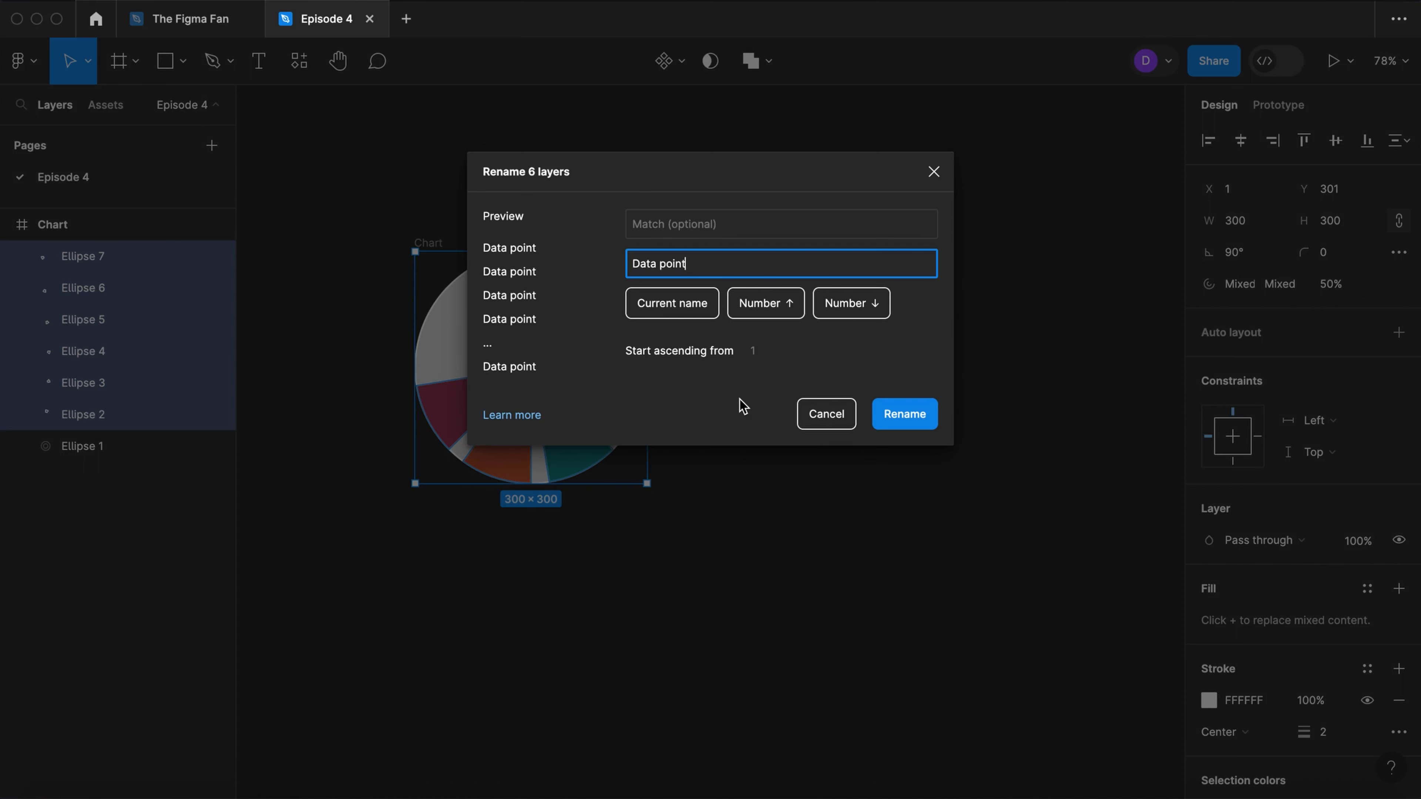
pyautogui.click(848, 302)
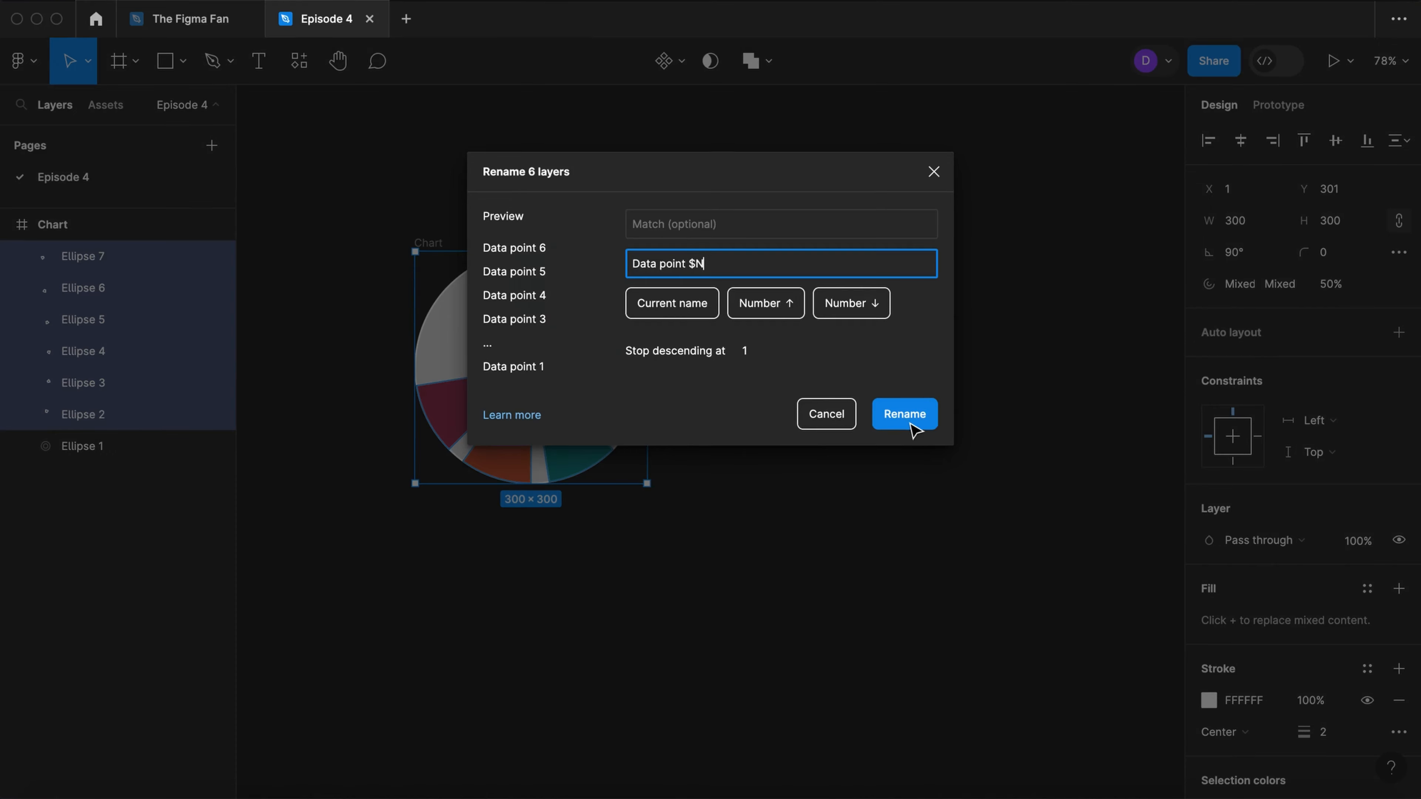
pyautogui.click(903, 413)
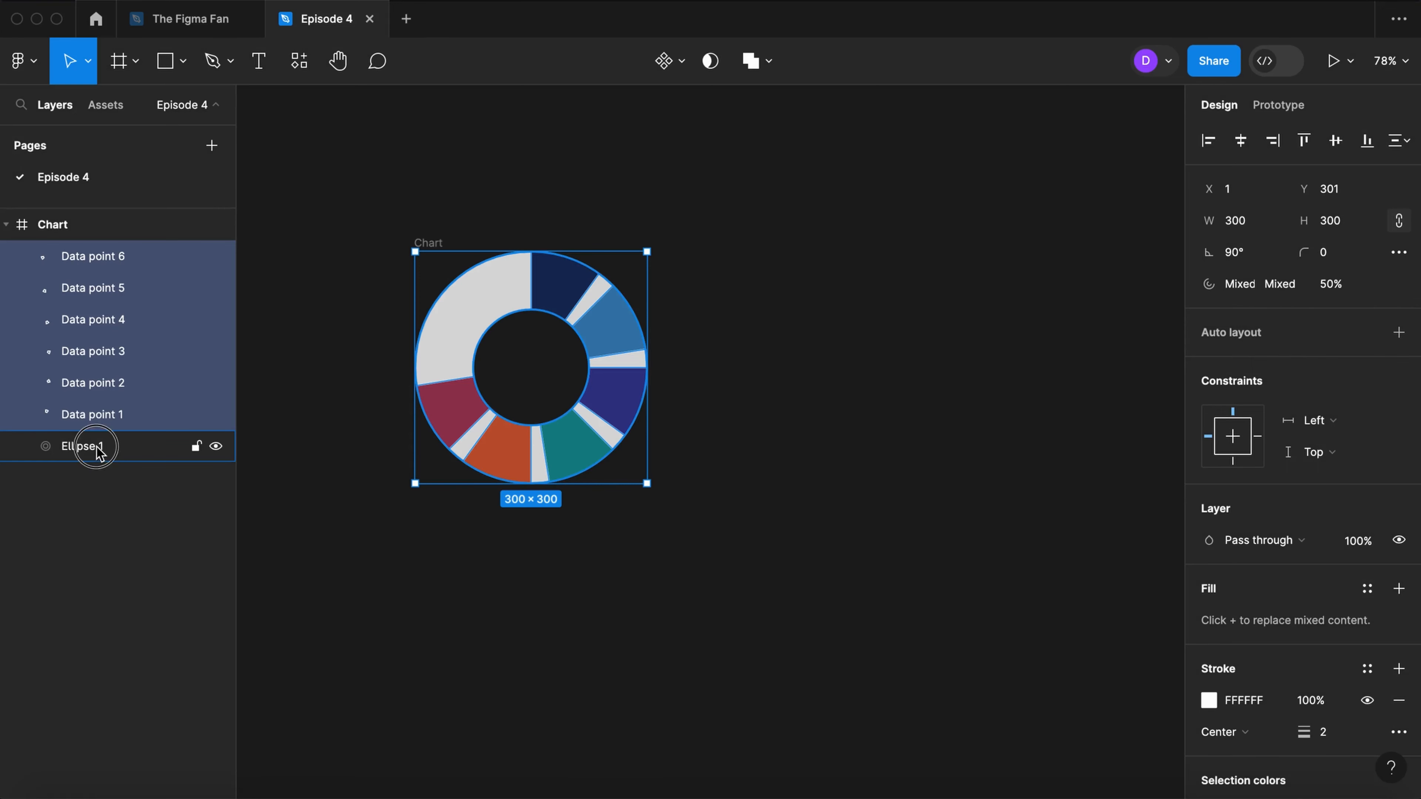
pyautogui.doubleClick(92, 445)
pyautogui.write('Base')
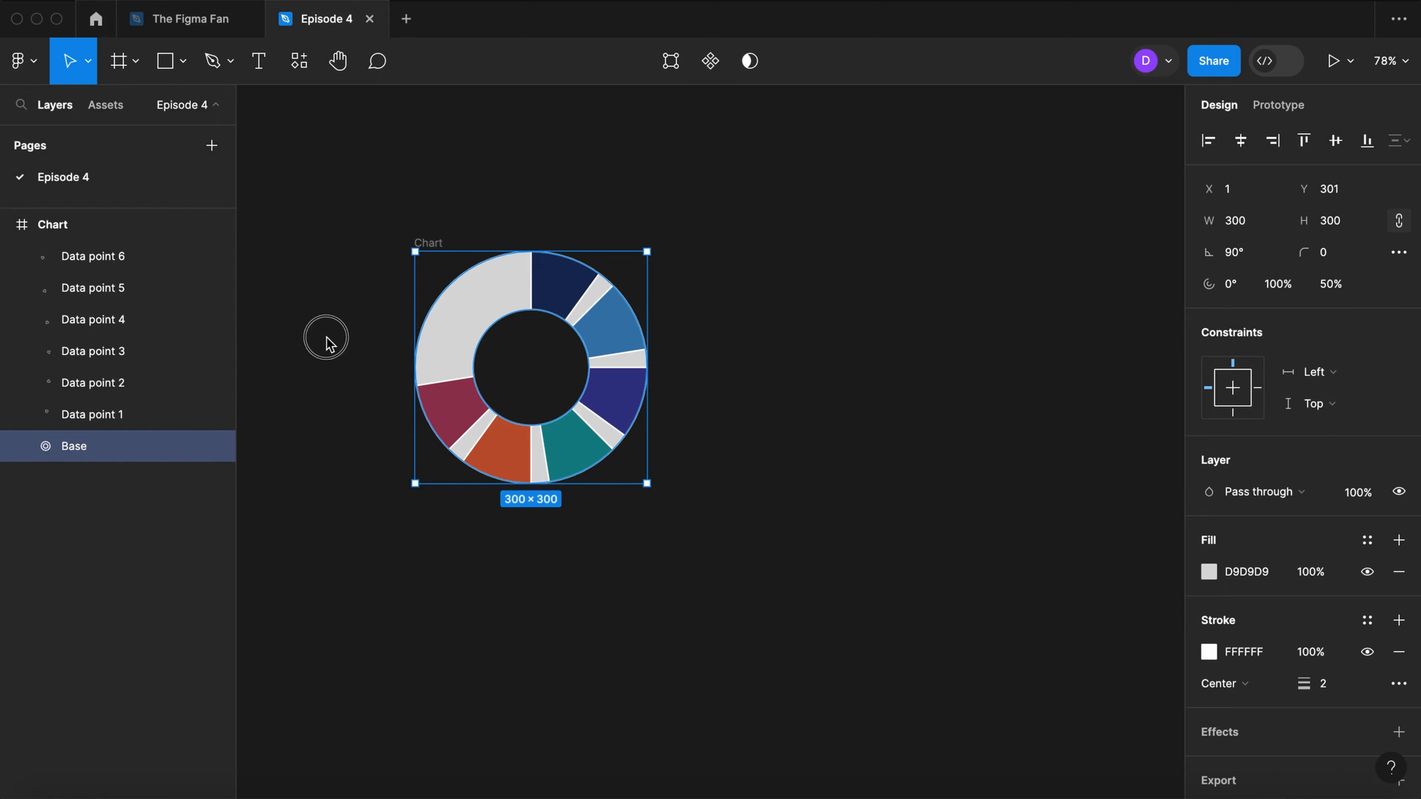
# Step: Thin the data-point slices to 5% and rotate red, orange and light blue up along the top
pyautogui.click(489, 441)
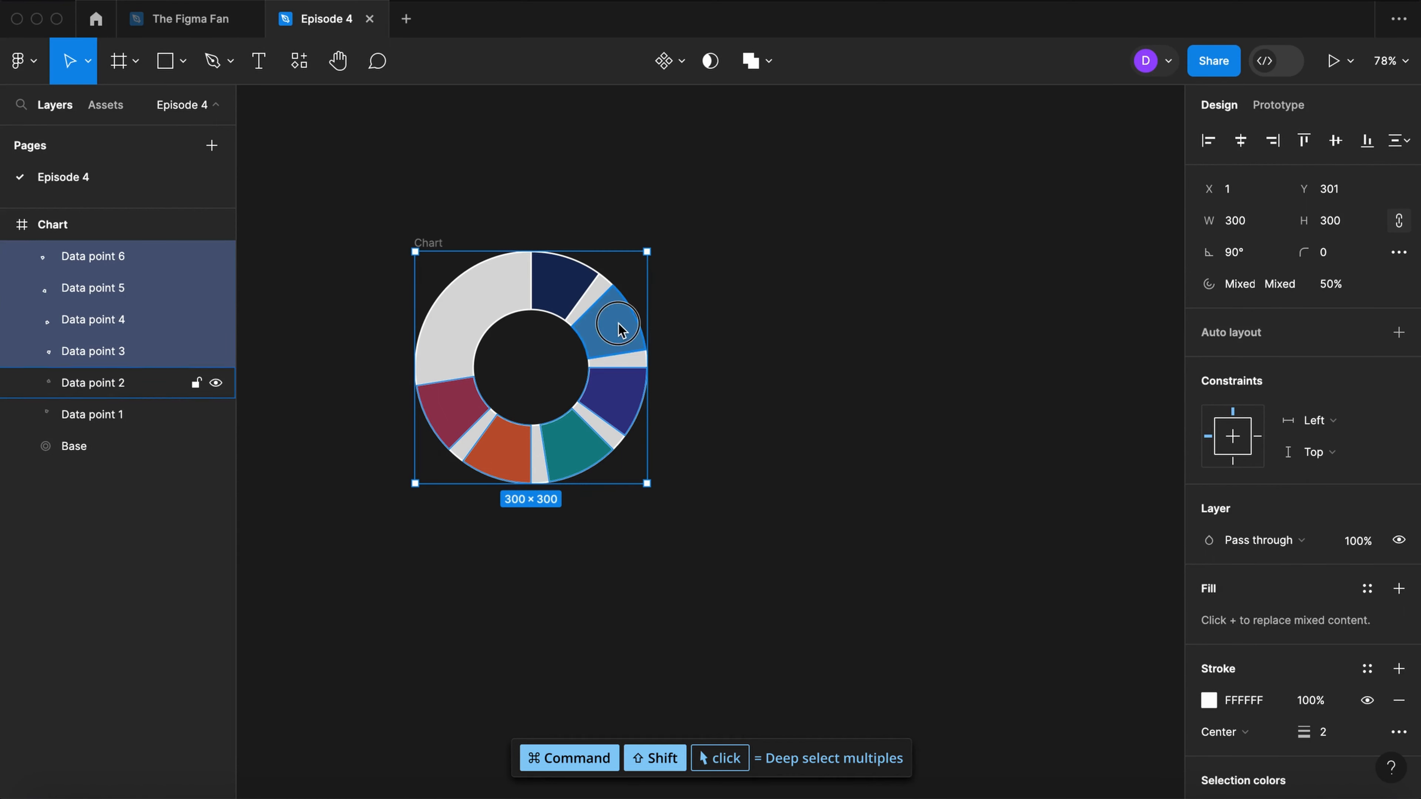
pyautogui.click(1278, 283)
pyautogui.write('5')
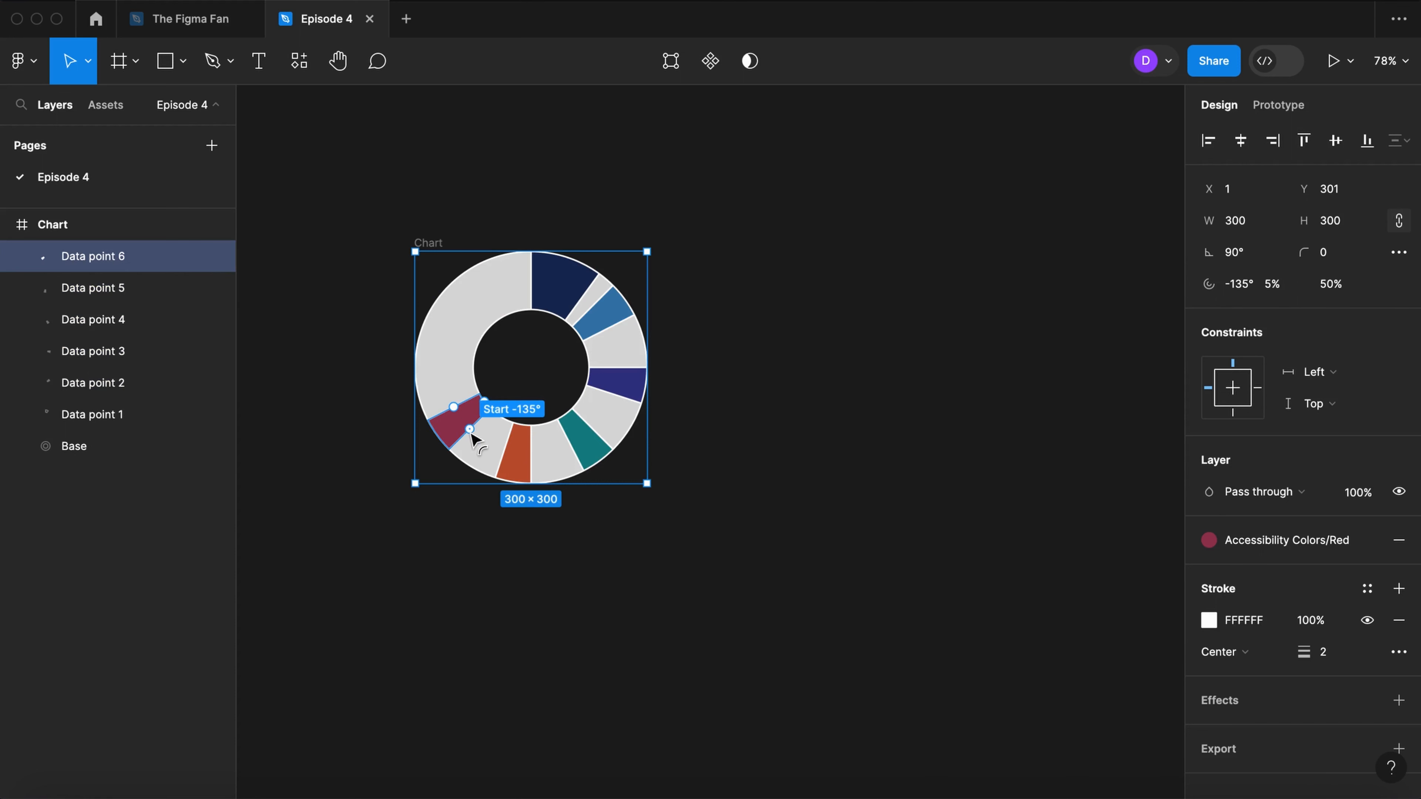
pyautogui.moveTo(469, 429); pyautogui.dragTo(510, 315)
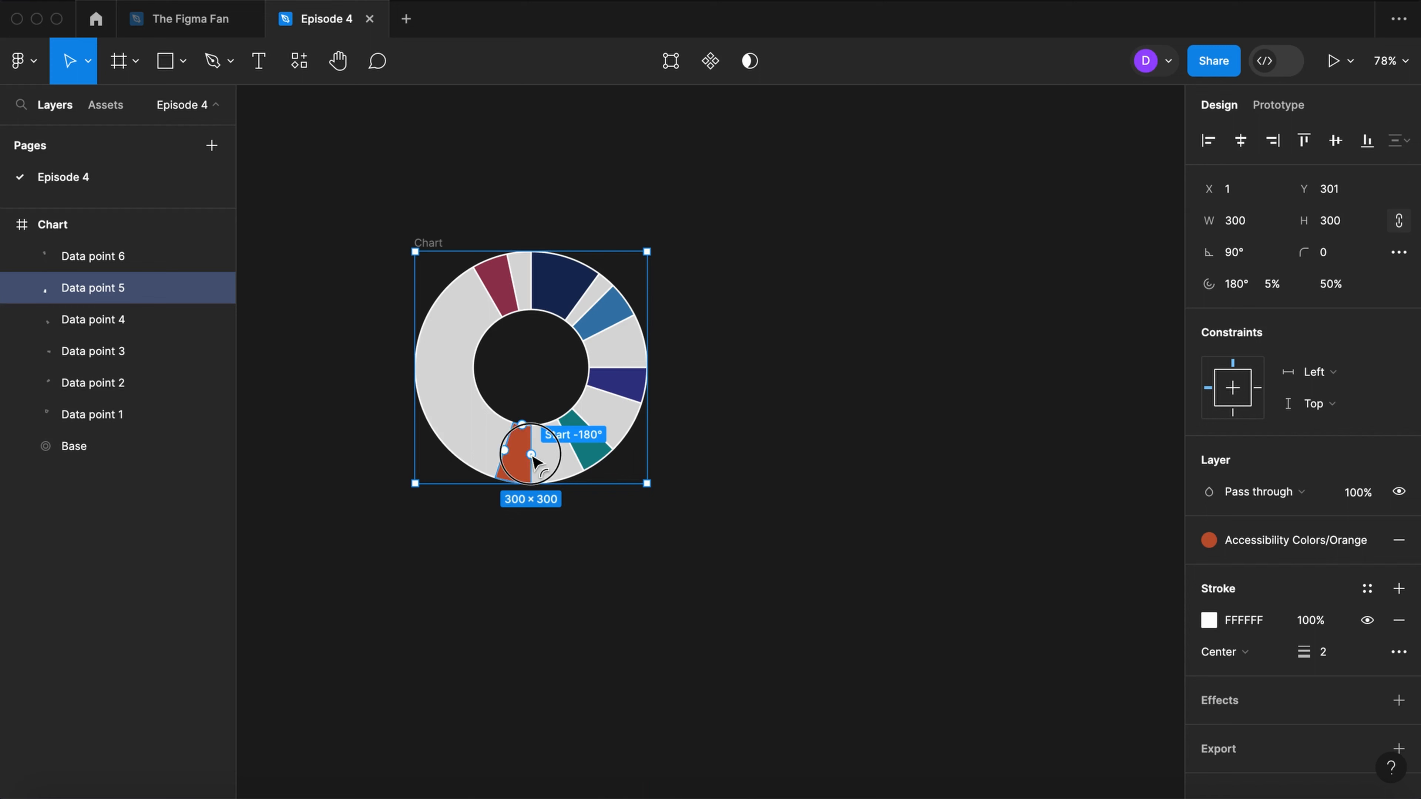
pyautogui.moveTo(540, 457); pyautogui.dragTo(468, 307)
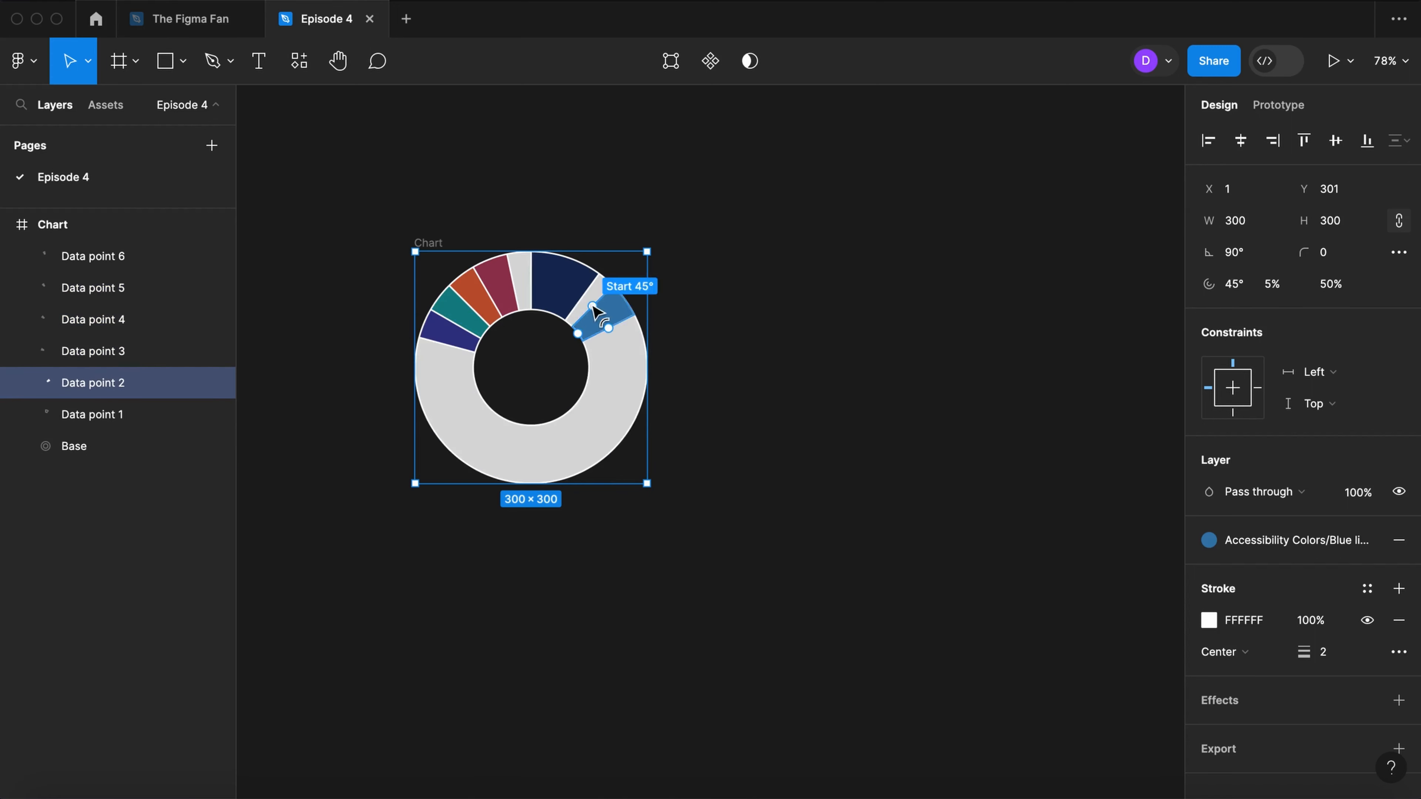
pyautogui.click(842, 441)
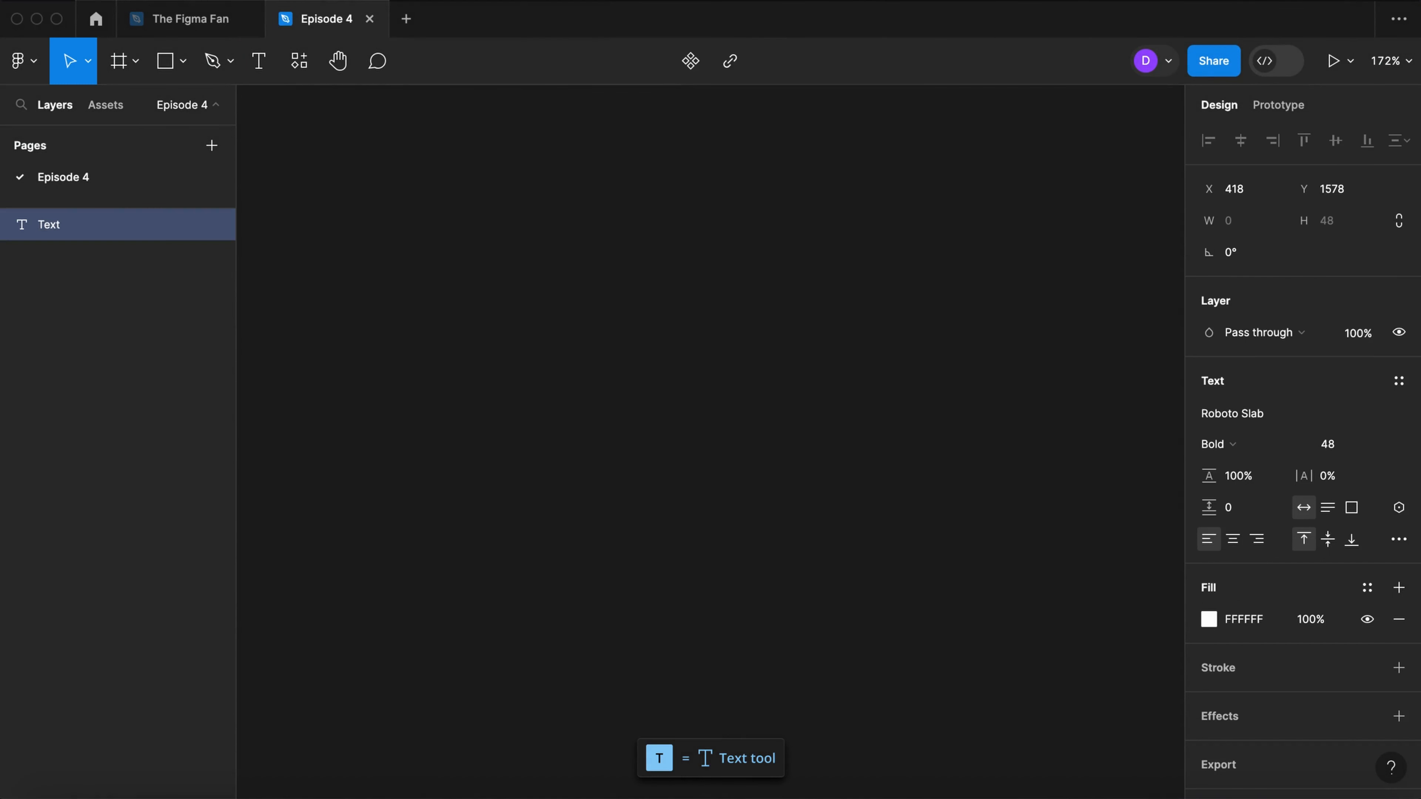
# Step: Add a bold 100 text and save its white fill as a new Text color style
pyautogui.write('100')
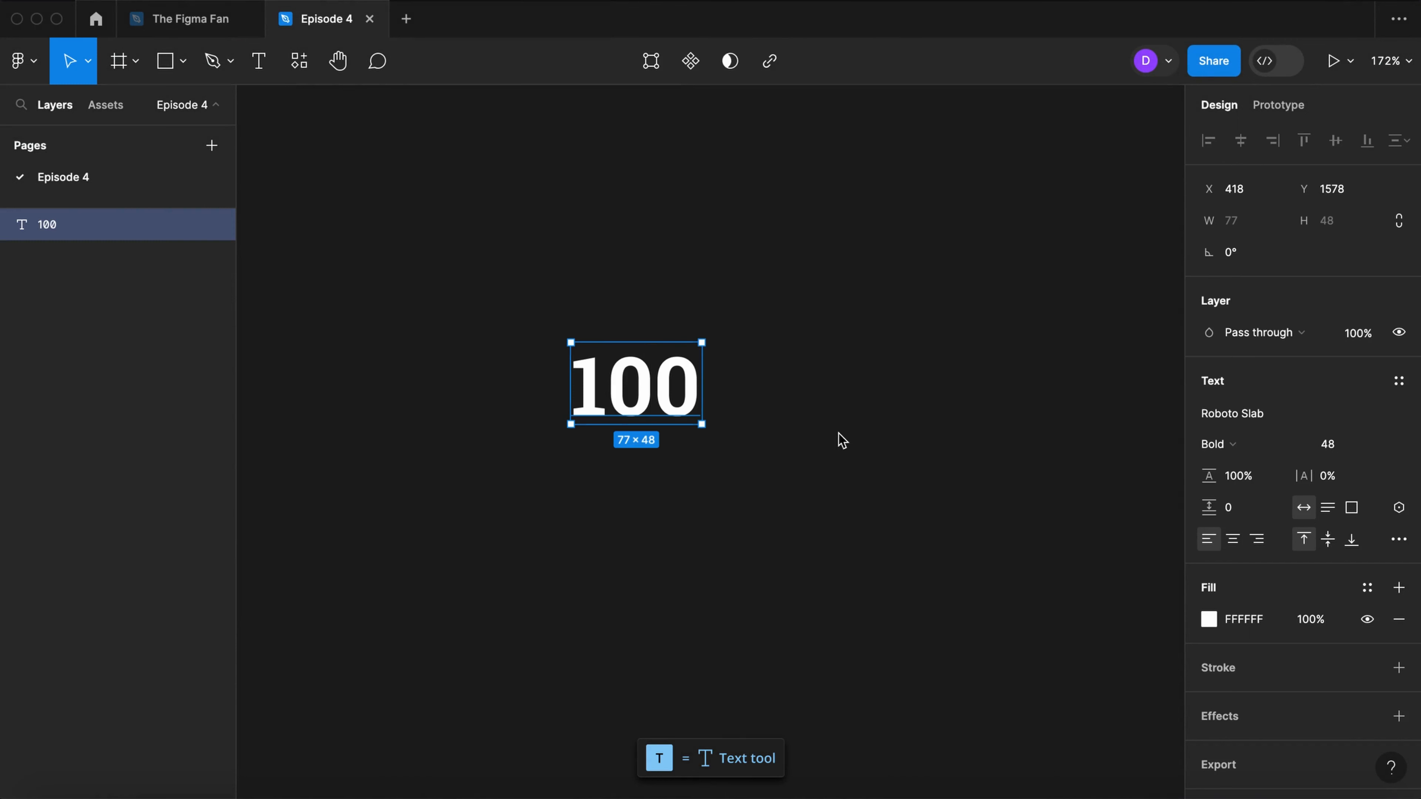
pyautogui.click(1328, 444)
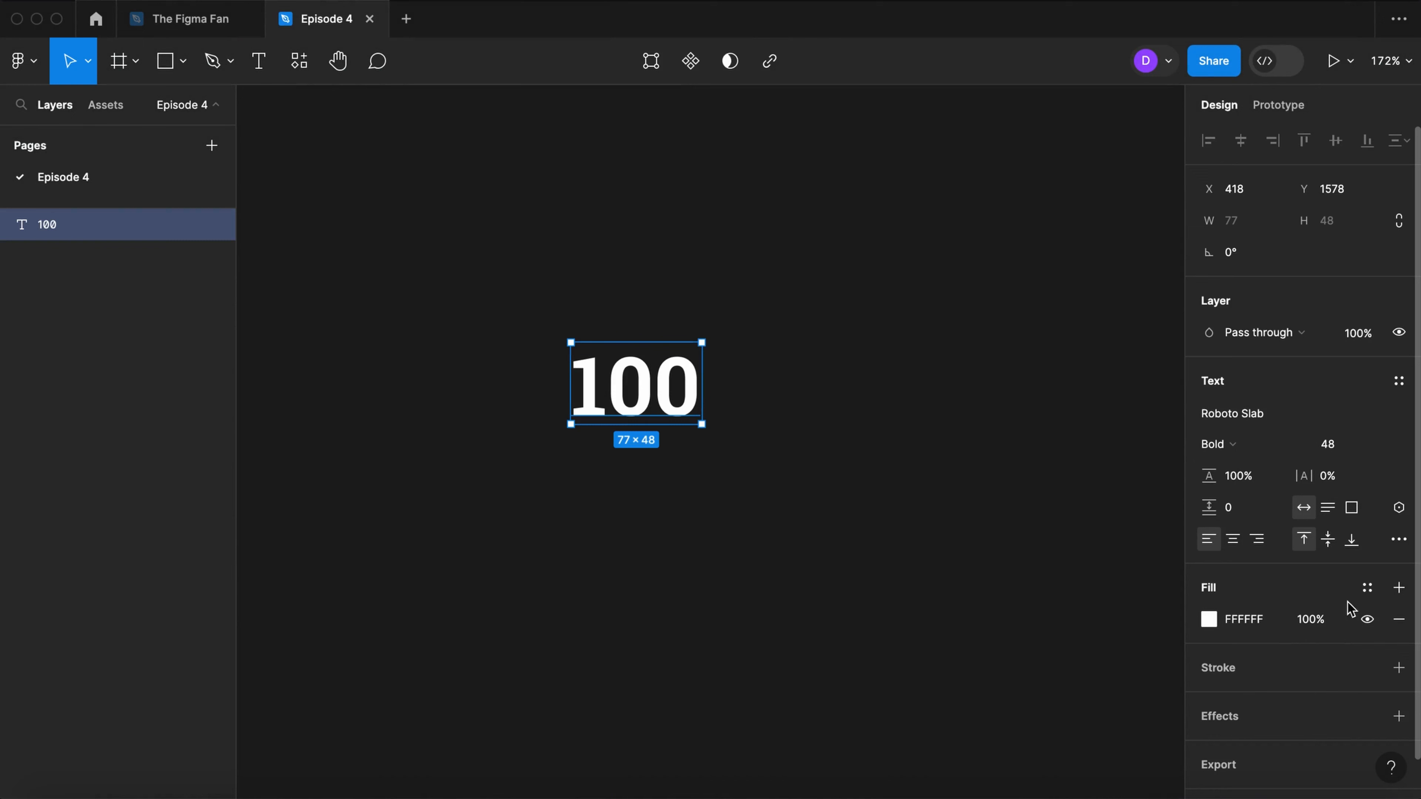
pyautogui.click(1368, 586)
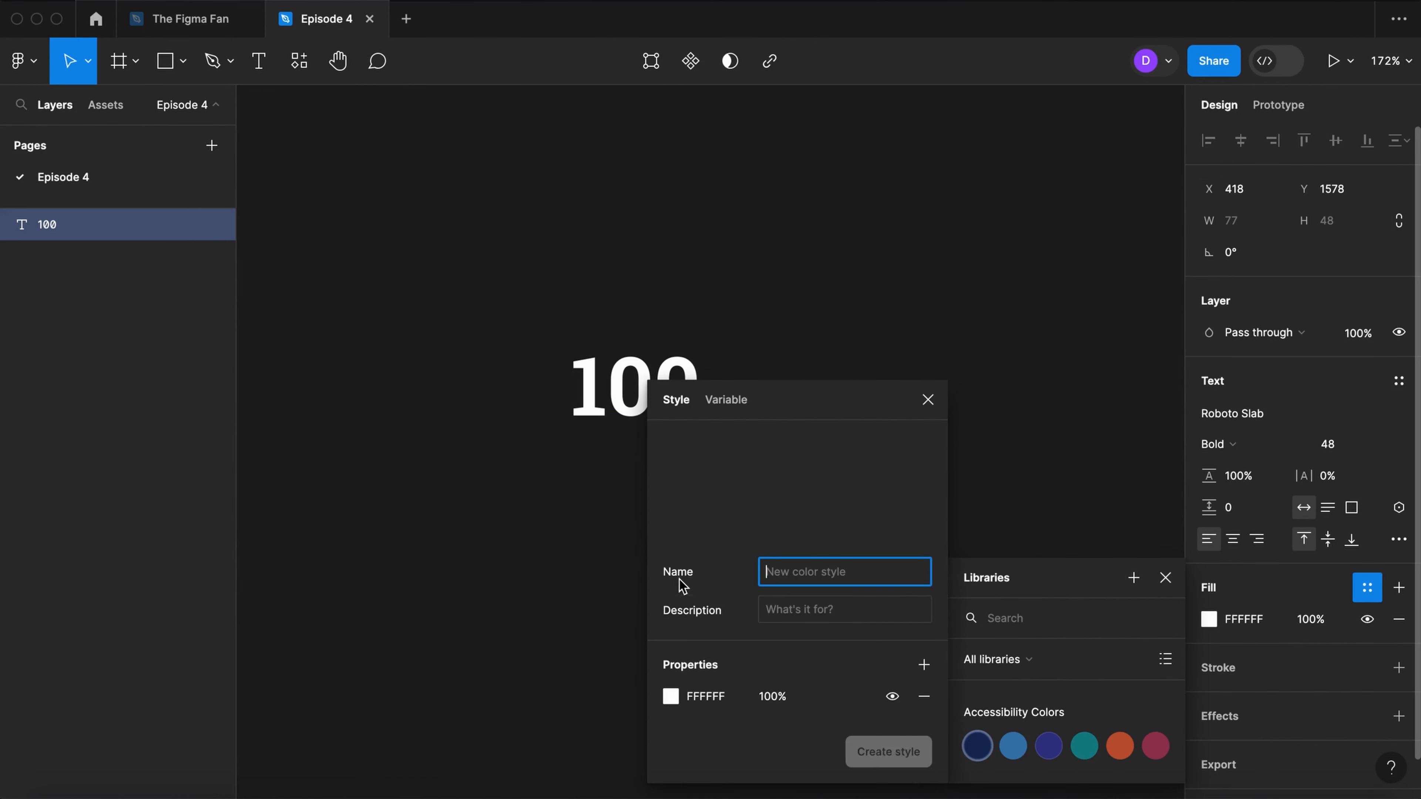
pyautogui.write('Text color')
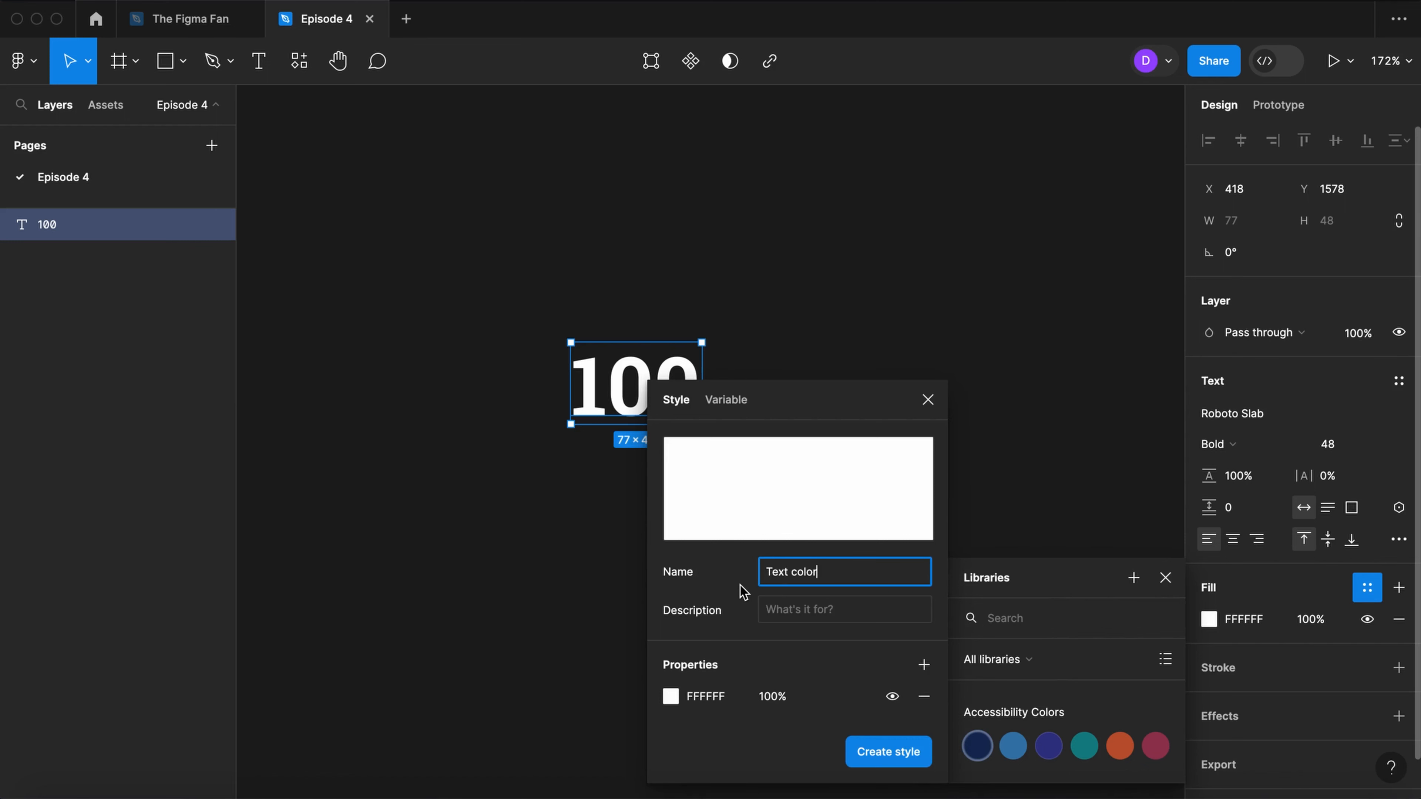
pyautogui.click(887, 751)
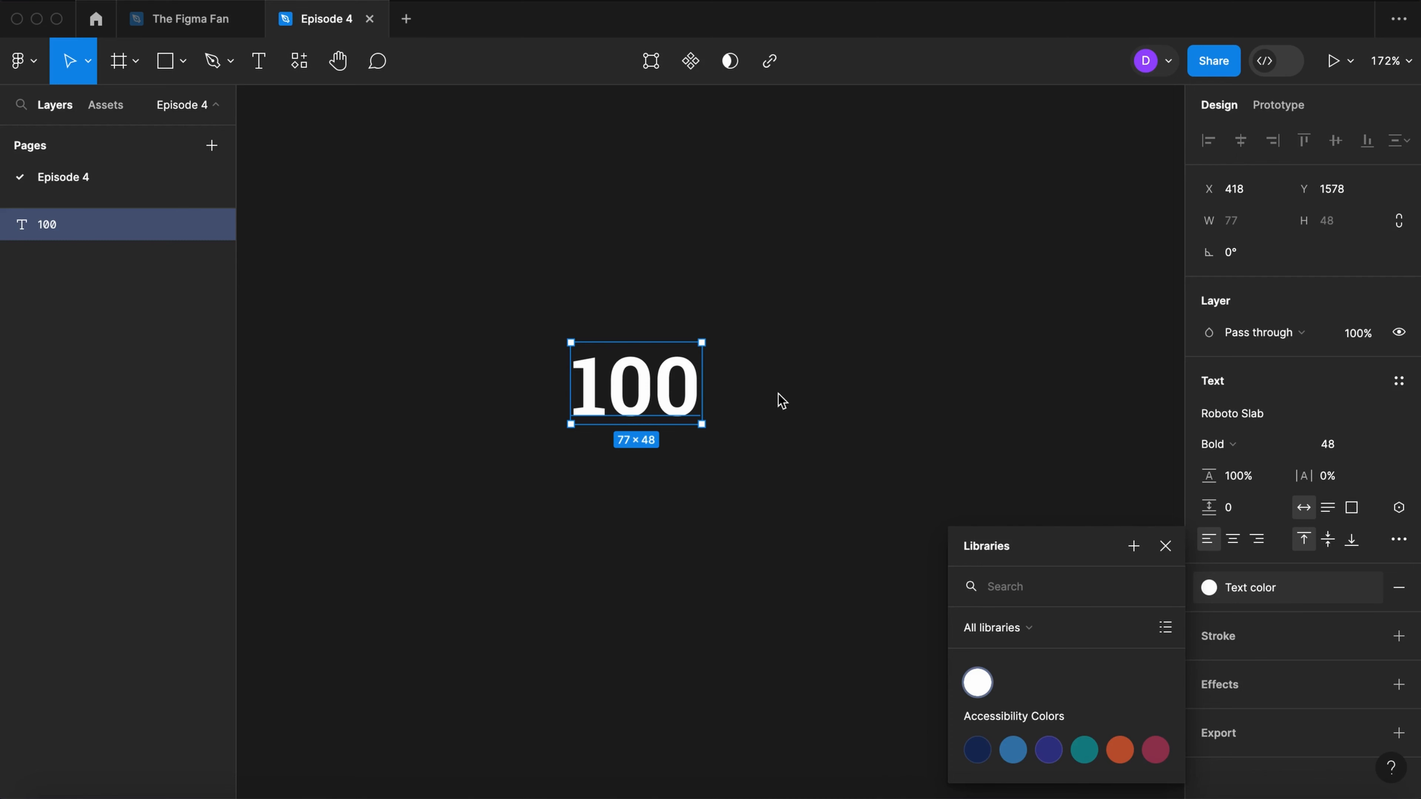
pyautogui.click(258, 61)
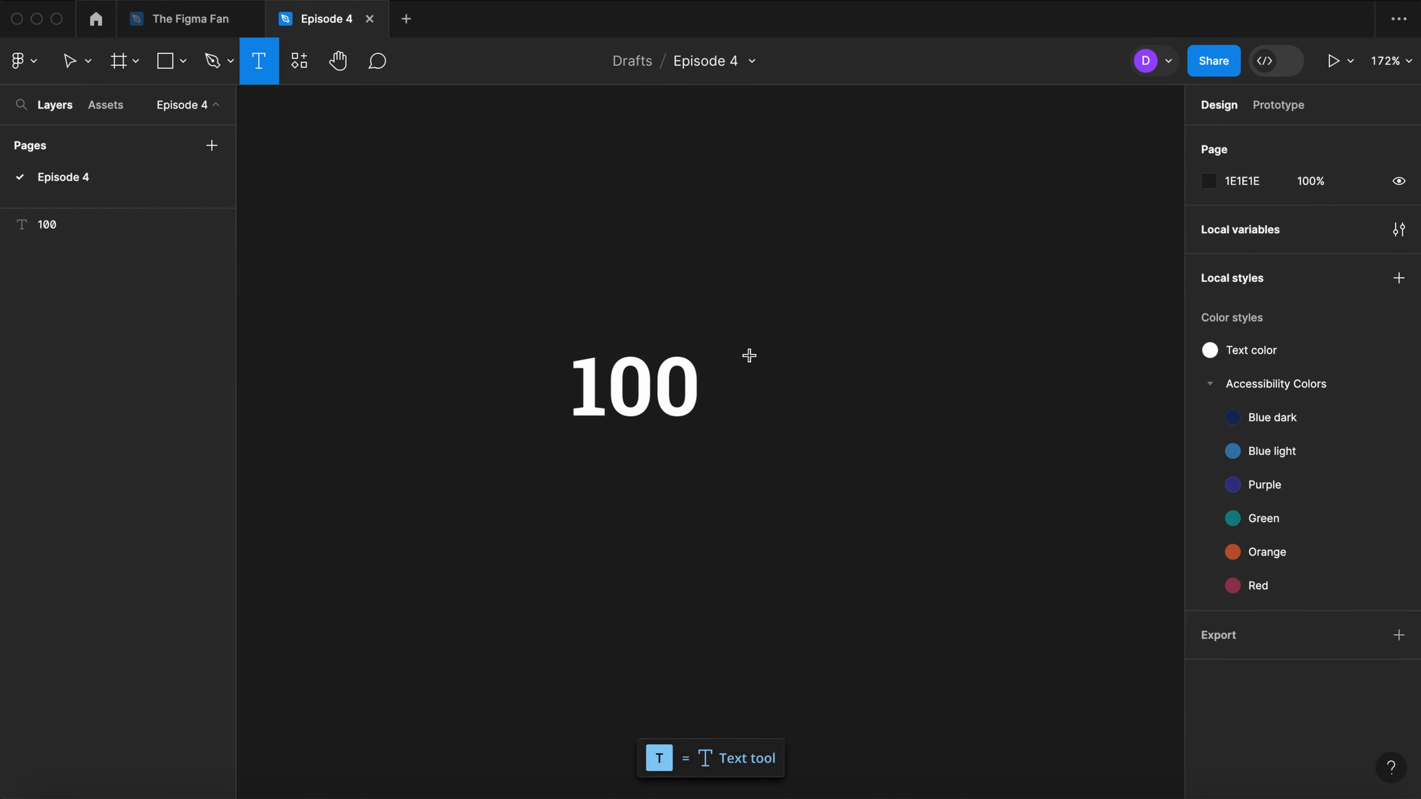
# Step: Add a 30-point % sign with the Text color style in an auto-layout frame with 0 top padding
pyautogui.click(775, 394)
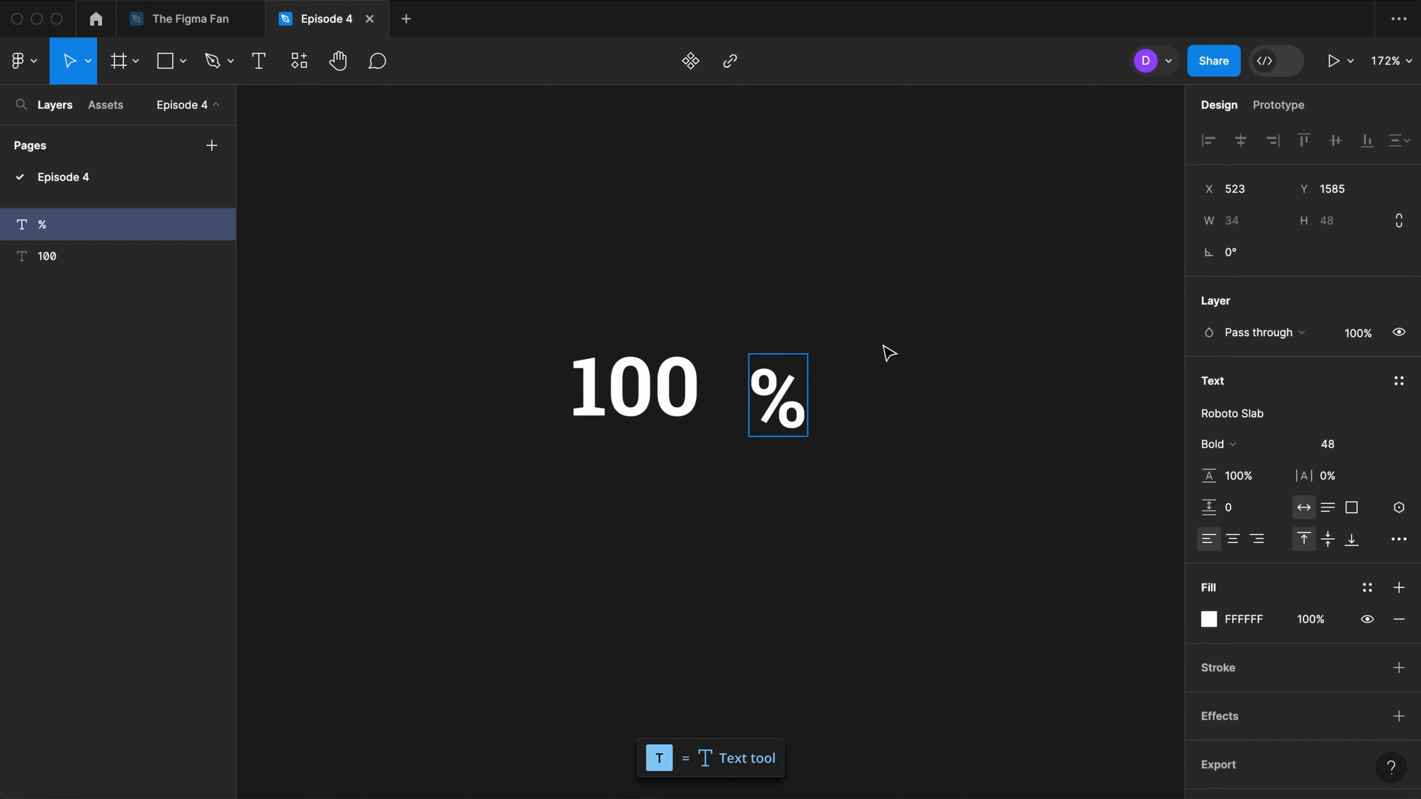
pyautogui.click(1367, 587)
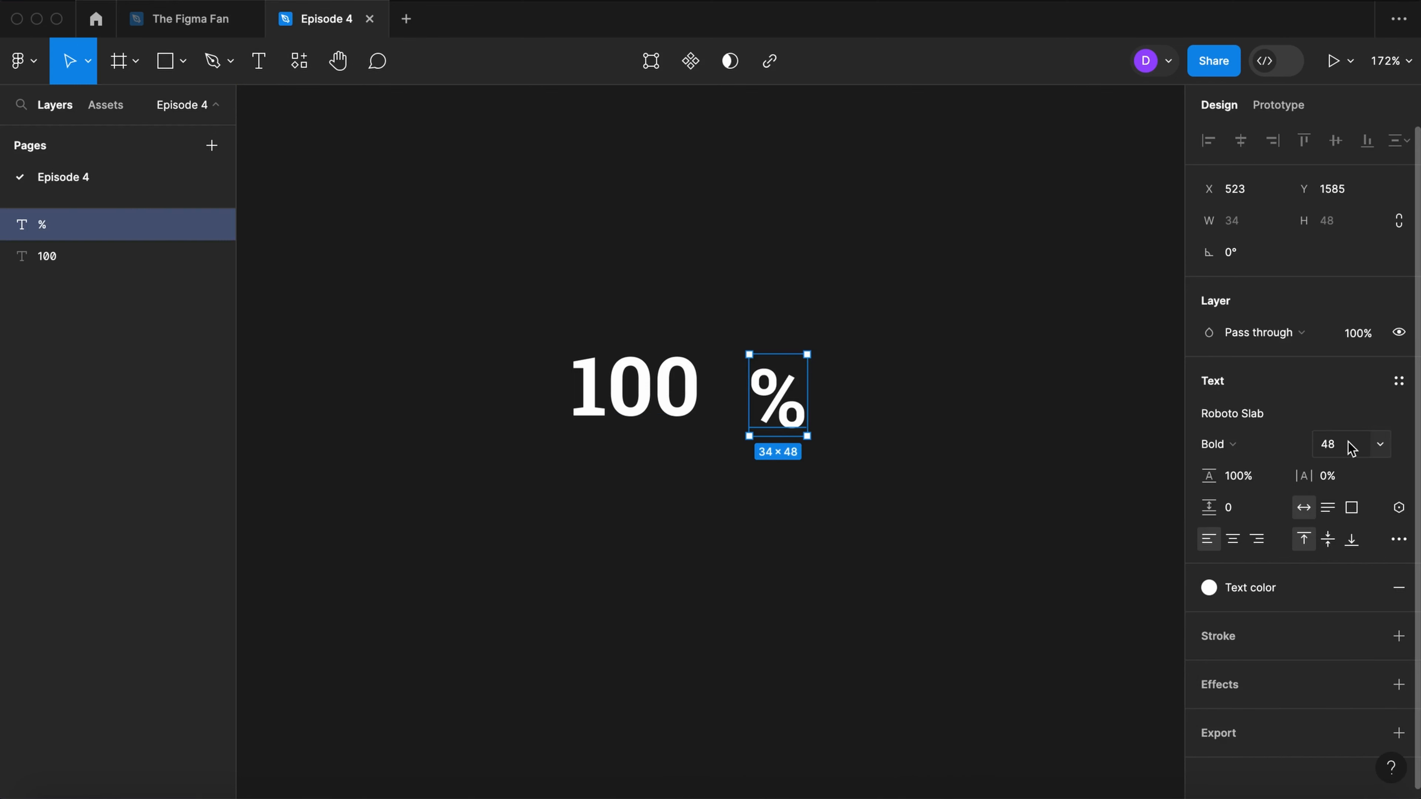
pyautogui.write('30')
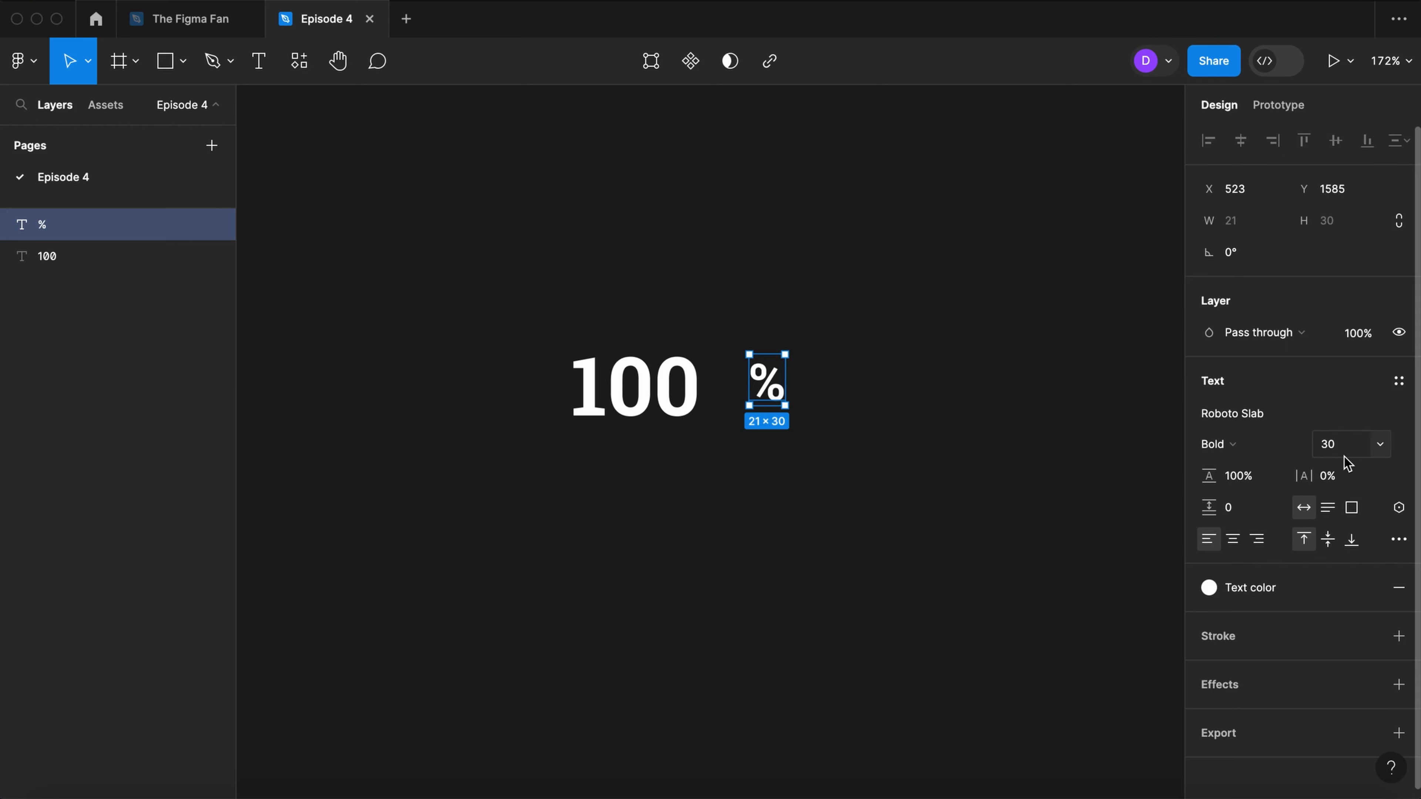
pyautogui.press('shift+a')
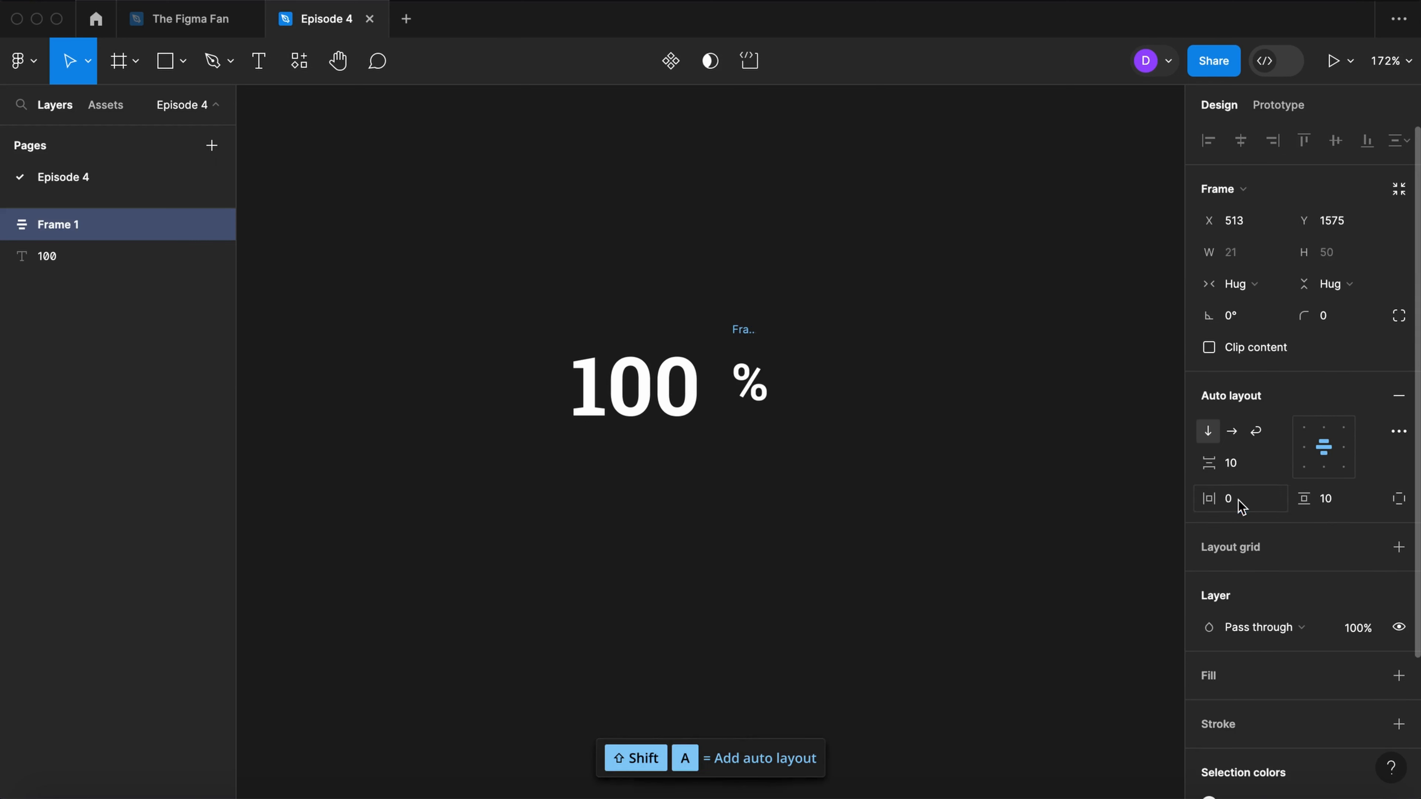
pyautogui.click(1332, 498)
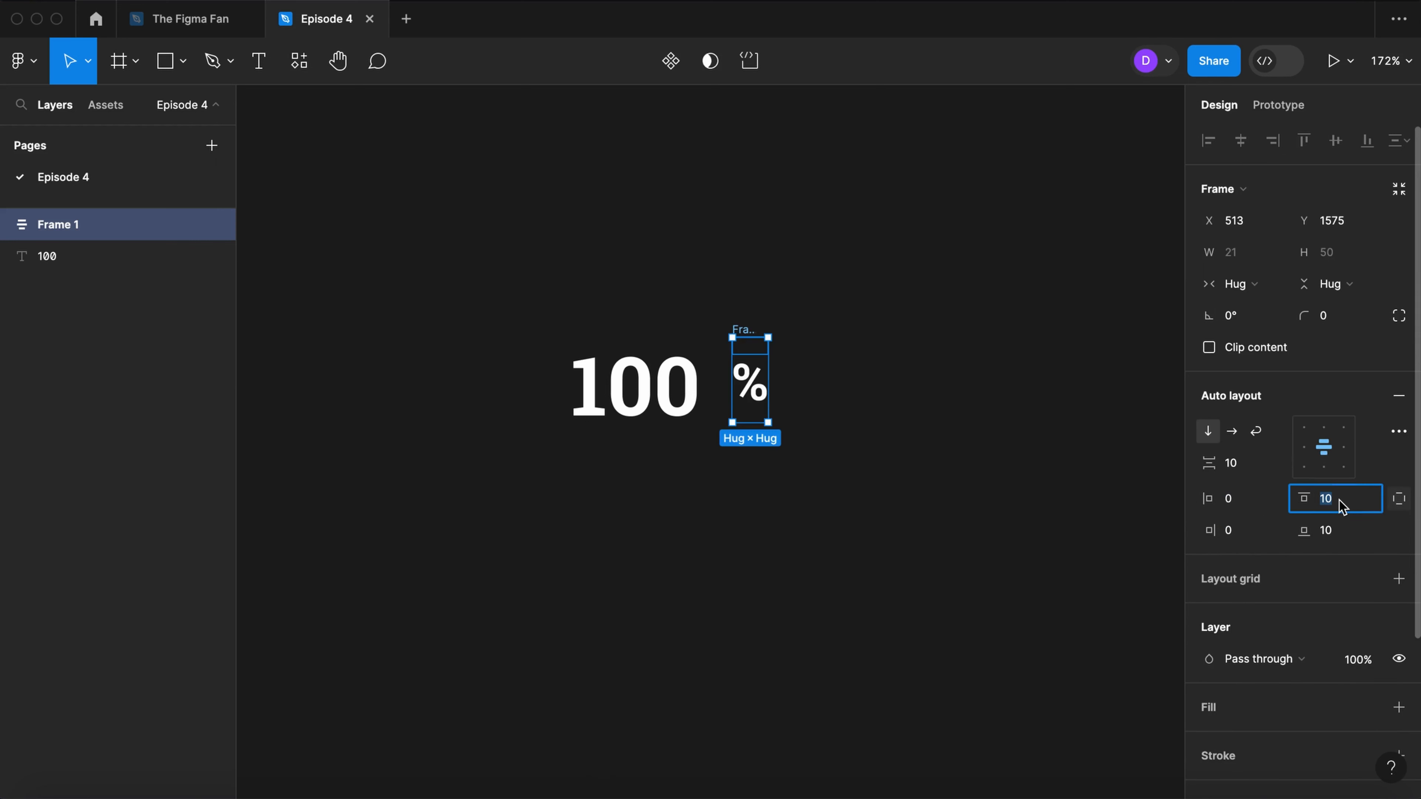
pyautogui.write('0')
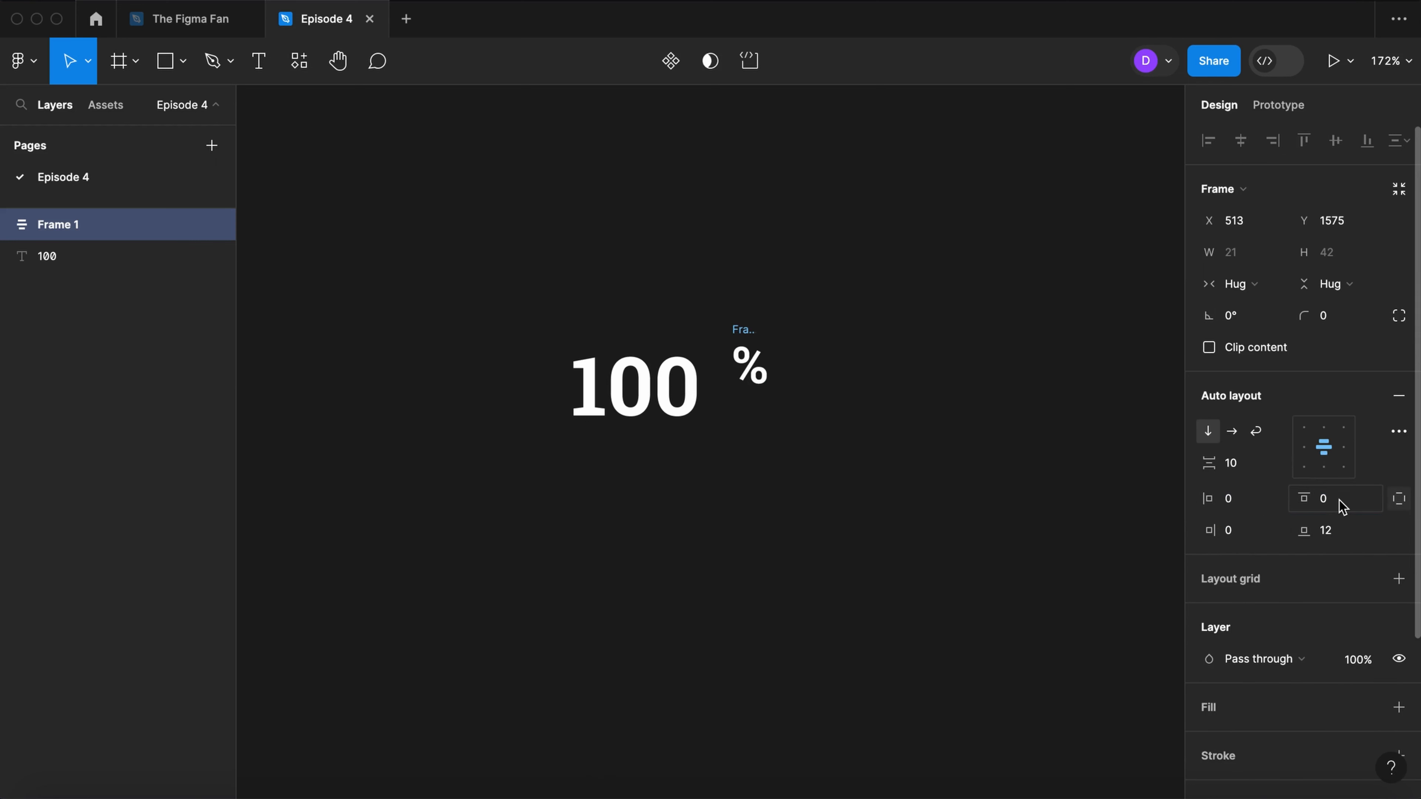
pyautogui.press('cmd+a')
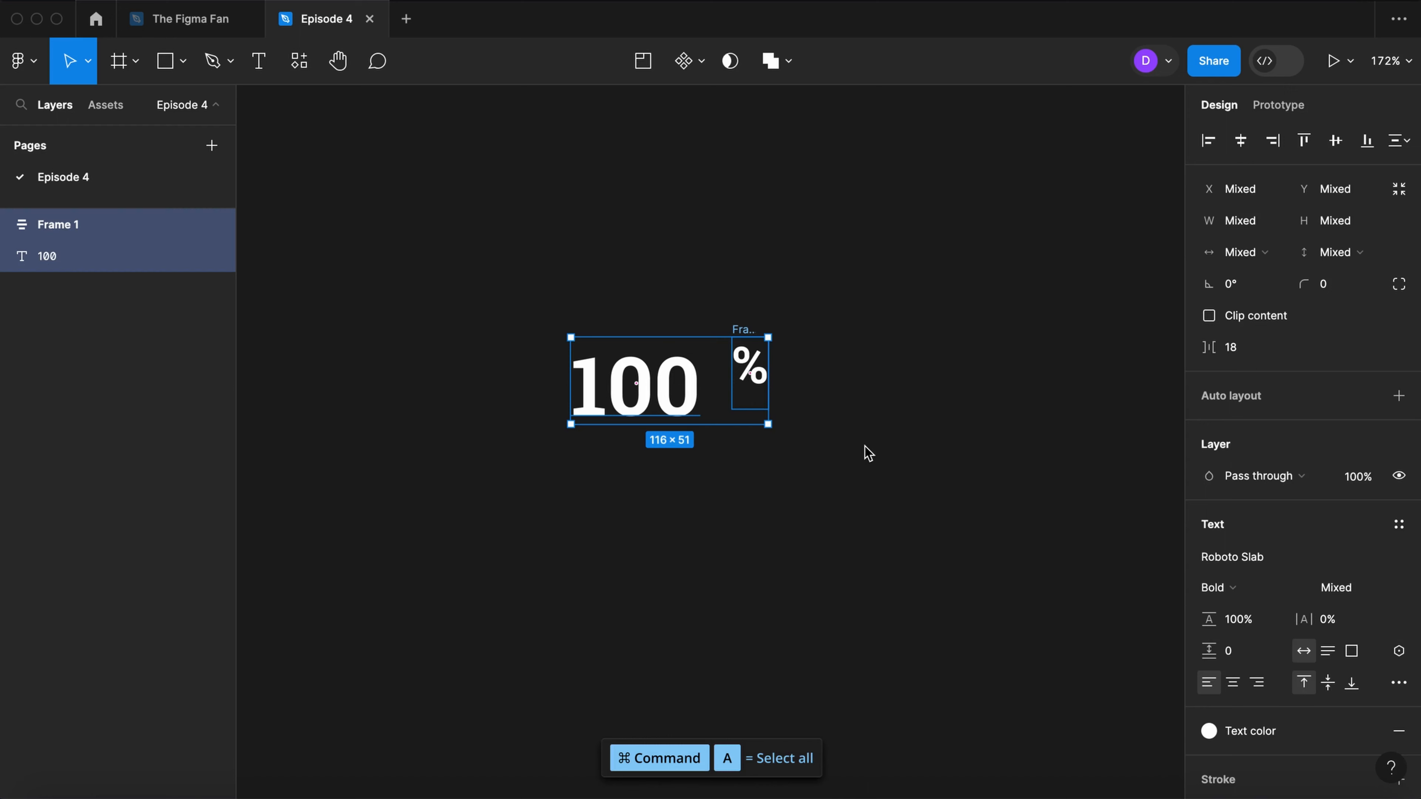
# Step: Wrap 100 and % in a centred horizontal frame, fixed 146 wide, named Center number
pyautogui.press('shift+a')
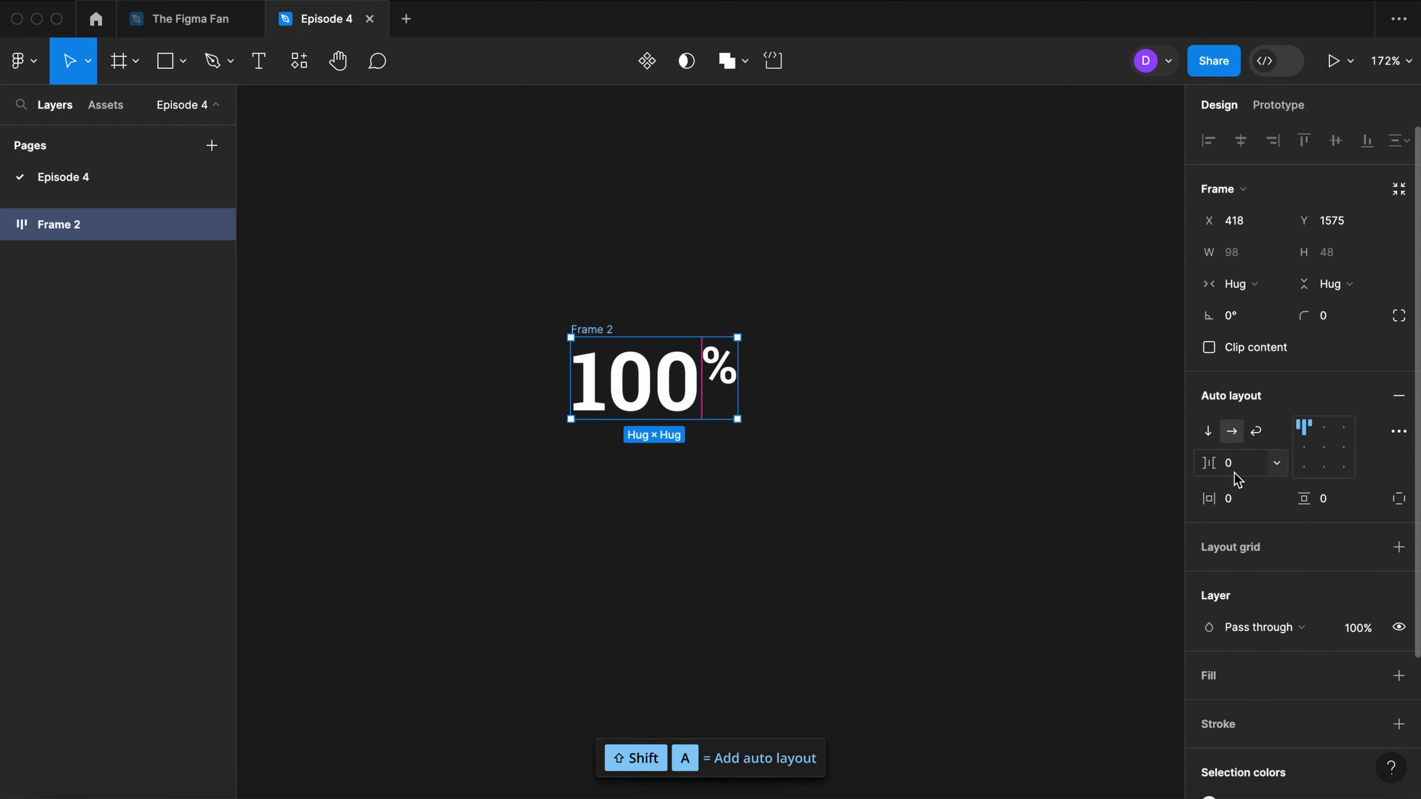
pyautogui.click(1323, 445)
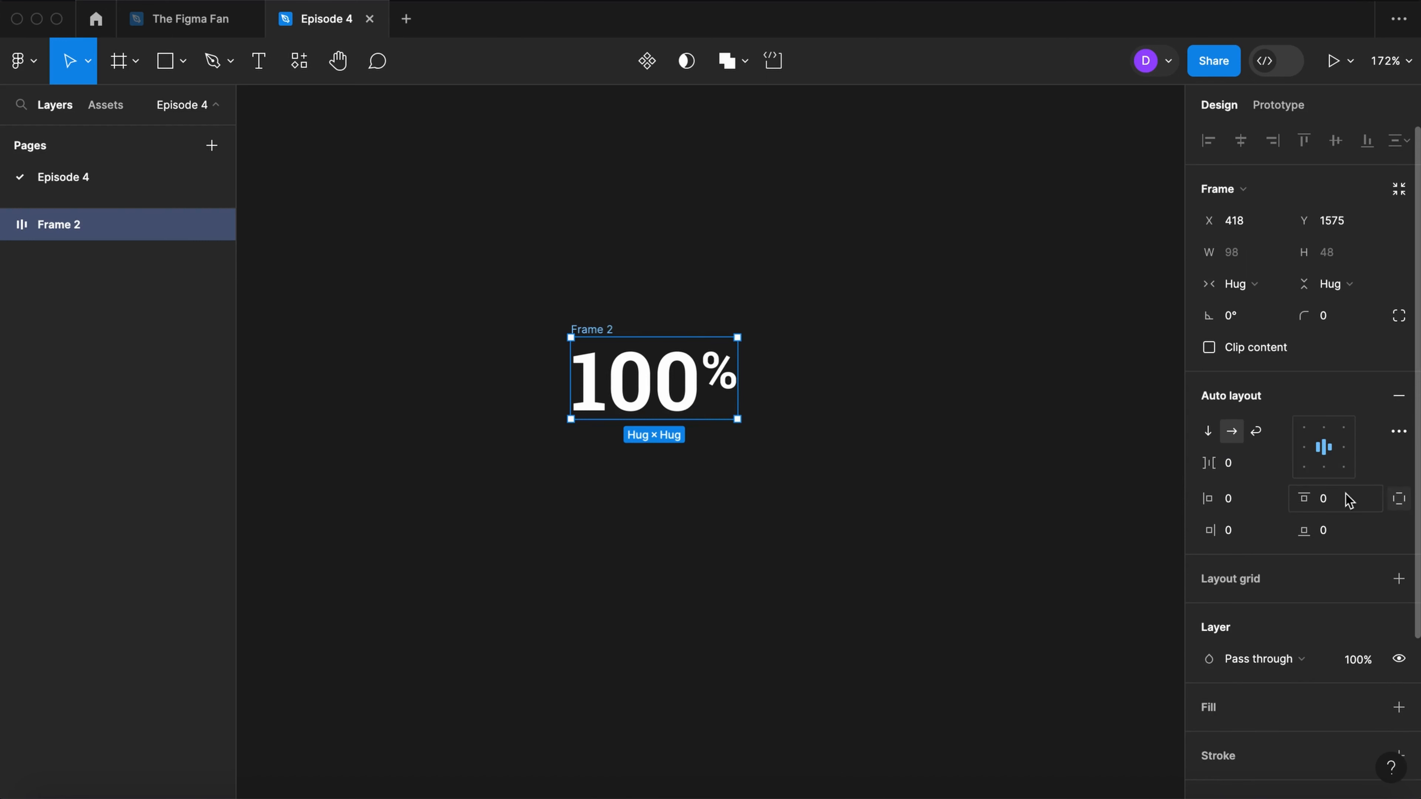
pyautogui.click(1240, 498)
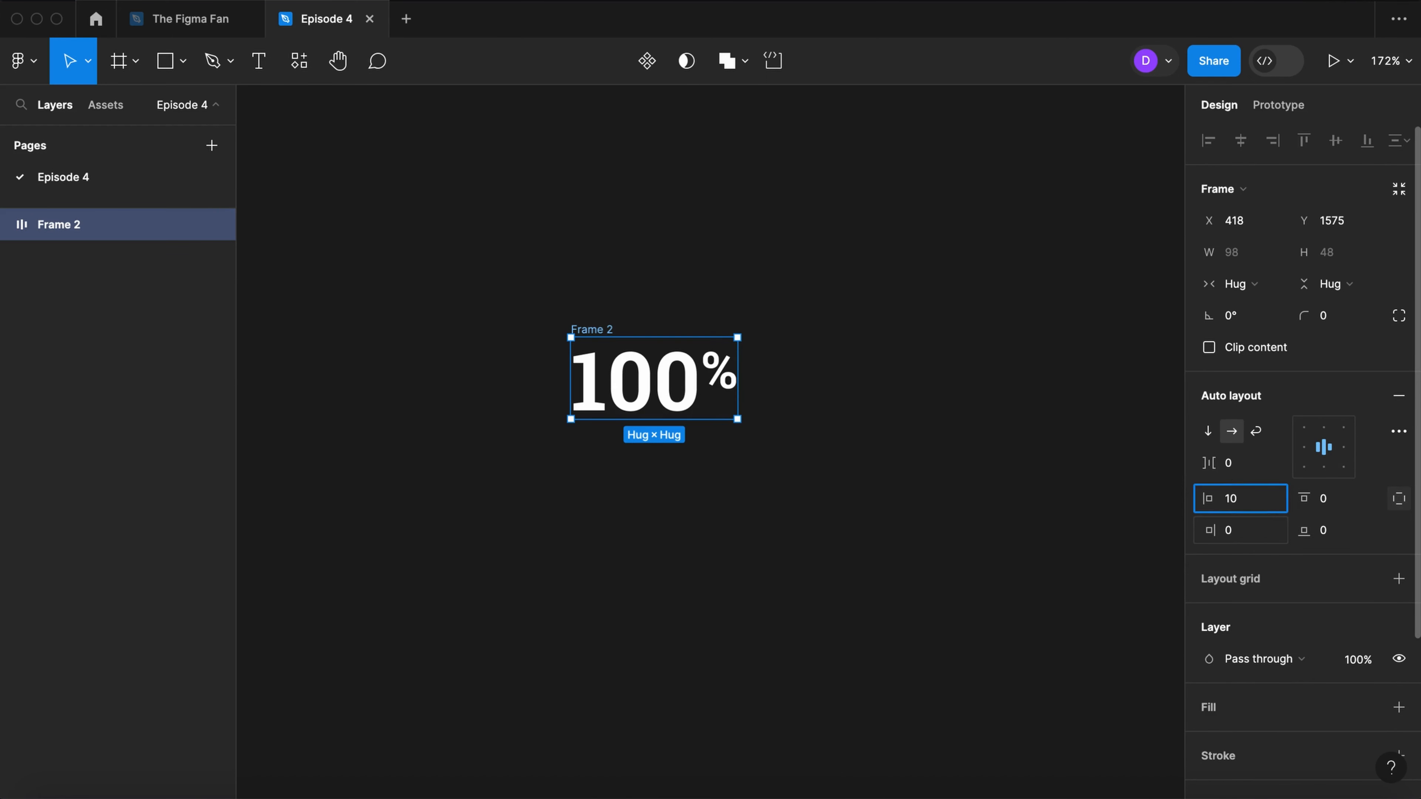
pyautogui.click(1335, 529)
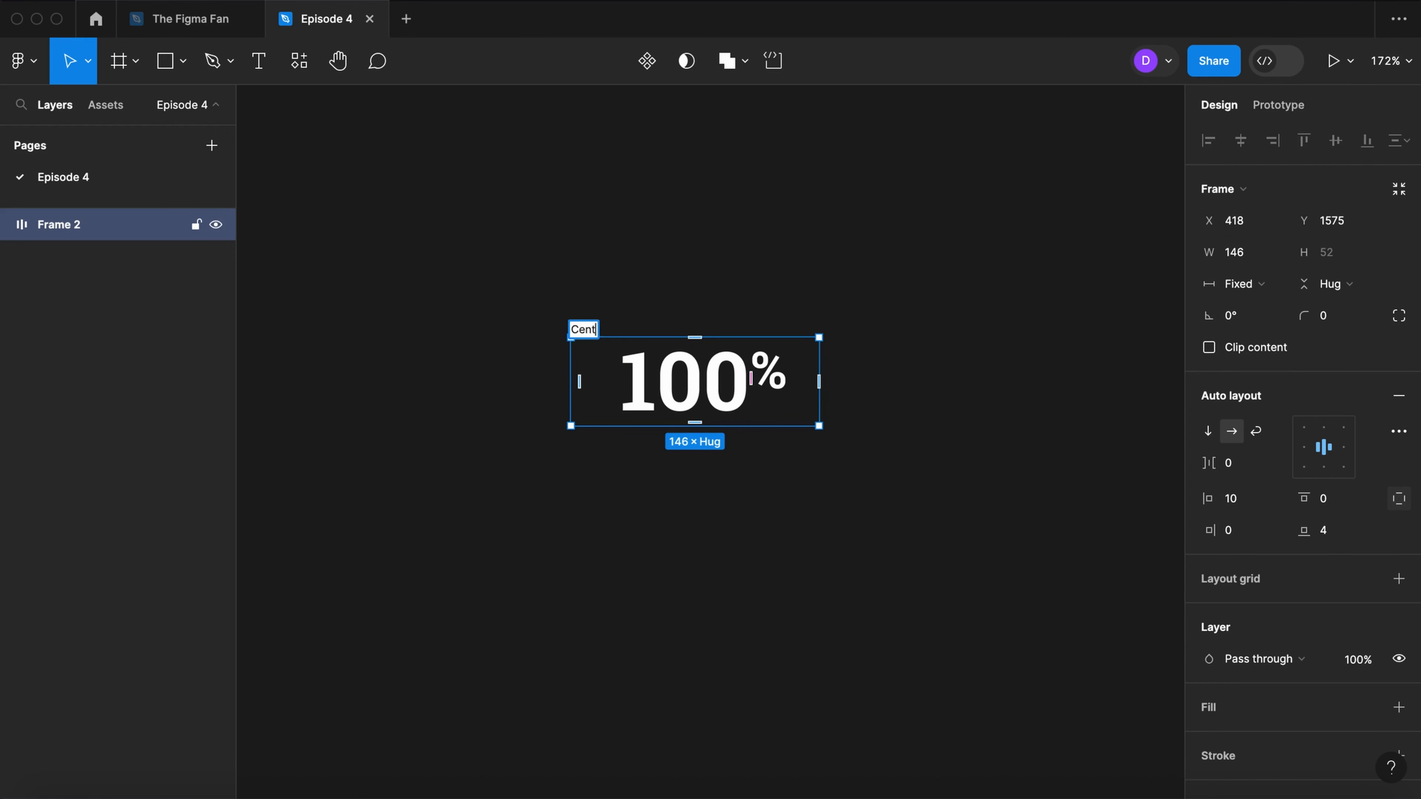
pyautogui.write('Center number')
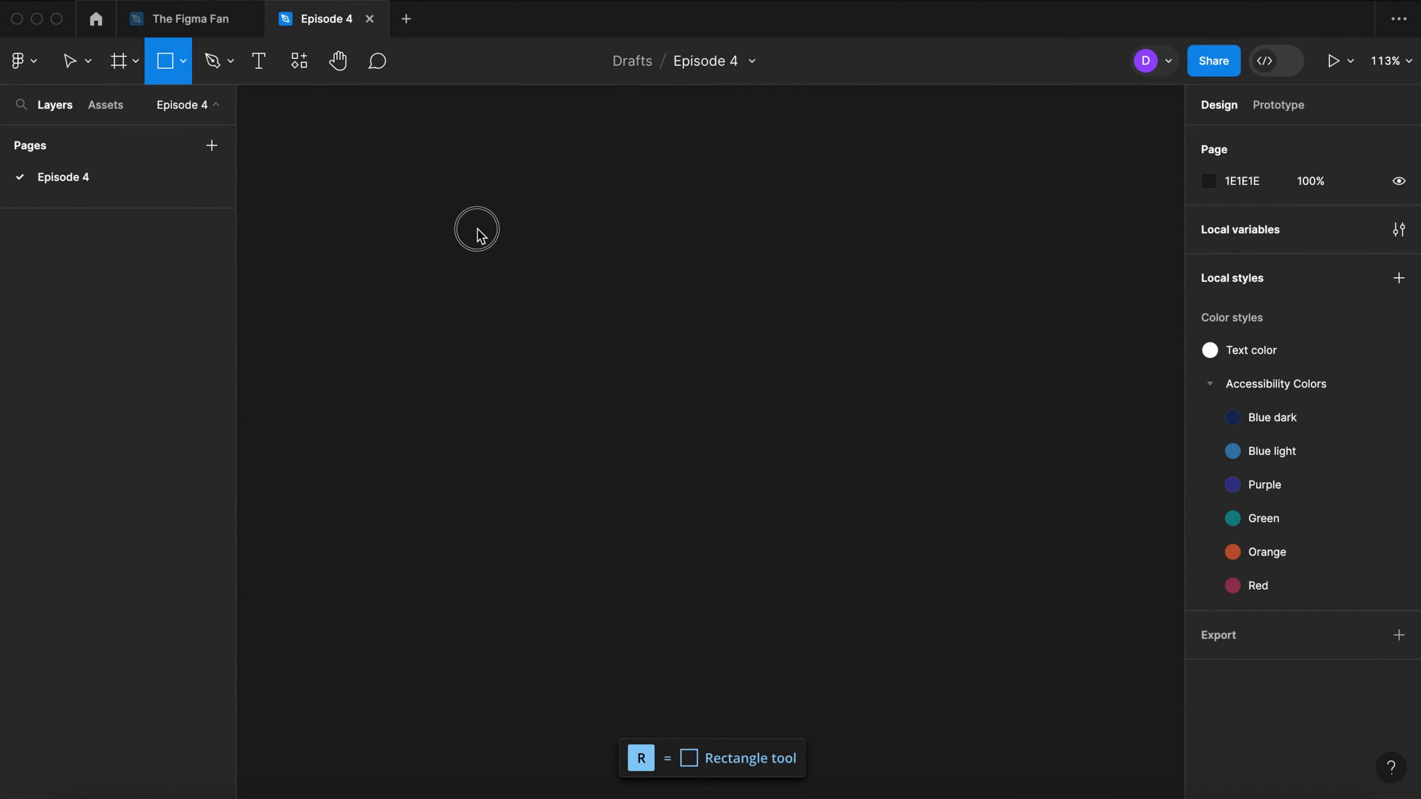
# Step: Draw a 24 px grey square and name it Swatch
pyautogui.moveTo(465, 219); pyautogui.dragTo(489, 243)
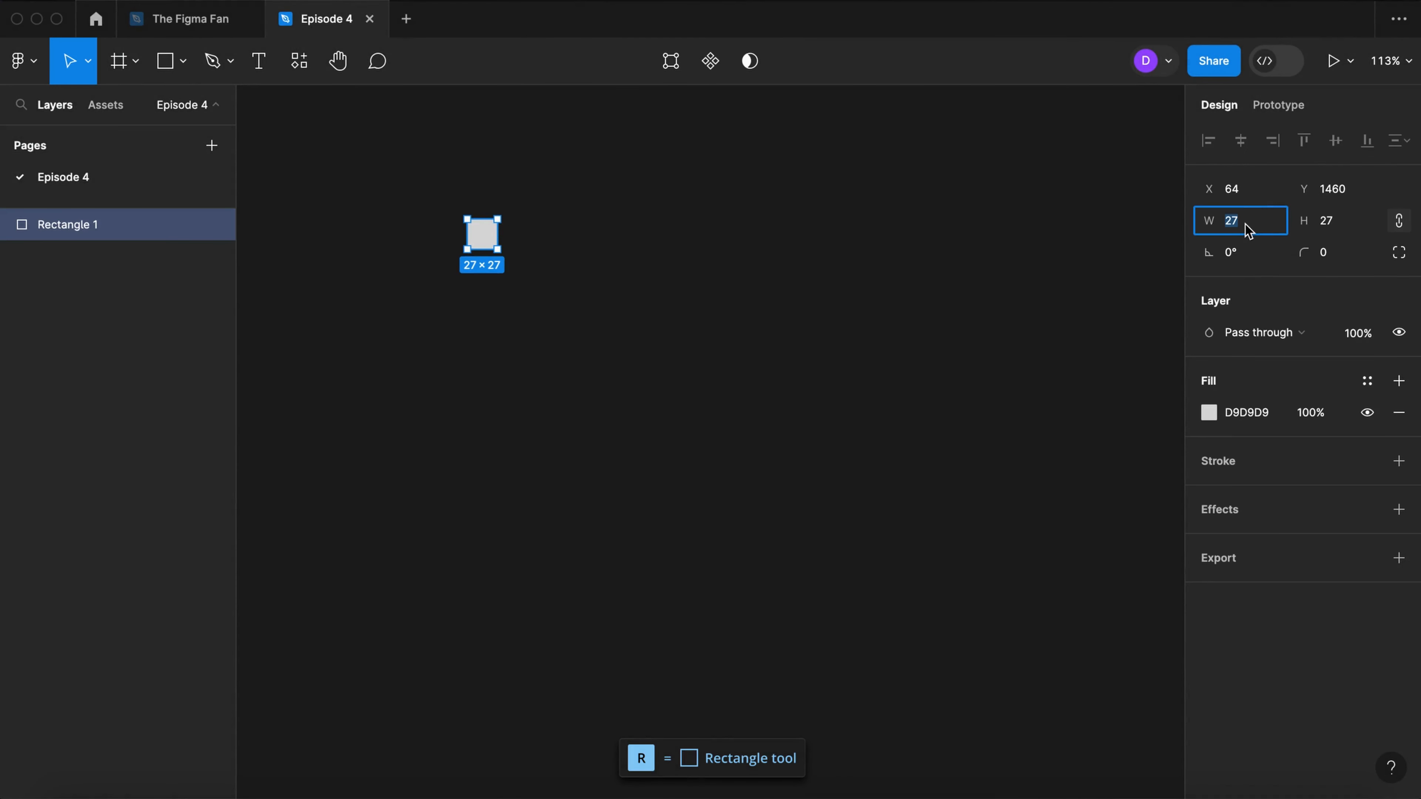
pyautogui.write('24')
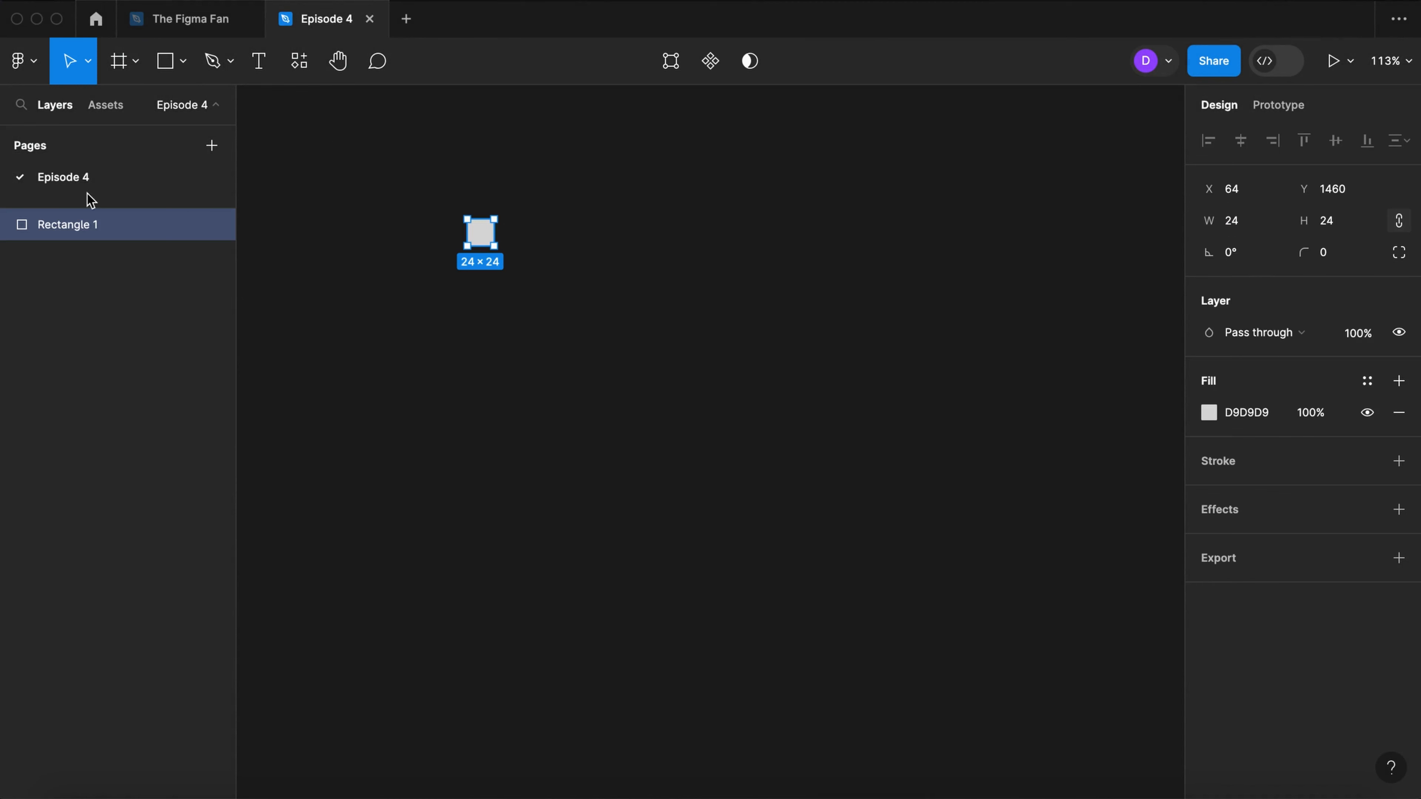
pyautogui.write('Swatch')
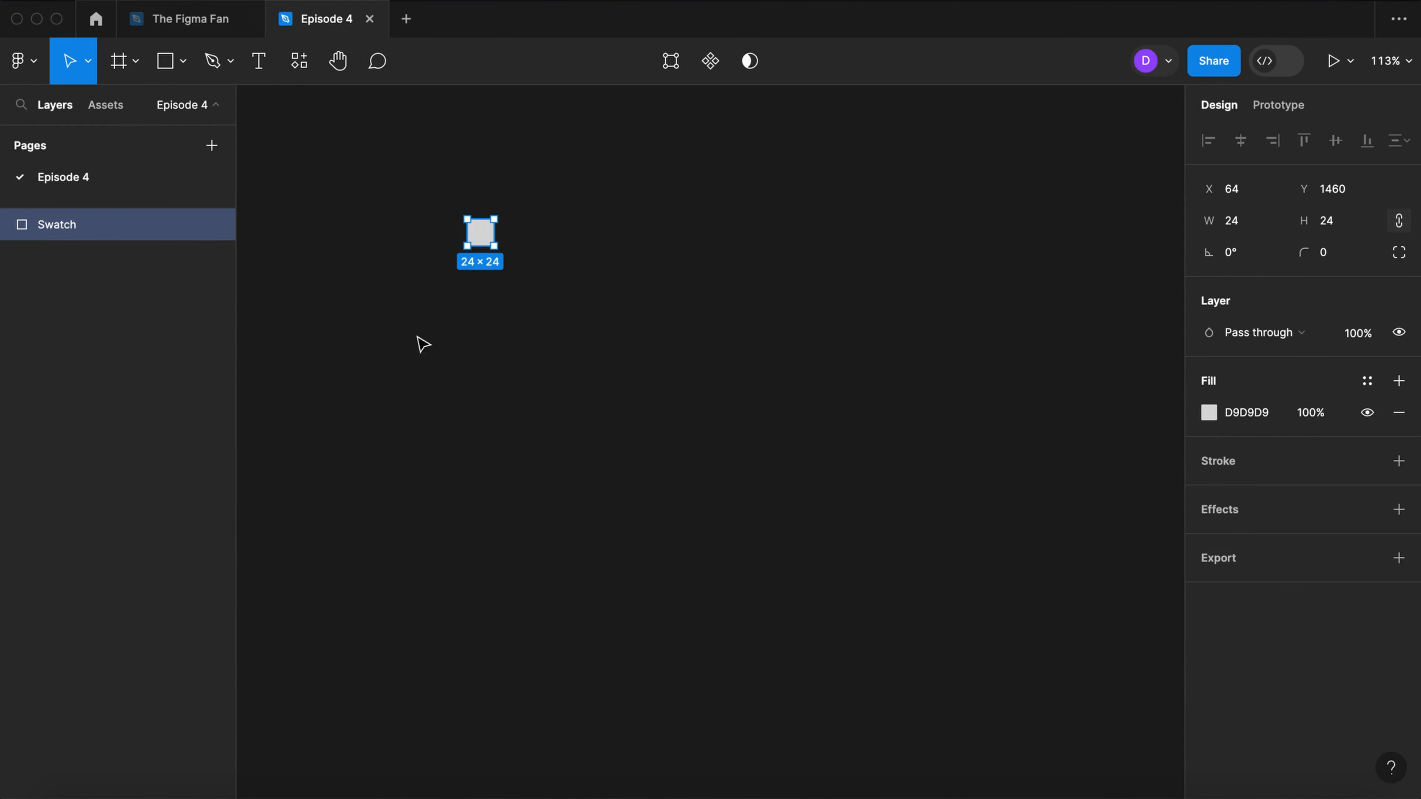
pyautogui.press('t')
pyautogui.write('00% L')
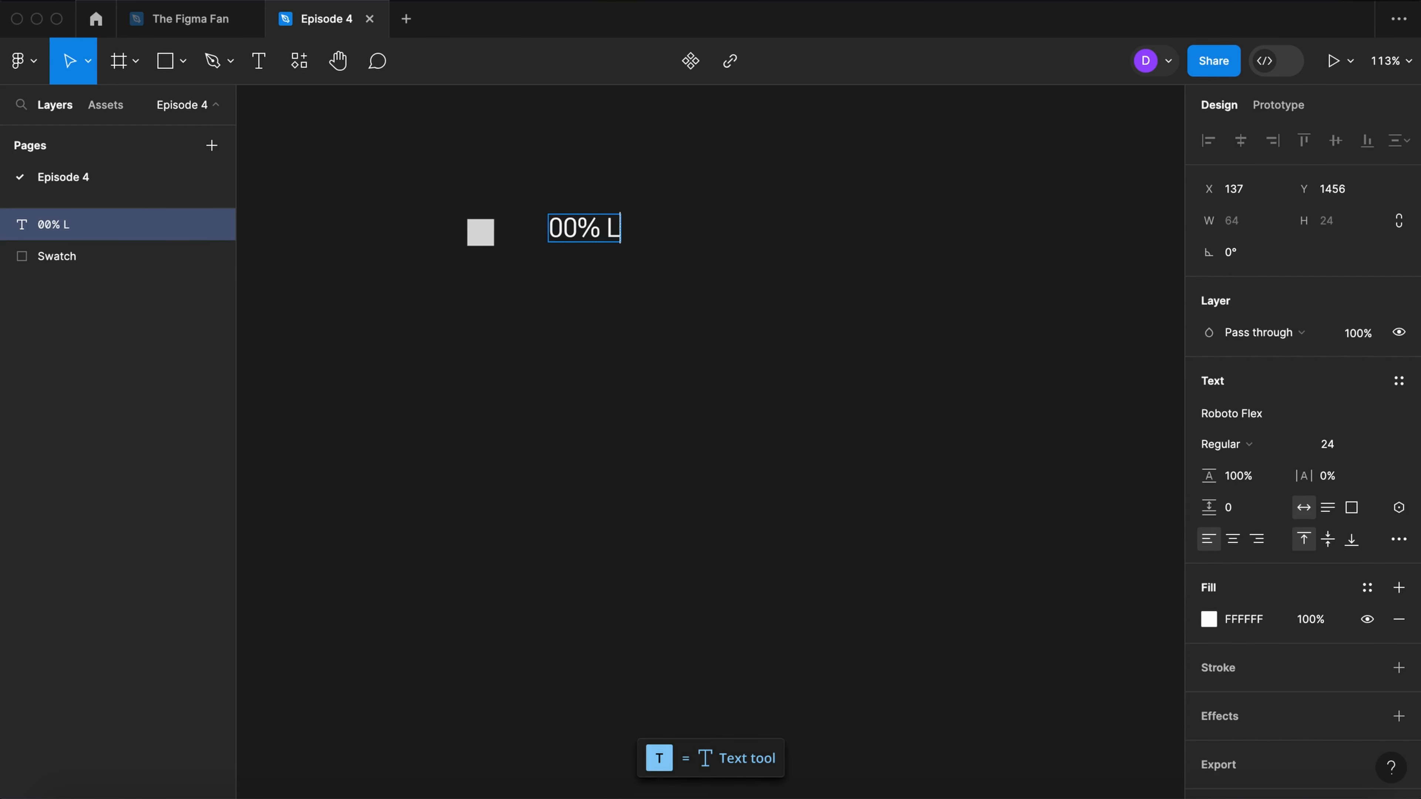
# Step: Add a white 00% Label text with 100% line height and select it with the swatch
pyautogui.write('abel')
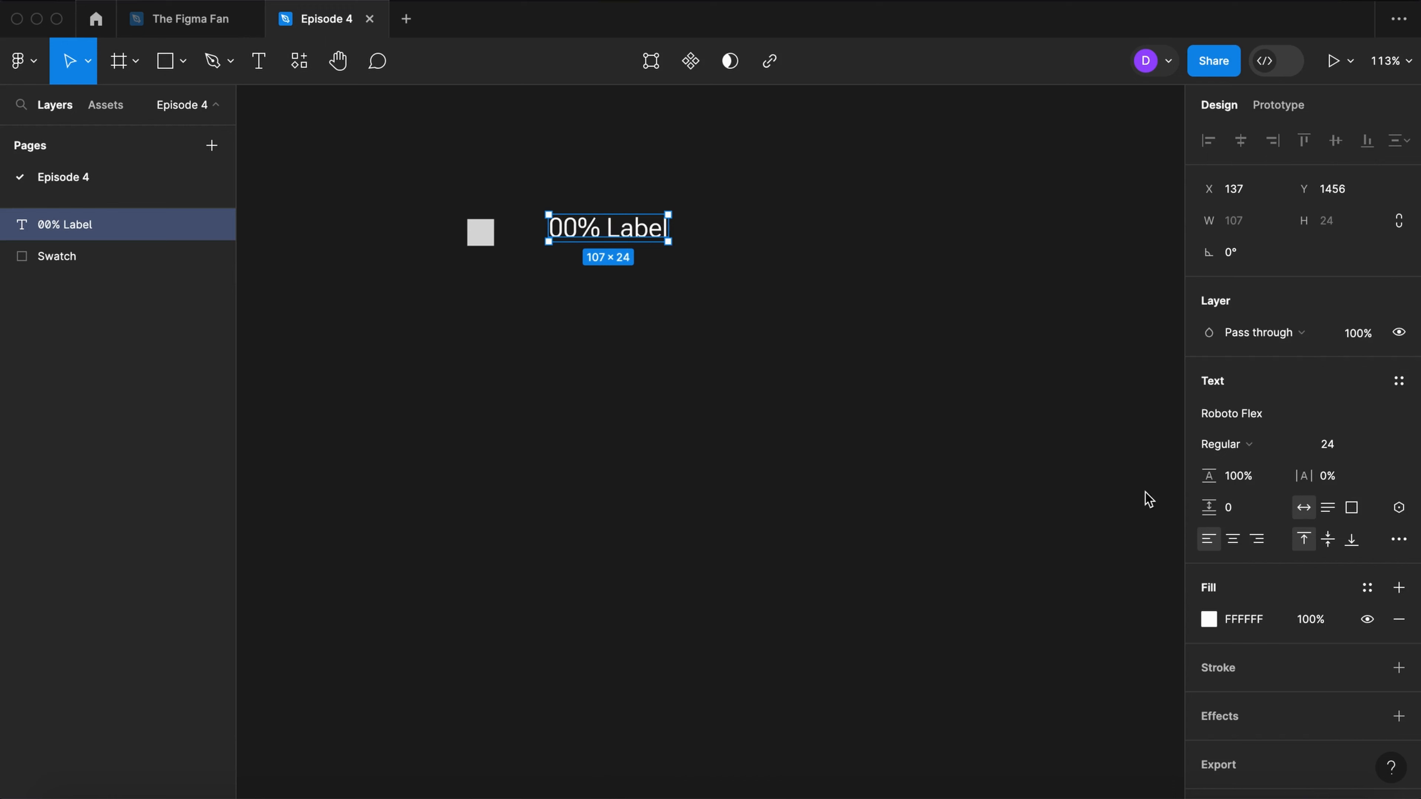
pyautogui.click(1237, 476)
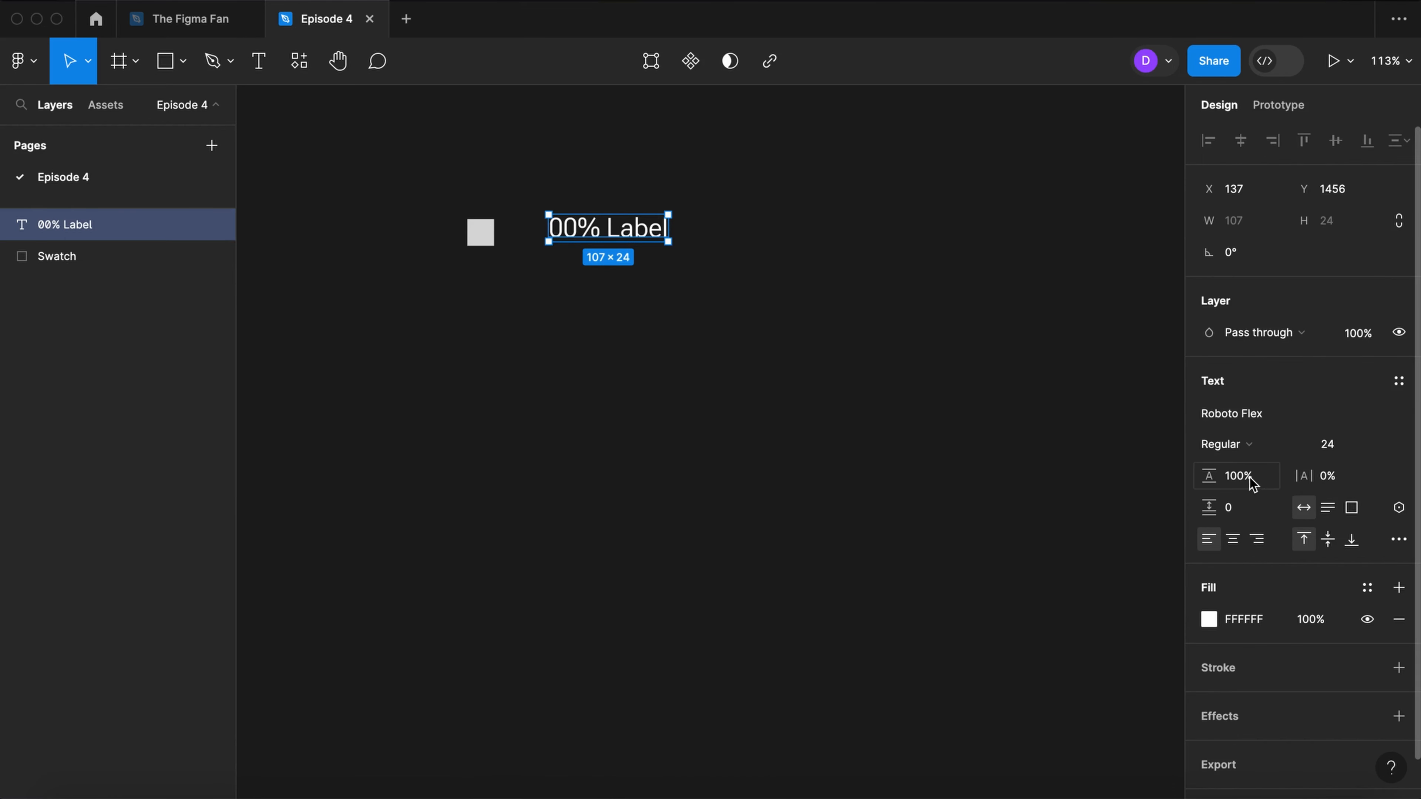
pyautogui.press('cmd+a')
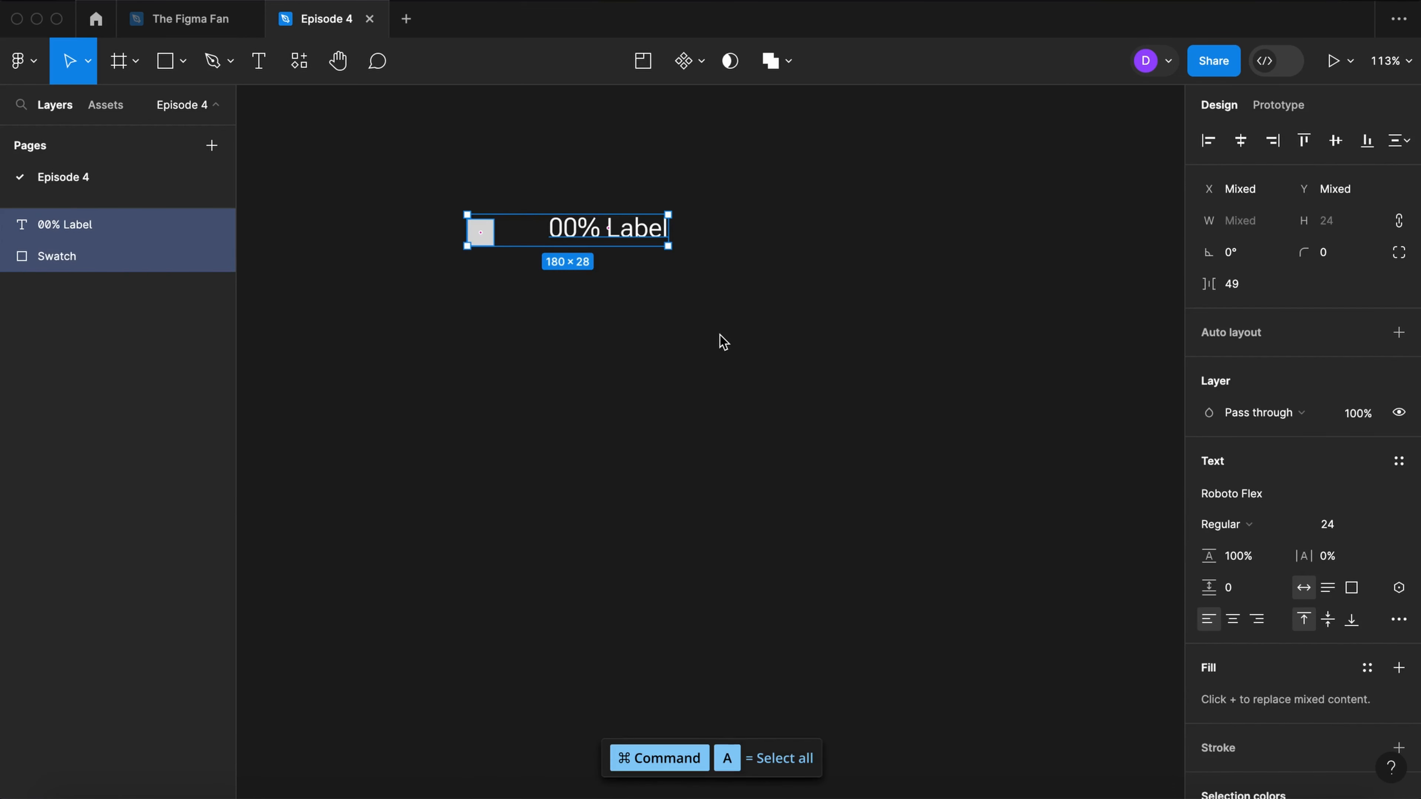
# Step: Auto-layout the swatch and label into a row with a 10 gap and duplicate it into six rows
pyautogui.press('shift+A')
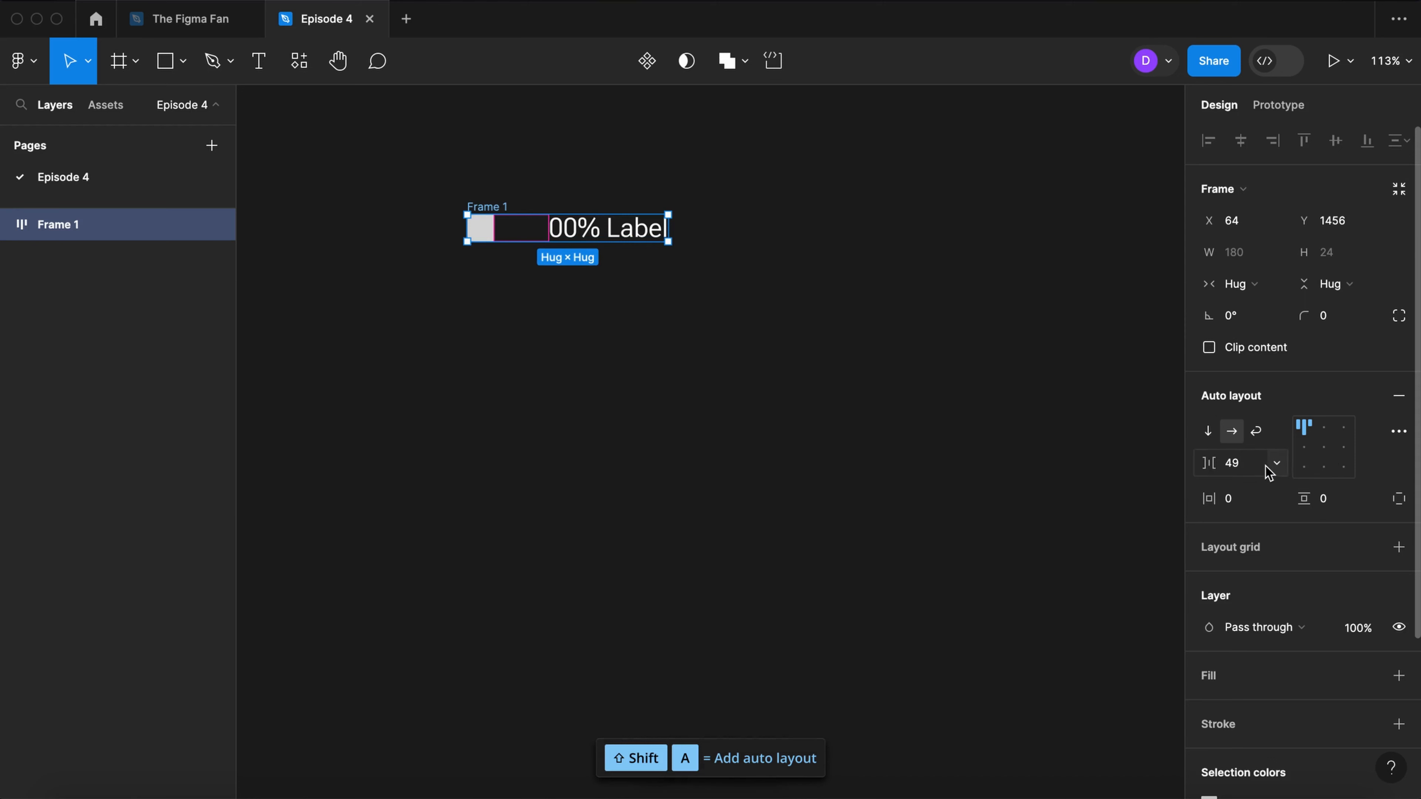
pyautogui.write('10')
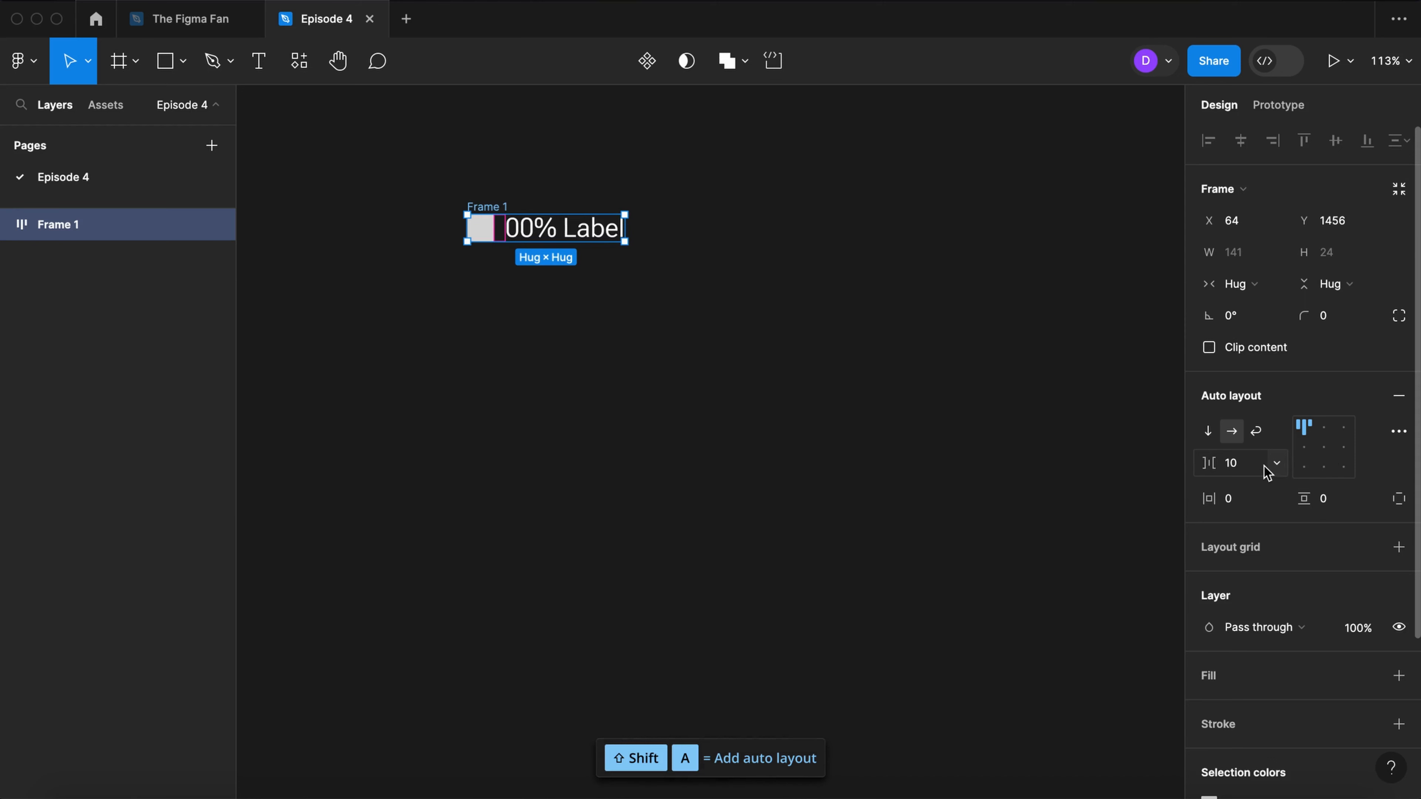
pyautogui.click(1313, 447)
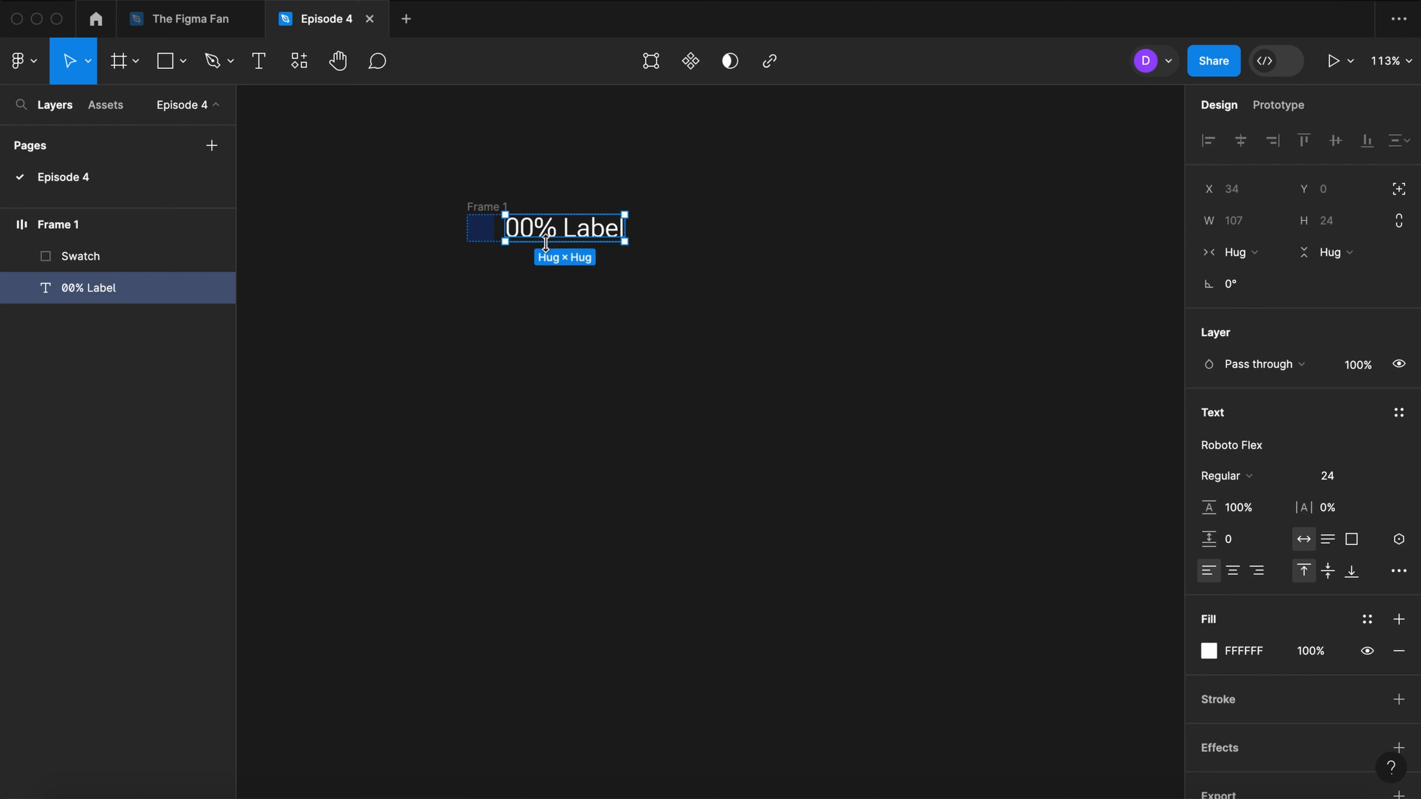
pyautogui.click(1368, 620)
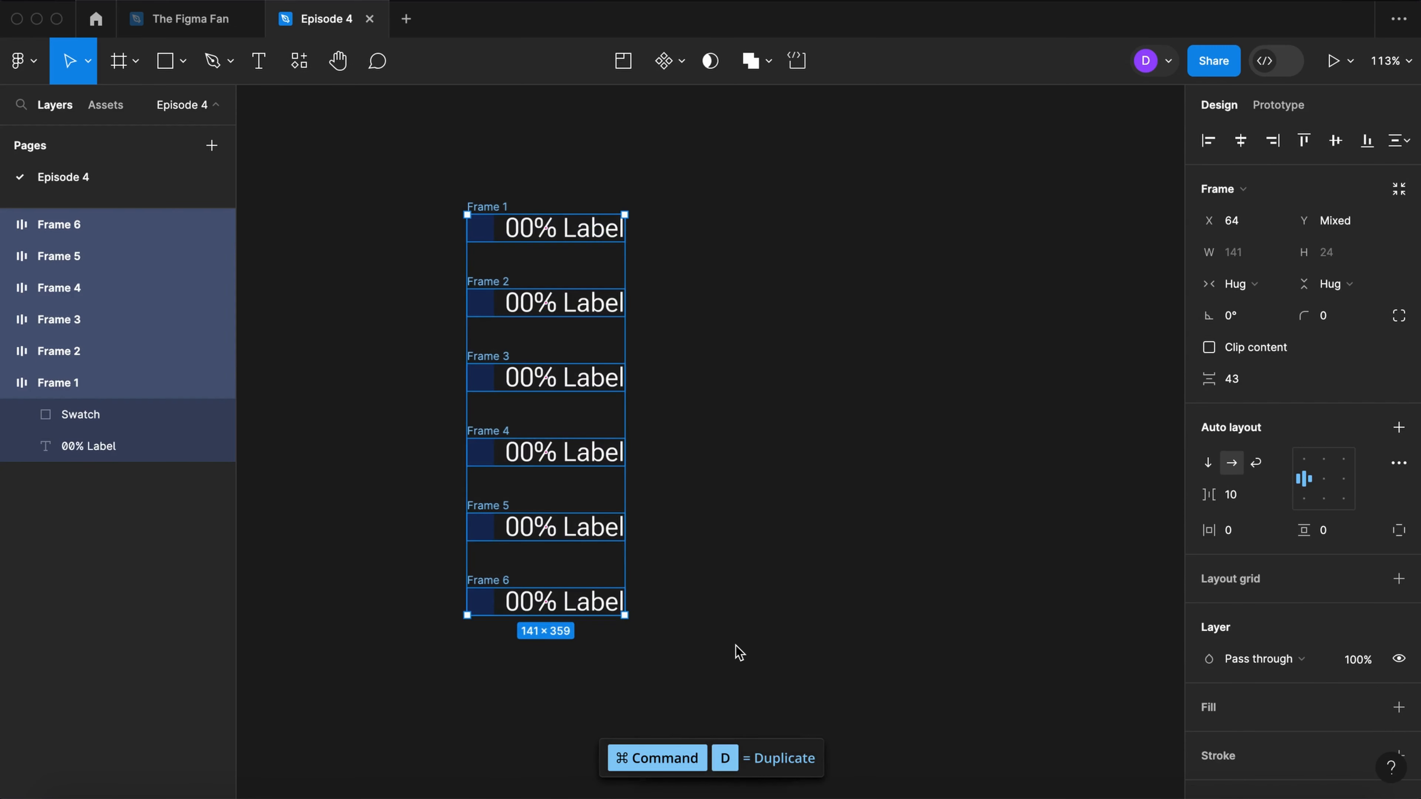
# Step: Batch-rename the six rows to 'Data point' with sequential numbering 01 to 06
pyautogui.press('cmd+r')
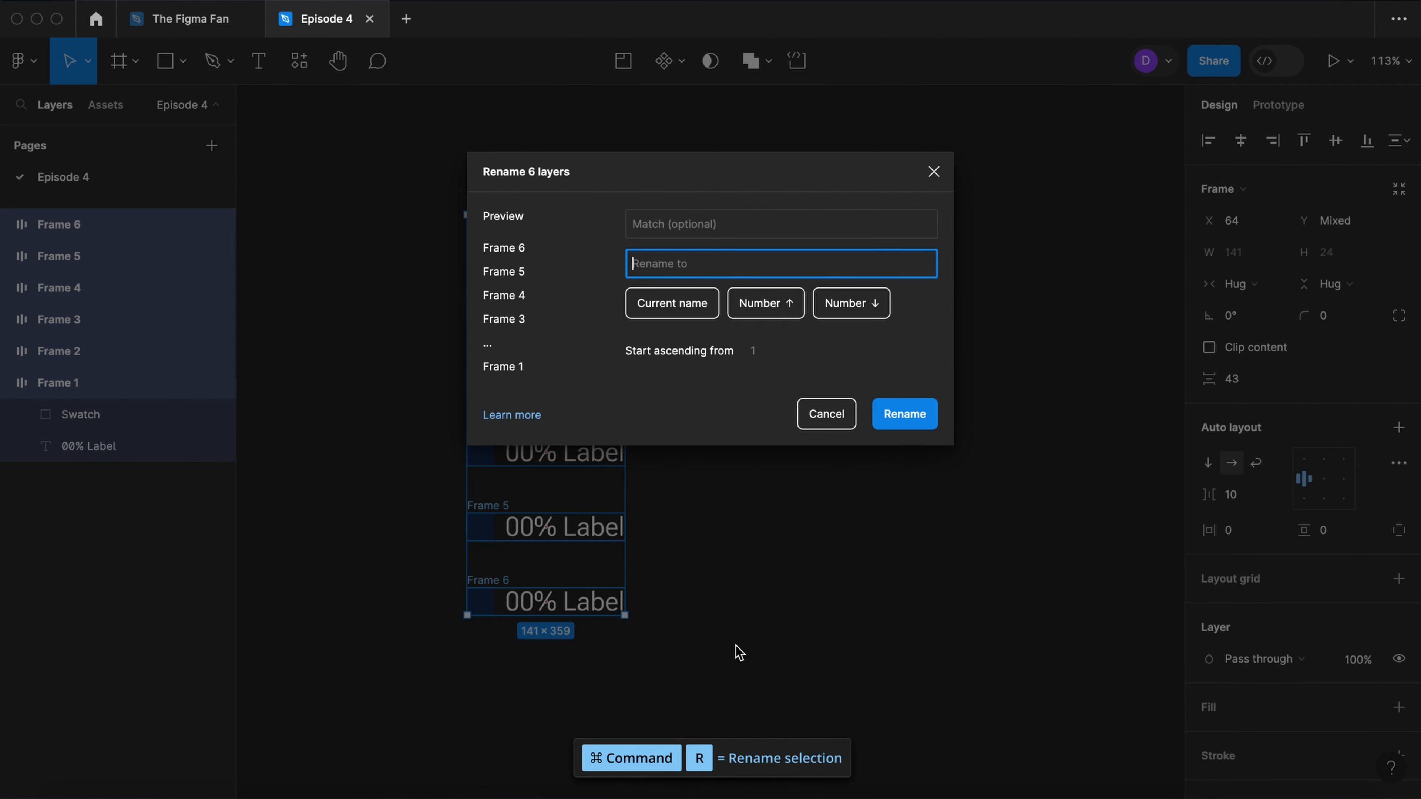
pyautogui.write('Data point $NN')
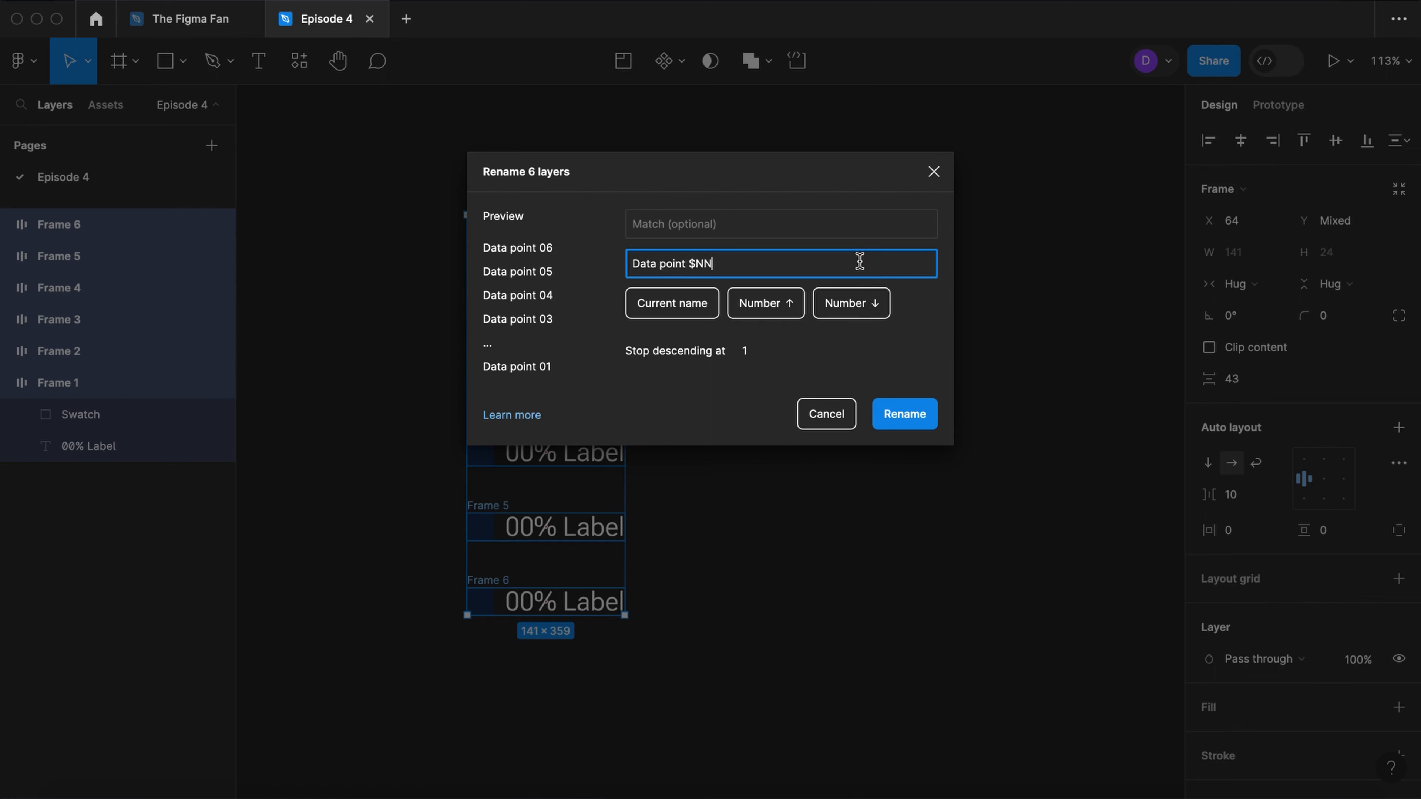
pyautogui.click(904, 414)
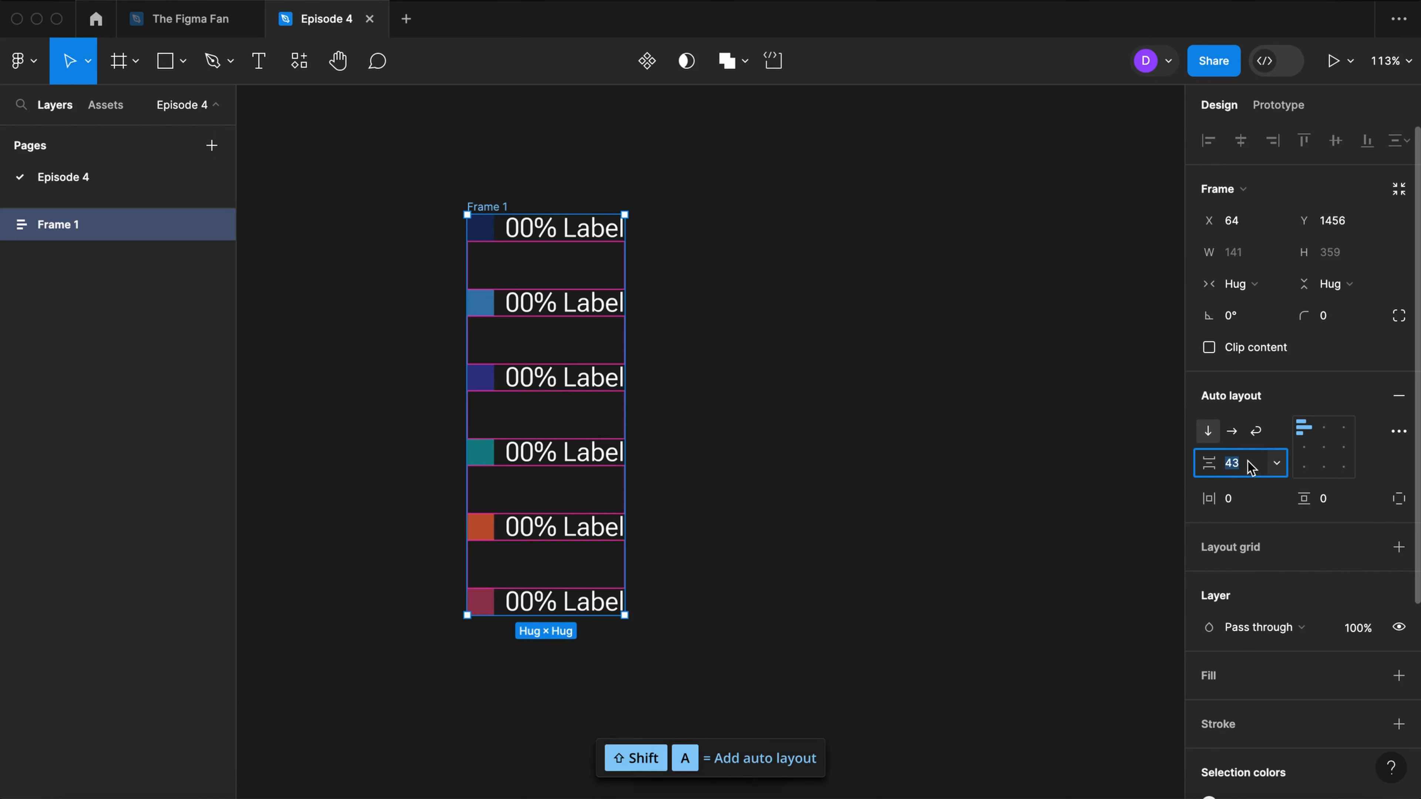
# Step: Make the rows a vertical 'Legend' stack at 20 spacing, placed 40 px beside the chart
pyautogui.write('20')
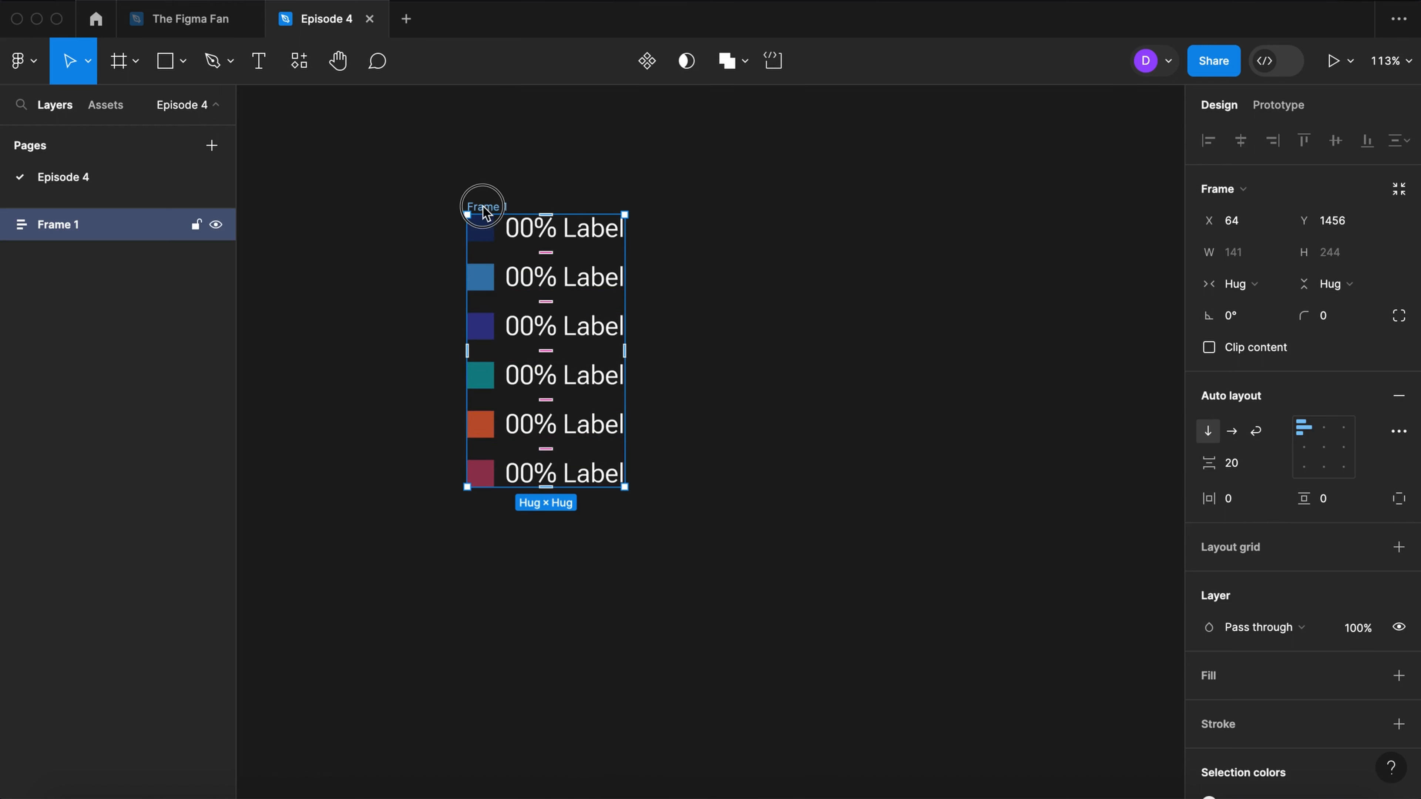
pyautogui.write('Legend')
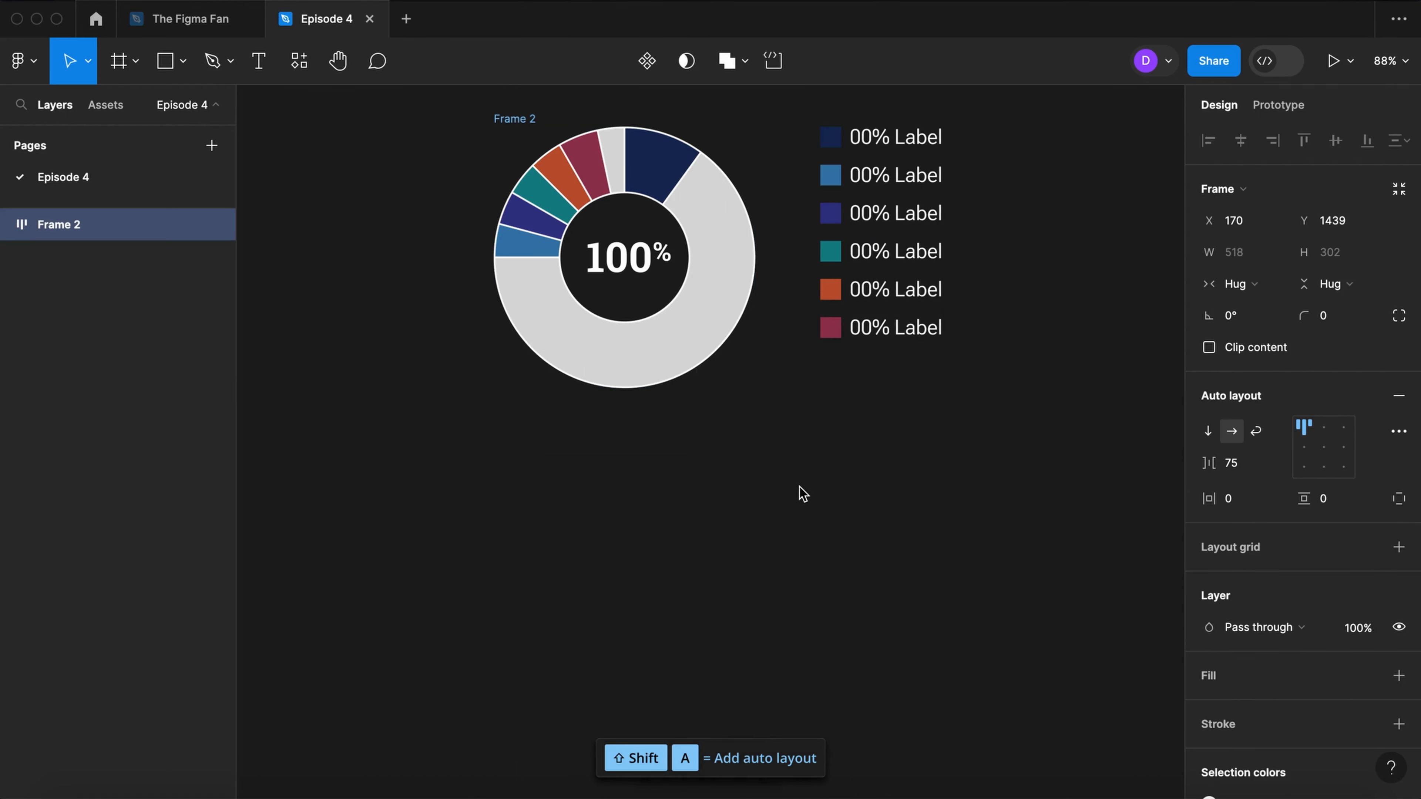
pyautogui.click(1232, 463)
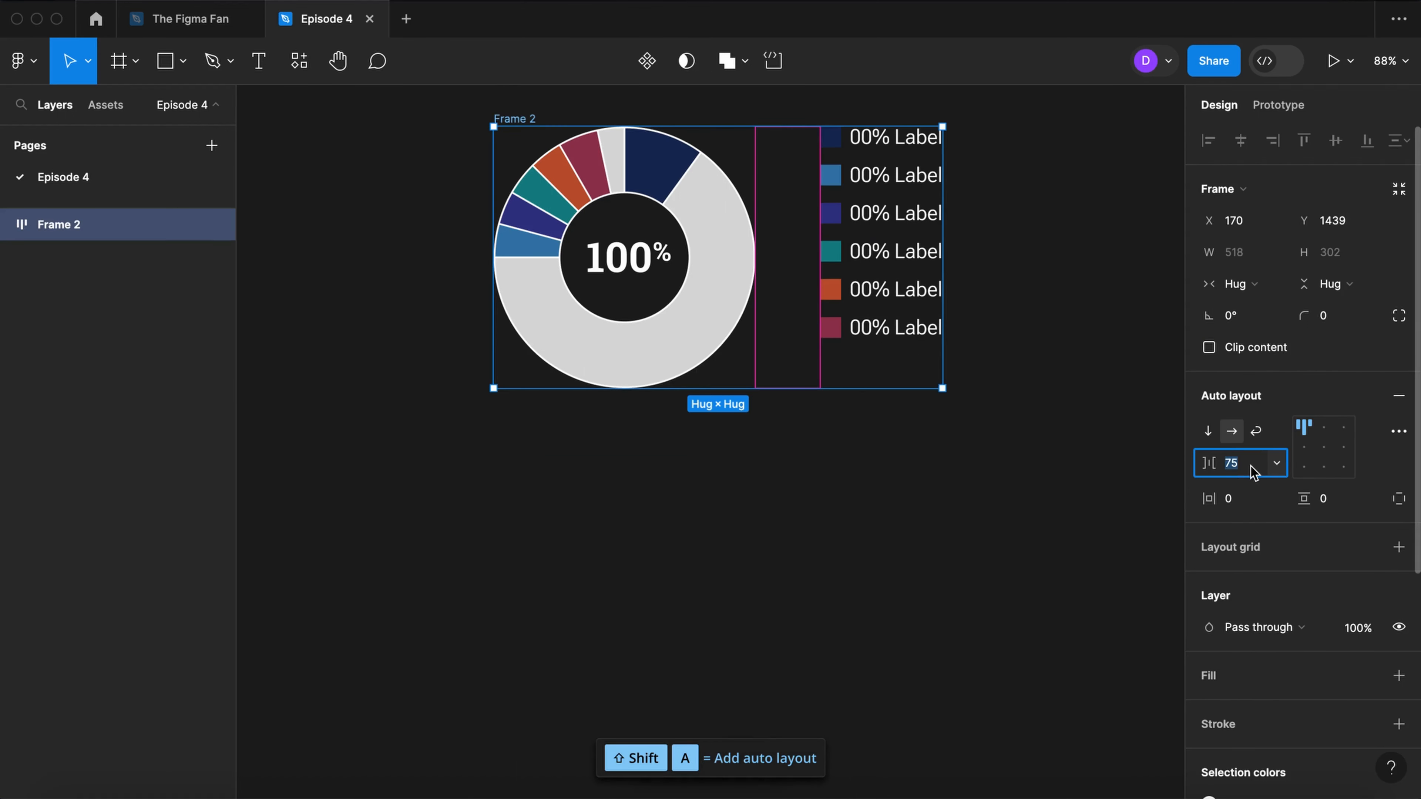
pyautogui.write('40')
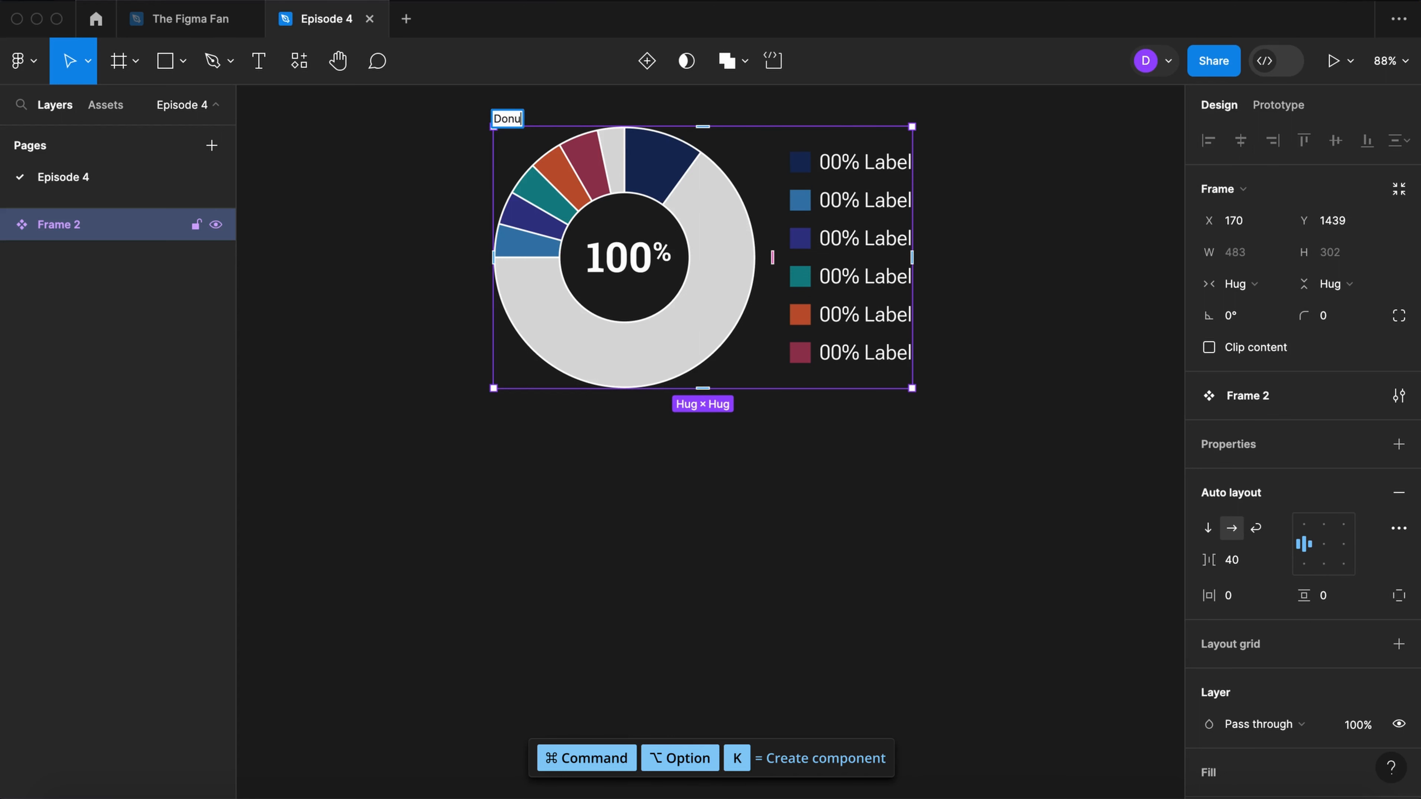
# Step: Name the component 'Donut chart' and add a visibility property for the center number
pyautogui.write('Donut chart')
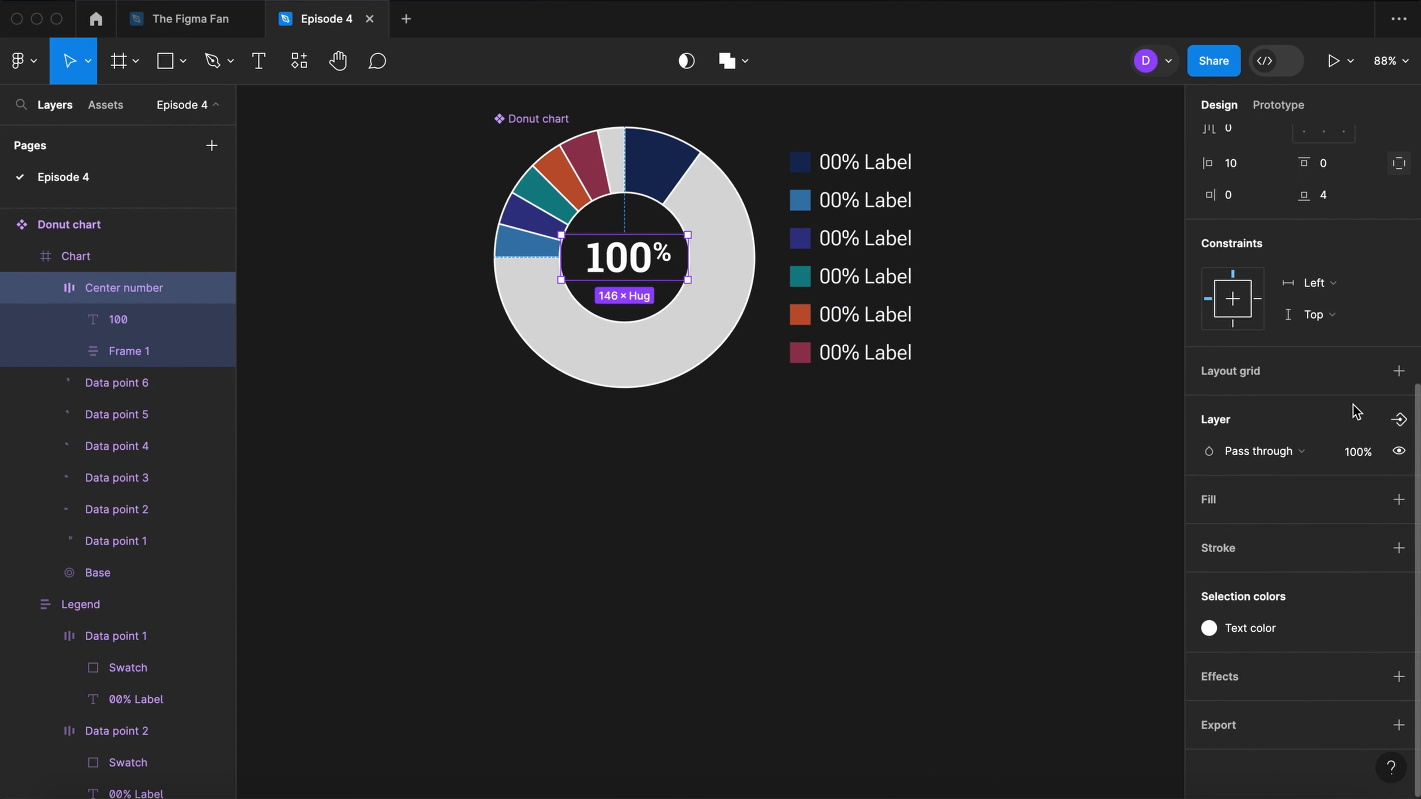
pyautogui.click(1399, 419)
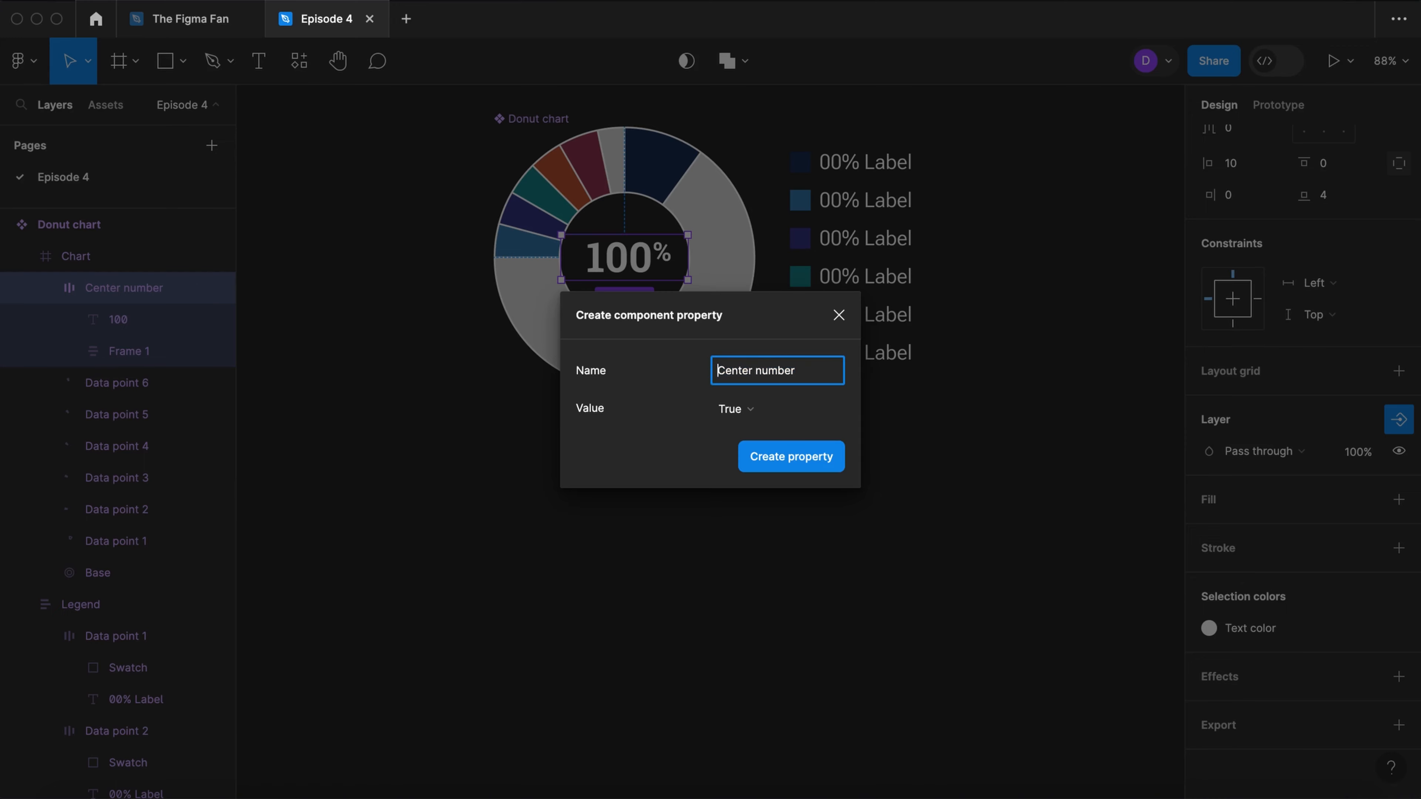
pyautogui.click(838, 315)
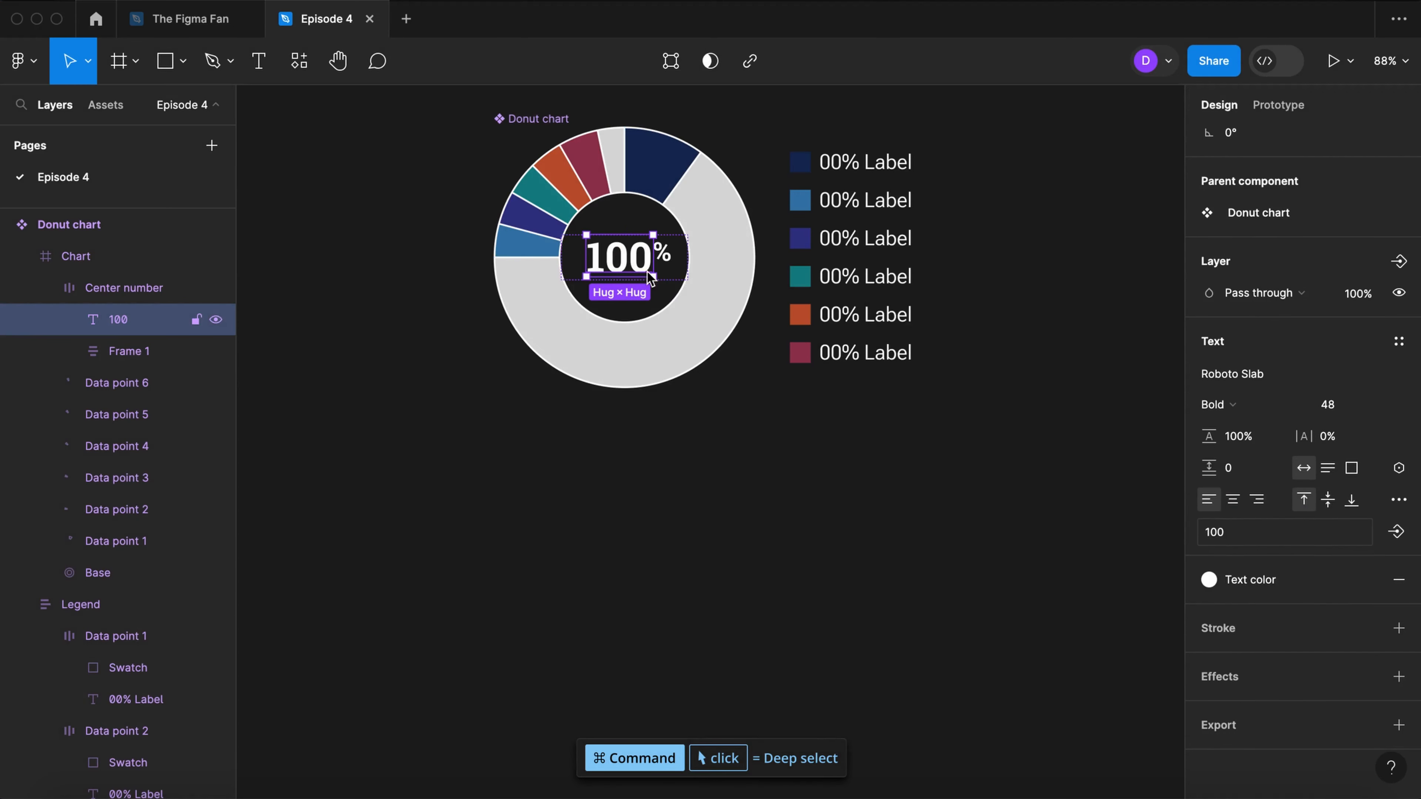
# Step: Expose the center 100 text as an editable 'Center value' property
pyautogui.click(1395, 531)
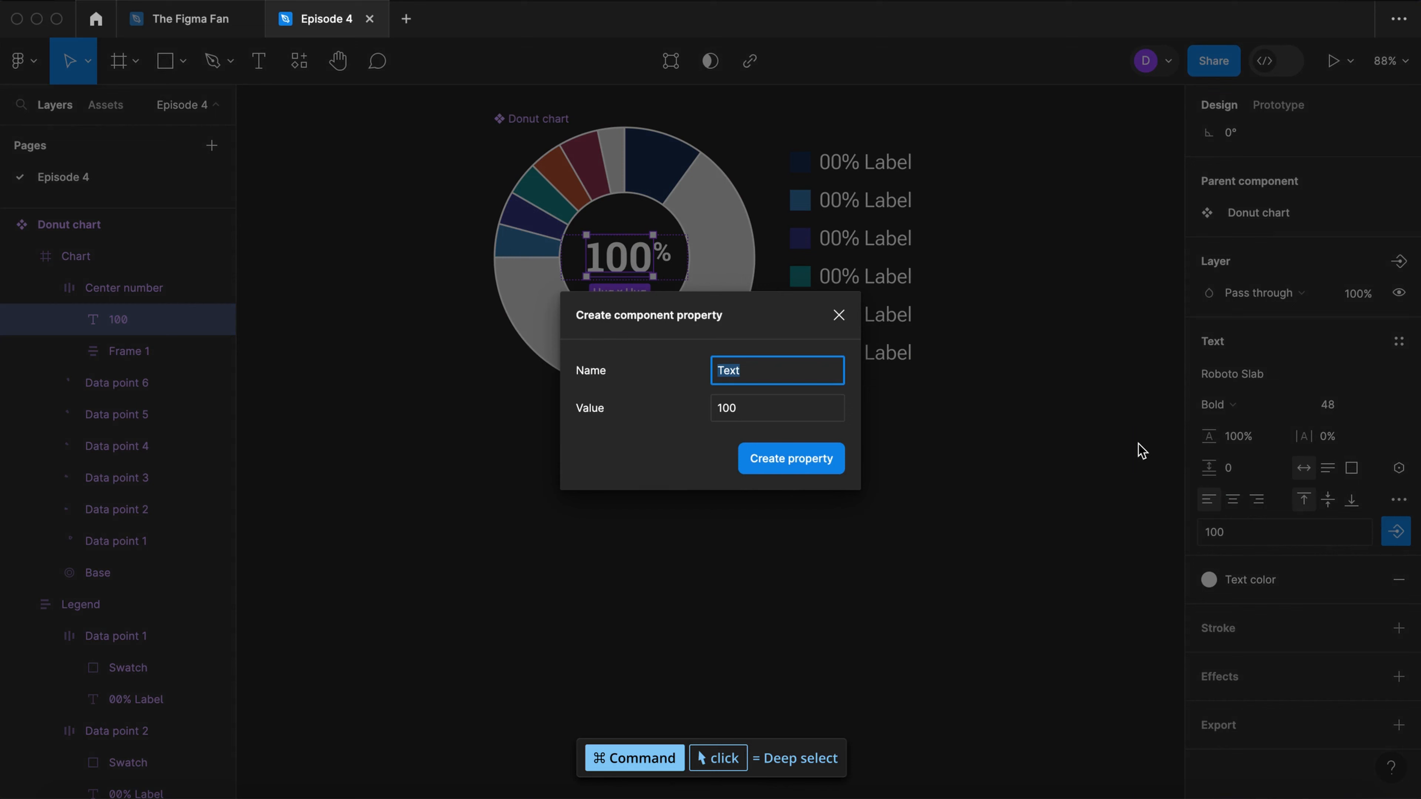
pyautogui.write('Center val')
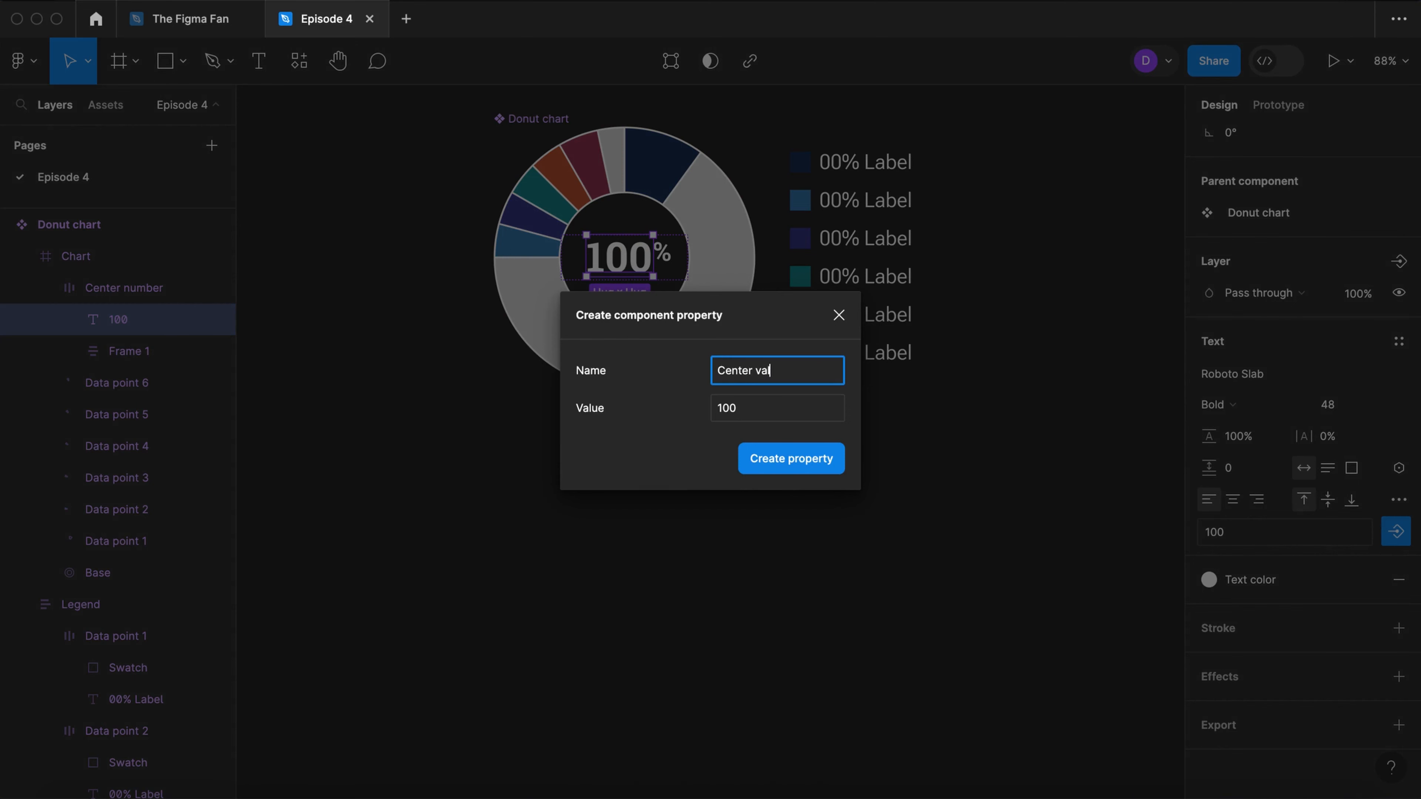
pyautogui.click(790, 457)
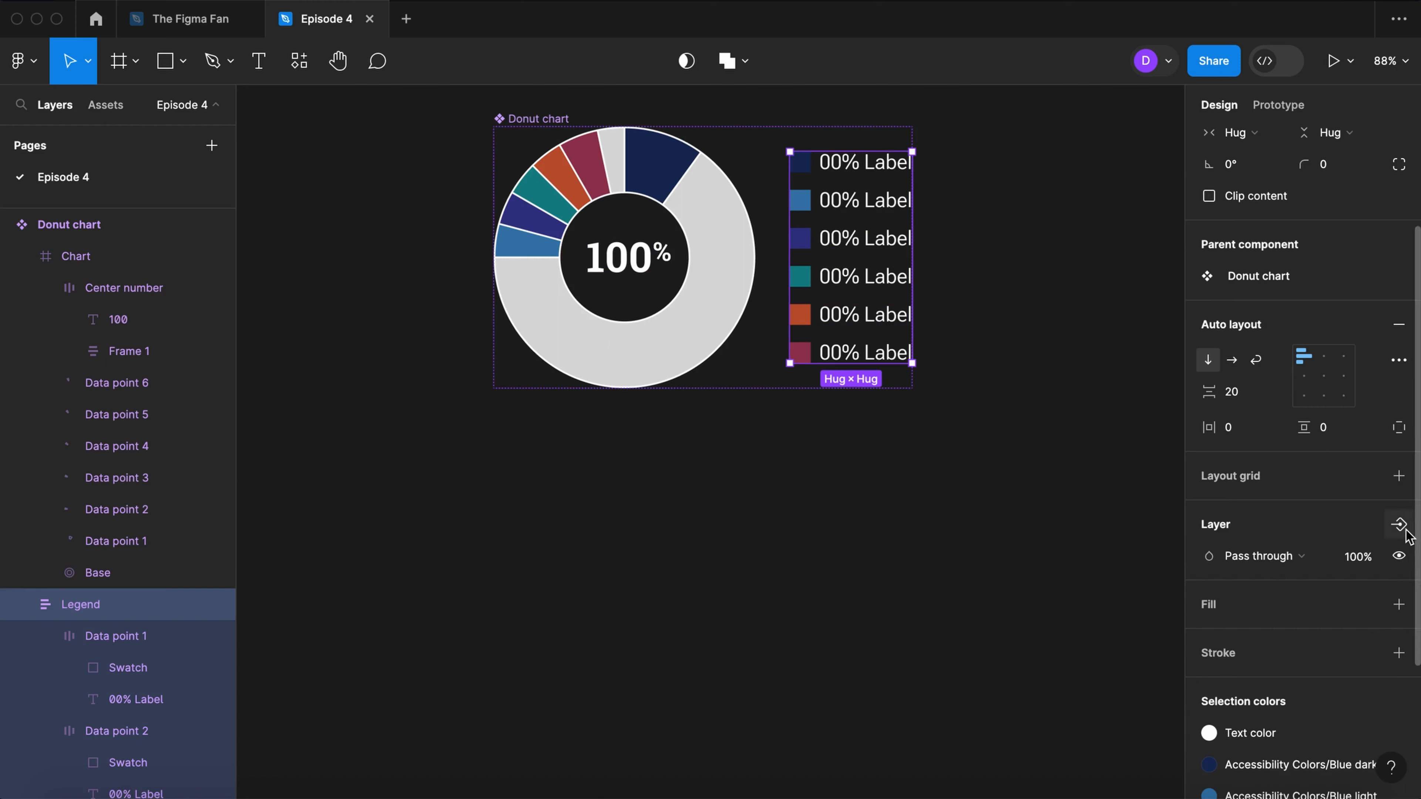
# Step: Add a boolean 'Legend' property controlling the legend's visibility
pyautogui.click(1398, 524)
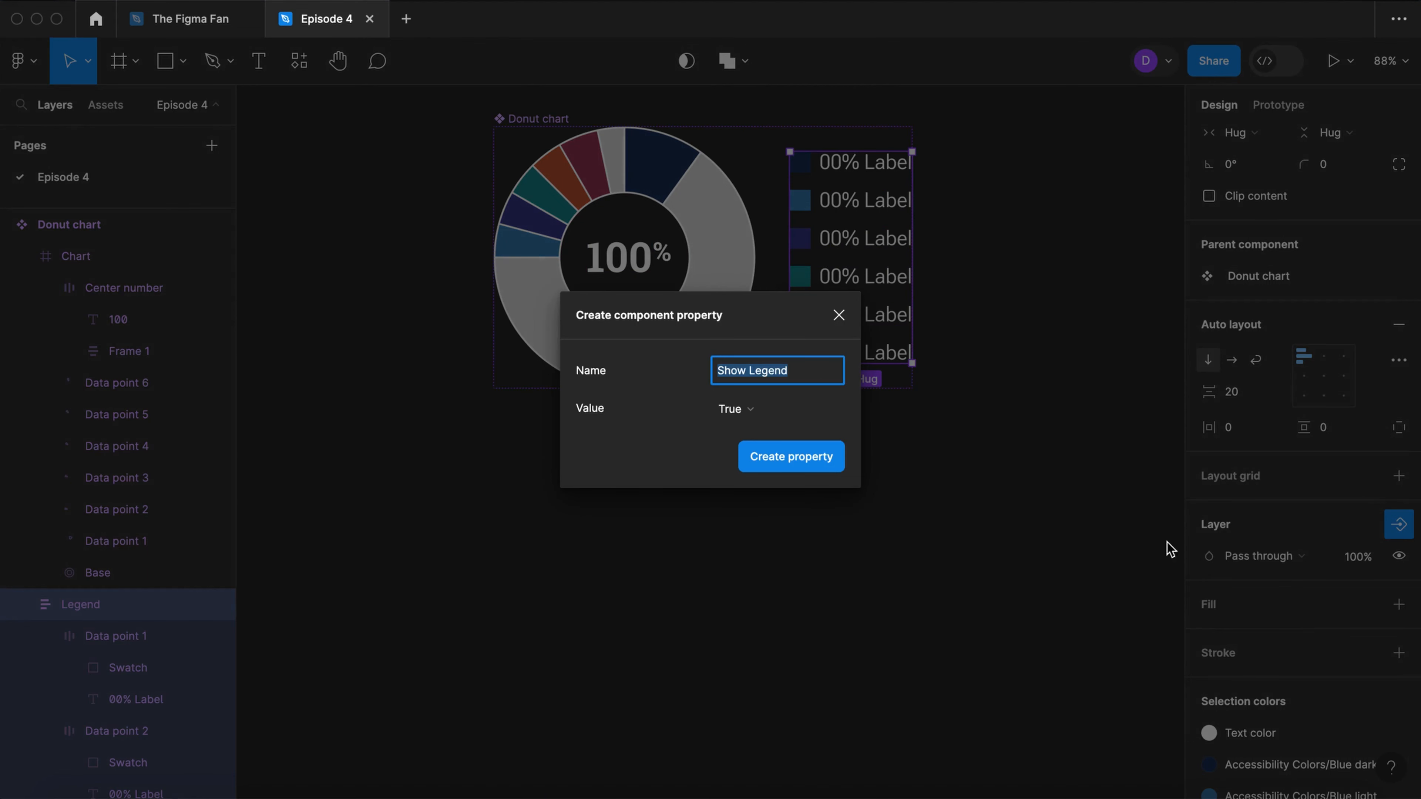
pyautogui.doubleClick(769, 370)
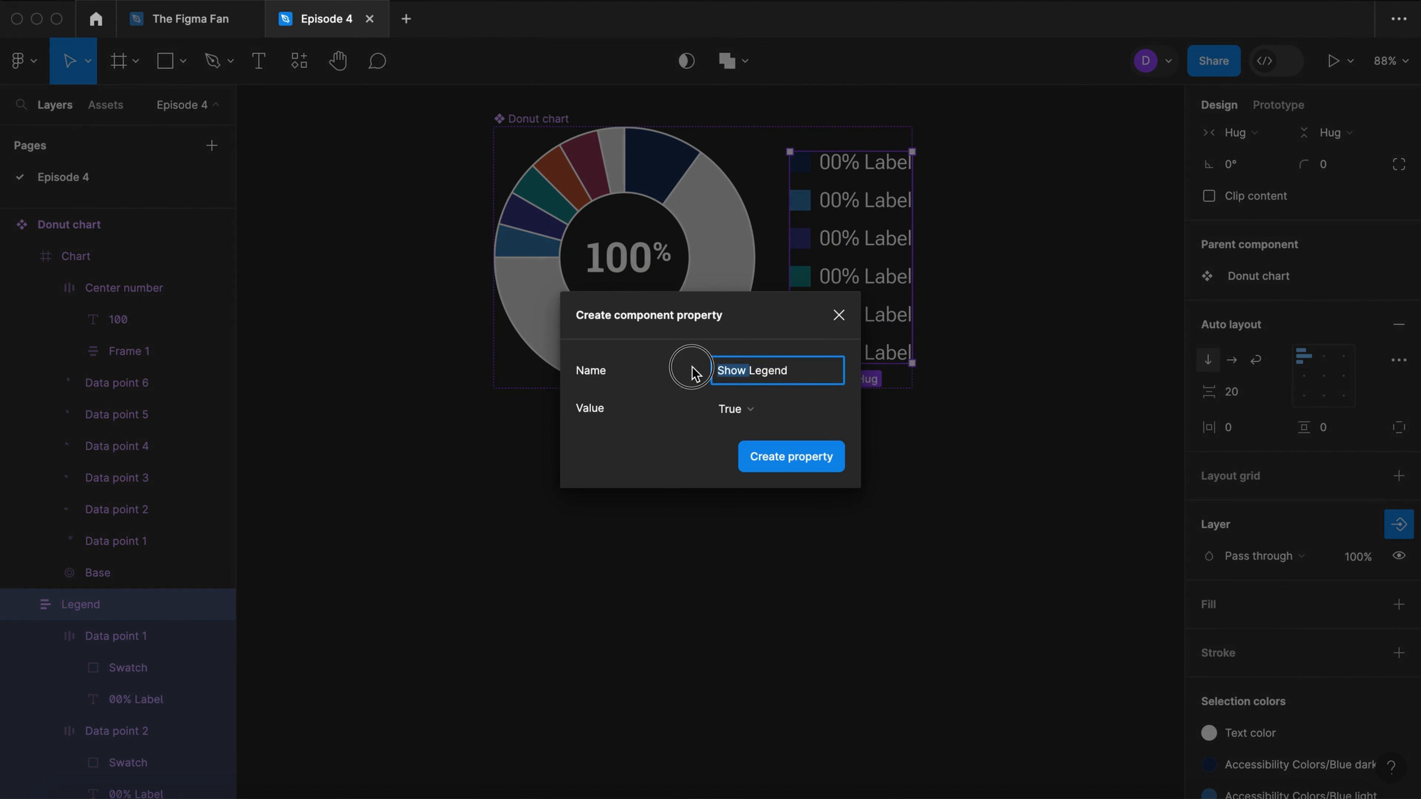
pyautogui.click(790, 455)
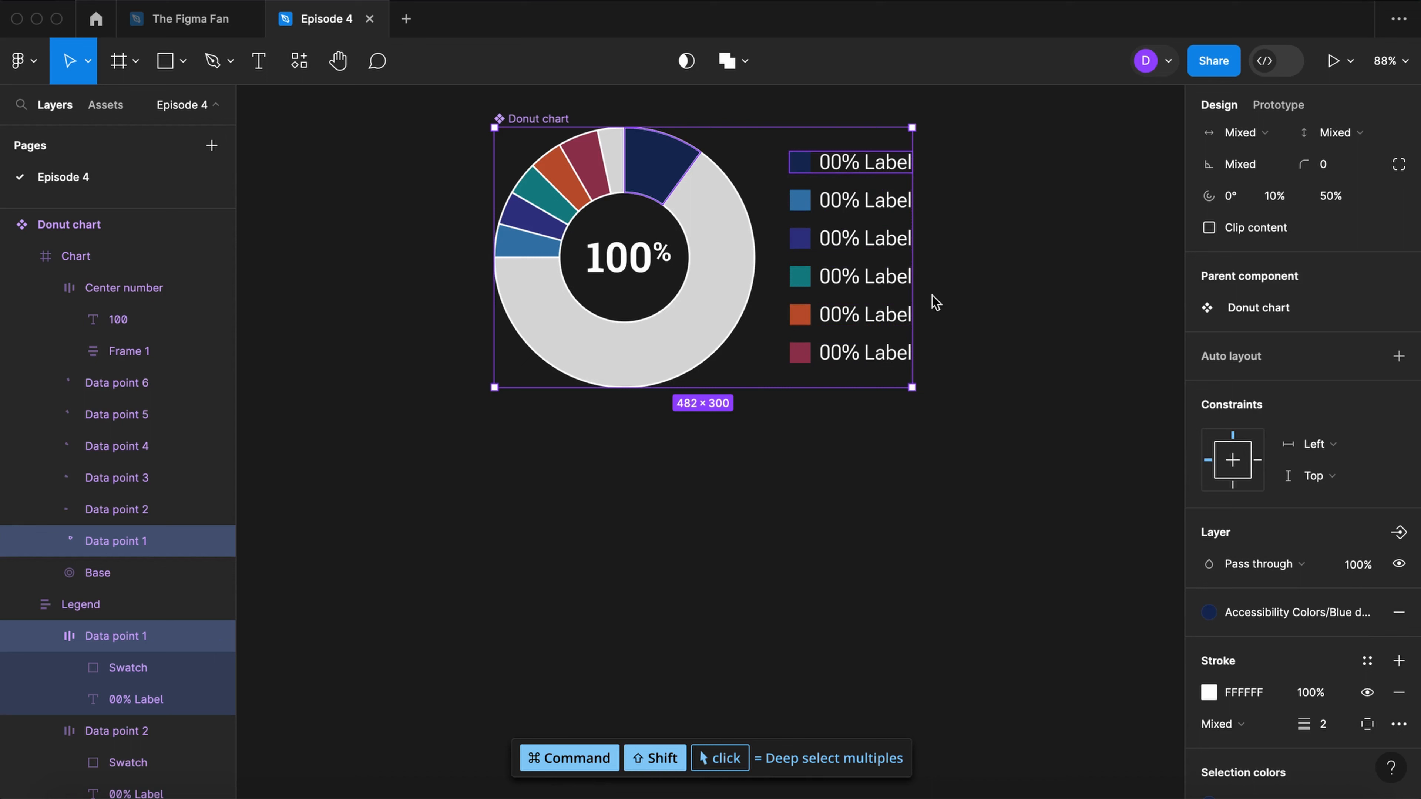
# Step: Give data point 1 a visibility toggle and make its label editable as 'Value 1'
pyautogui.click(1398, 533)
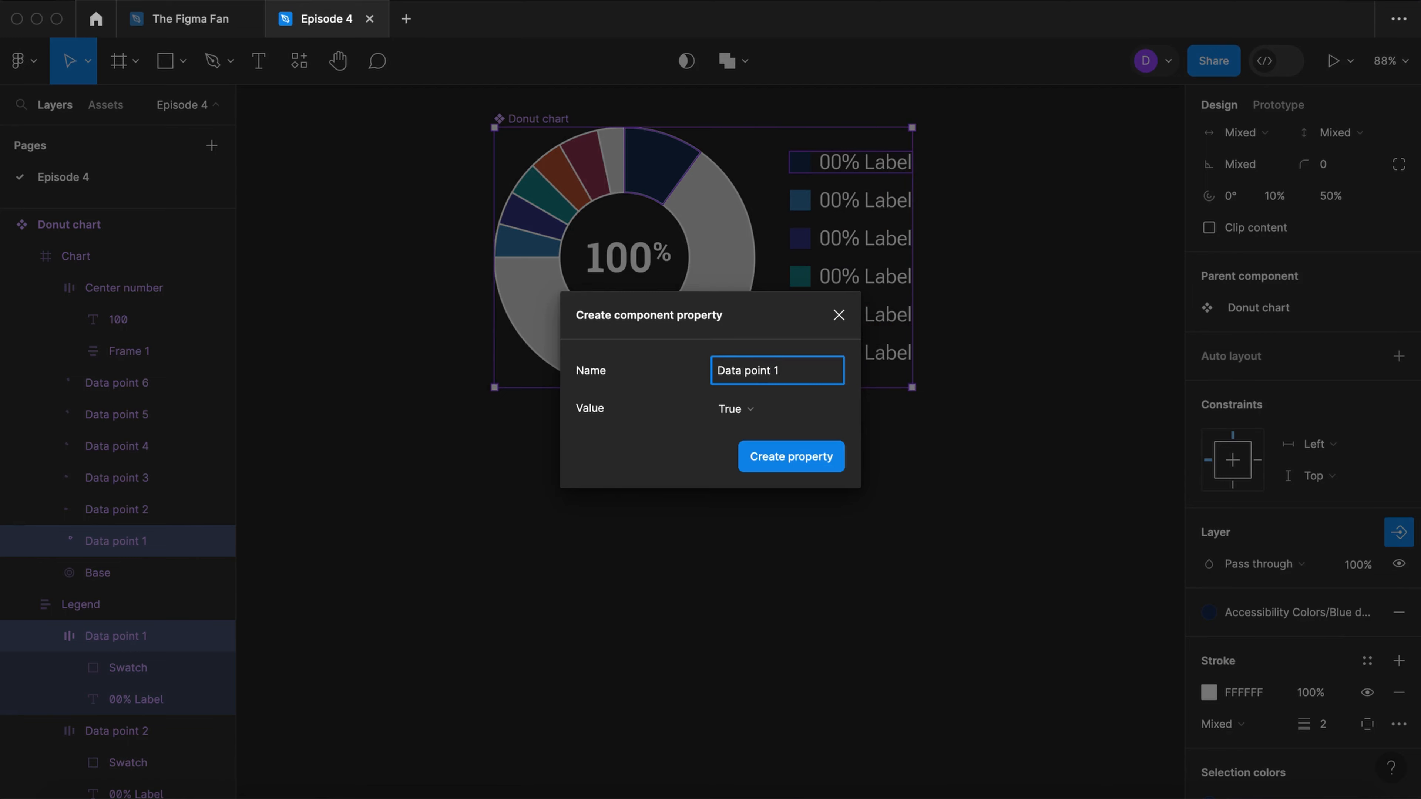
pyautogui.click(790, 456)
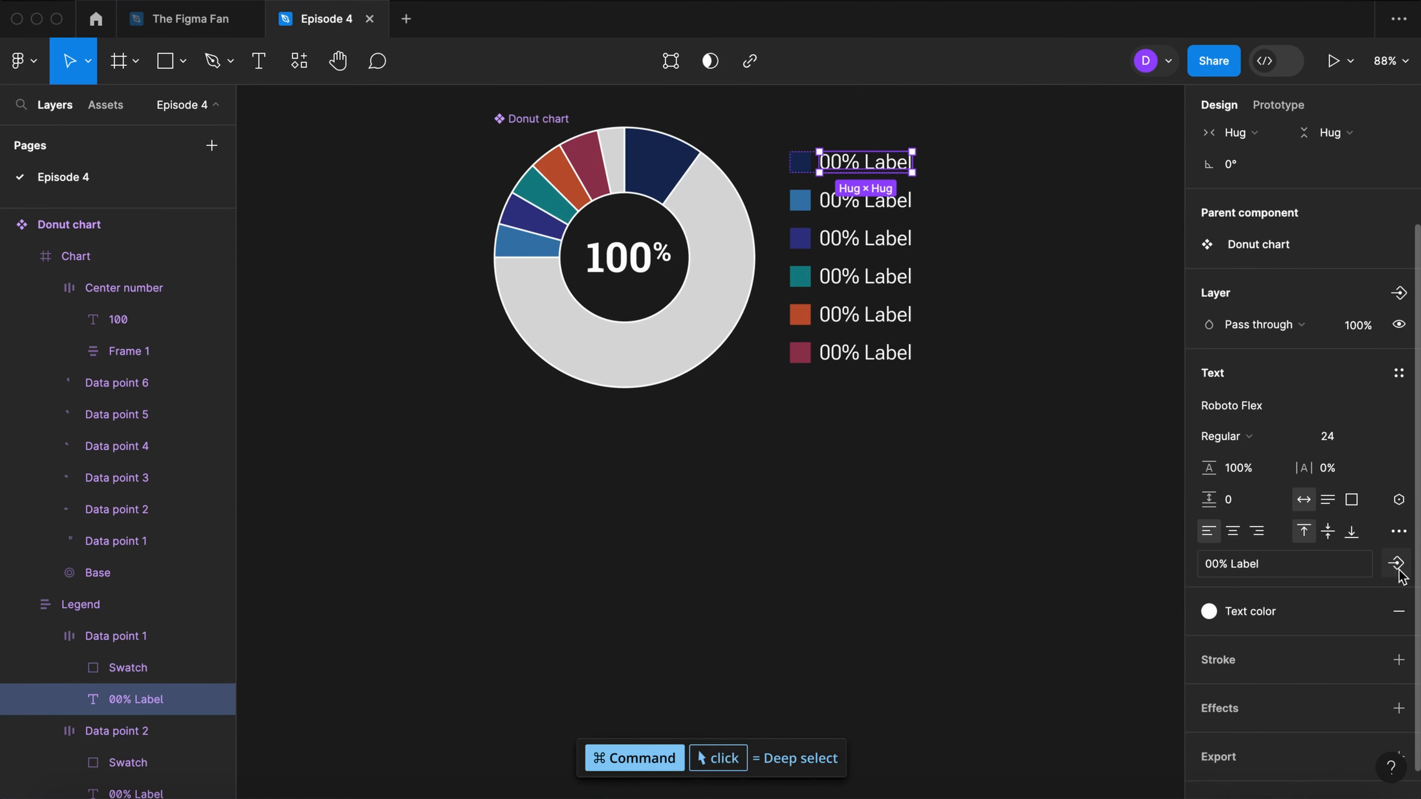
pyautogui.click(1396, 564)
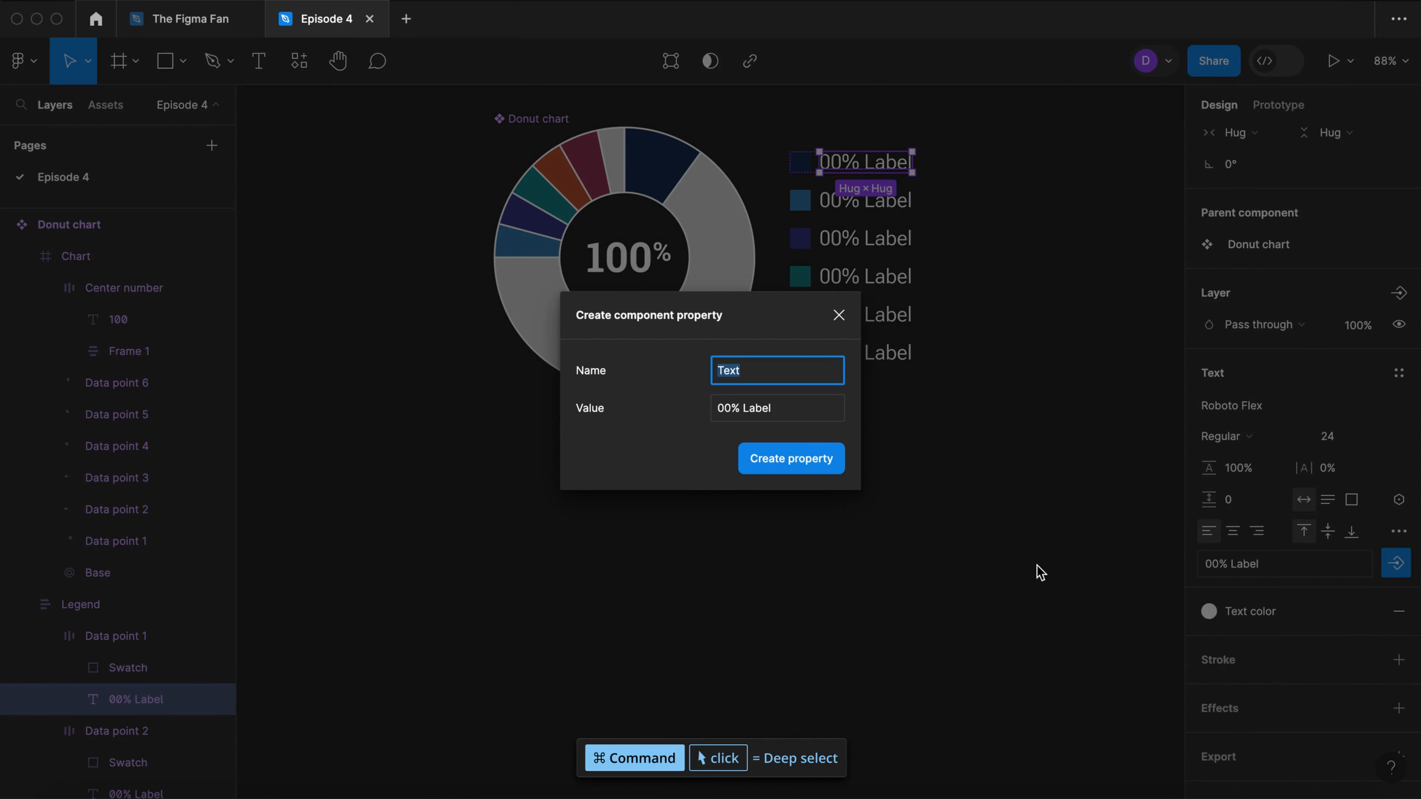
pyautogui.write('Value 1')
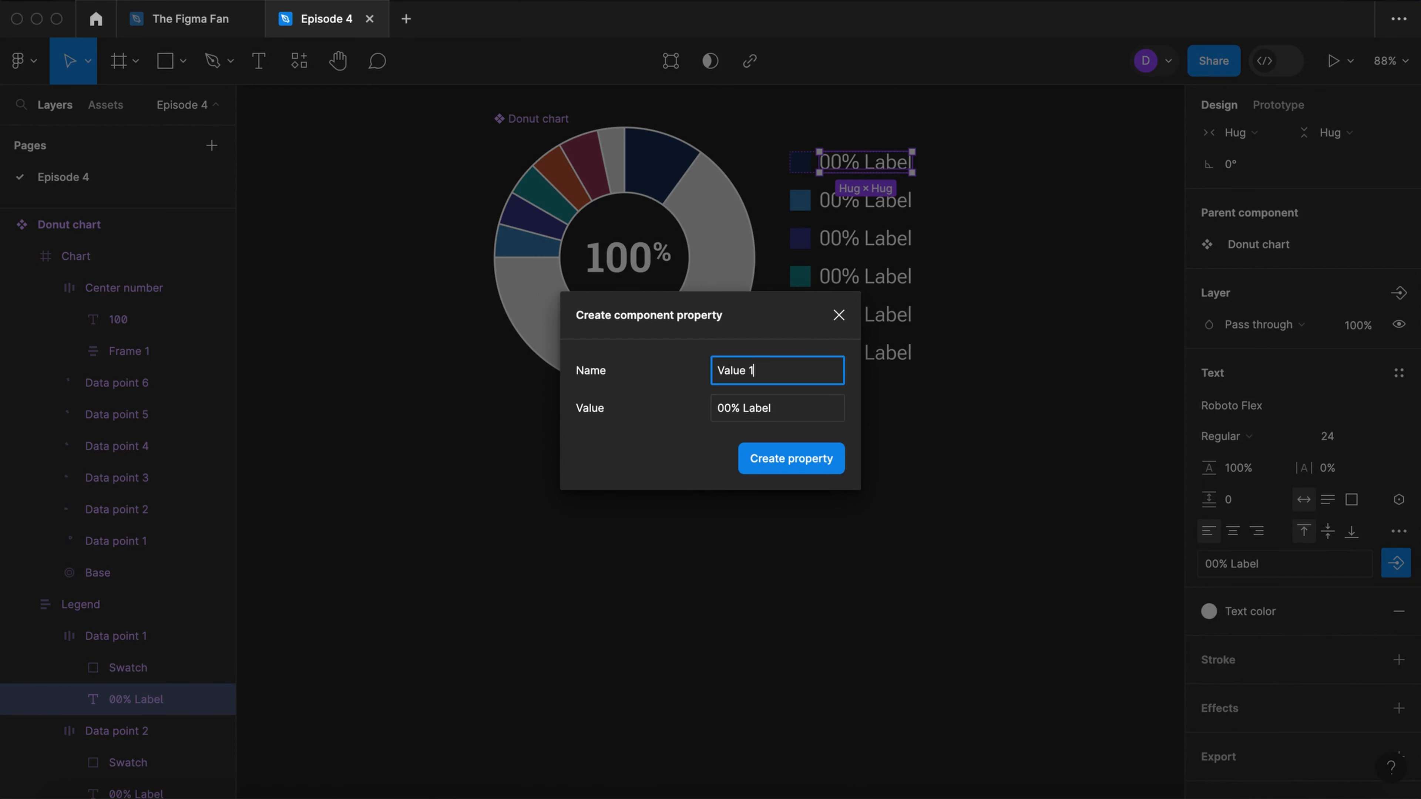
pyautogui.click(790, 458)
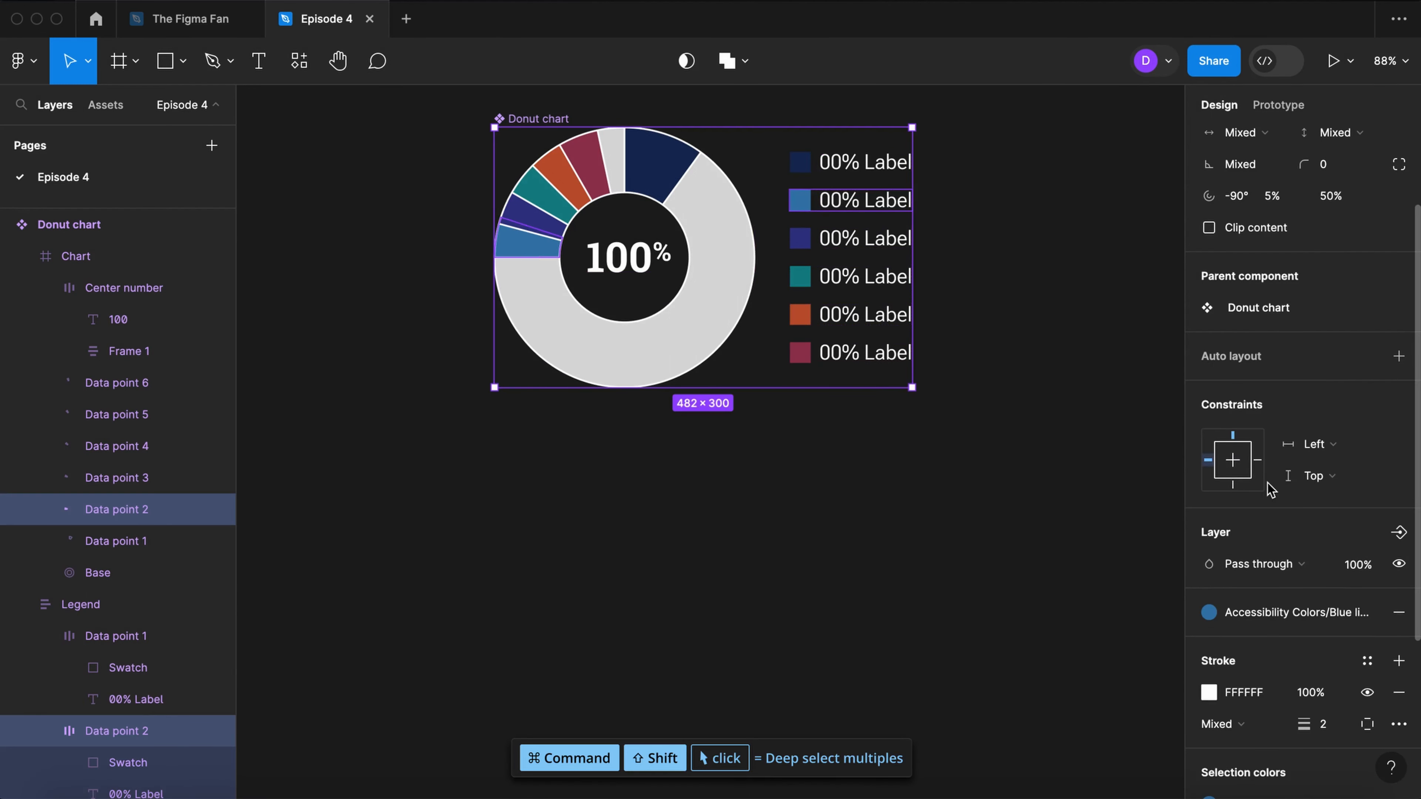
# Step: Repeat the visibility toggles and Value properties for data points 2 through 6
pyautogui.click(1399, 532)
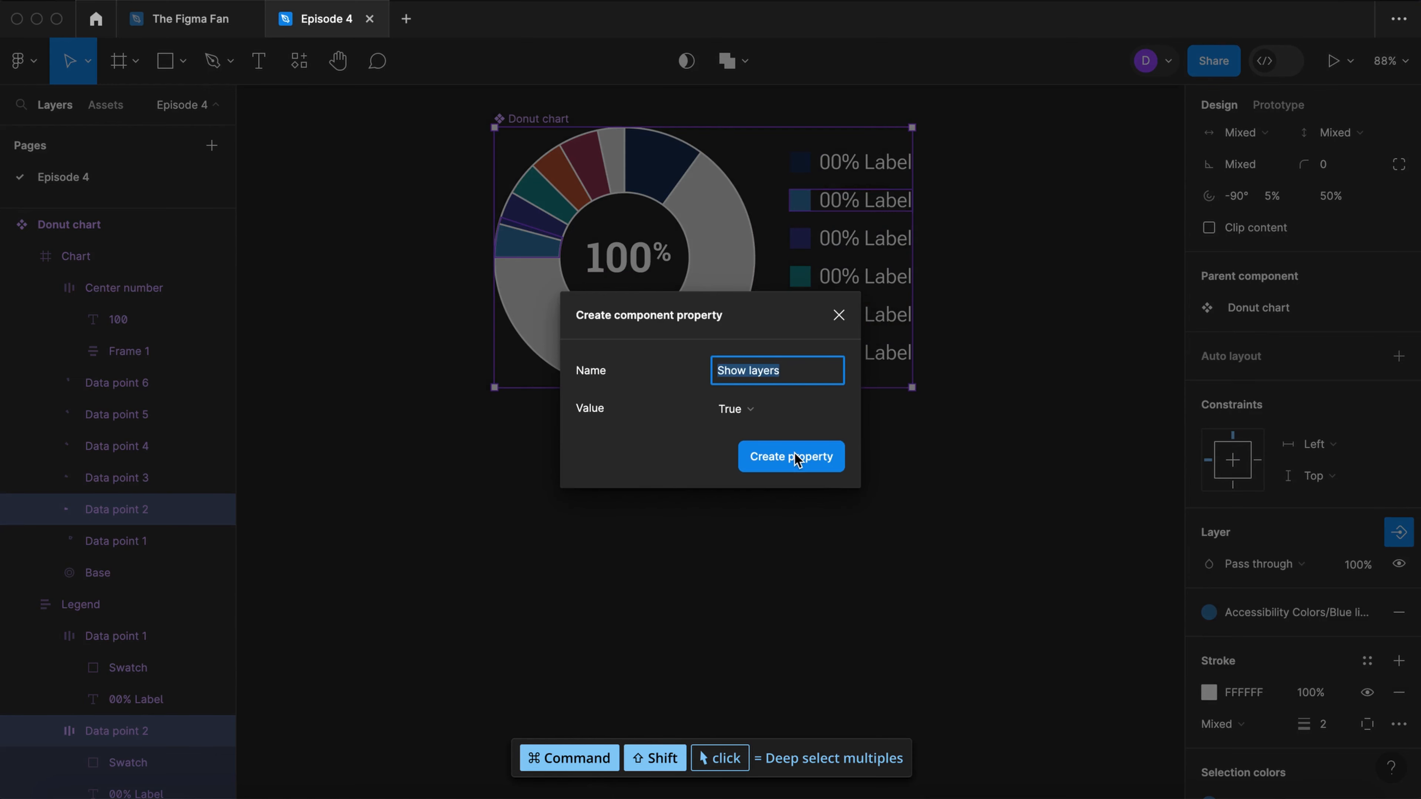
pyautogui.write('Data point 2')
pyautogui.write('Value 2')
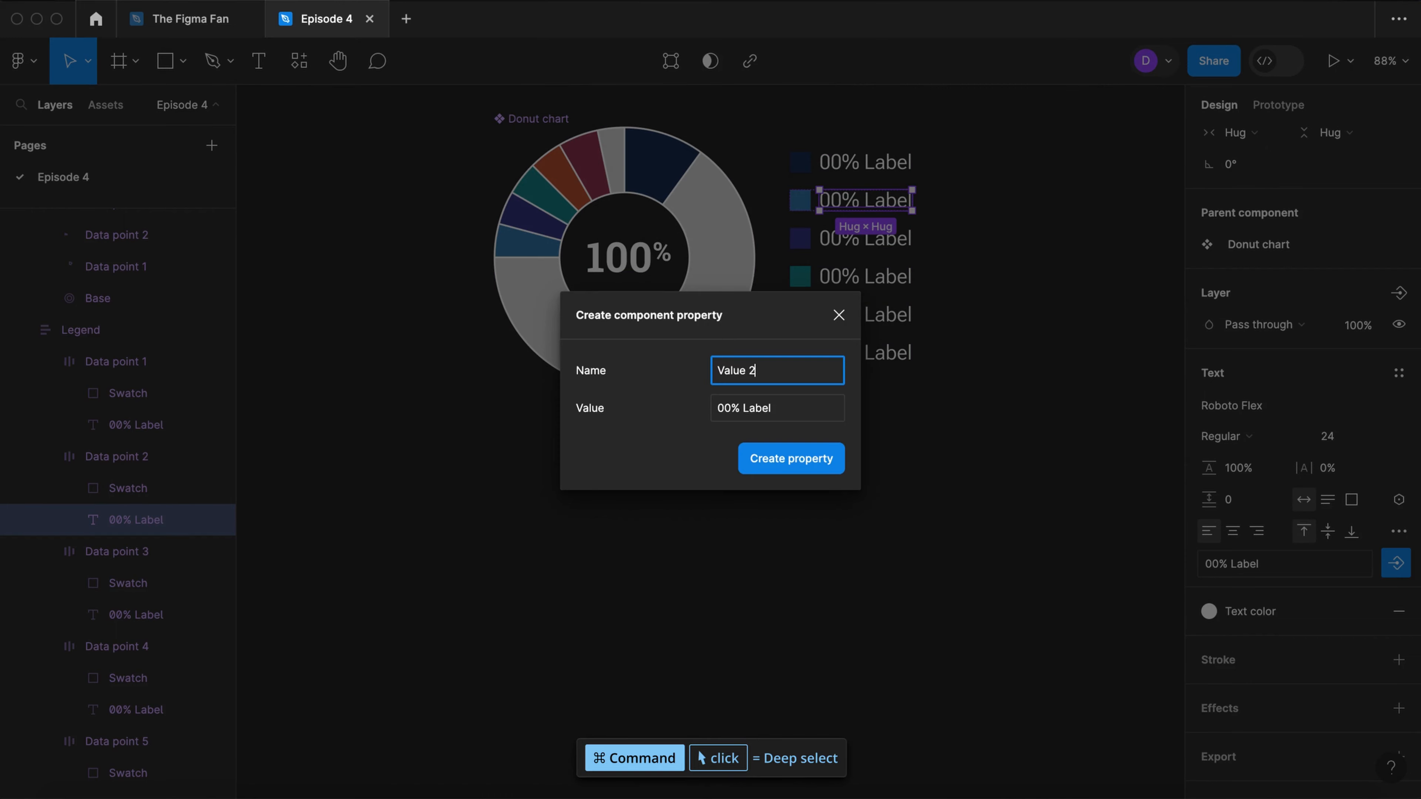
pyautogui.click(1396, 564)
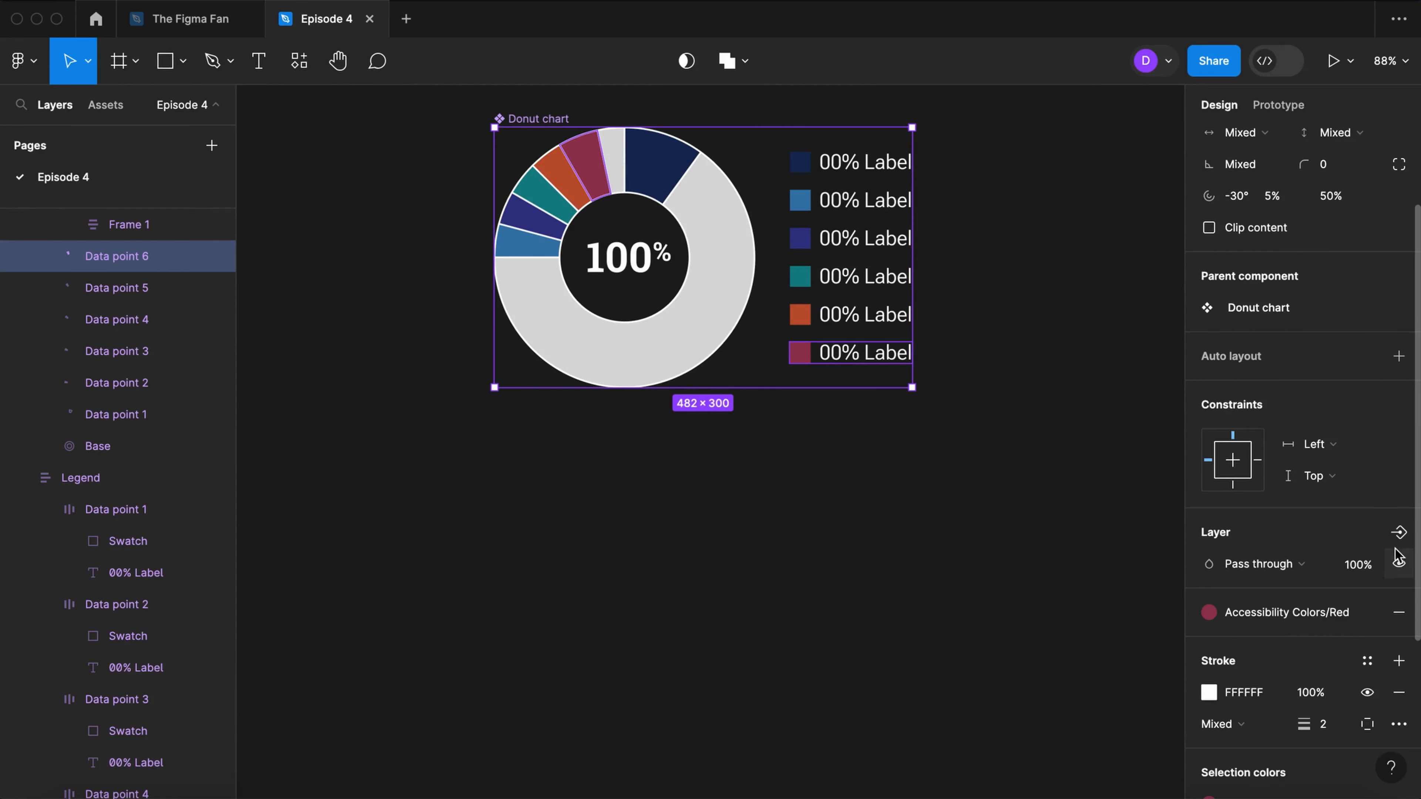
pyautogui.doubleClick(862, 352)
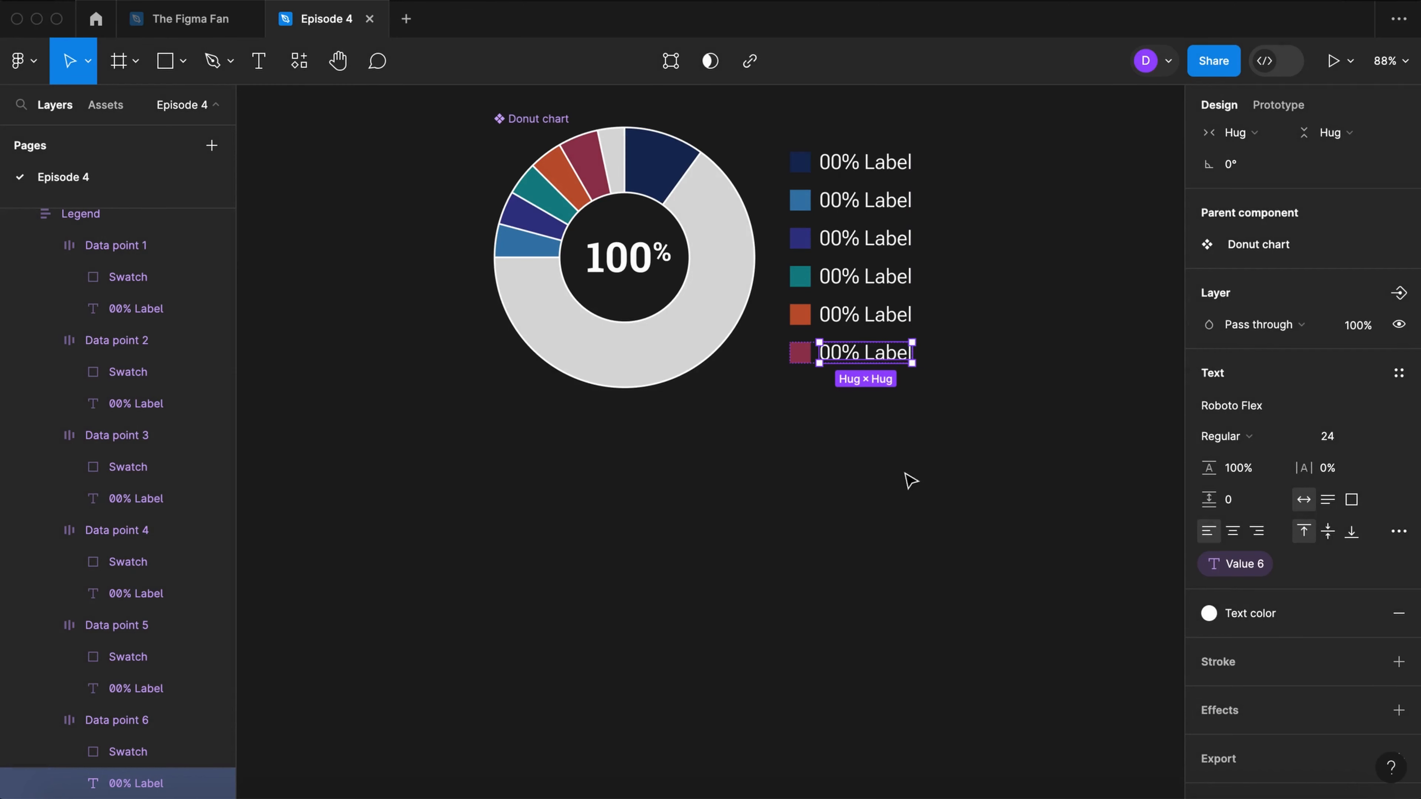
pyautogui.click(716, 380)
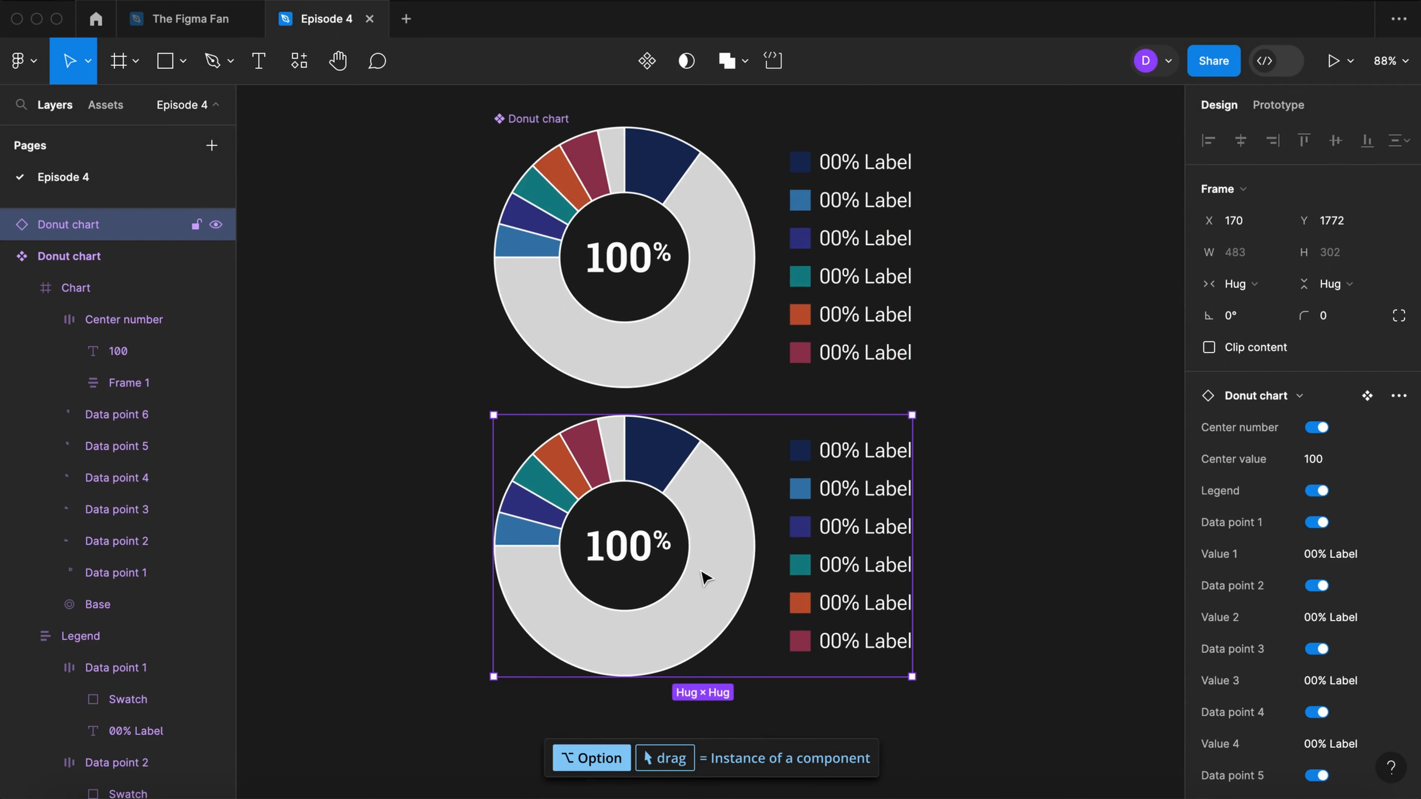
# Step: On the copied chart instance, hide the center number but keep Legend and Data point 4 showing
pyautogui.scroll(-3)
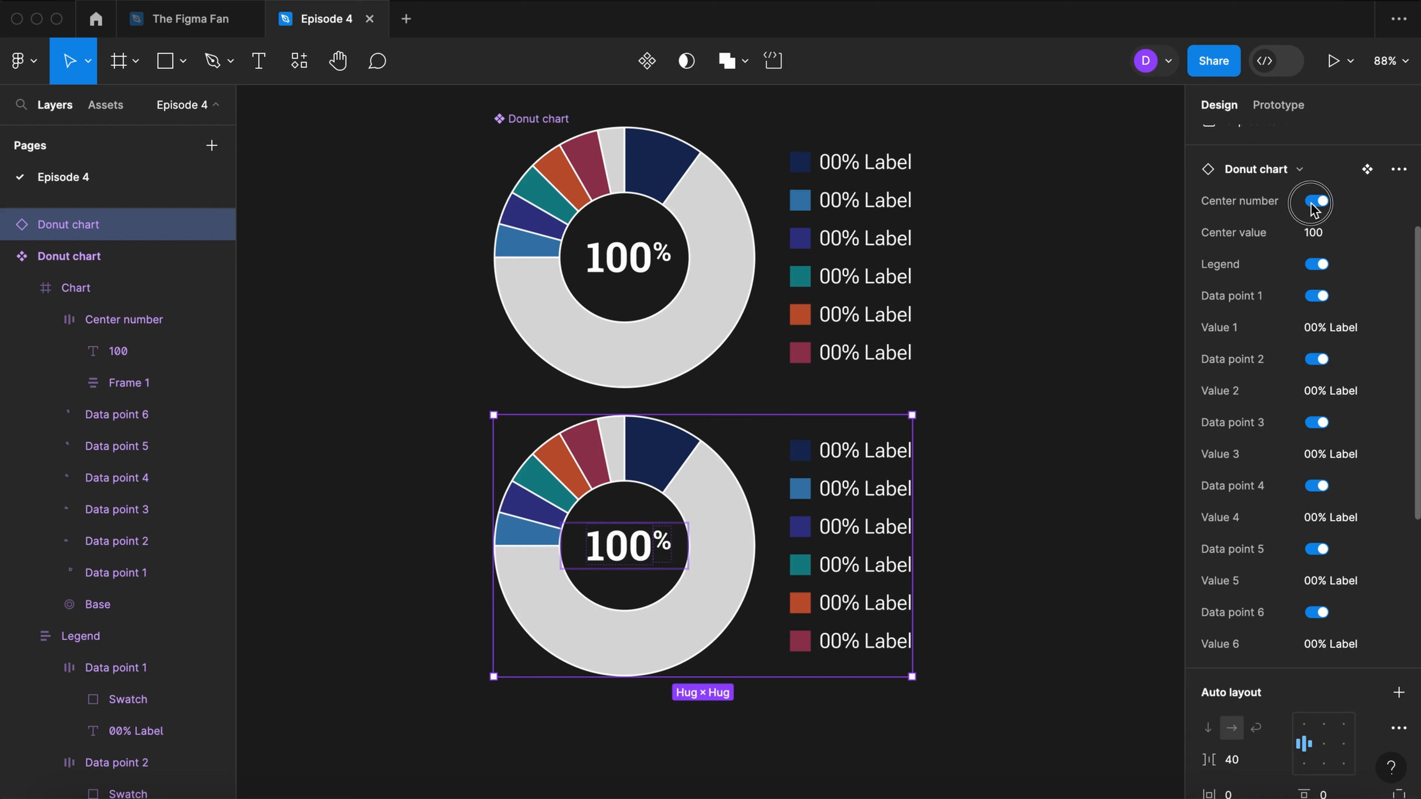
pyautogui.click(1312, 202)
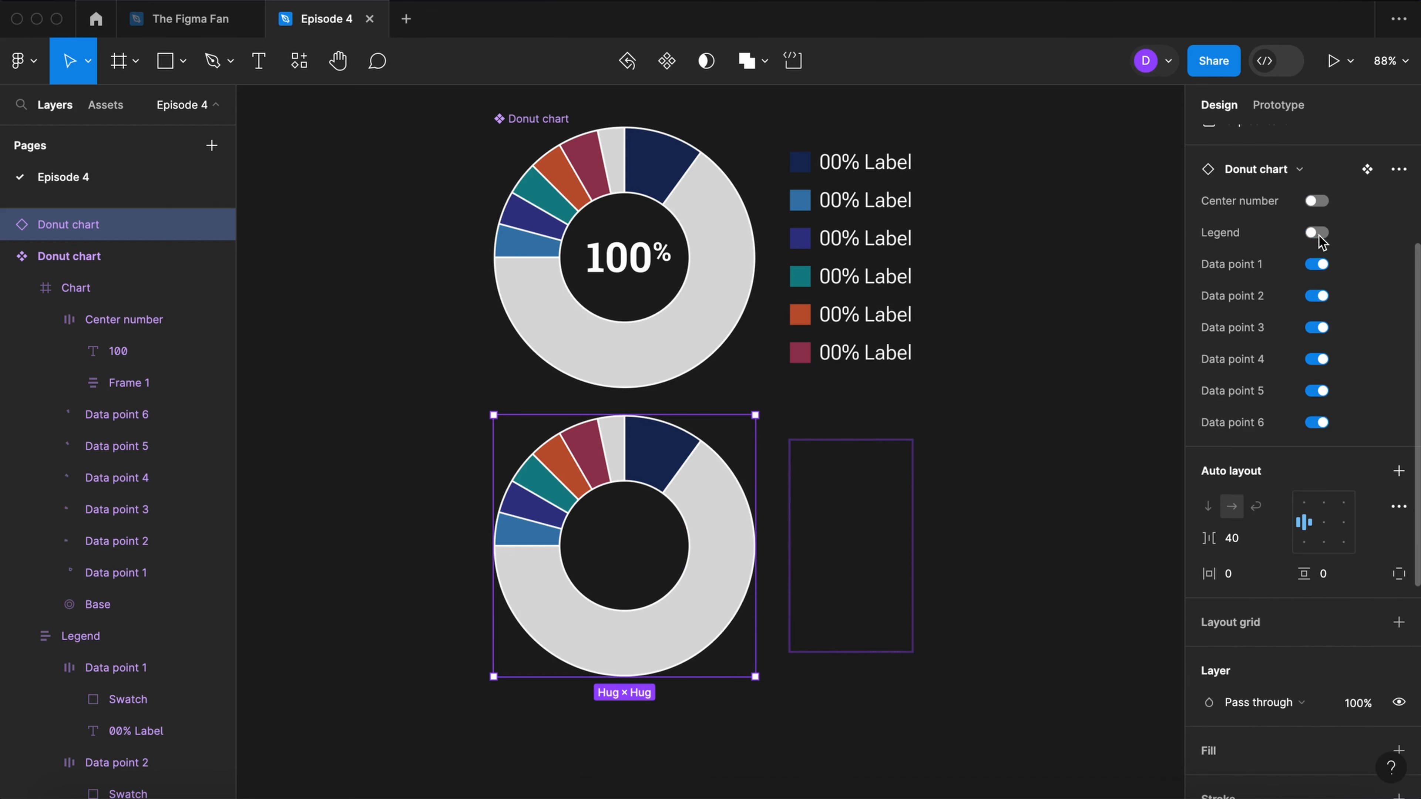
pyautogui.click(1315, 232)
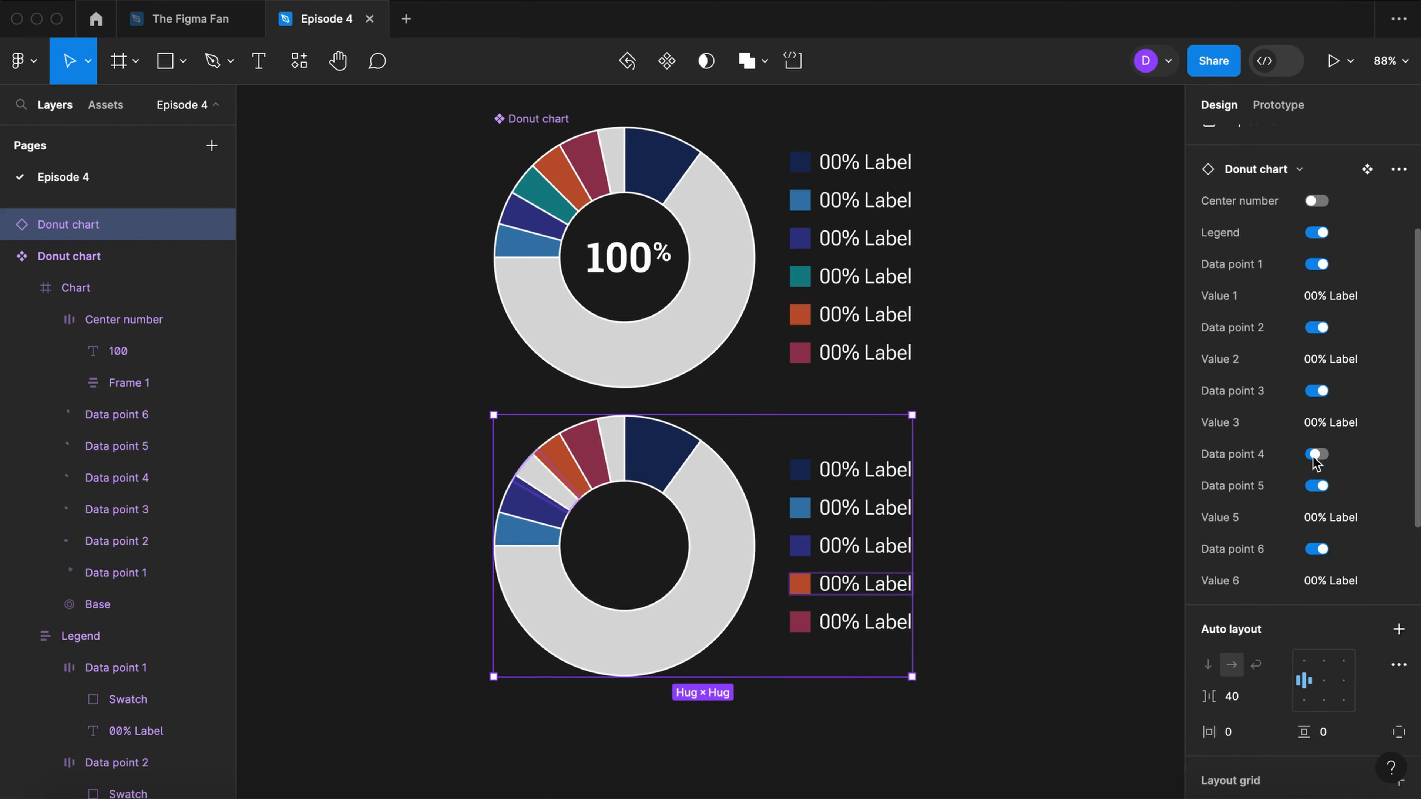
pyautogui.click(1315, 454)
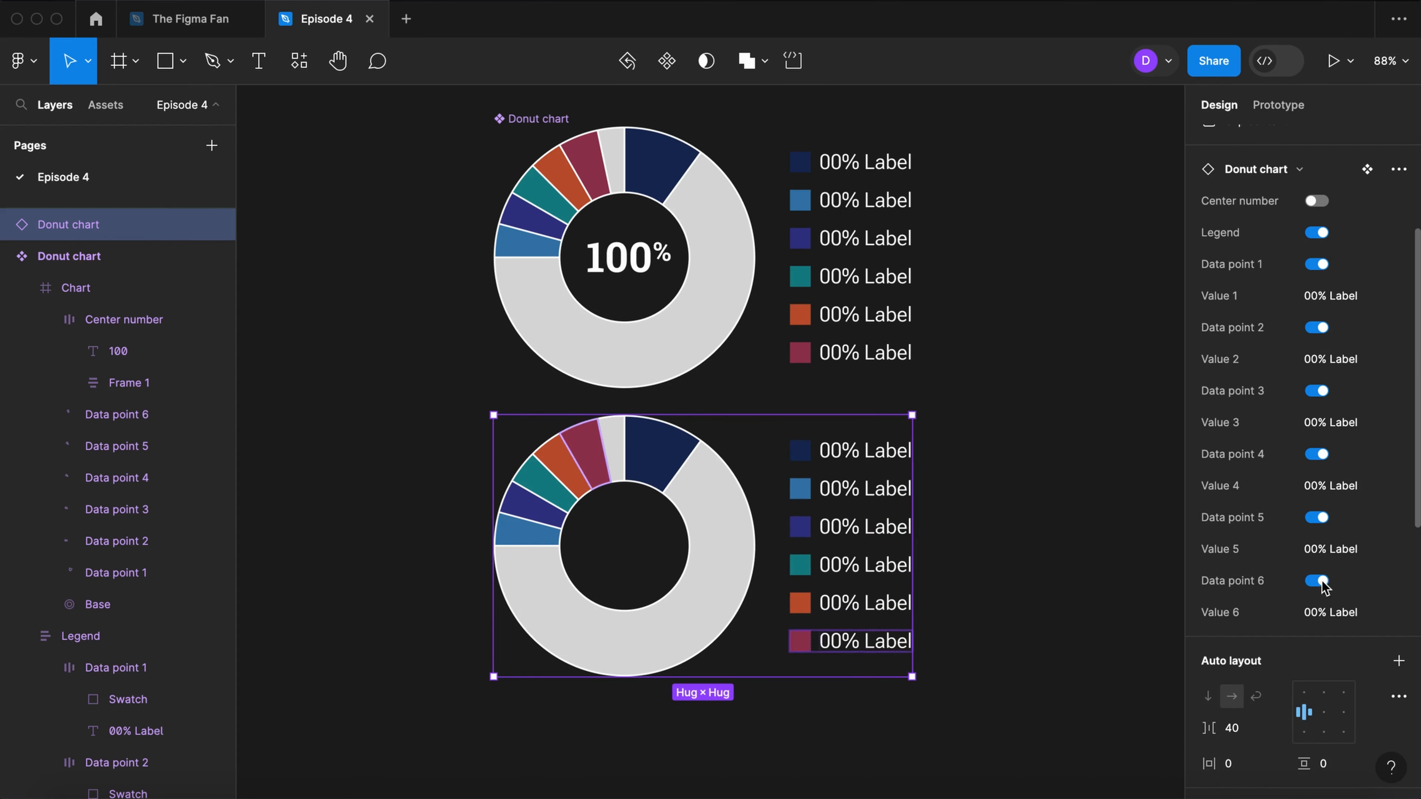
# Step: Relabel the copied chart's legend entries as '35% Rock' and '15% Soundtrack'
pyautogui.click(1350, 296)
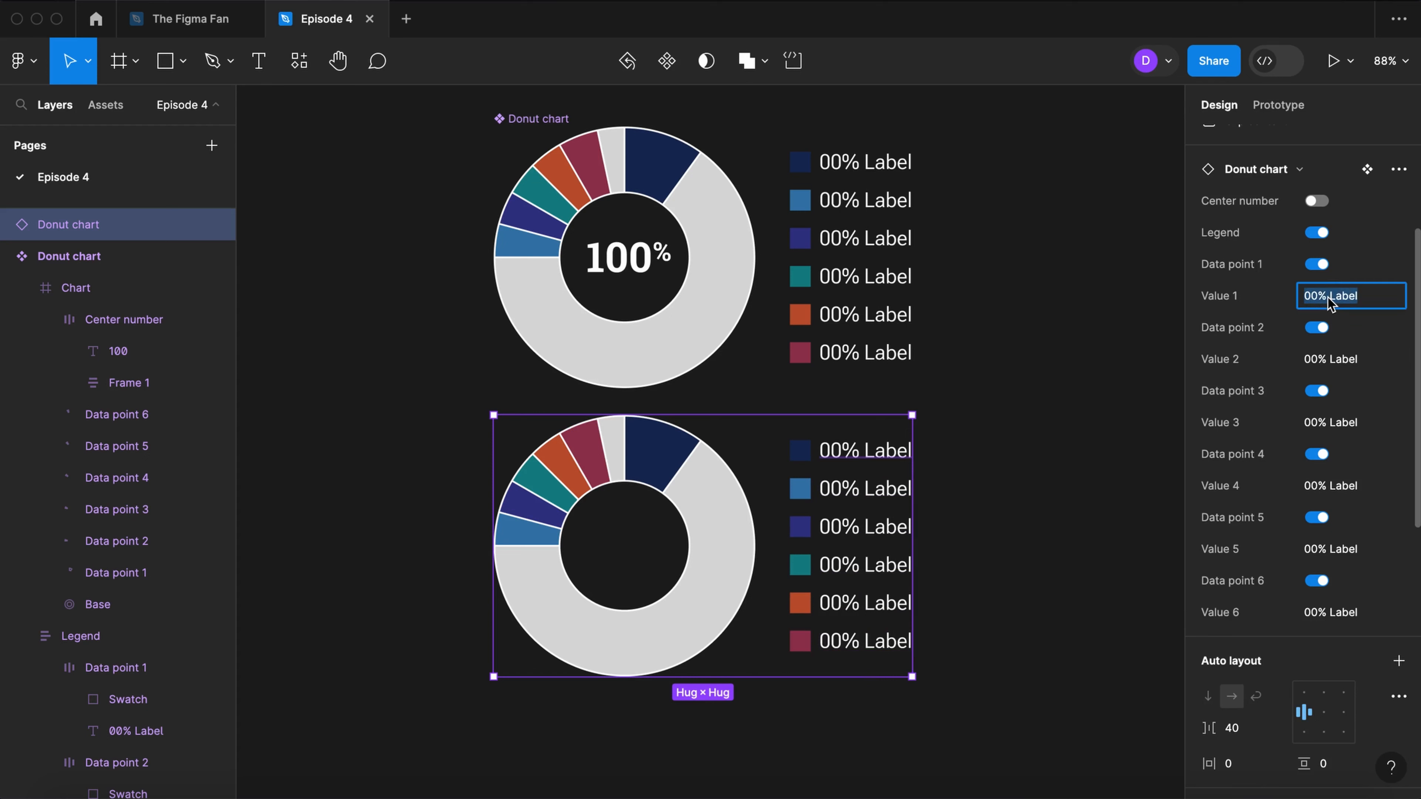
pyautogui.write('35%')
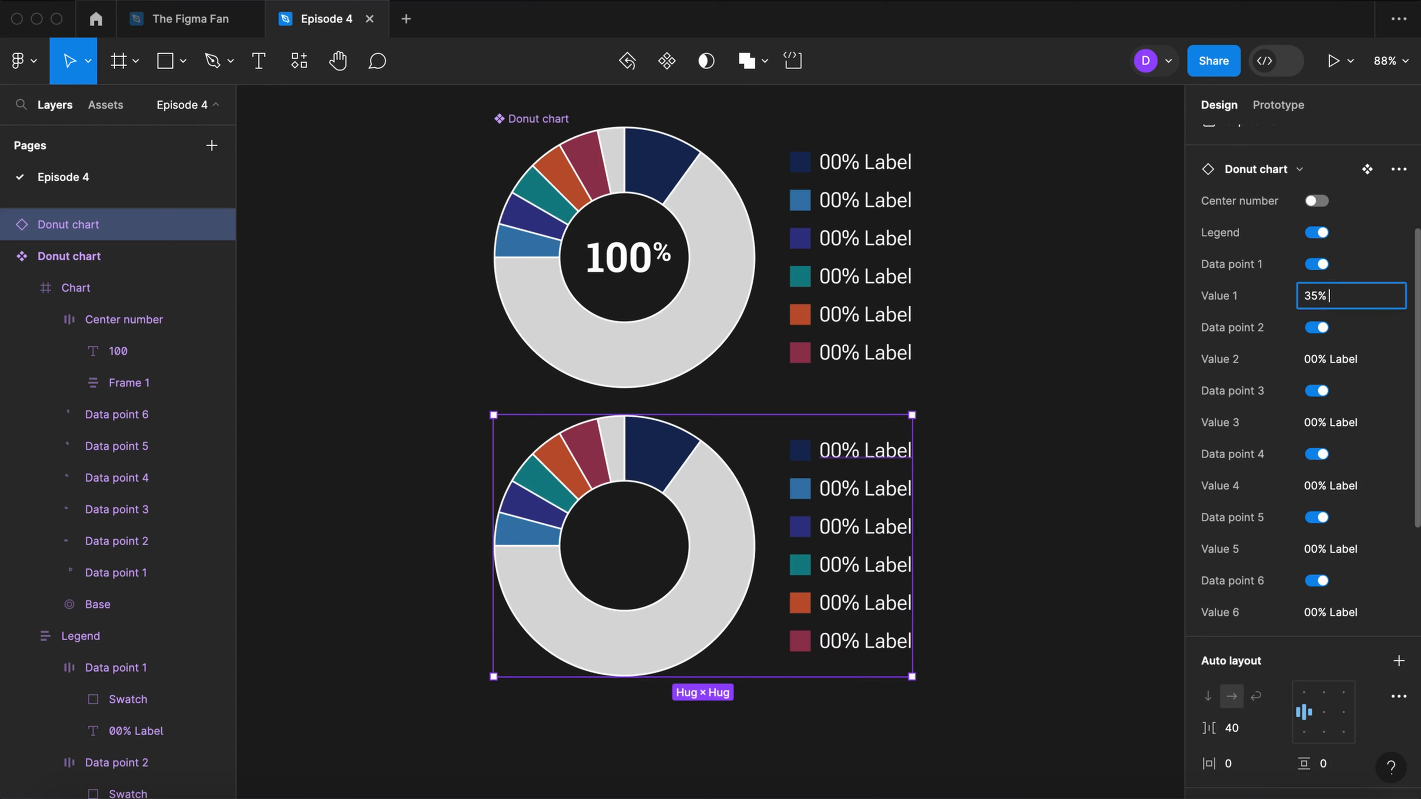
pyautogui.write('Rock')
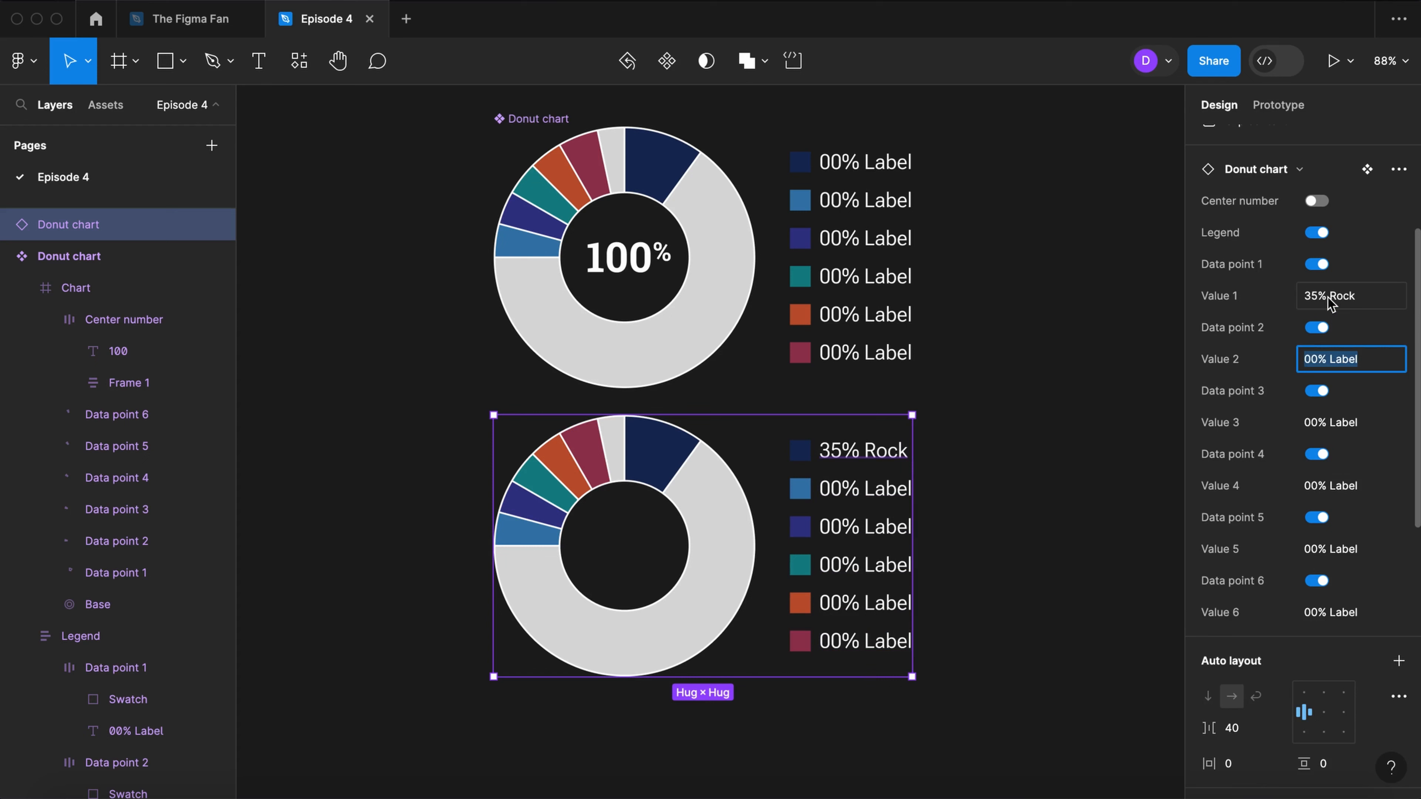
pyautogui.write('15% Soundtra')
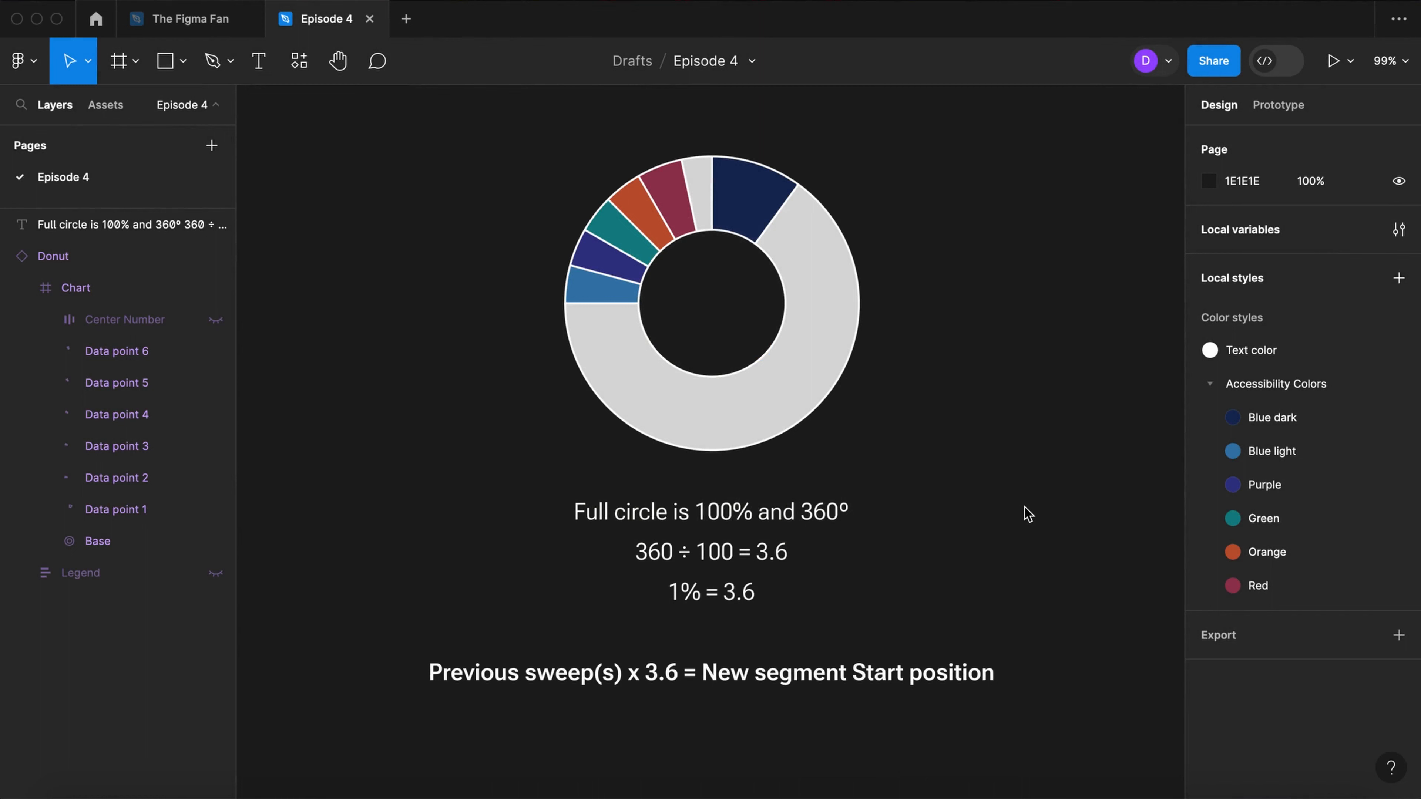
# Step: Set the example donut's first slice to 20% sweep and the second slice's start from it
pyautogui.click(762, 190)
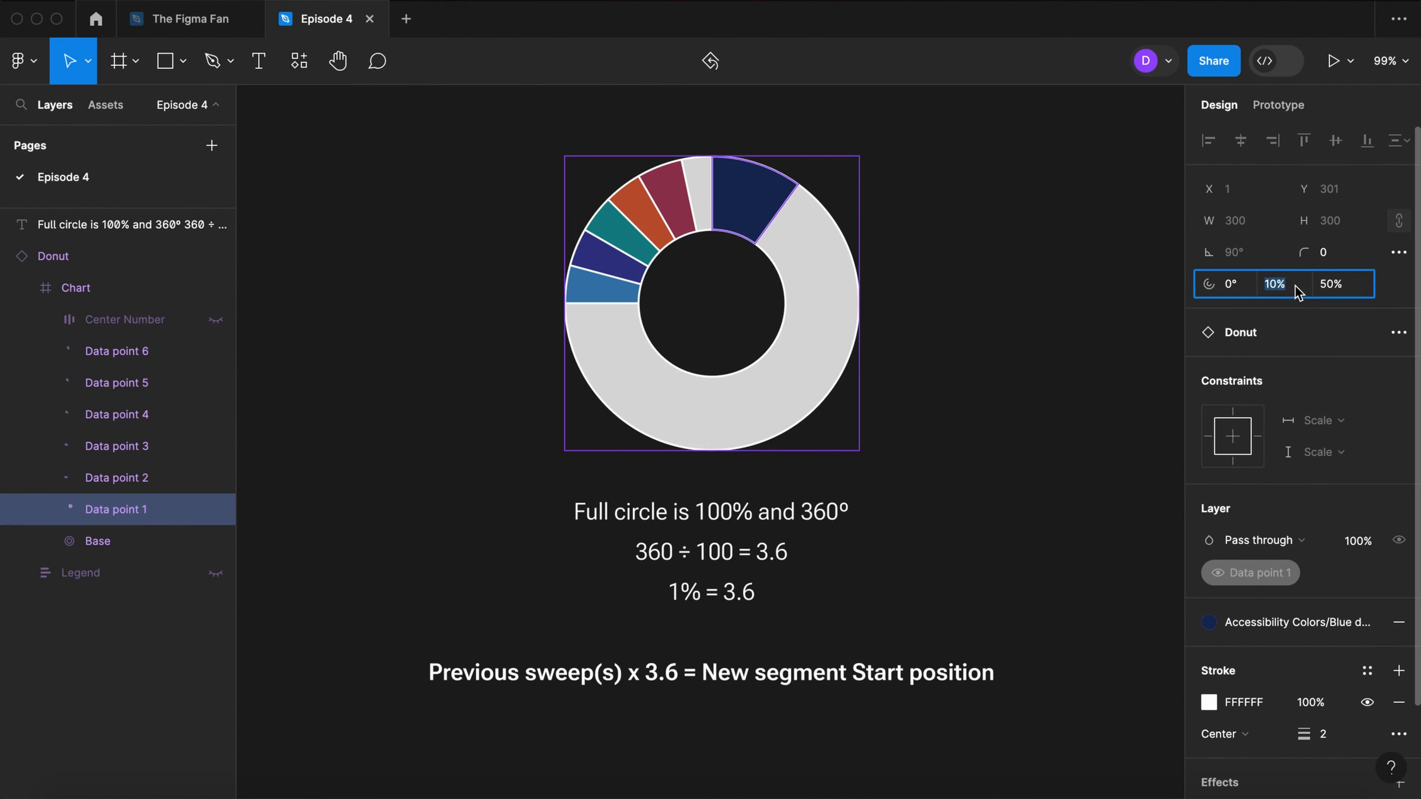
pyautogui.write('20%')
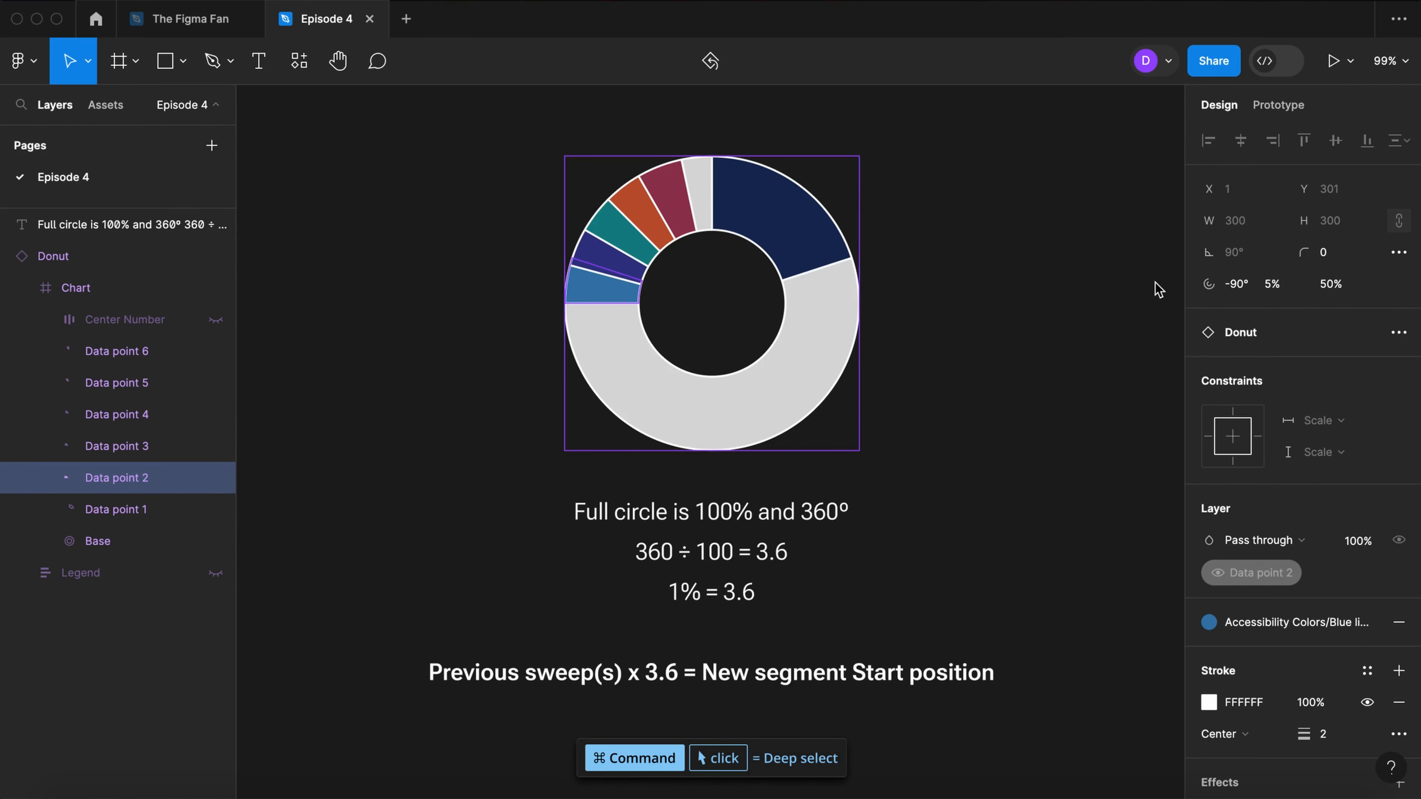
pyautogui.click(1235, 284)
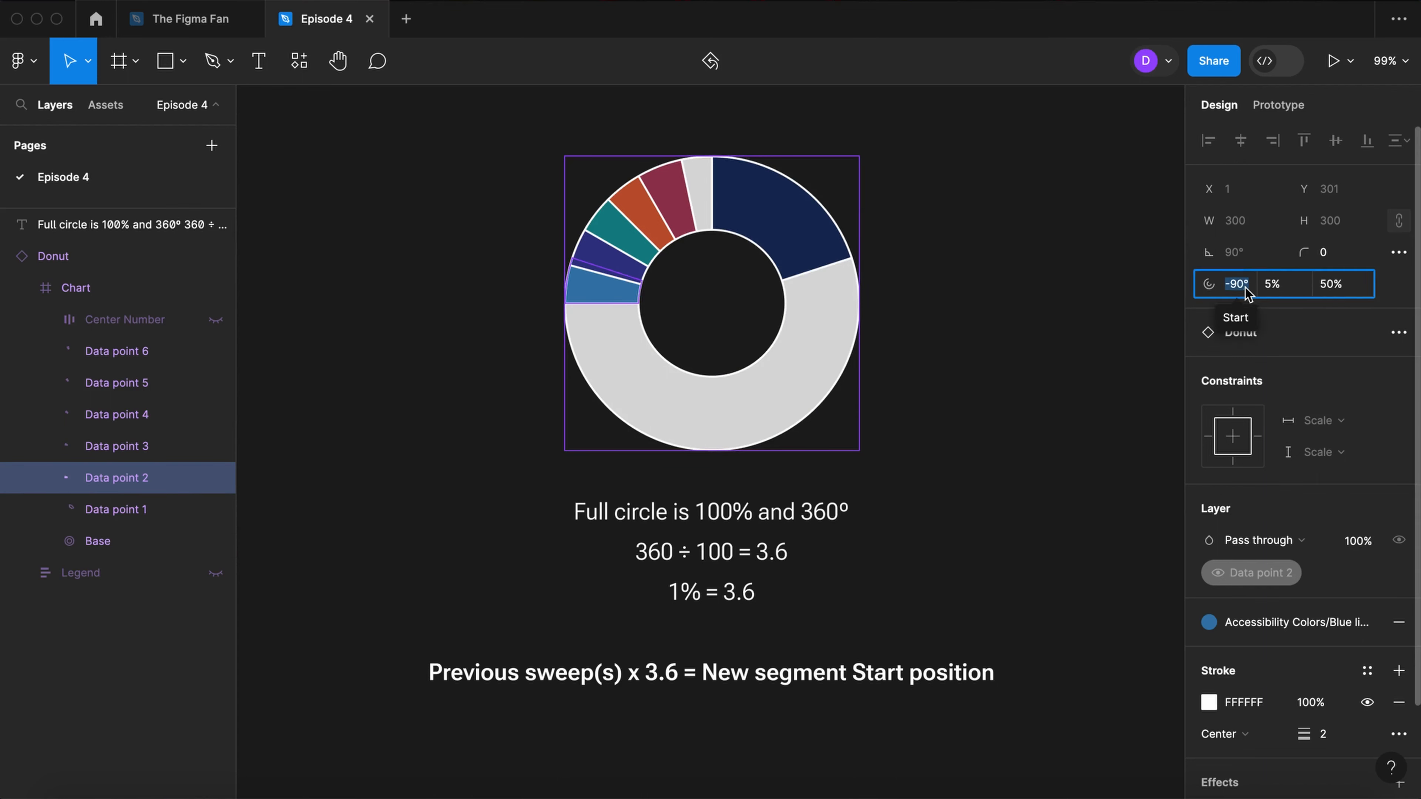
pyautogui.write('0*3.6')
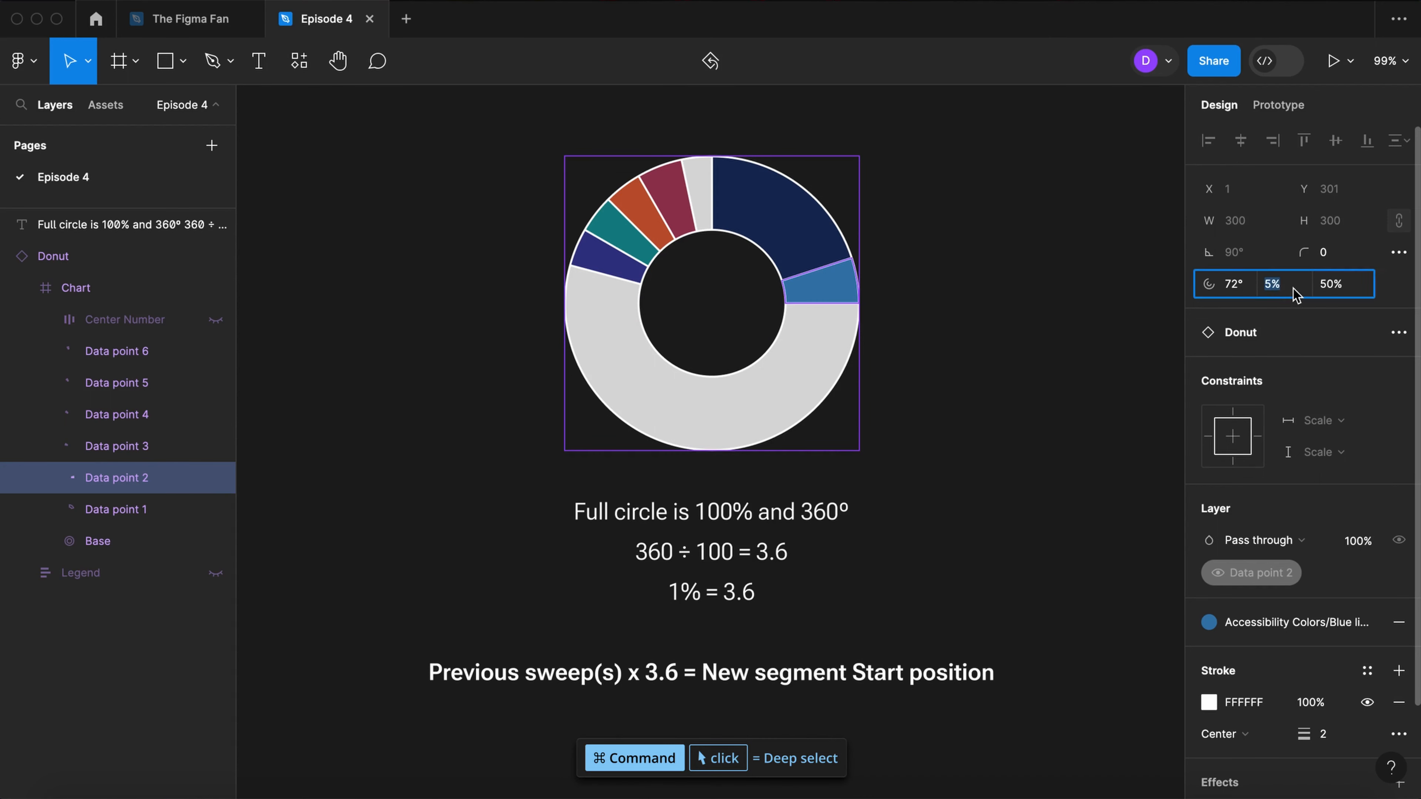
# Step: Size the next slices at 10% and 30% and start Data point 4 at -144°
pyautogui.write('10')
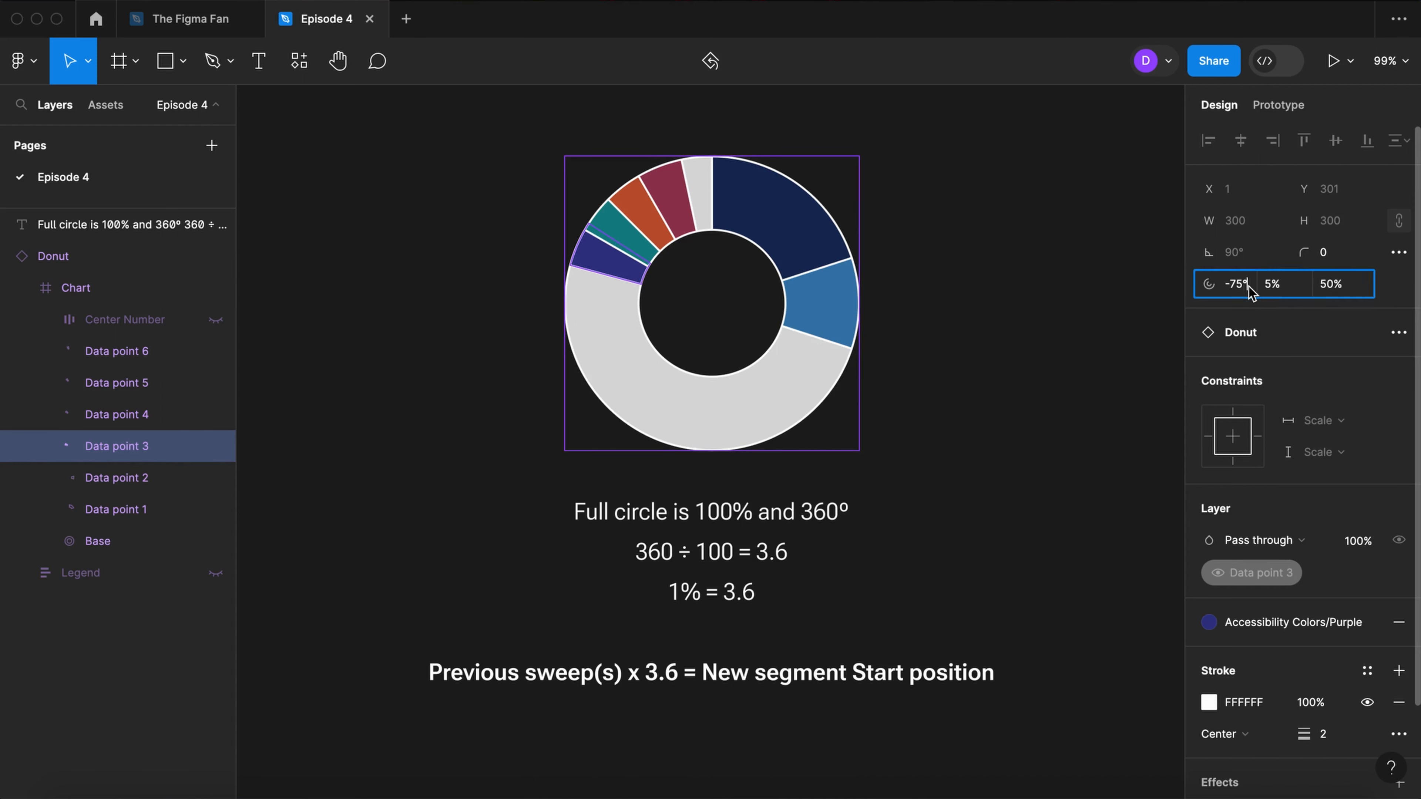
pyautogui.write('30')
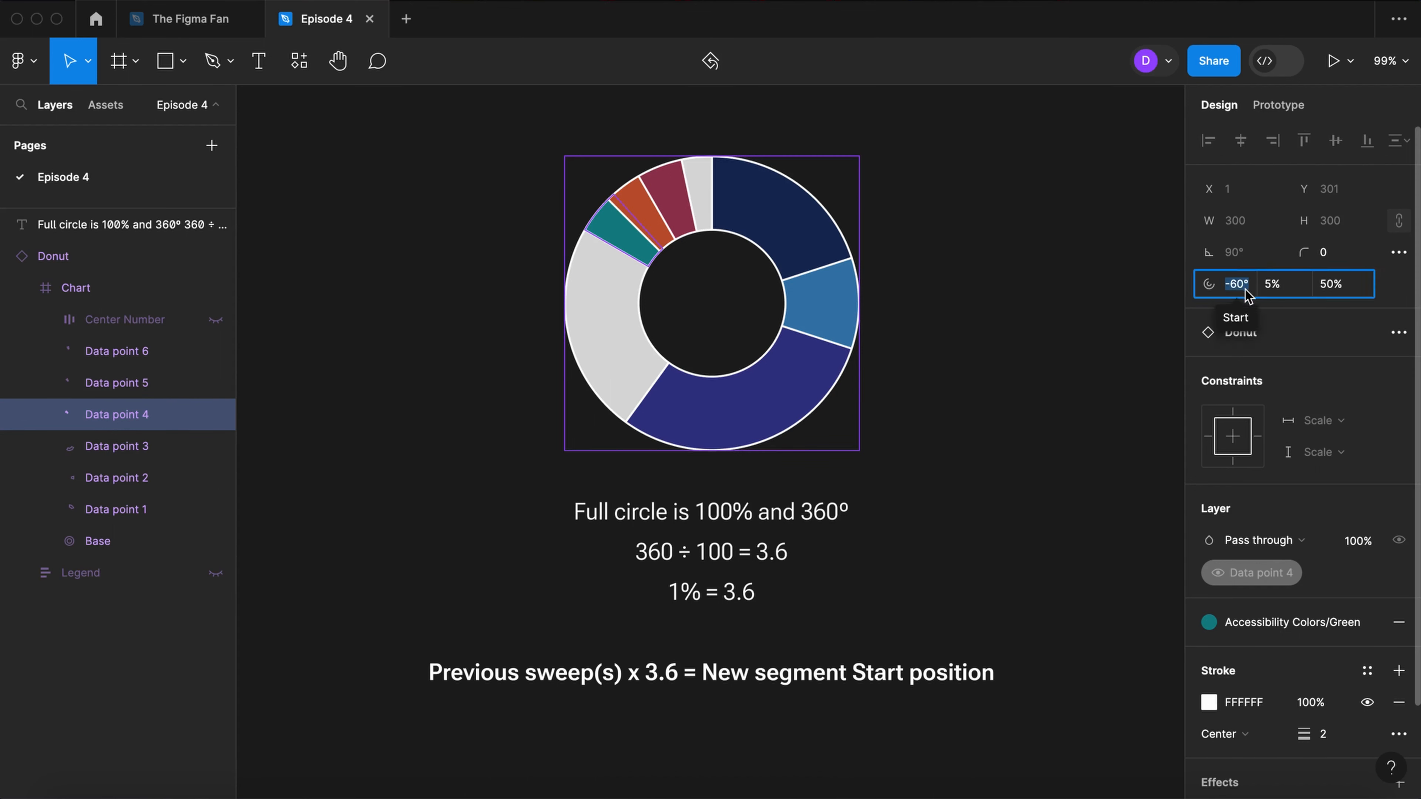
pyautogui.write('0*3.6')
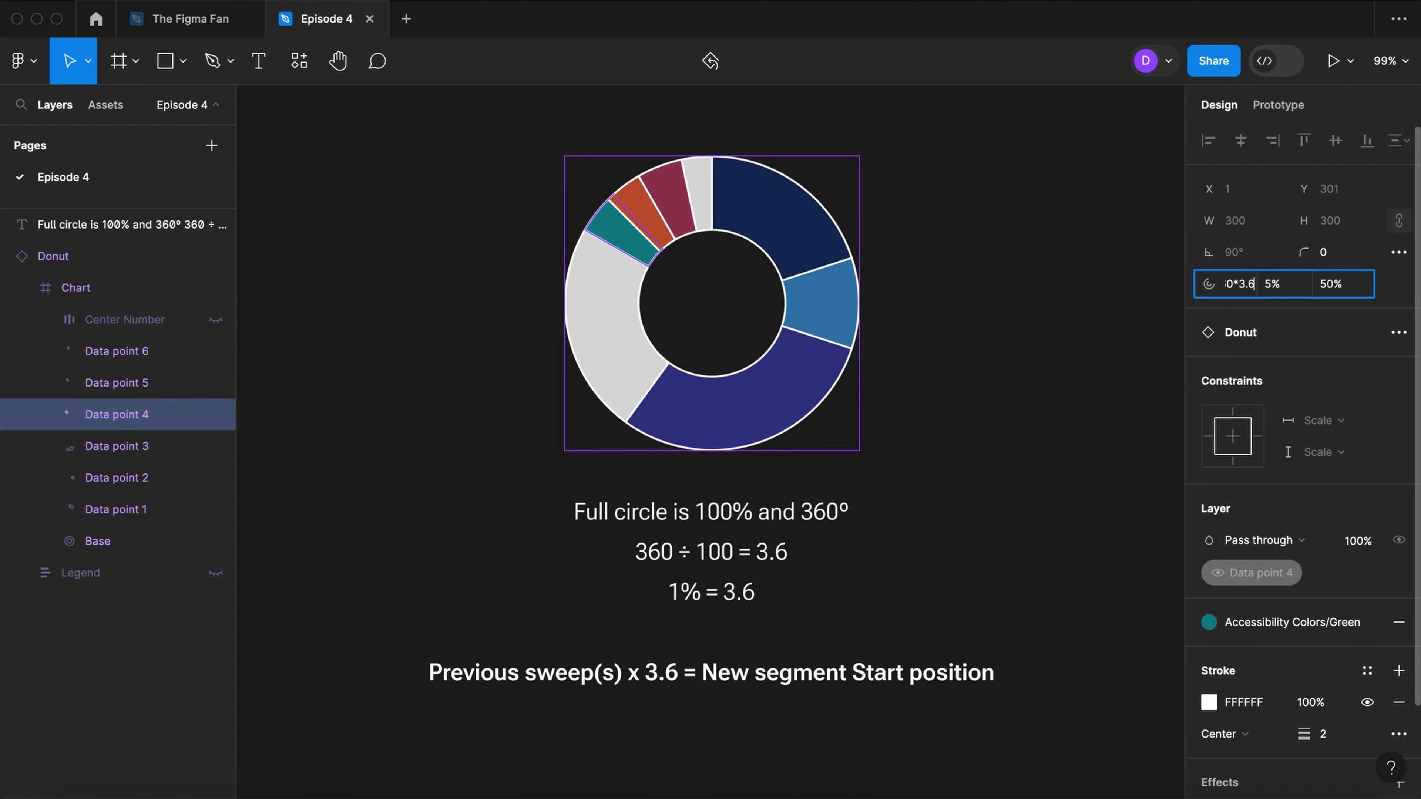
pyautogui.write('-144°')
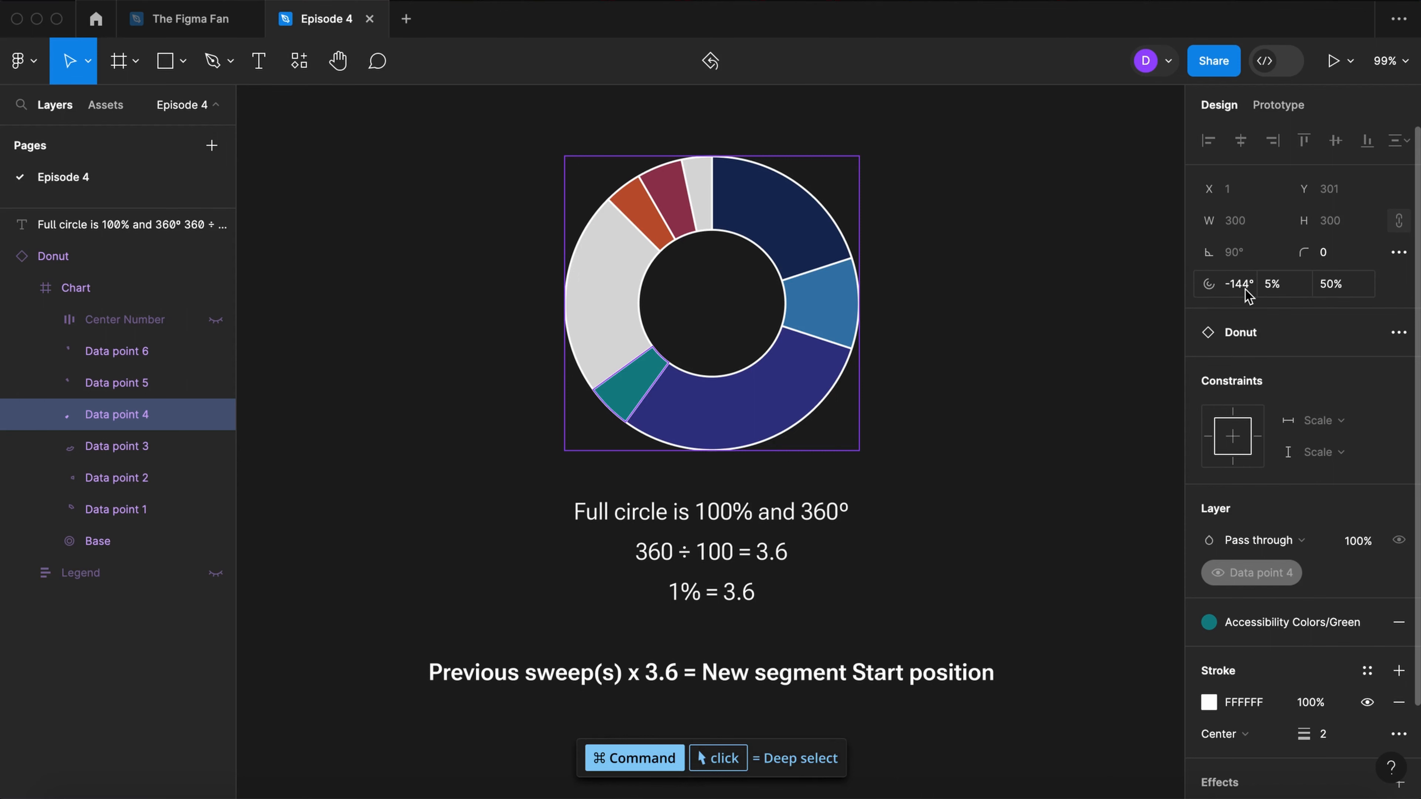
pyautogui.moveTo(1207, 284)
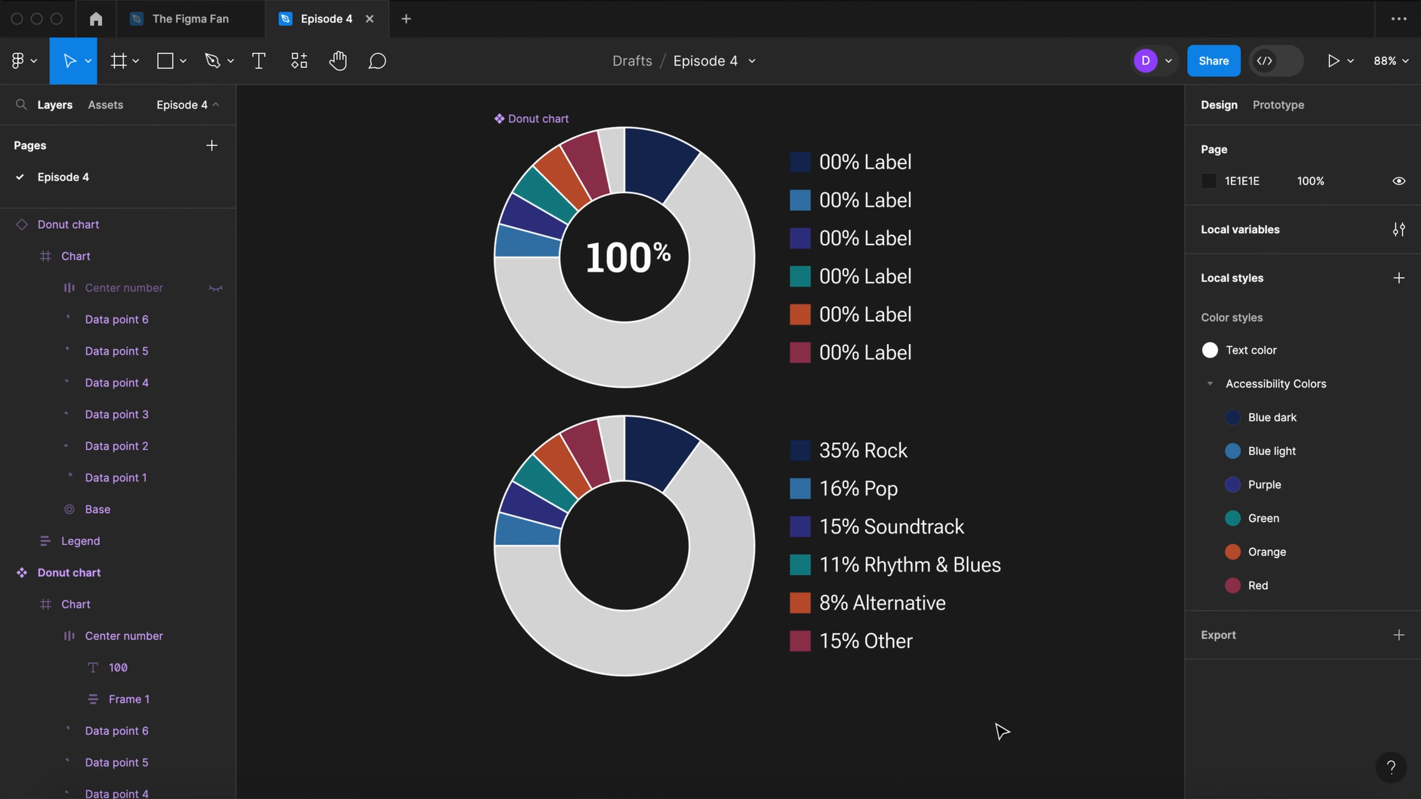
# Step: Size Rock at 35% and start Pop at 126° with a 16% sweep
pyautogui.click(625, 440)
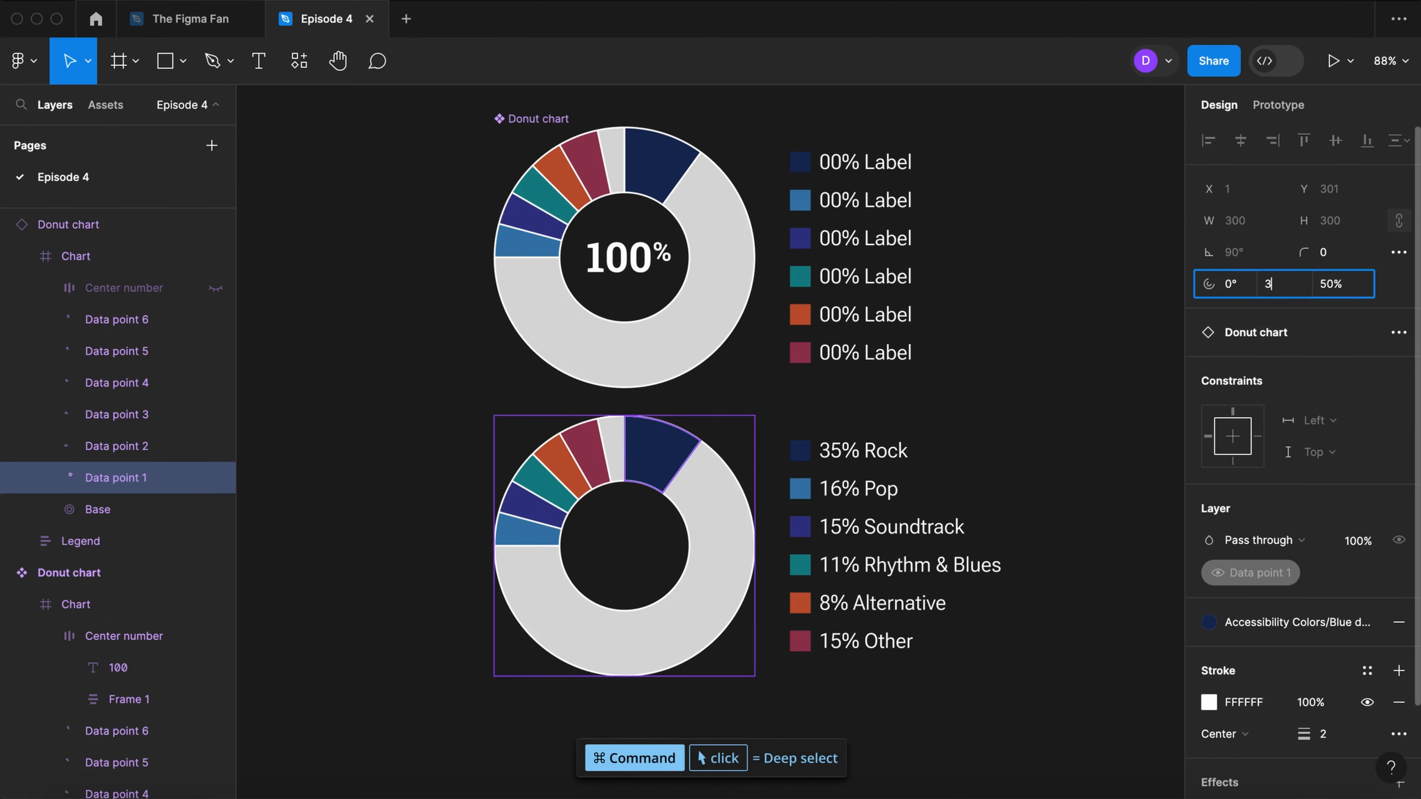
pyautogui.write('35%')
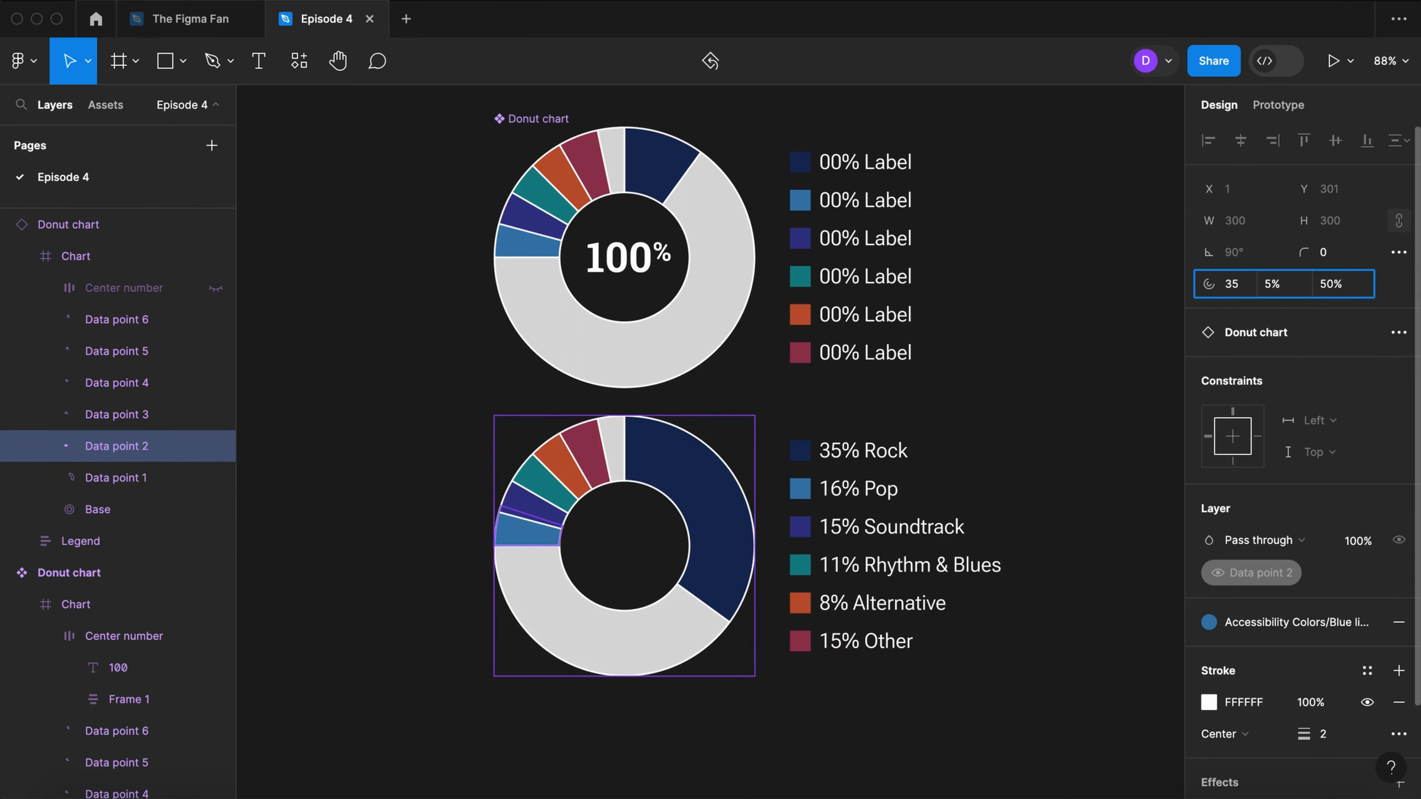
pyautogui.write('126°')
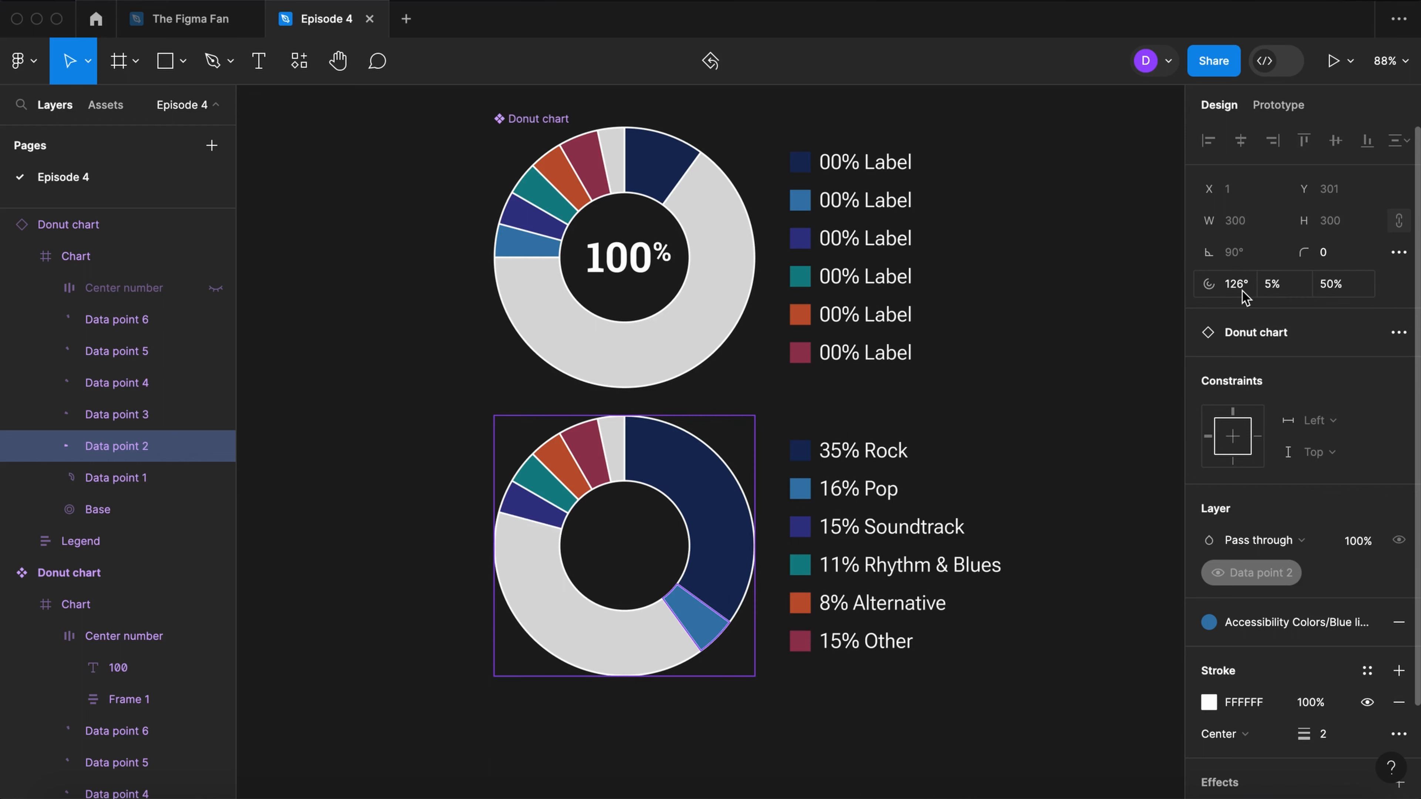
pyautogui.click(1277, 283)
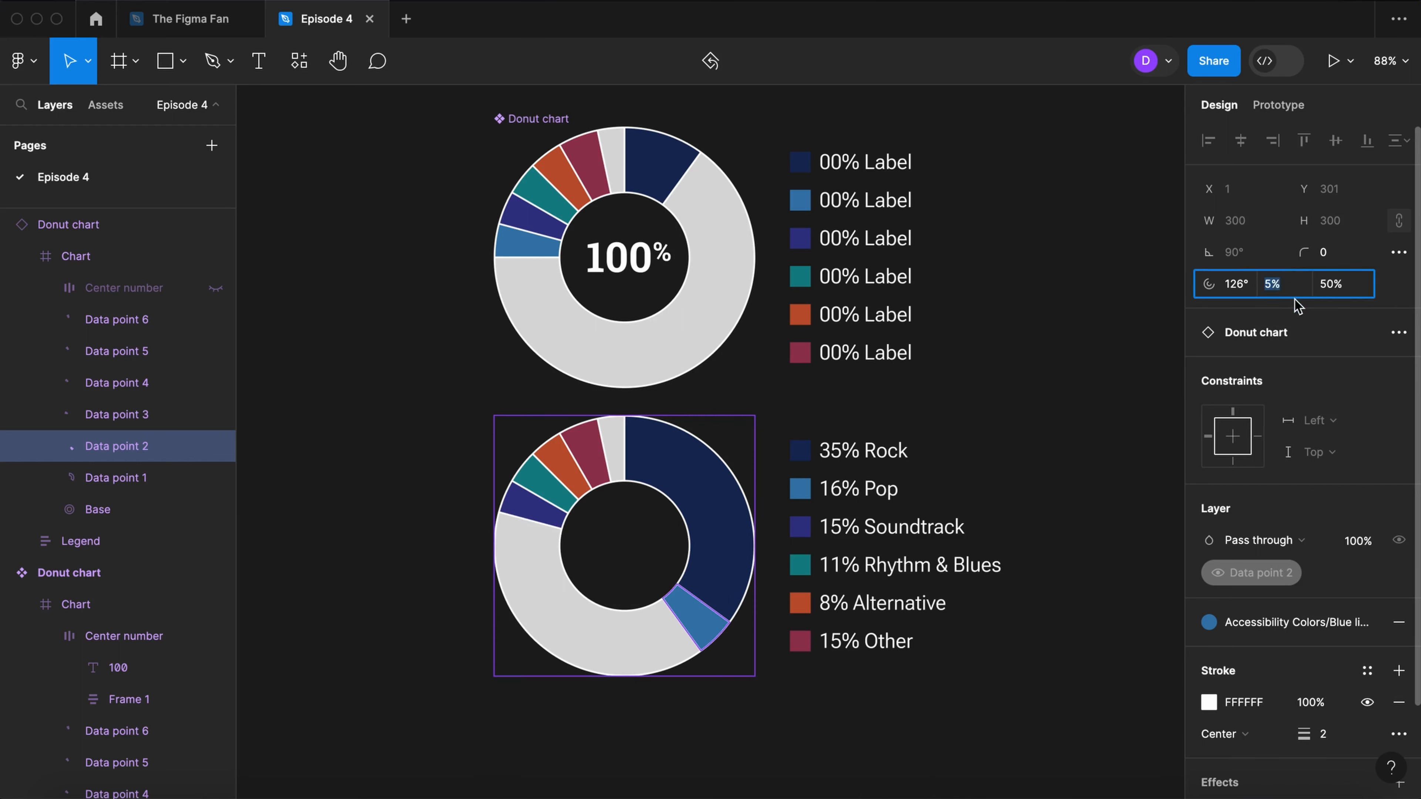
pyautogui.write('16')
pyautogui.click(1239, 284)
pyautogui.write('35+')
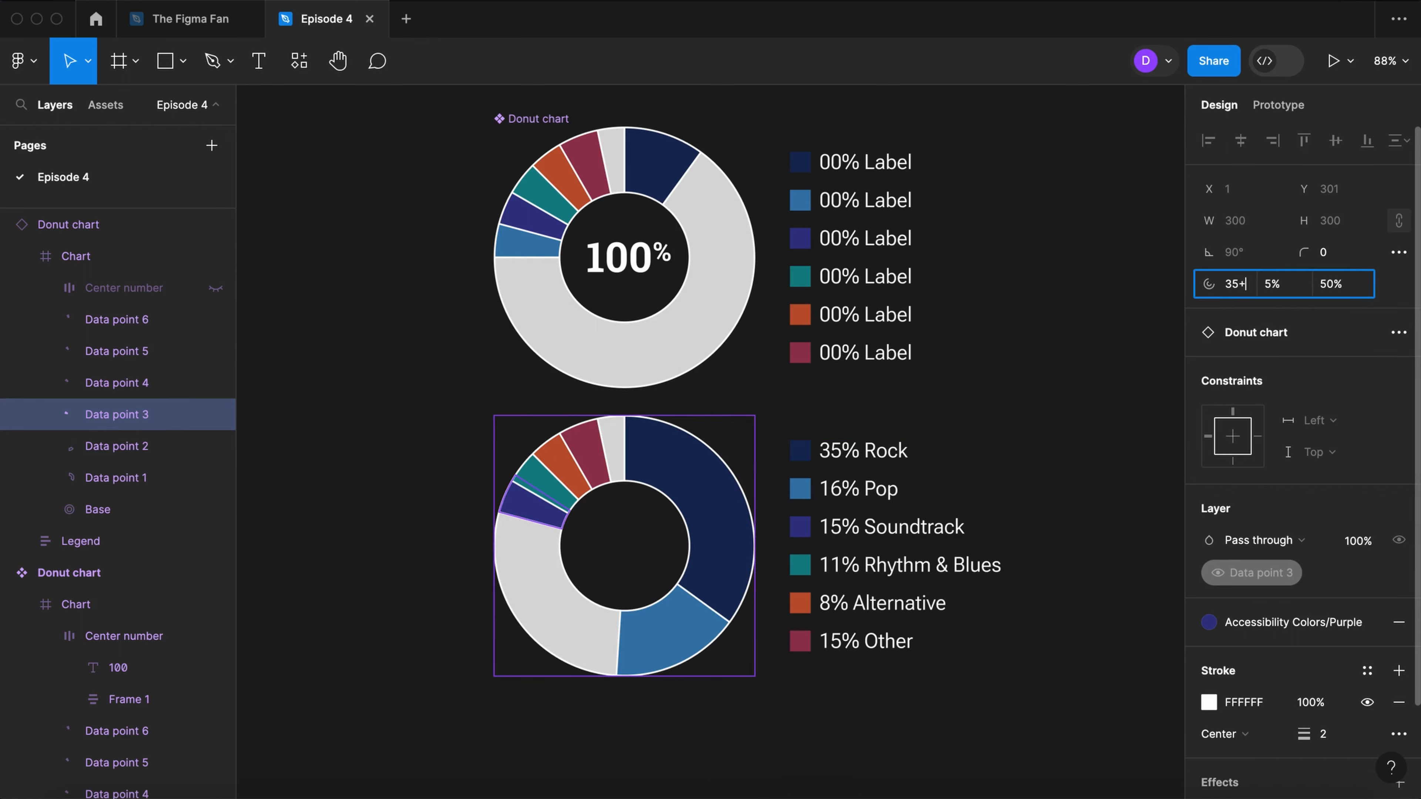
# Step: Place Soundtrack at 15% and rotate the remaining slices through Other to fill the ring
pyautogui.write('51°')
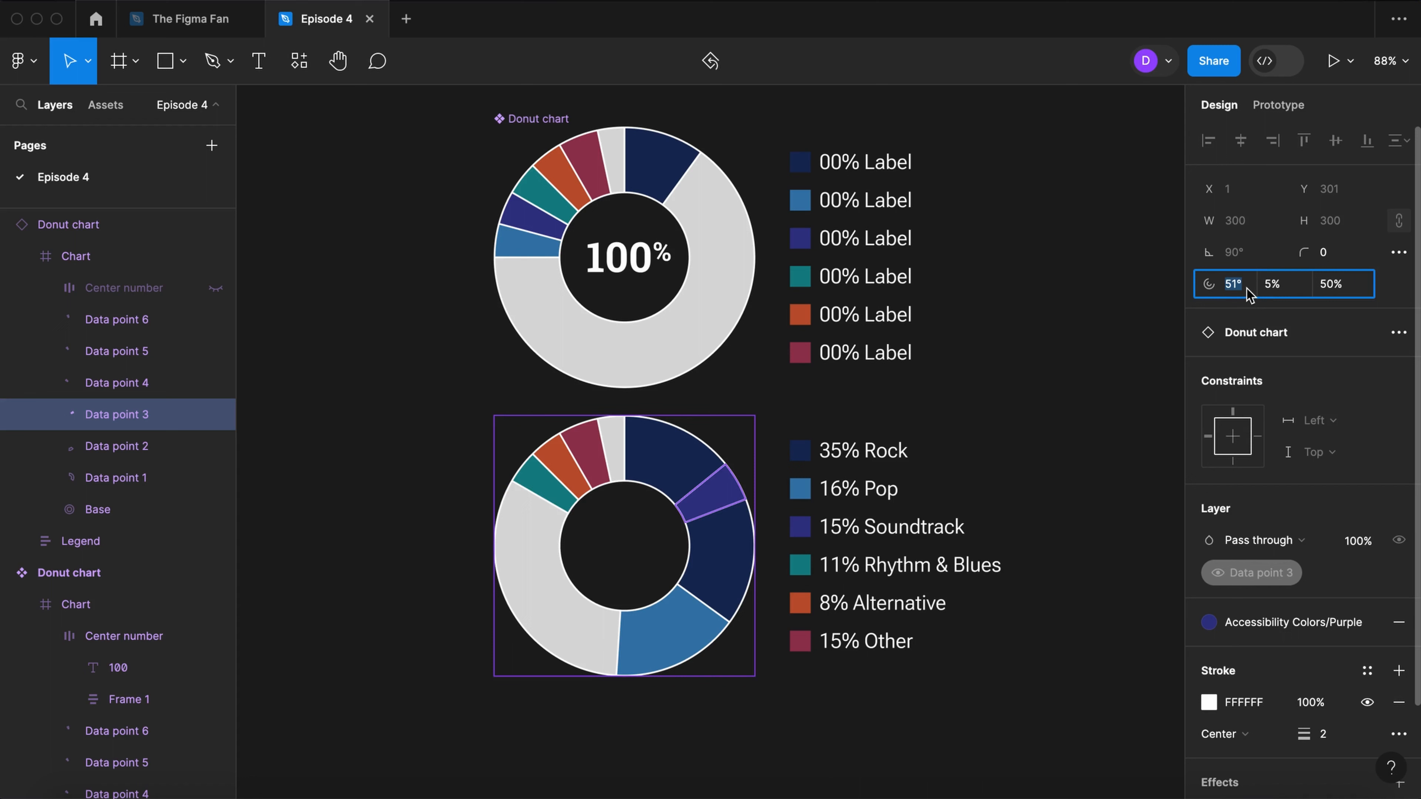
pyautogui.write('*3')
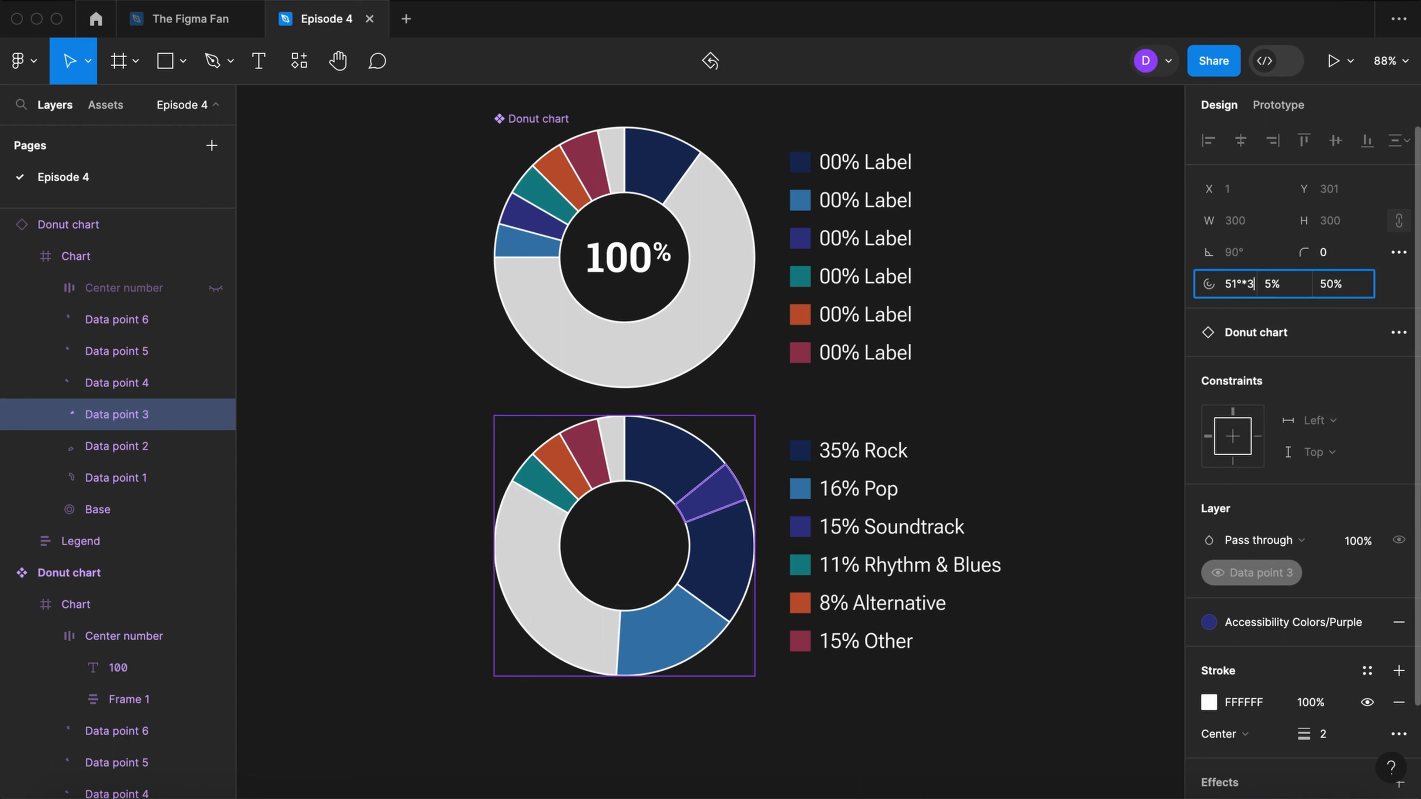
pyautogui.write('-176.4')
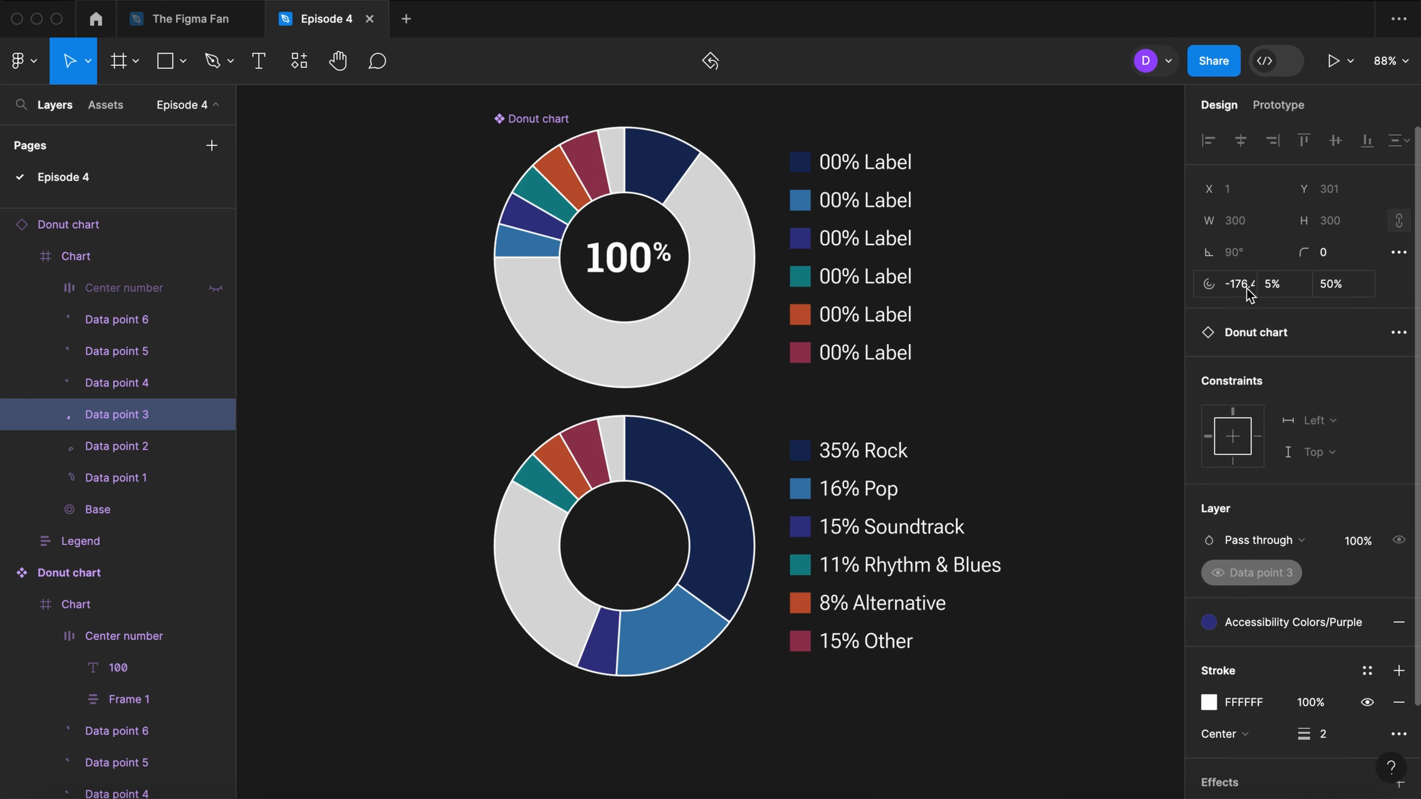
pyautogui.click(1283, 284)
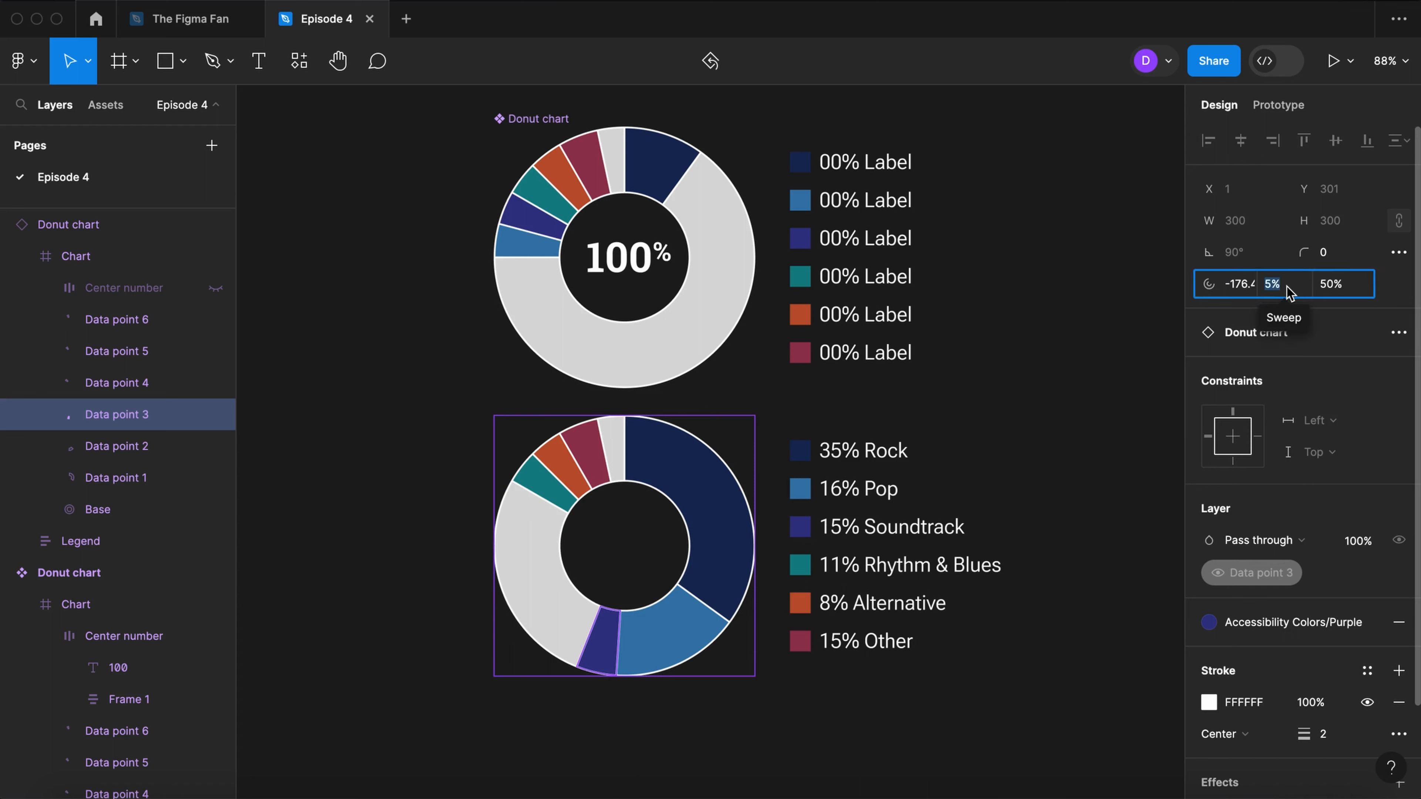
pyautogui.write('15%')
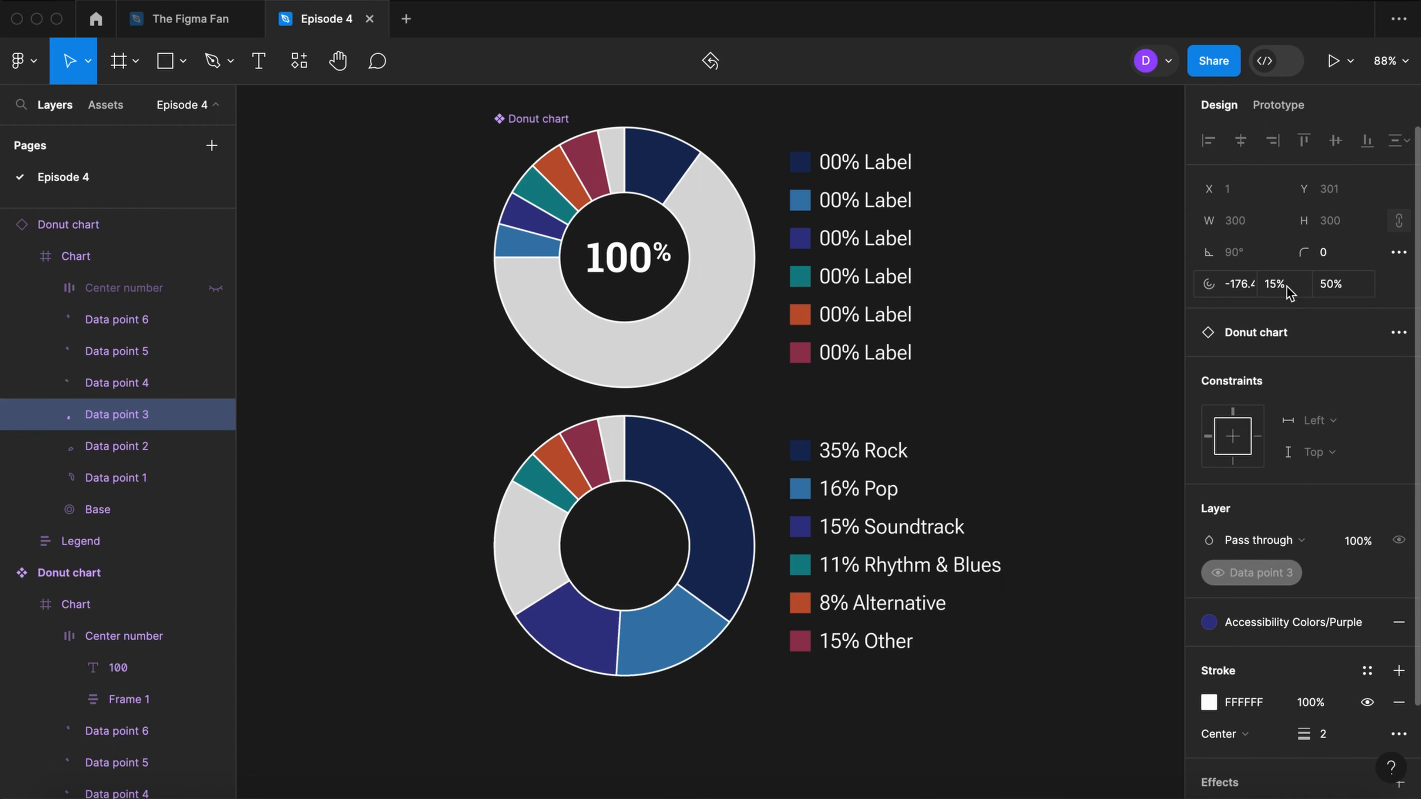
pyautogui.click(117, 383)
pyautogui.write('77*3')
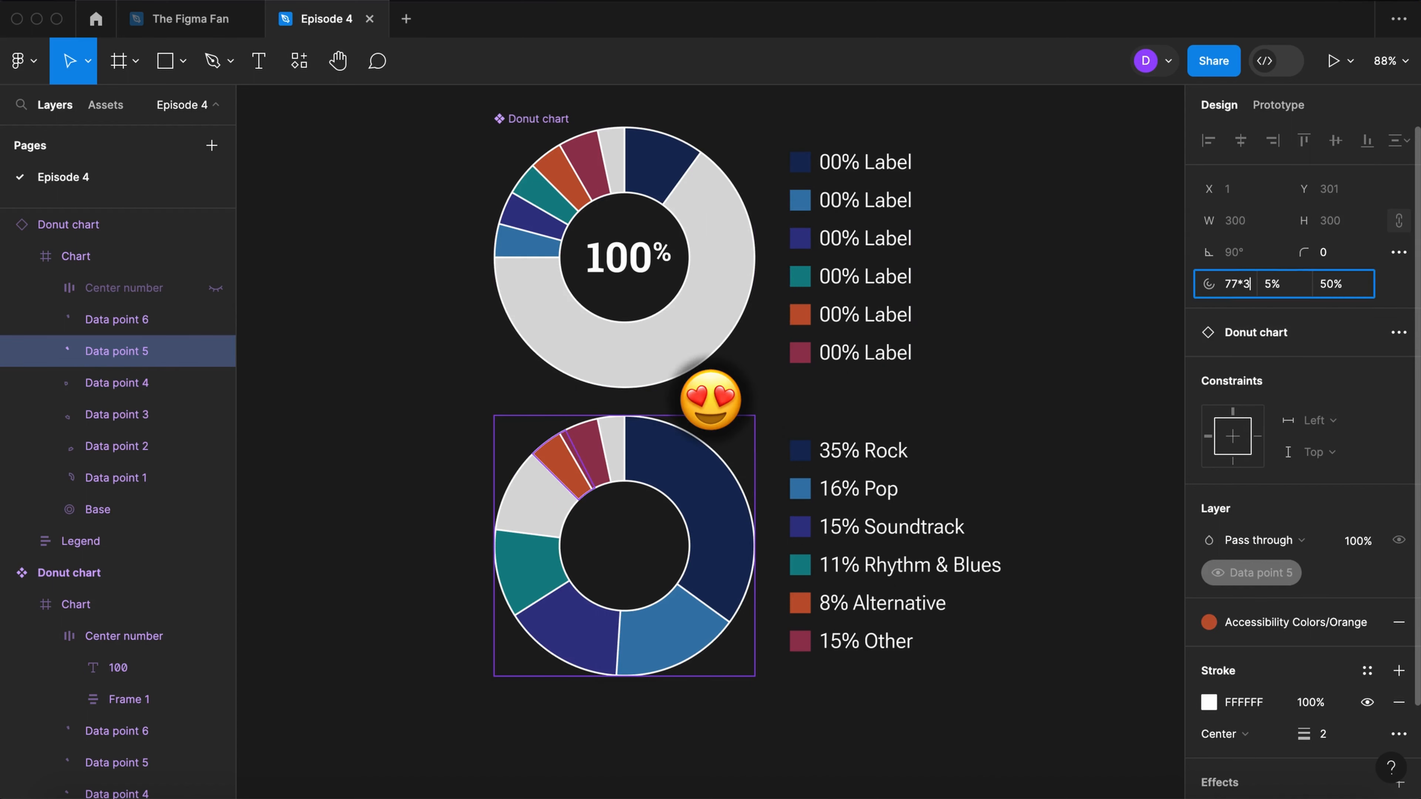
pyautogui.write('-30')
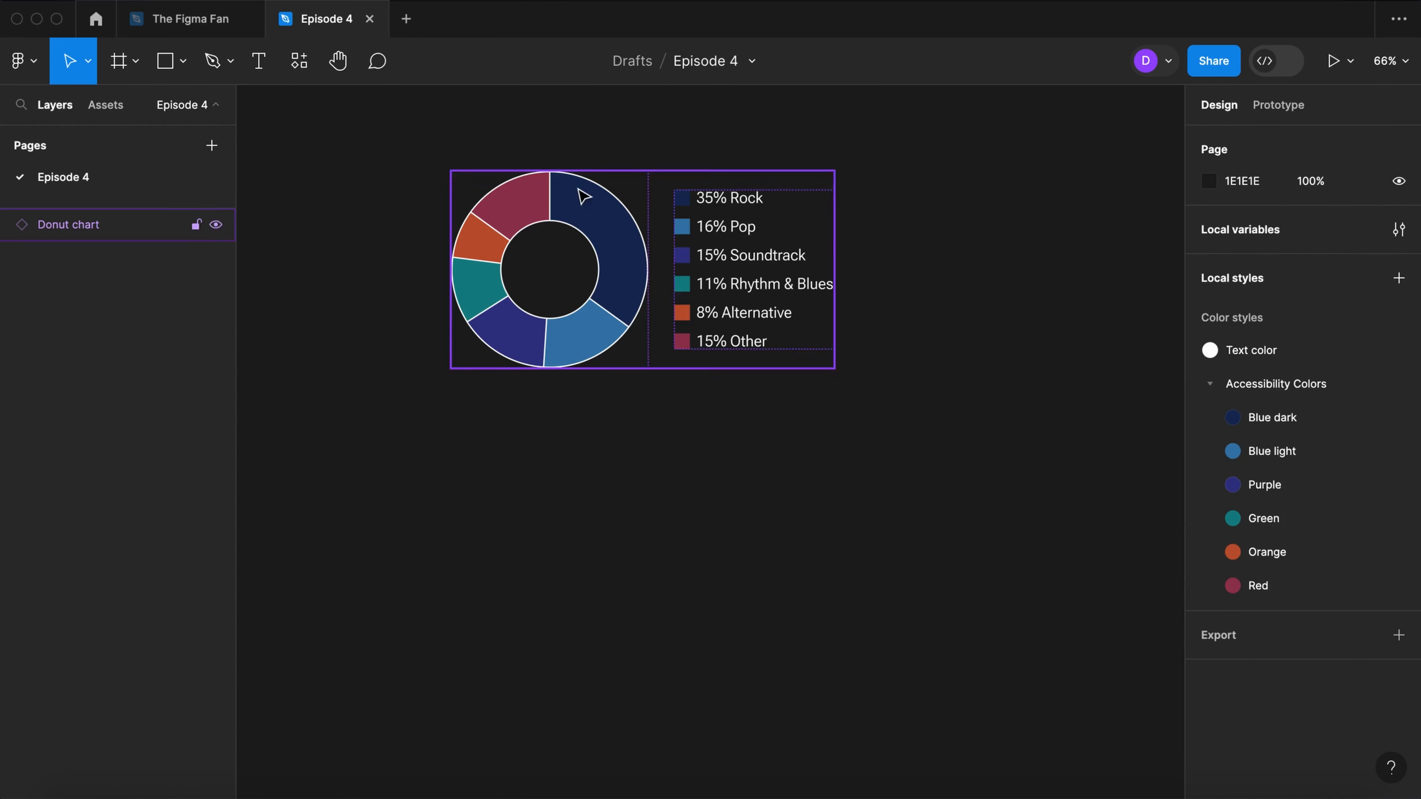
# Step: Title the chart 'Genre breakdown' and wrap it in a white card with 50/40 padding and radius 30
pyautogui.write('Genre breakdown in collection')
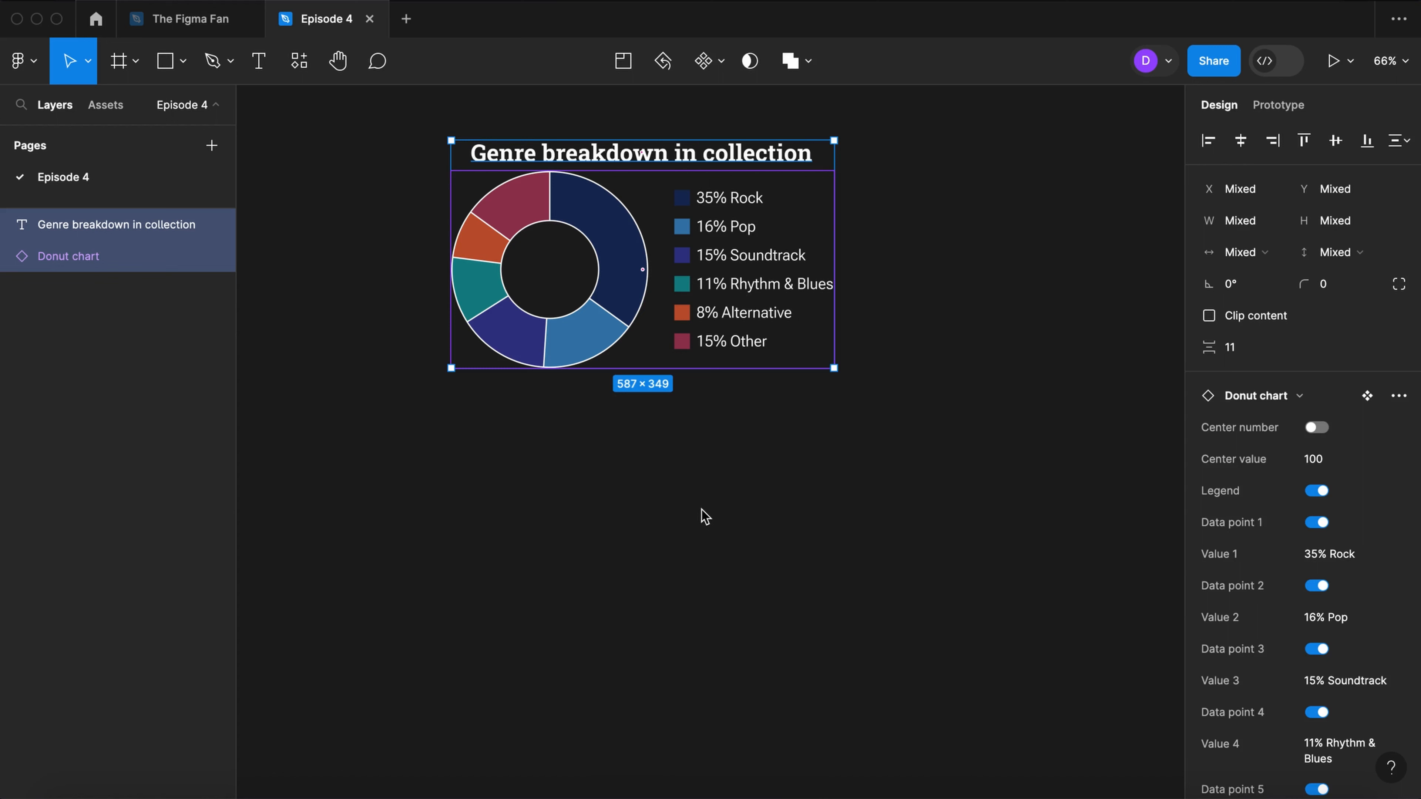
pyautogui.press('shift+a')
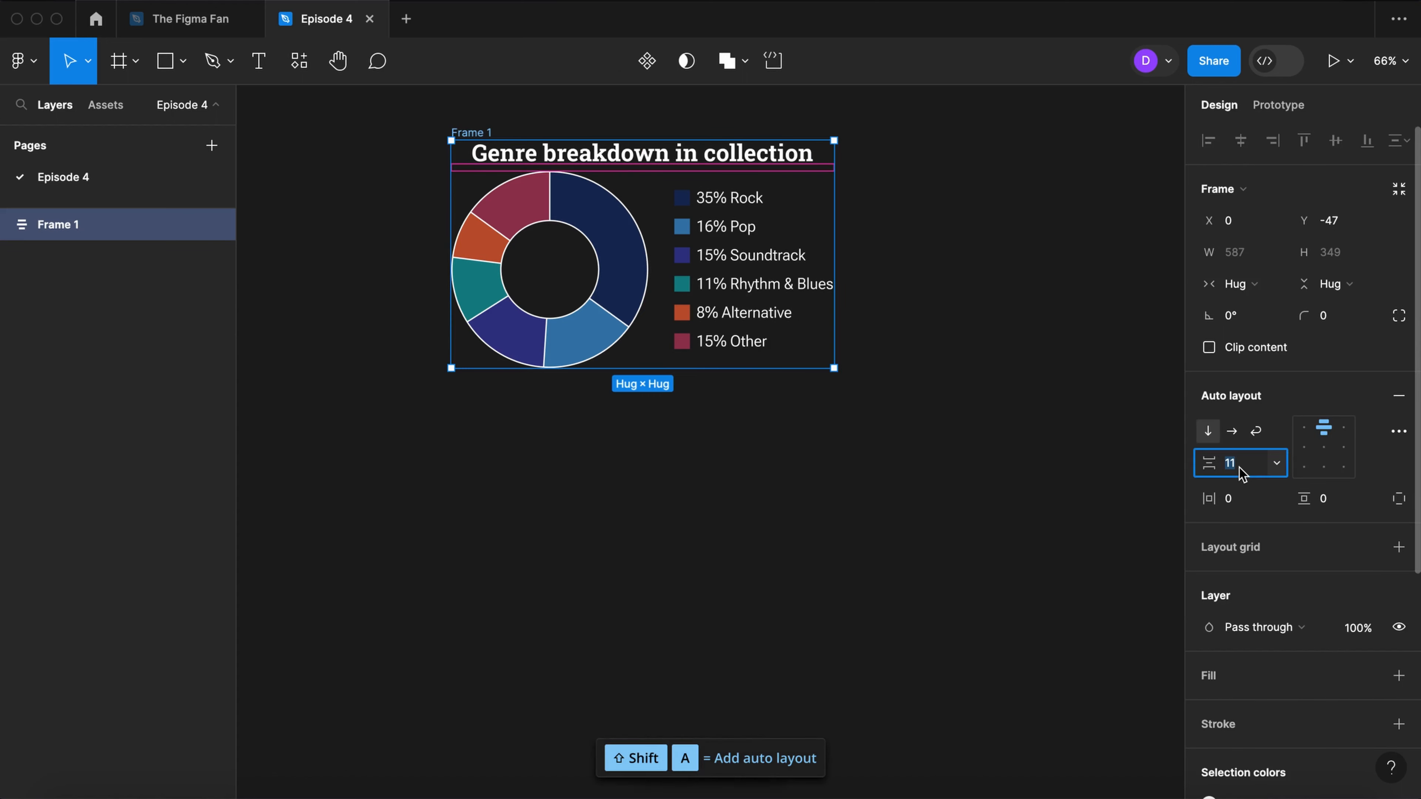
pyautogui.write('40')
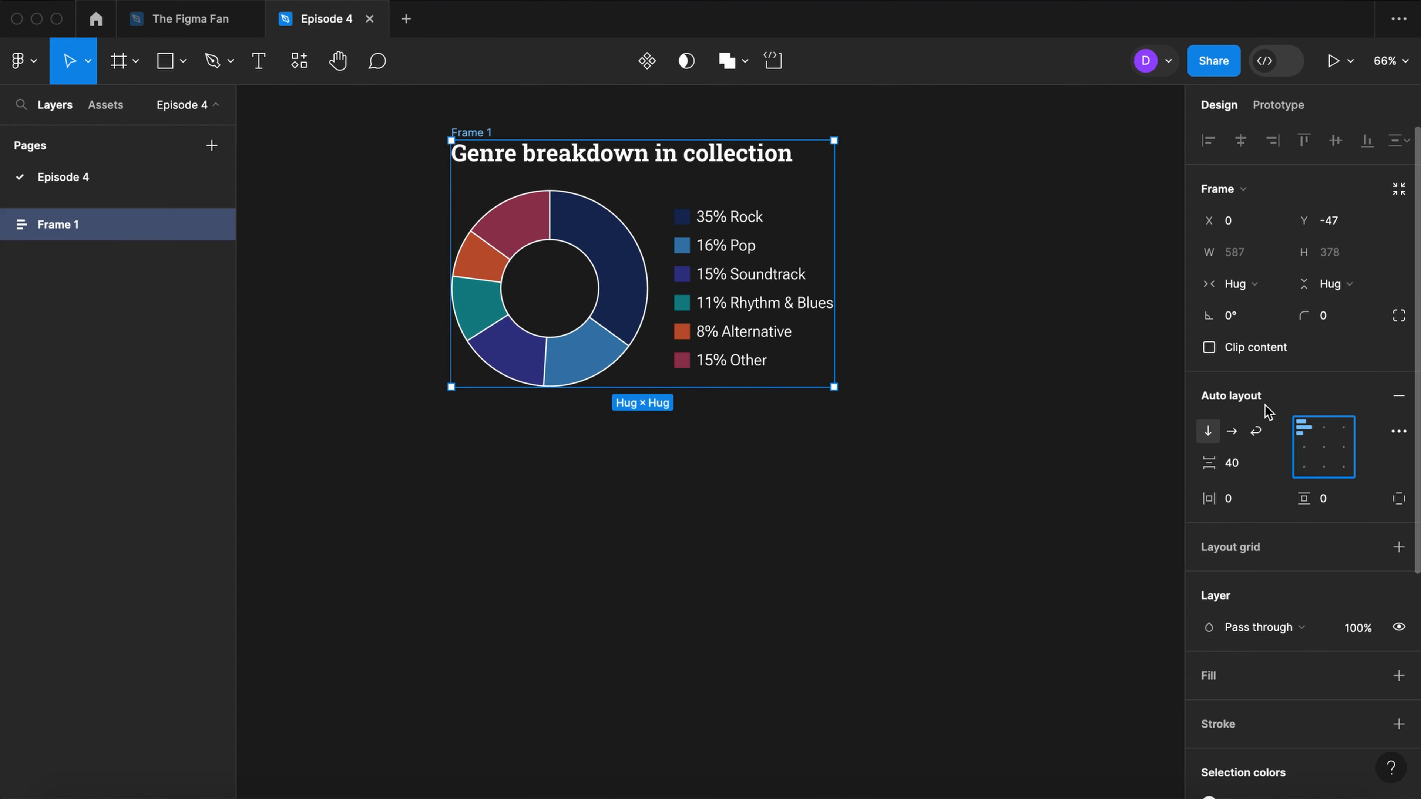
pyautogui.write('50')
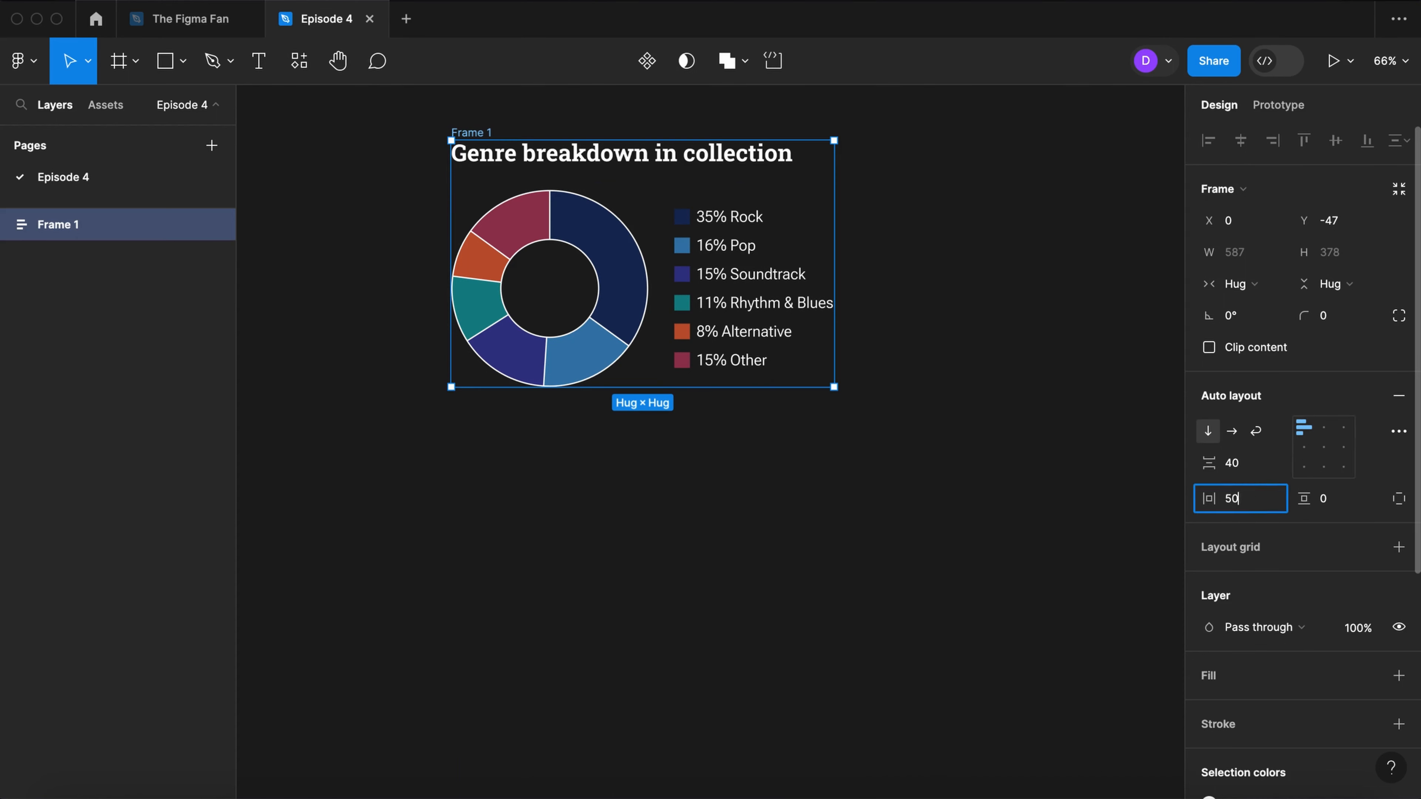
pyautogui.write('40')
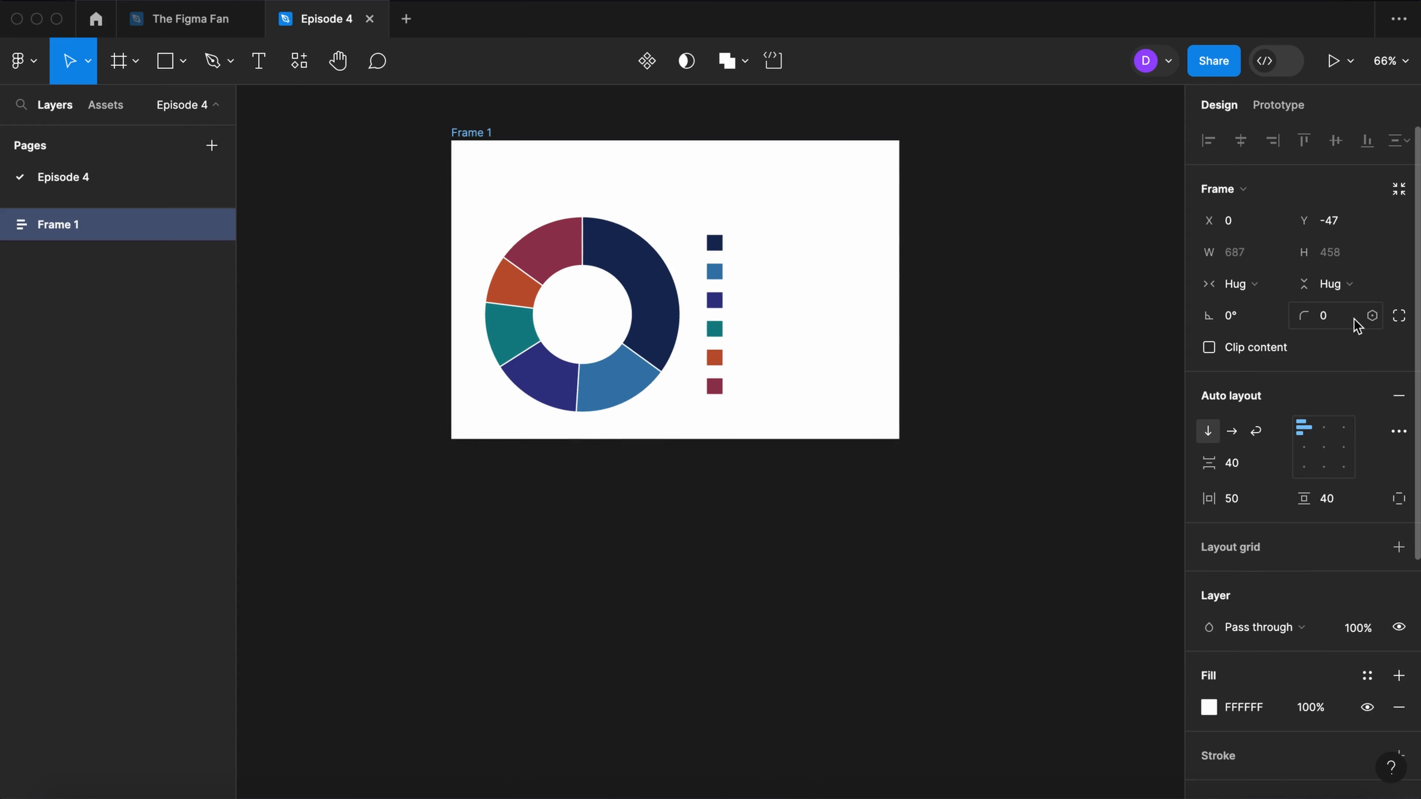
pyautogui.write('30')
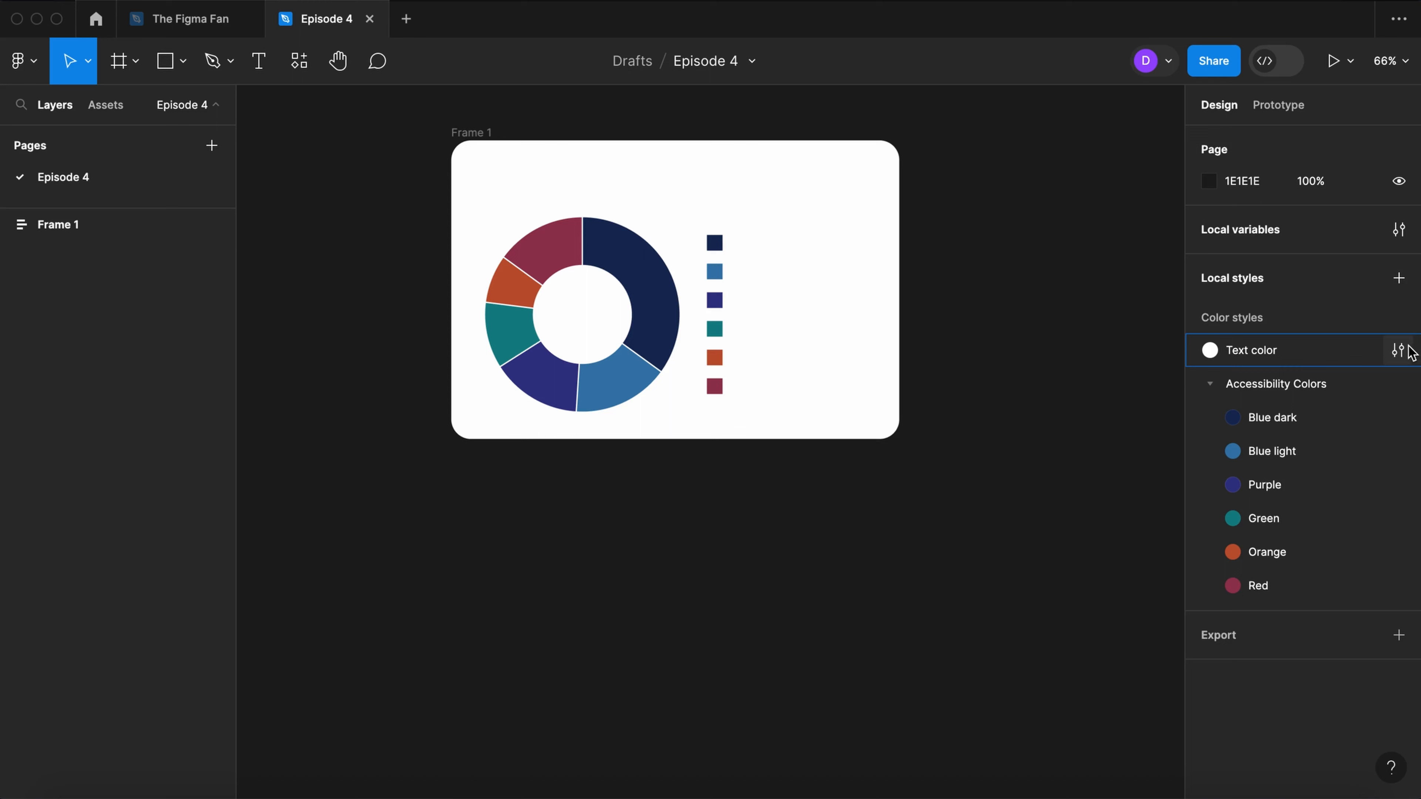
# Step: Change the Text color style hex to 000 so the text reads black
pyautogui.click(1399, 350)
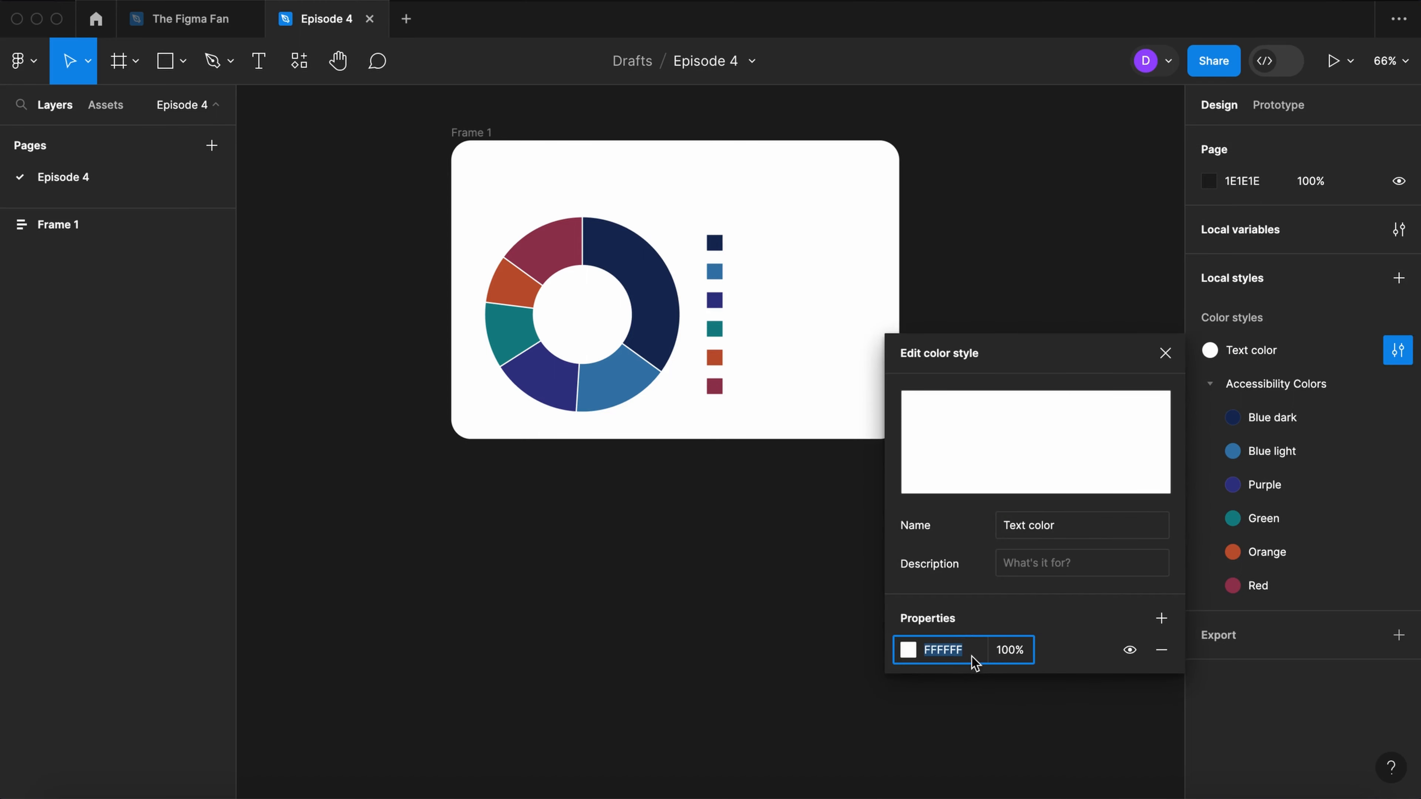
pyautogui.write('000')
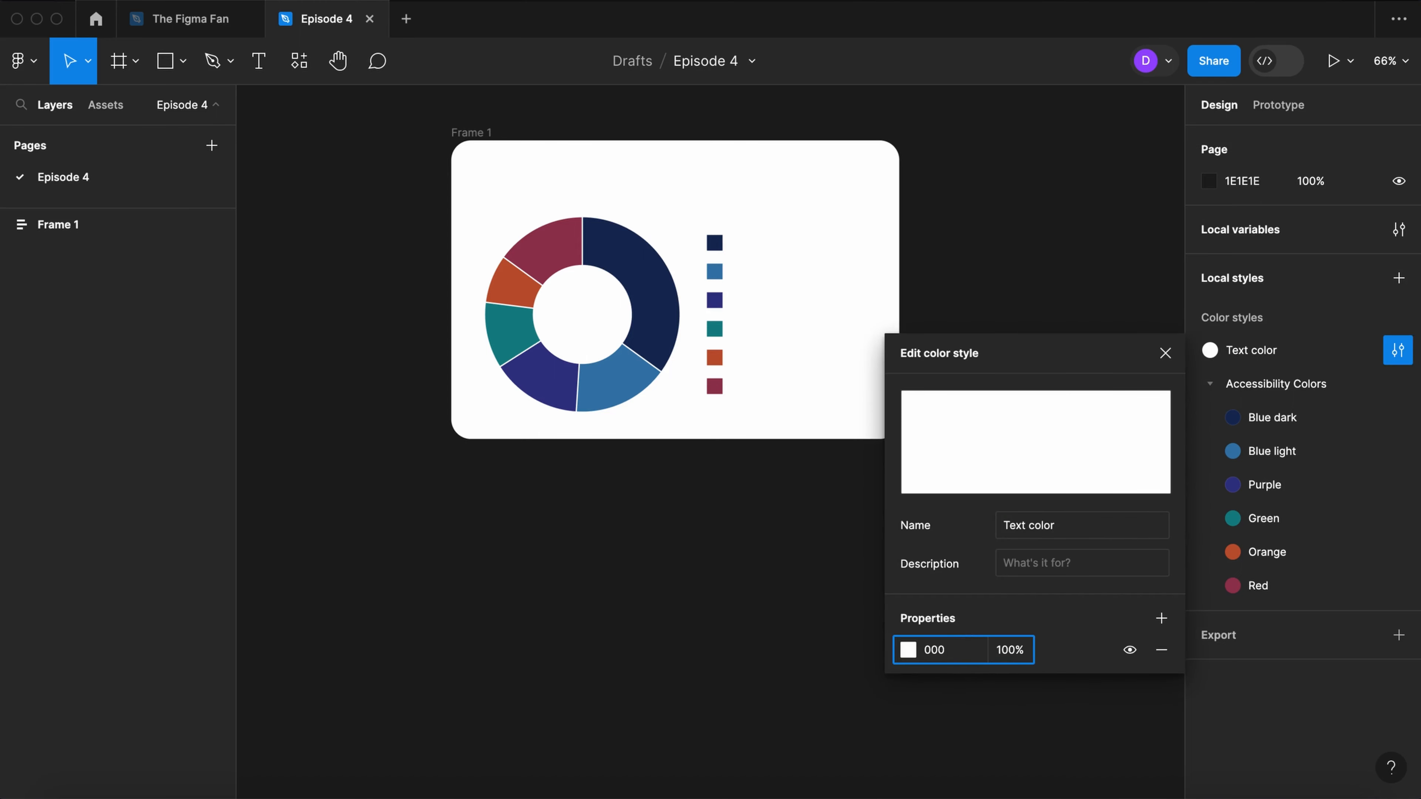
pyautogui.click(1166, 352)
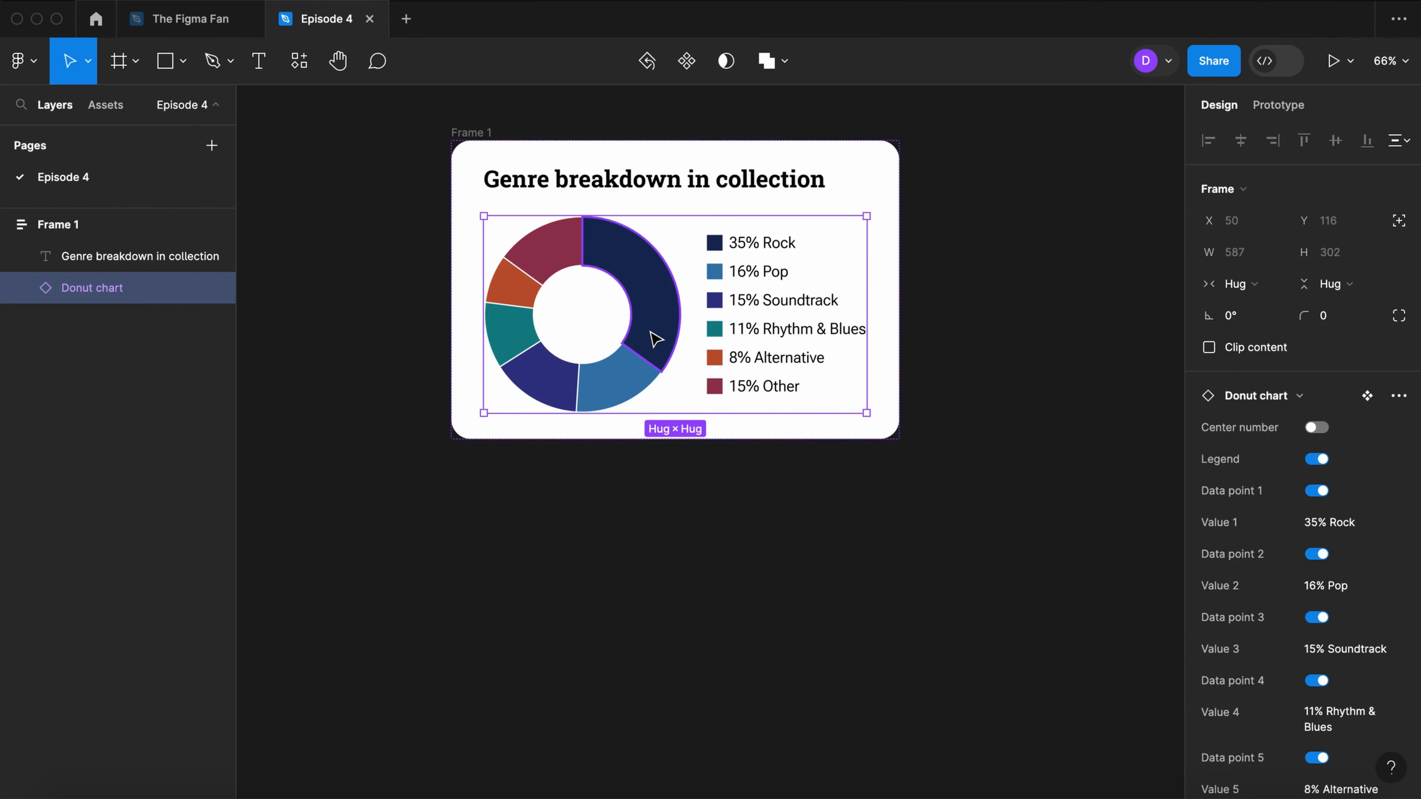
# Step: Duplicate the donut as a half-size copy reading 35 in its centre, legend hidden, extra slices off
pyautogui.press('cmd+d')
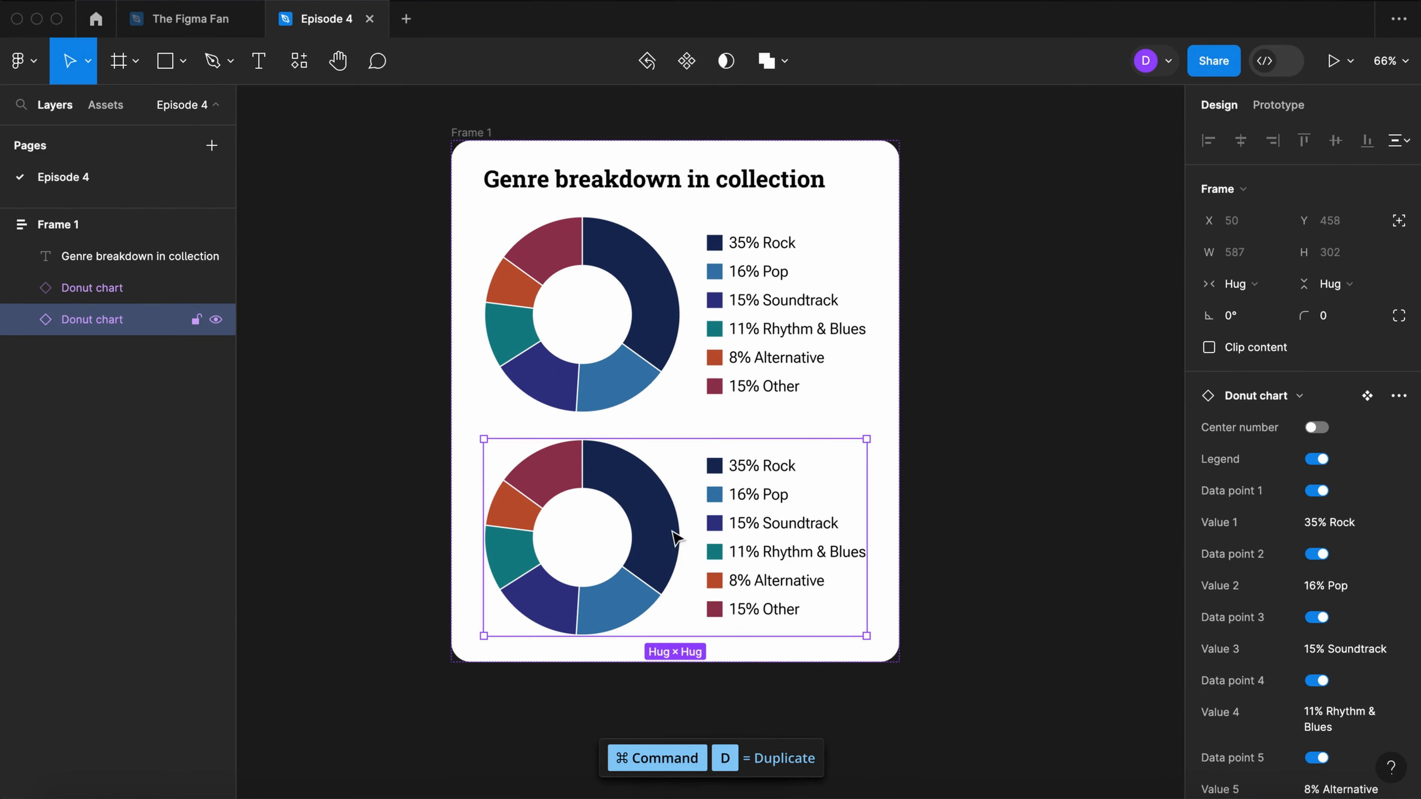
pyautogui.click(1315, 427)
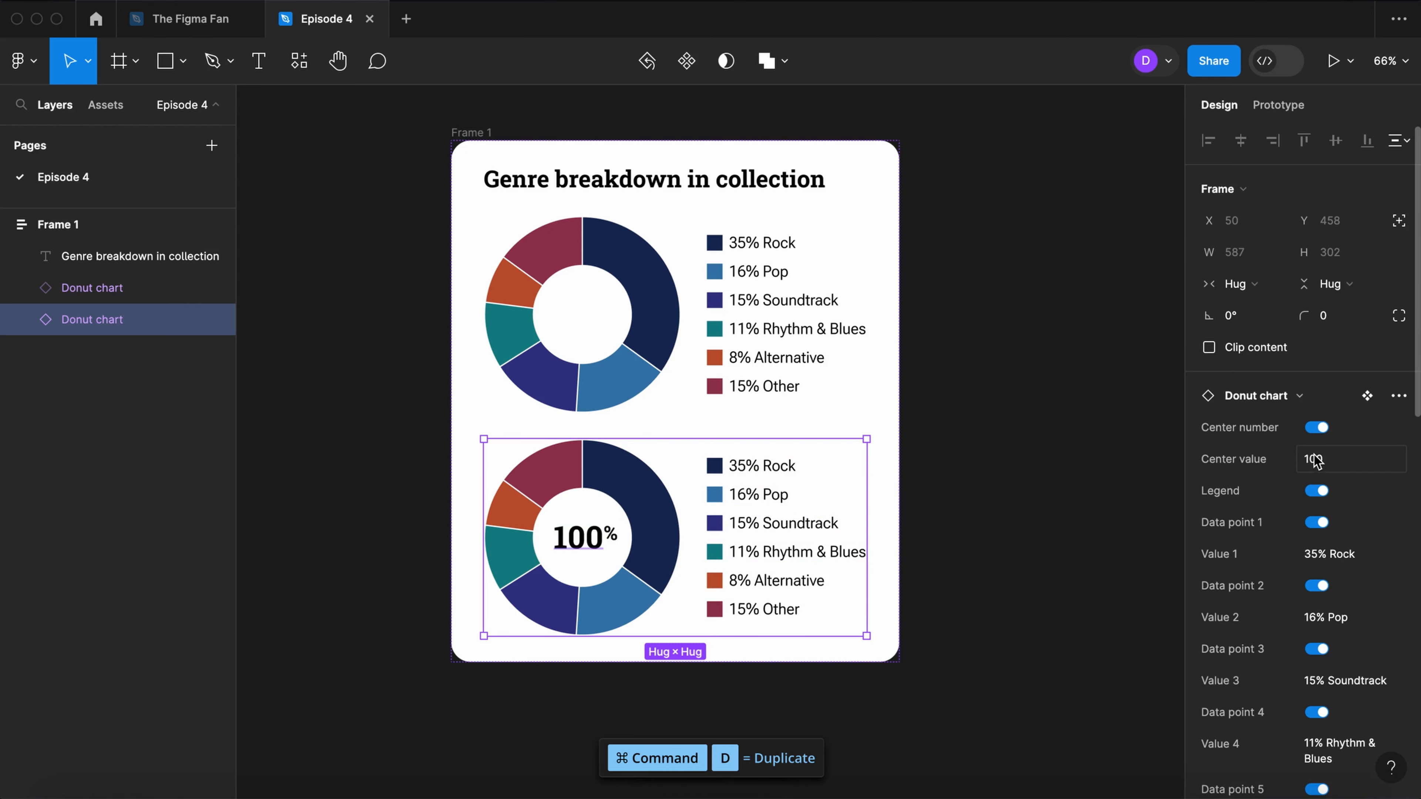
pyautogui.click(1316, 490)
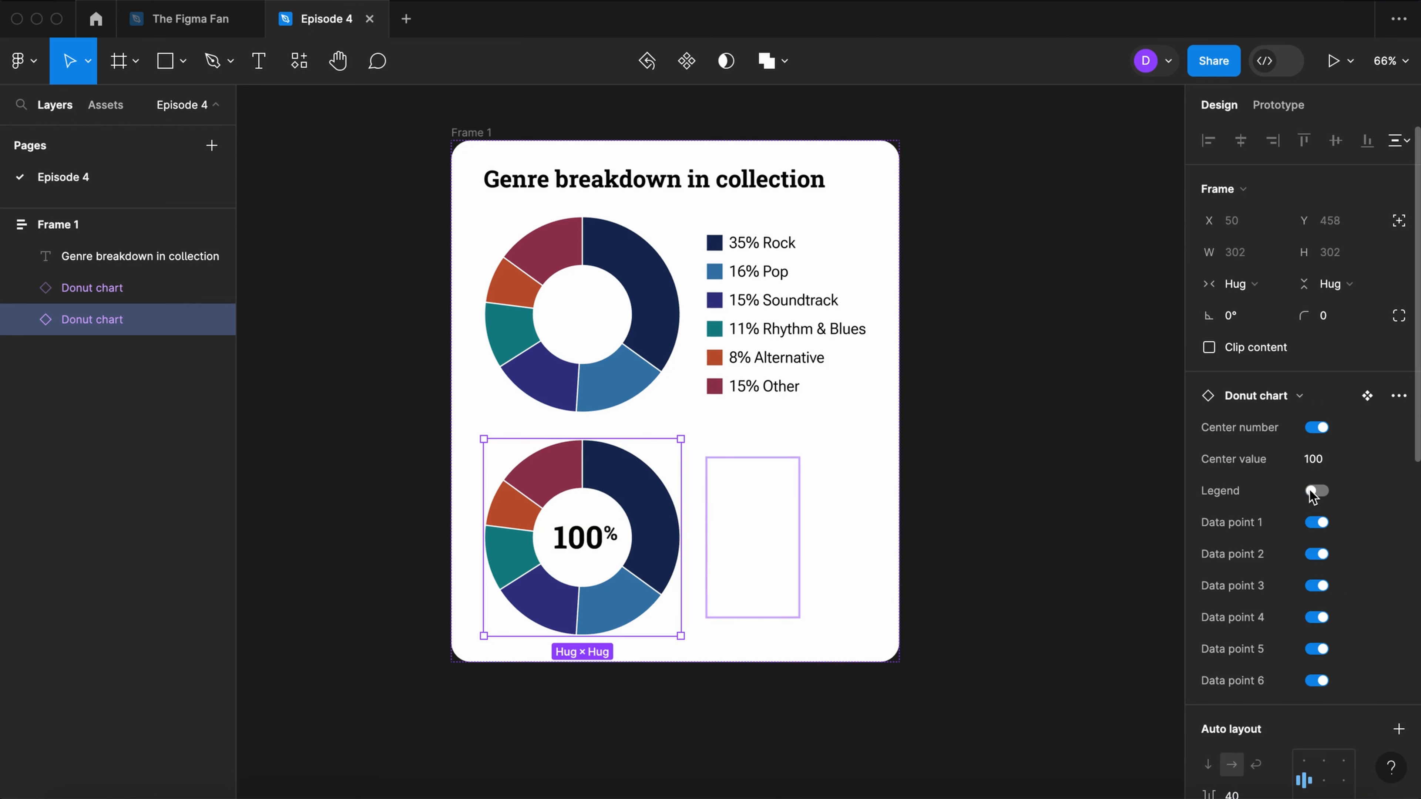
pyautogui.click(1316, 490)
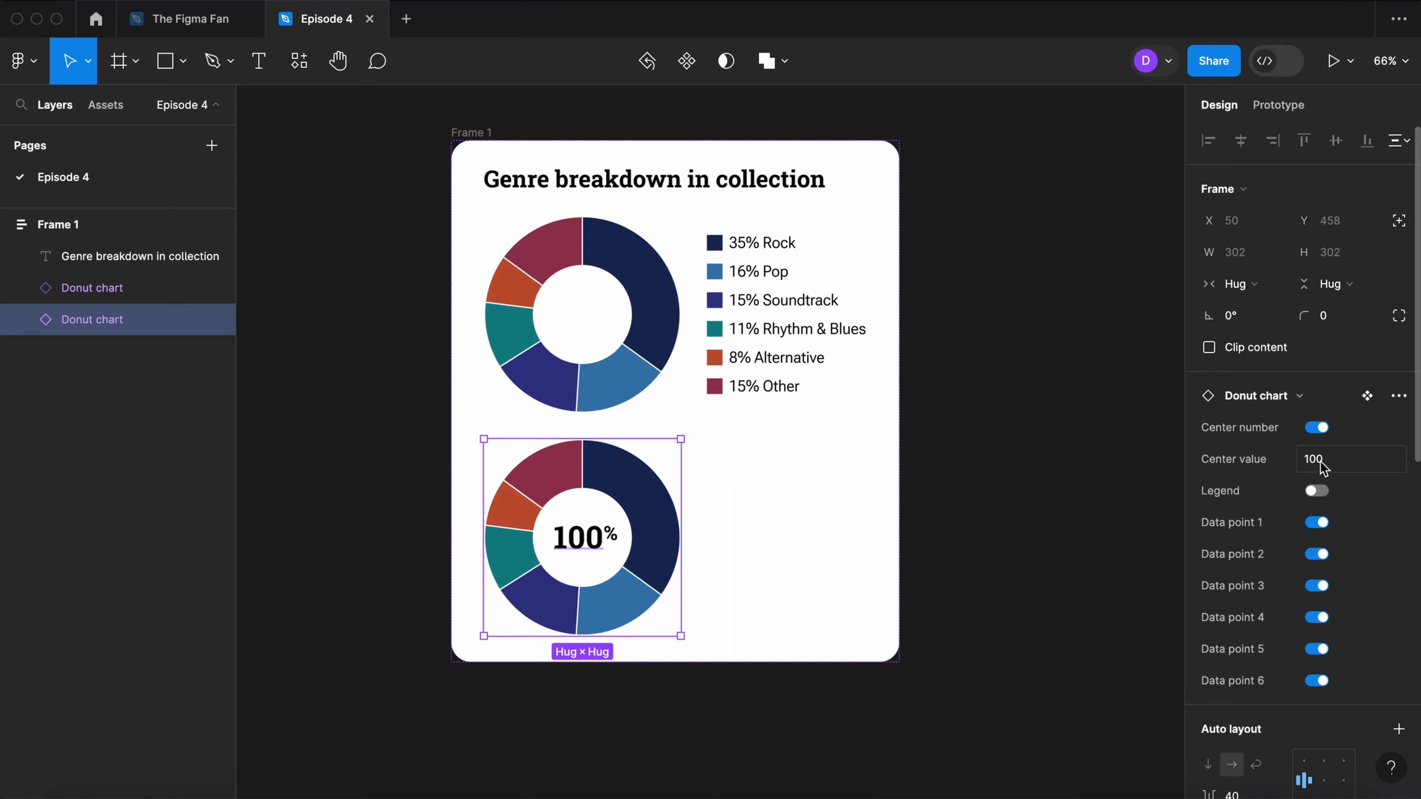
pyautogui.write('35')
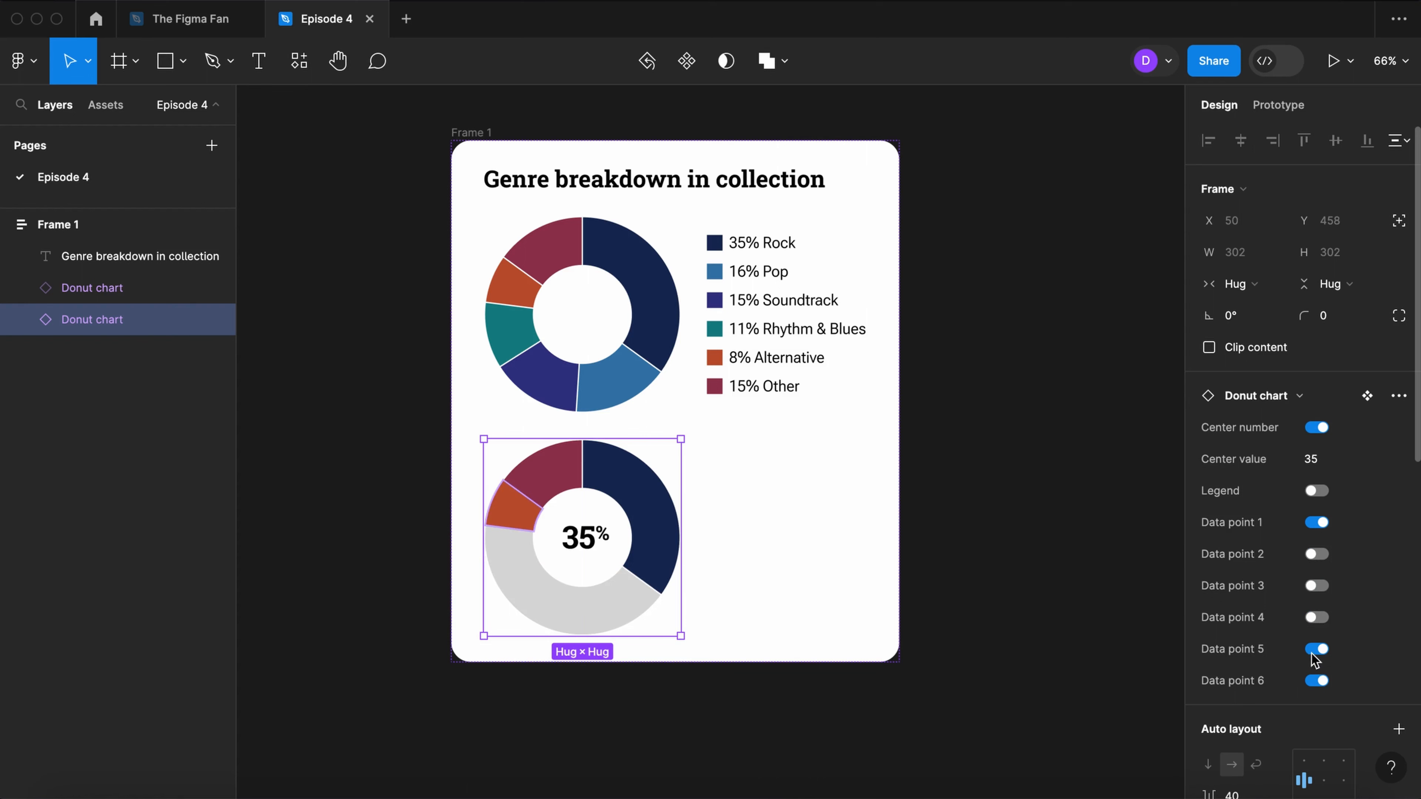
pyautogui.click(1316, 649)
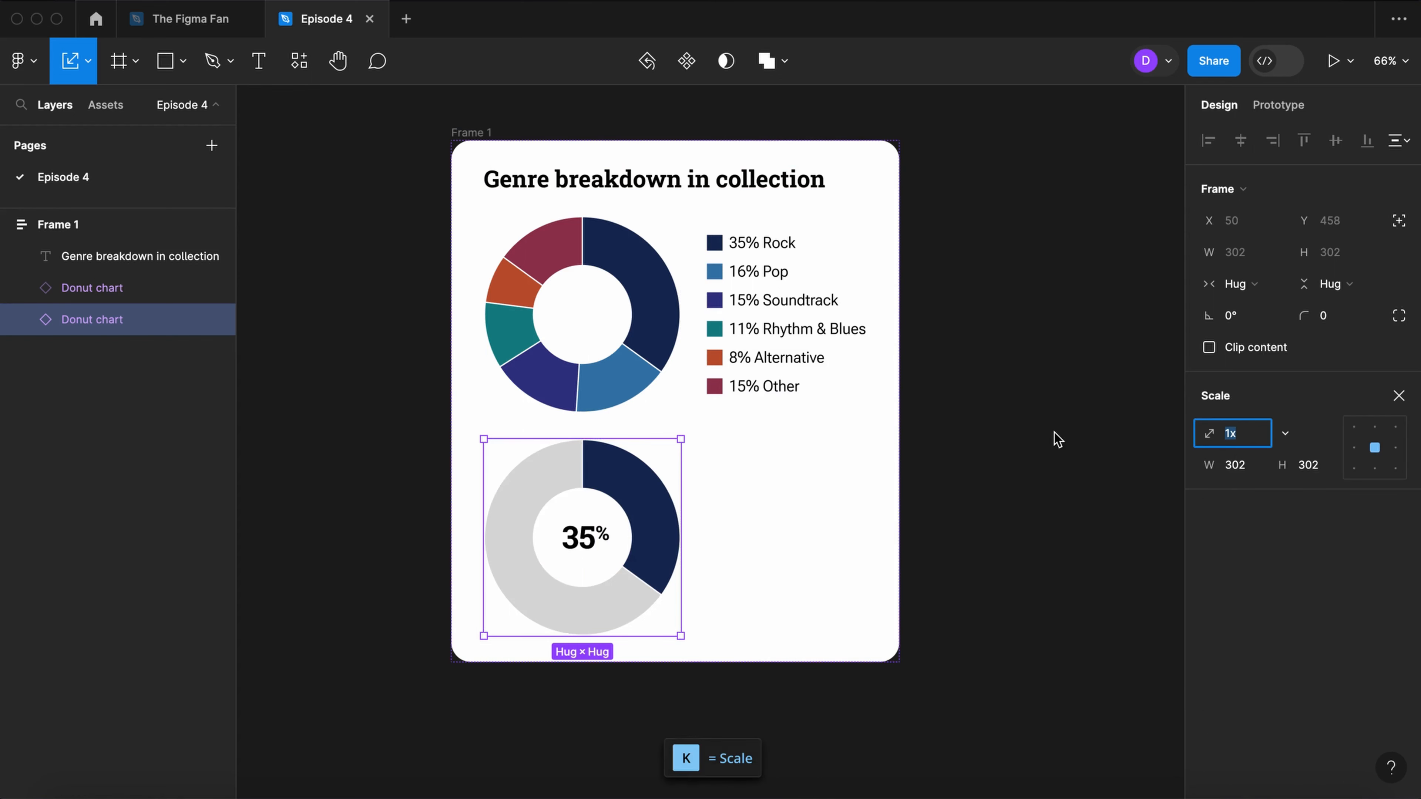
pyautogui.write('.5')
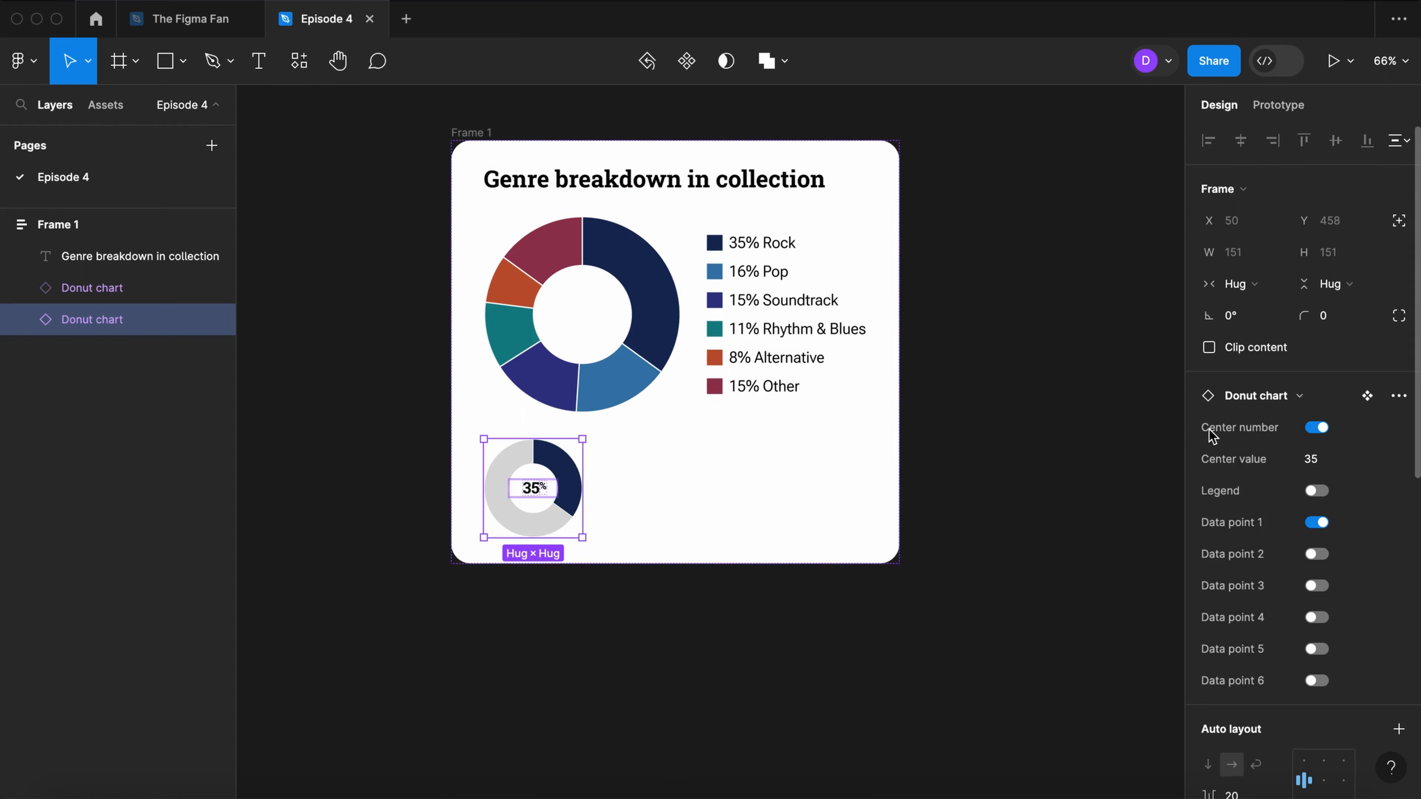
# Step: Duplicate the small donut and lay the two out in a horizontal auto-layout row with 10 gap
pyautogui.press('cmd+d')
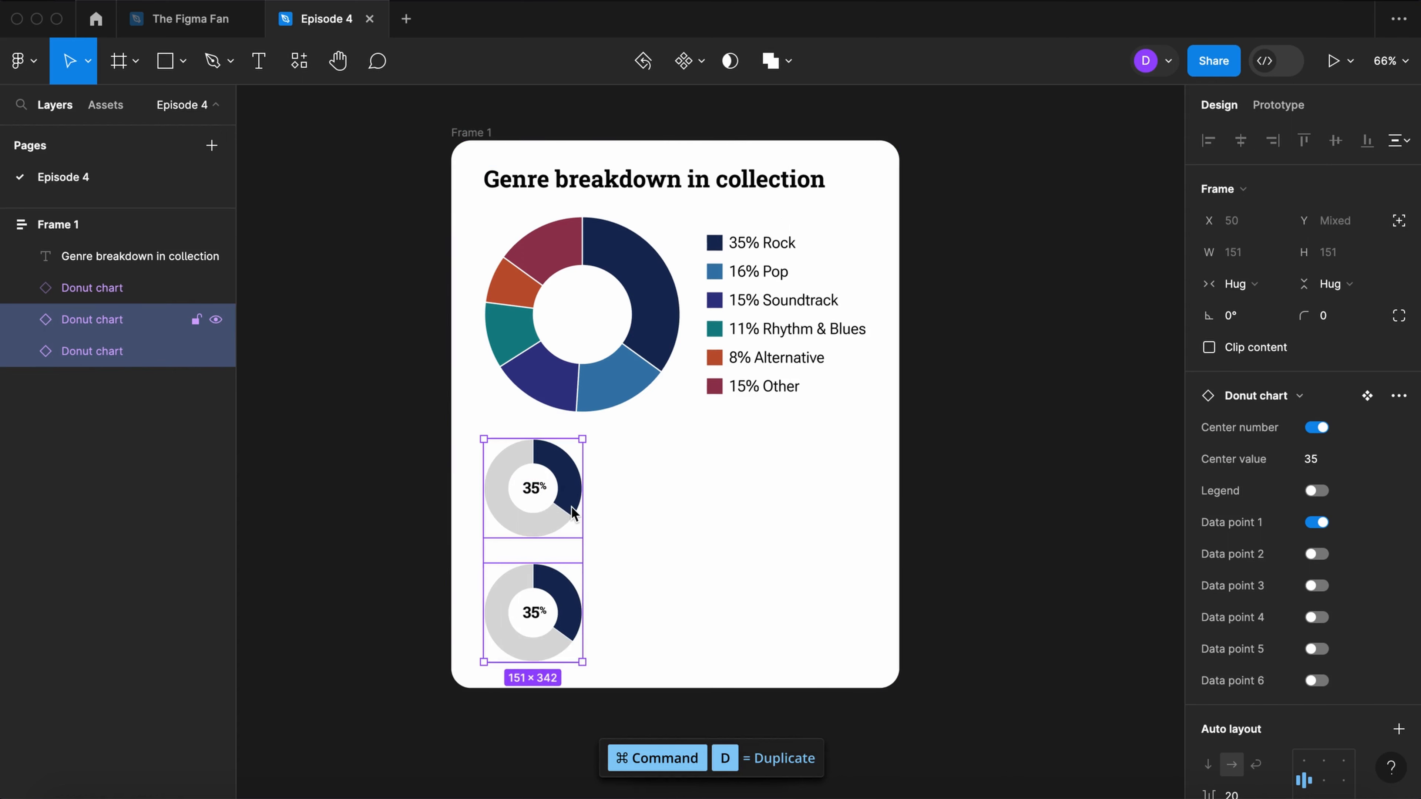
pyautogui.press('shift+a')
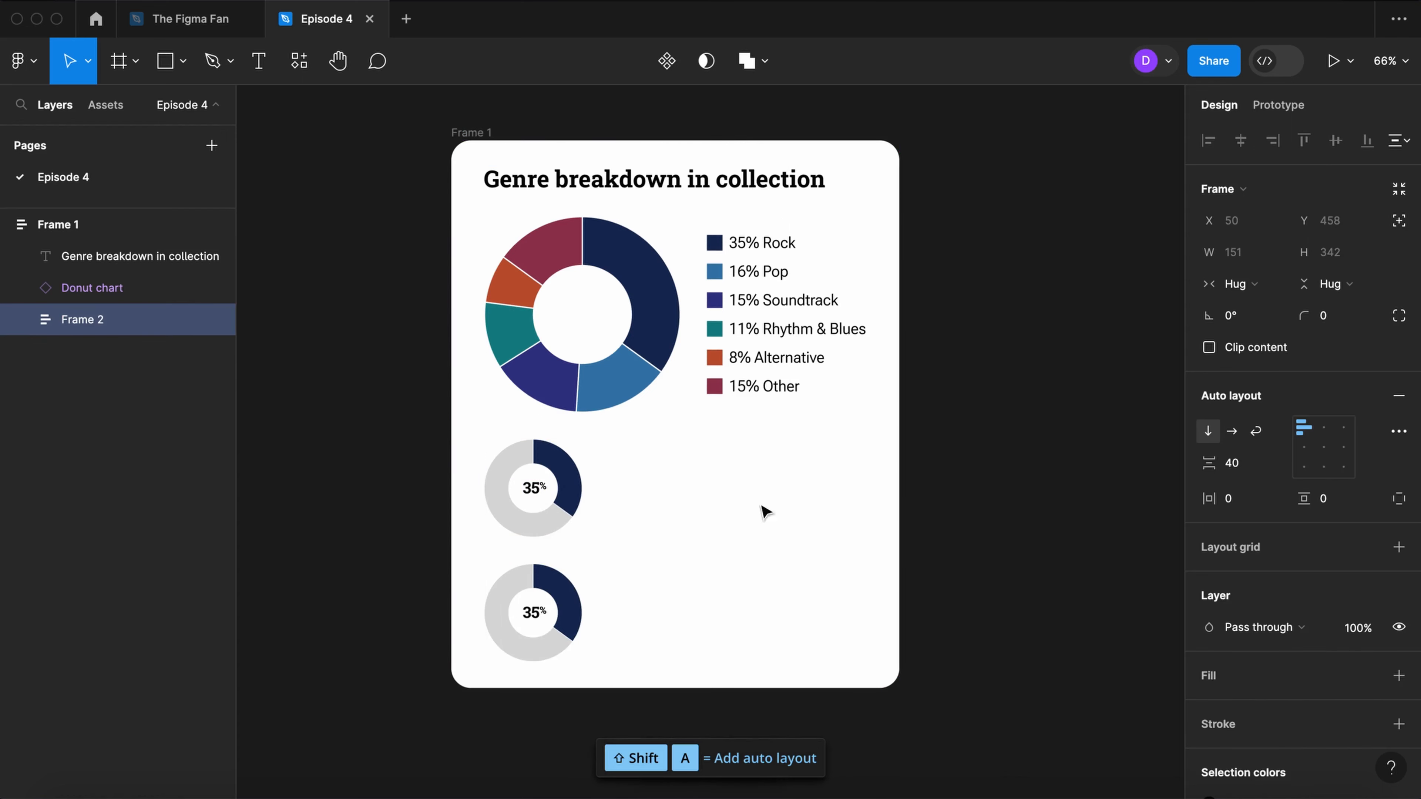
pyautogui.click(1235, 463)
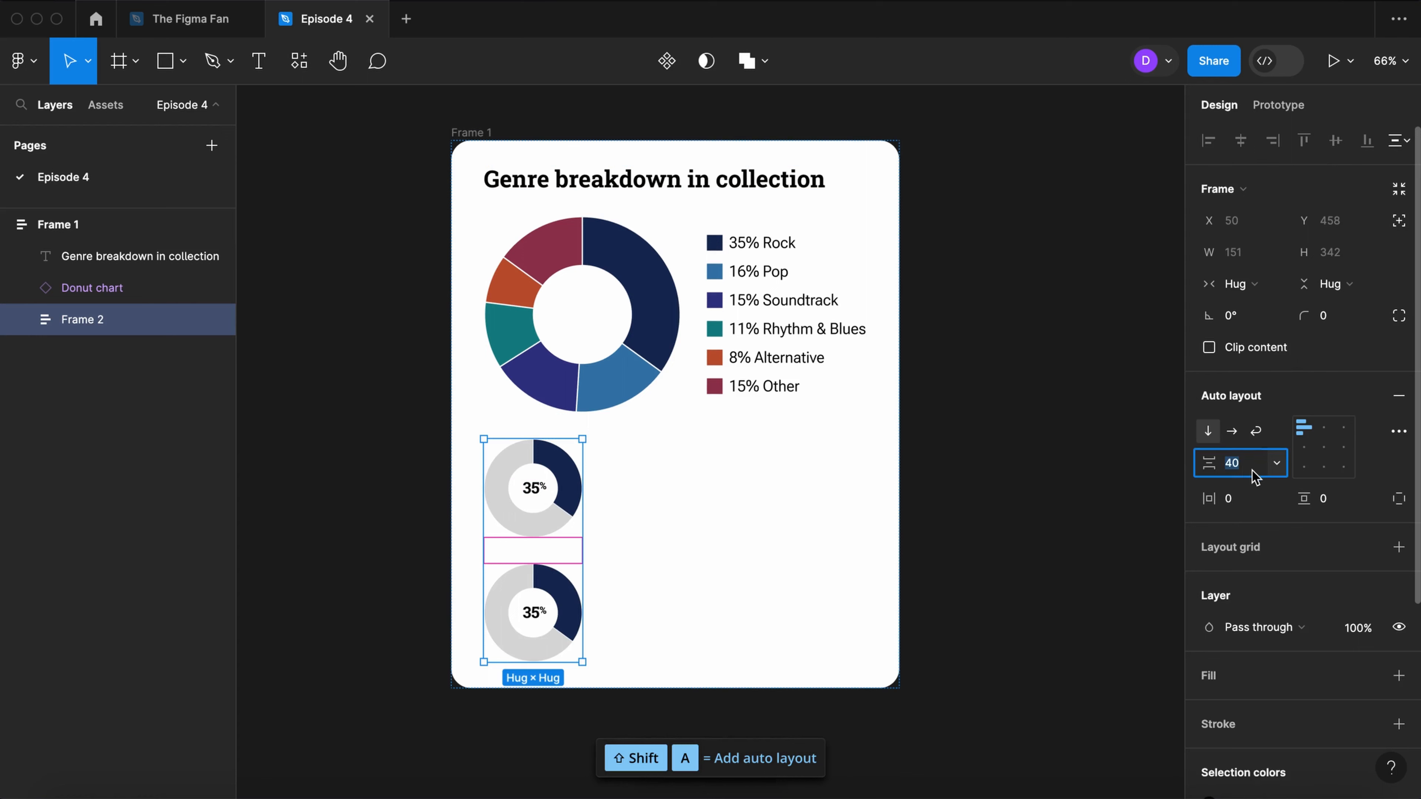
pyautogui.write('10')
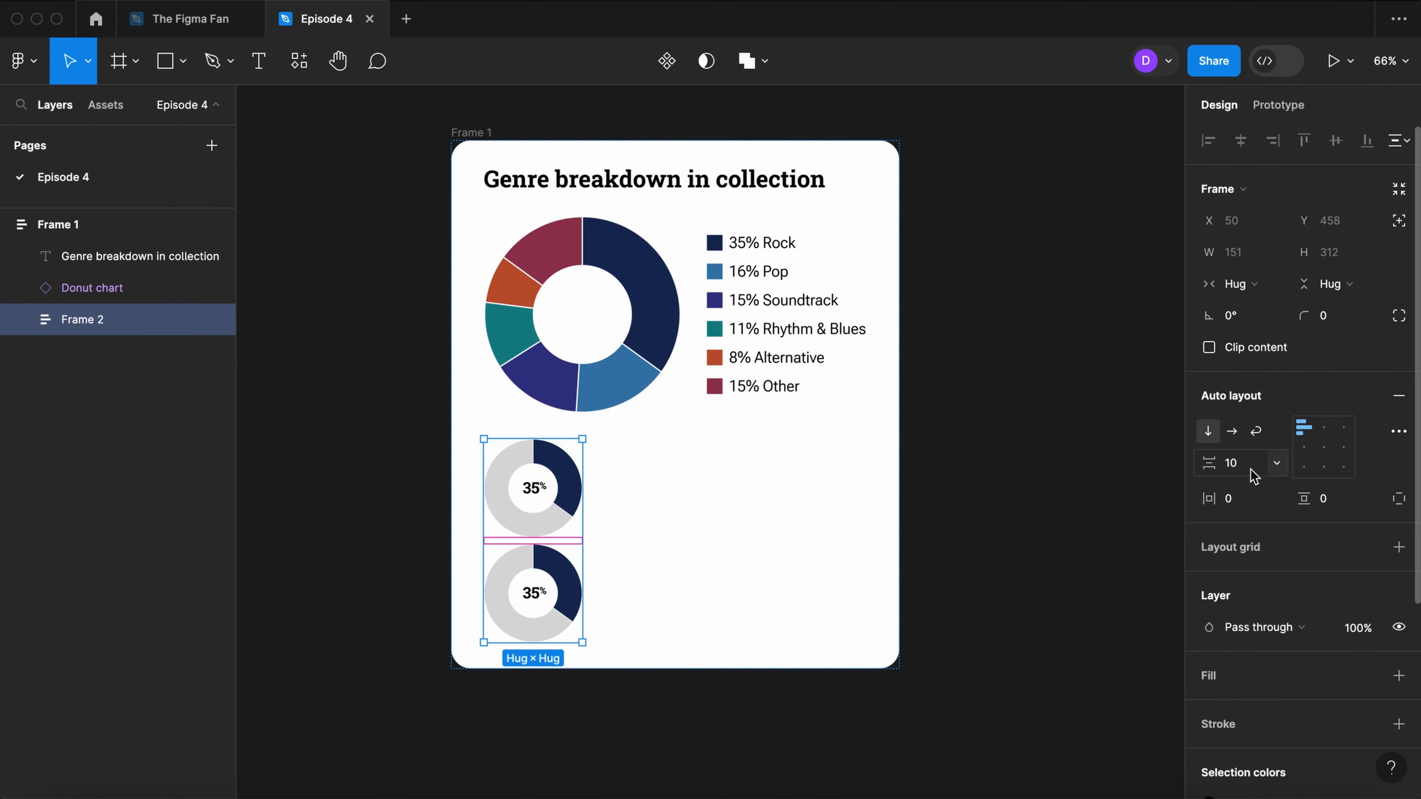
pyautogui.click(1233, 431)
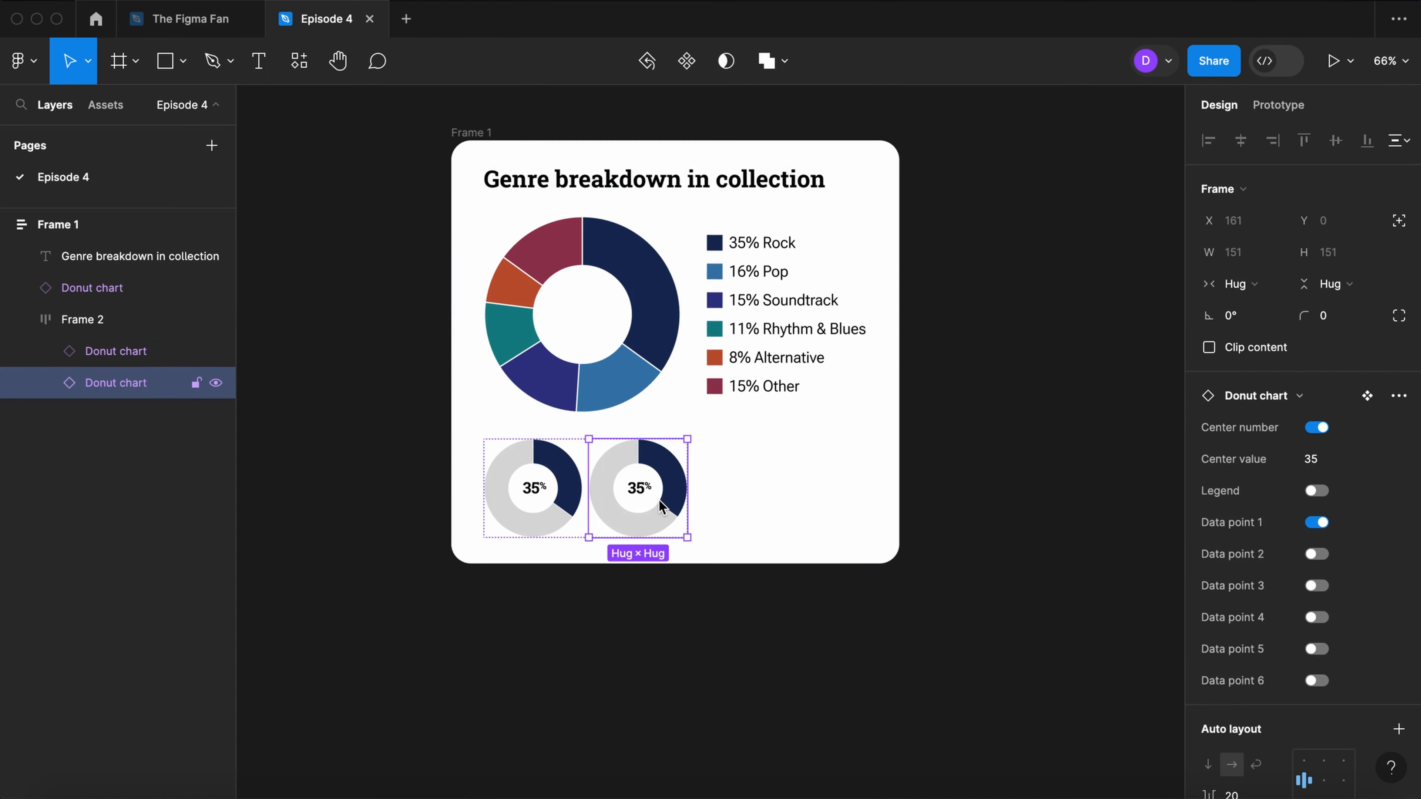
# Step: Add another small donut reading 16 with only its second slice, and reset that slice's arc start
pyautogui.press('cmd+d')
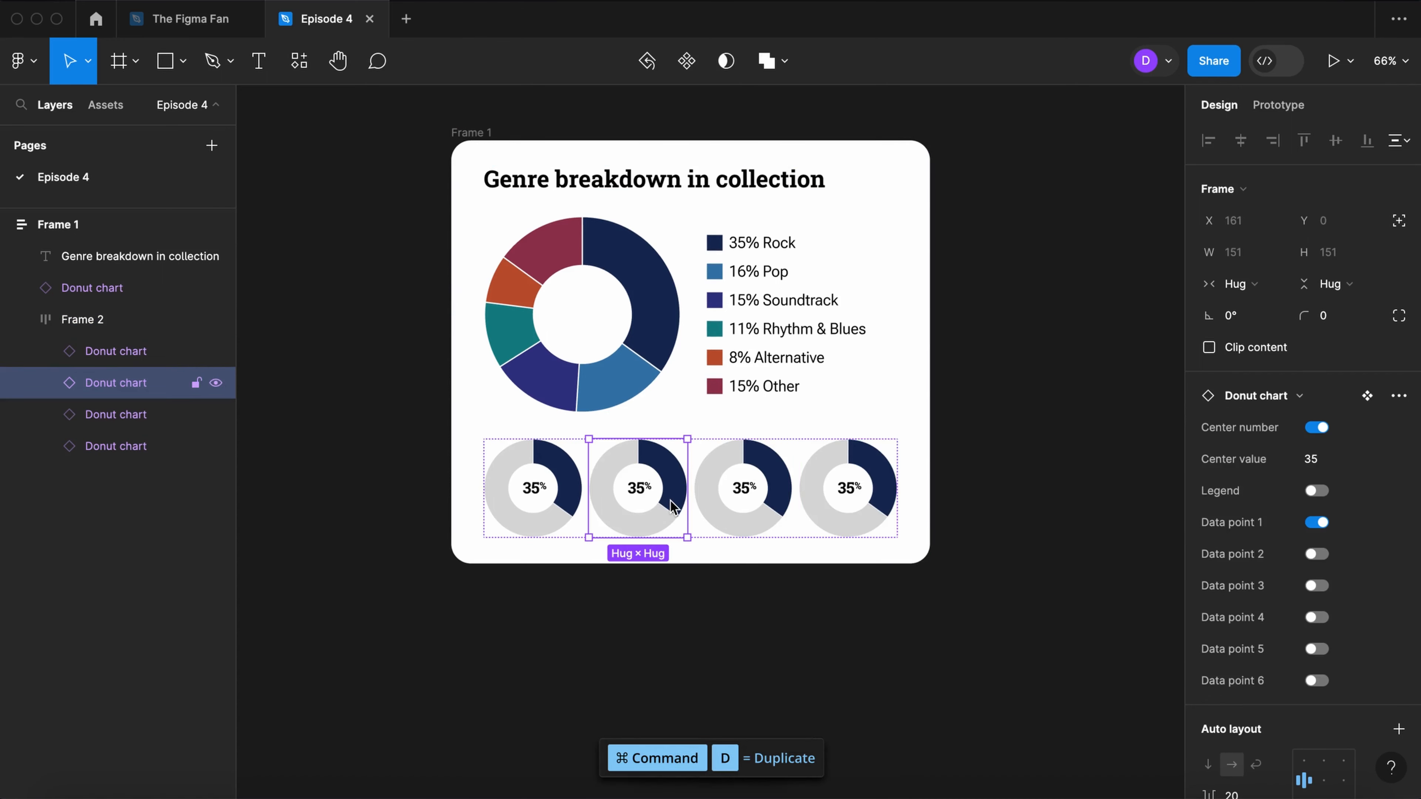
pyautogui.click(1316, 553)
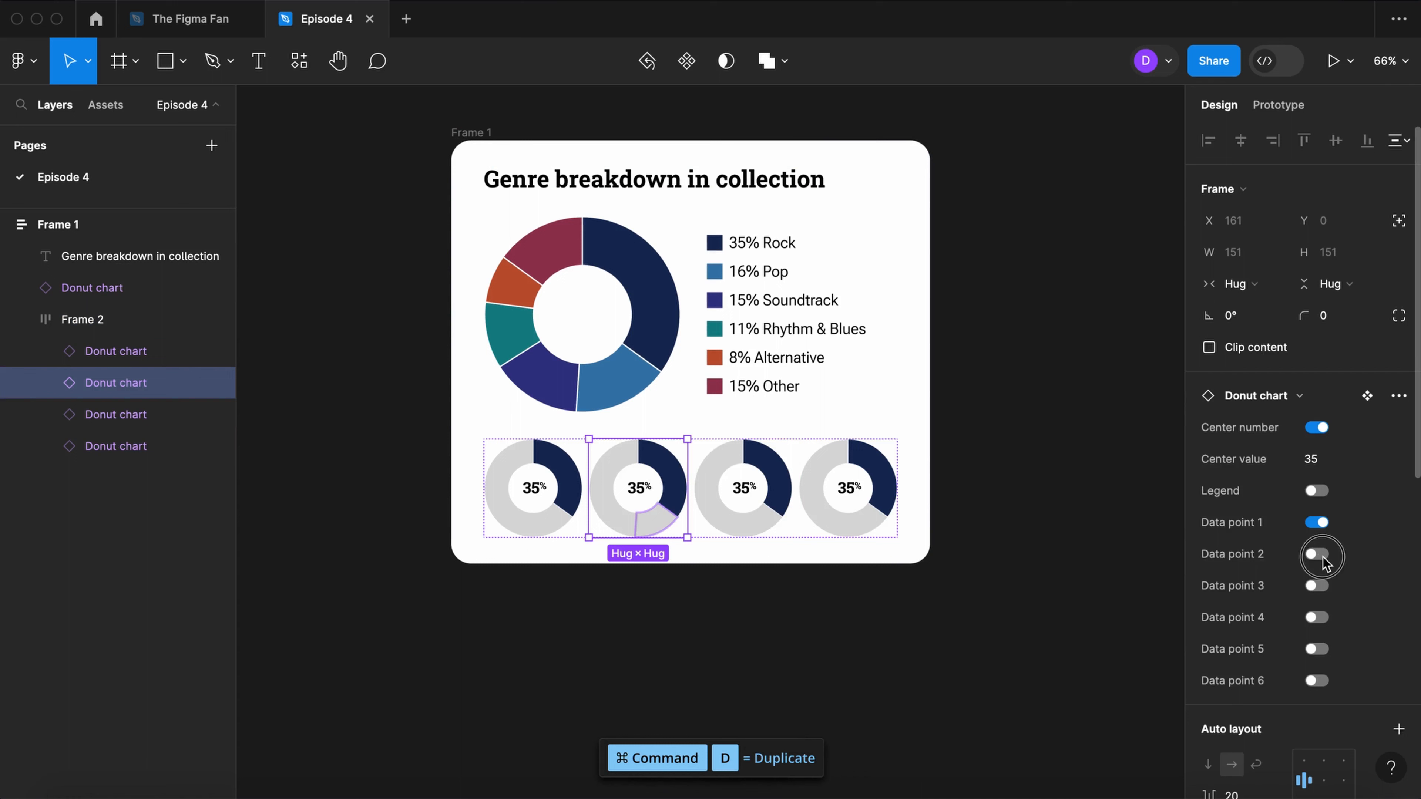
pyautogui.click(1315, 554)
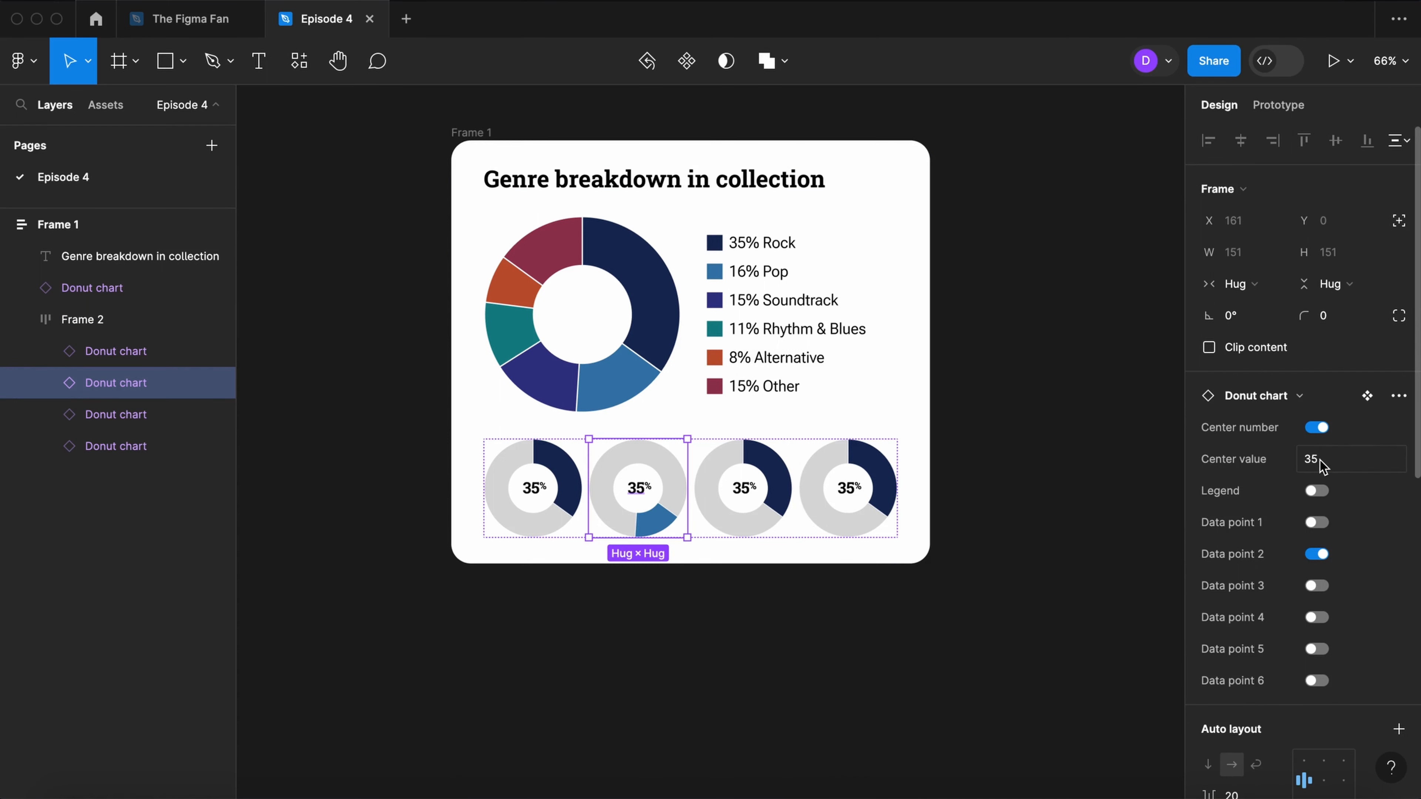
pyautogui.write('16%')
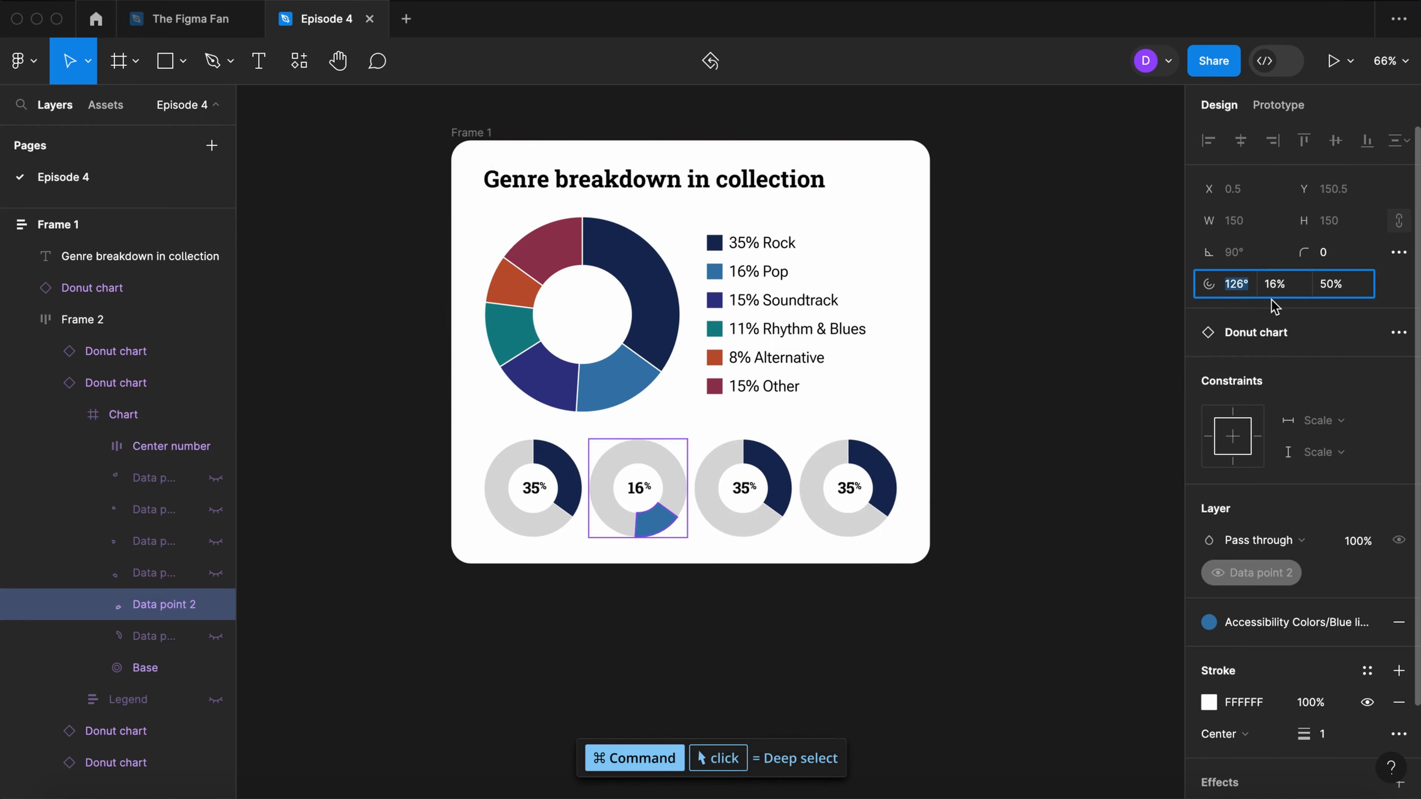
pyautogui.click(742, 488)
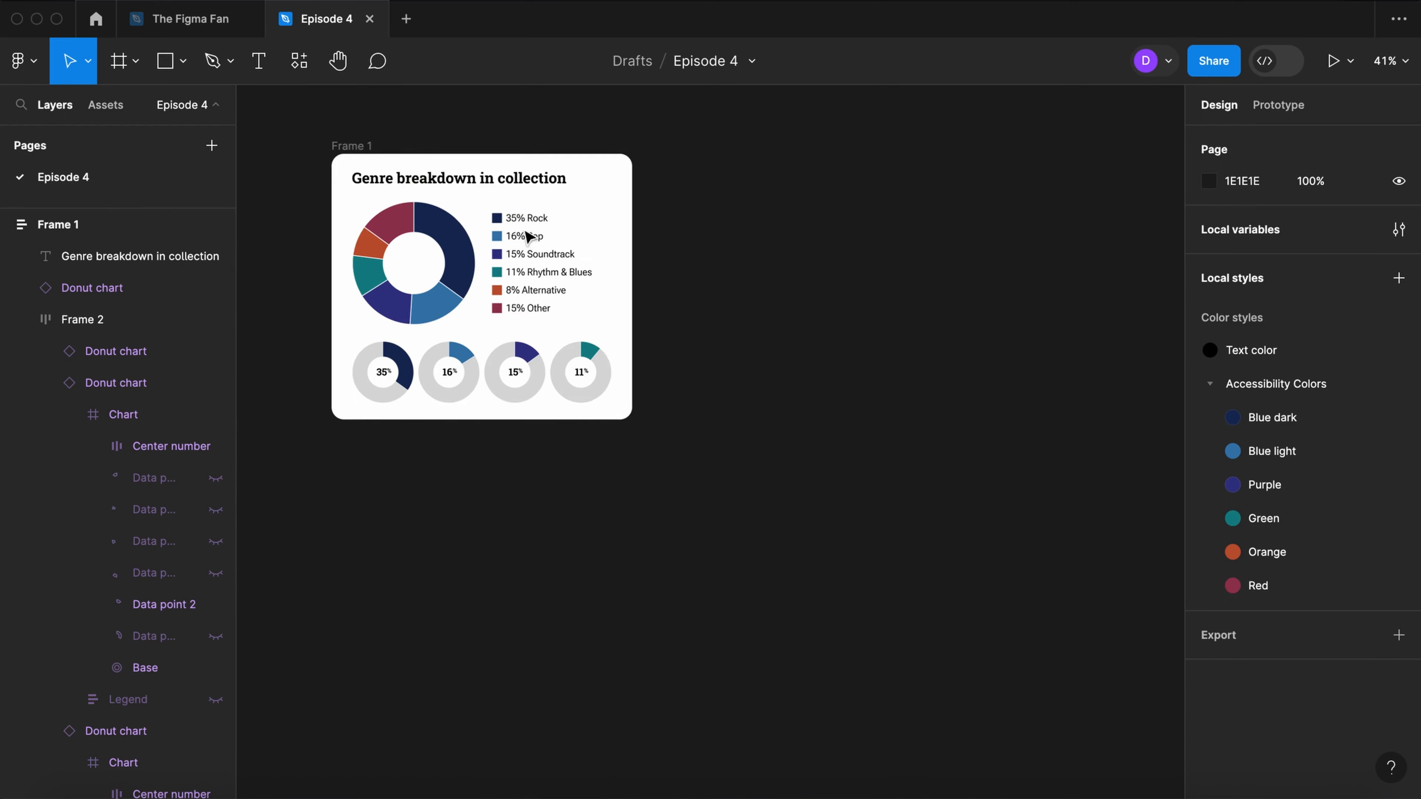
# Step: Duplicate the card to the right with browser values like '1% Internet Explorer' and a 66 small donut
pyautogui.moveTo(480, 286); pyautogui.dragTo(829, 286)
pyautogui.write('3')
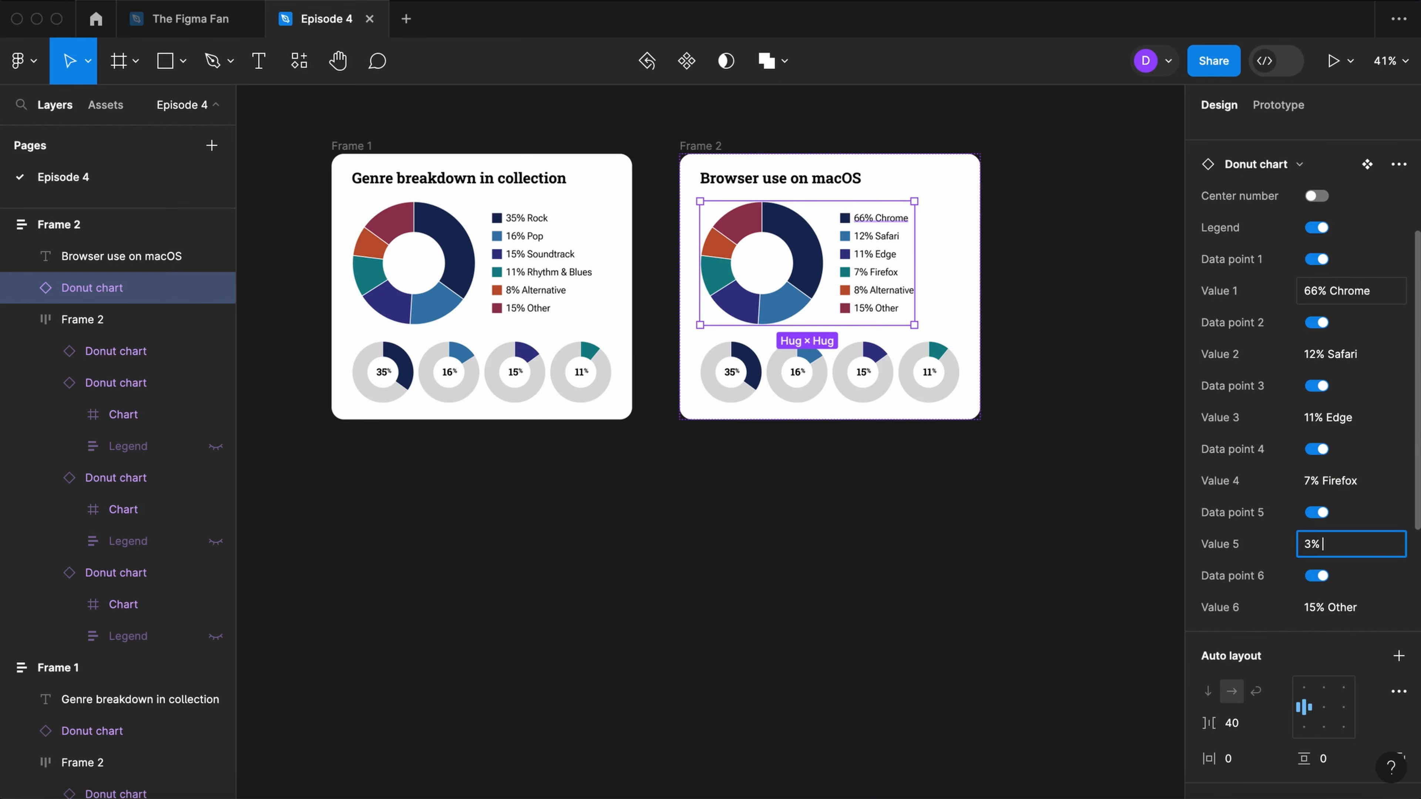
pyautogui.write('1% Internet Explorer')
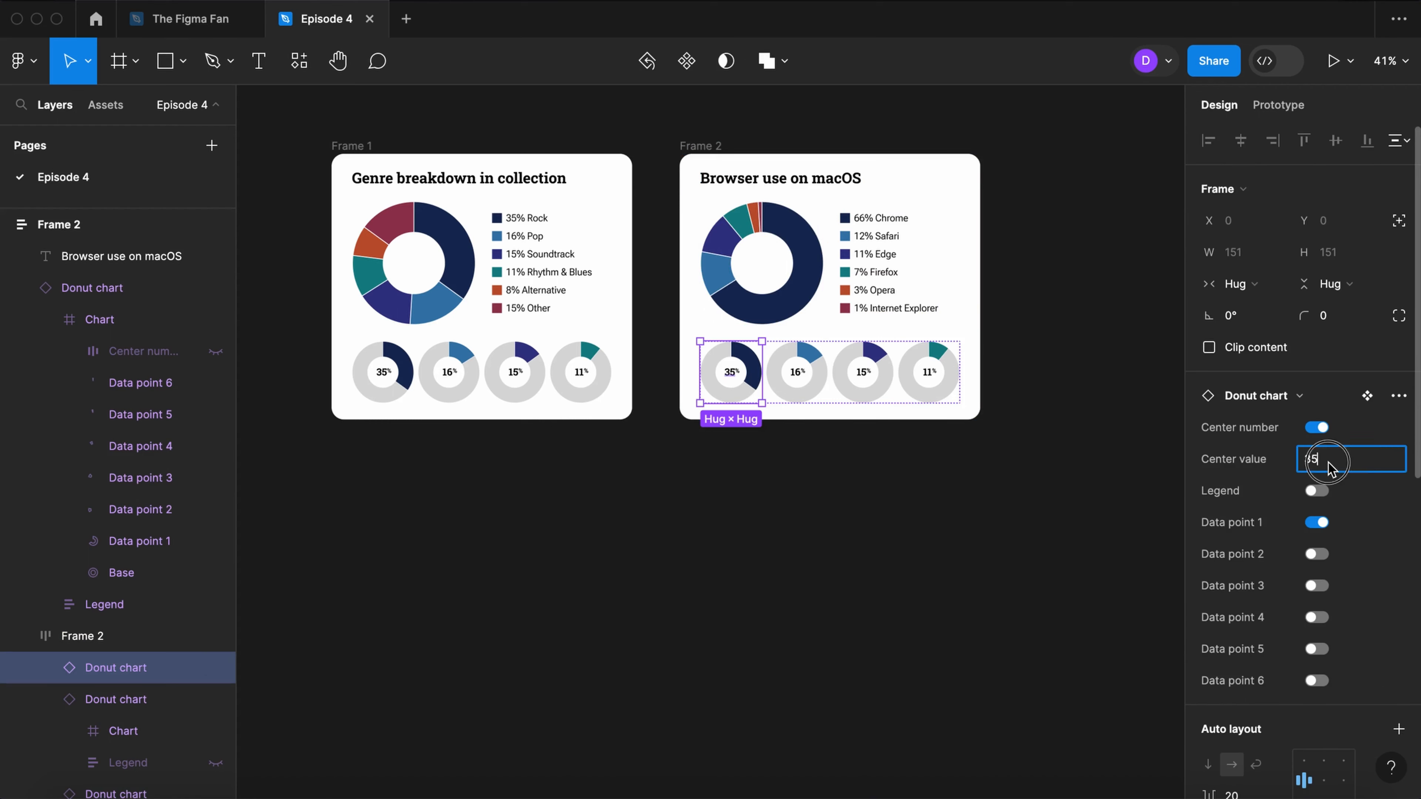
pyautogui.write('66%')
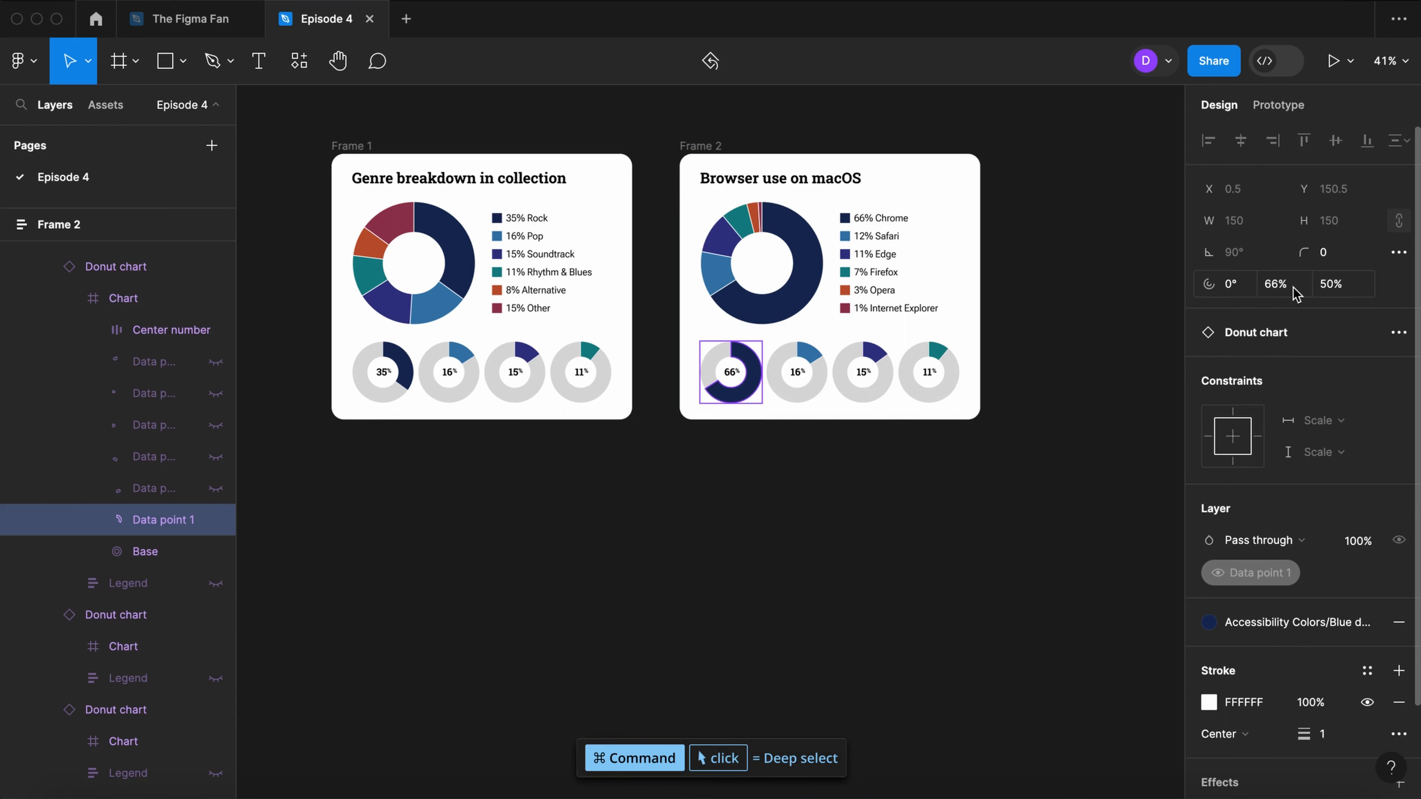
pyautogui.click(862, 371)
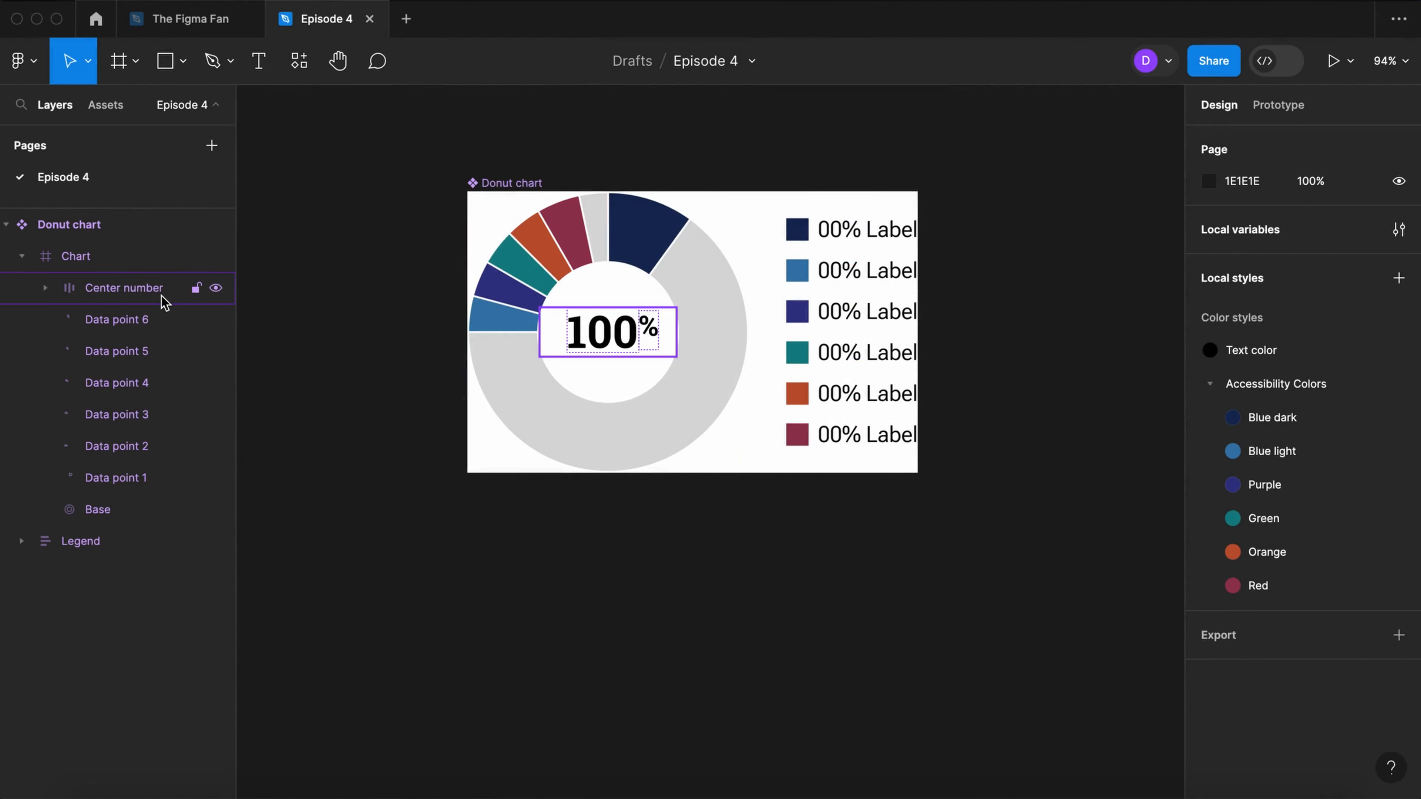
# Step: Make a vertically centred 'Center text' copy of the centre number group and hide the original
pyautogui.click(124, 287)
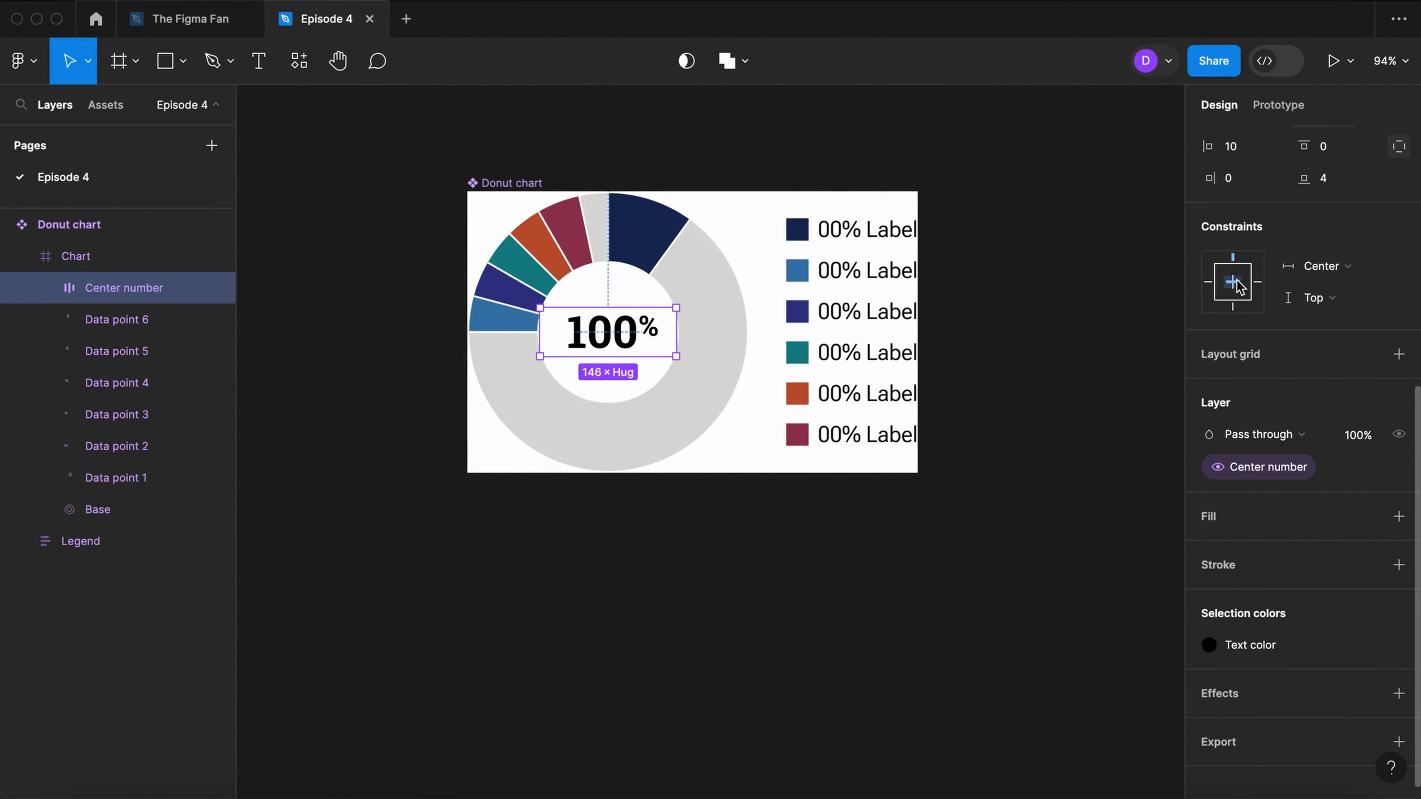
pyautogui.click(1232, 282)
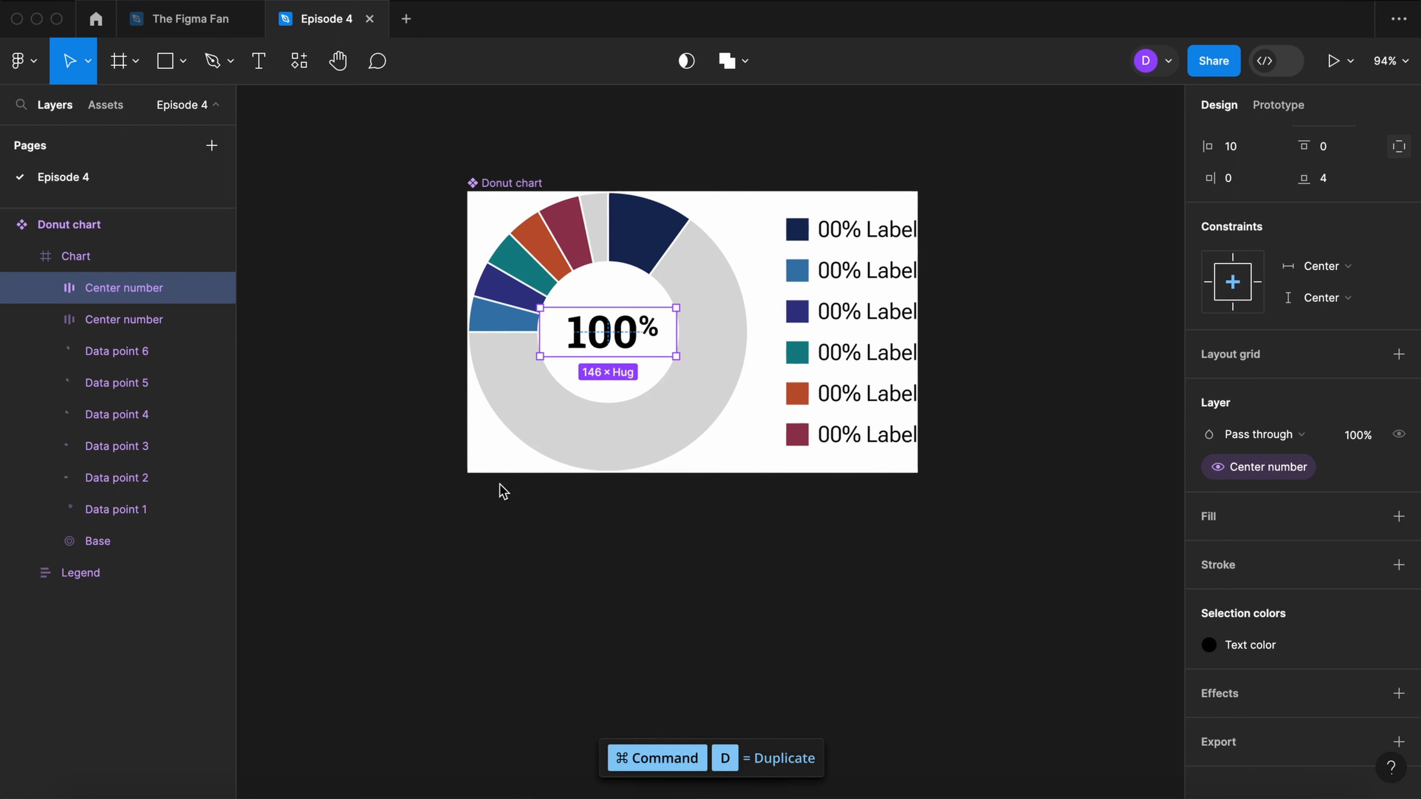
pyautogui.doubleClick(124, 287)
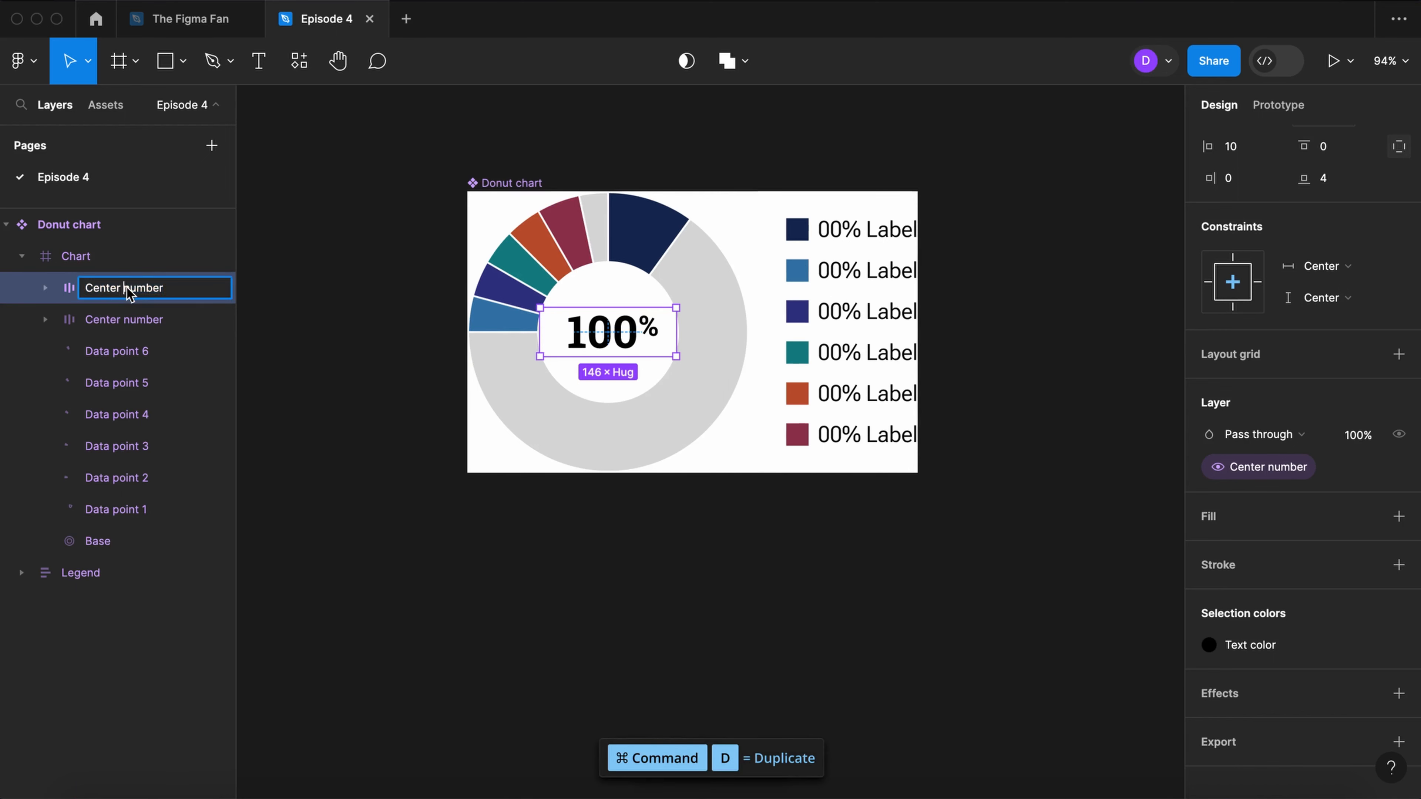
pyautogui.write('Center text')
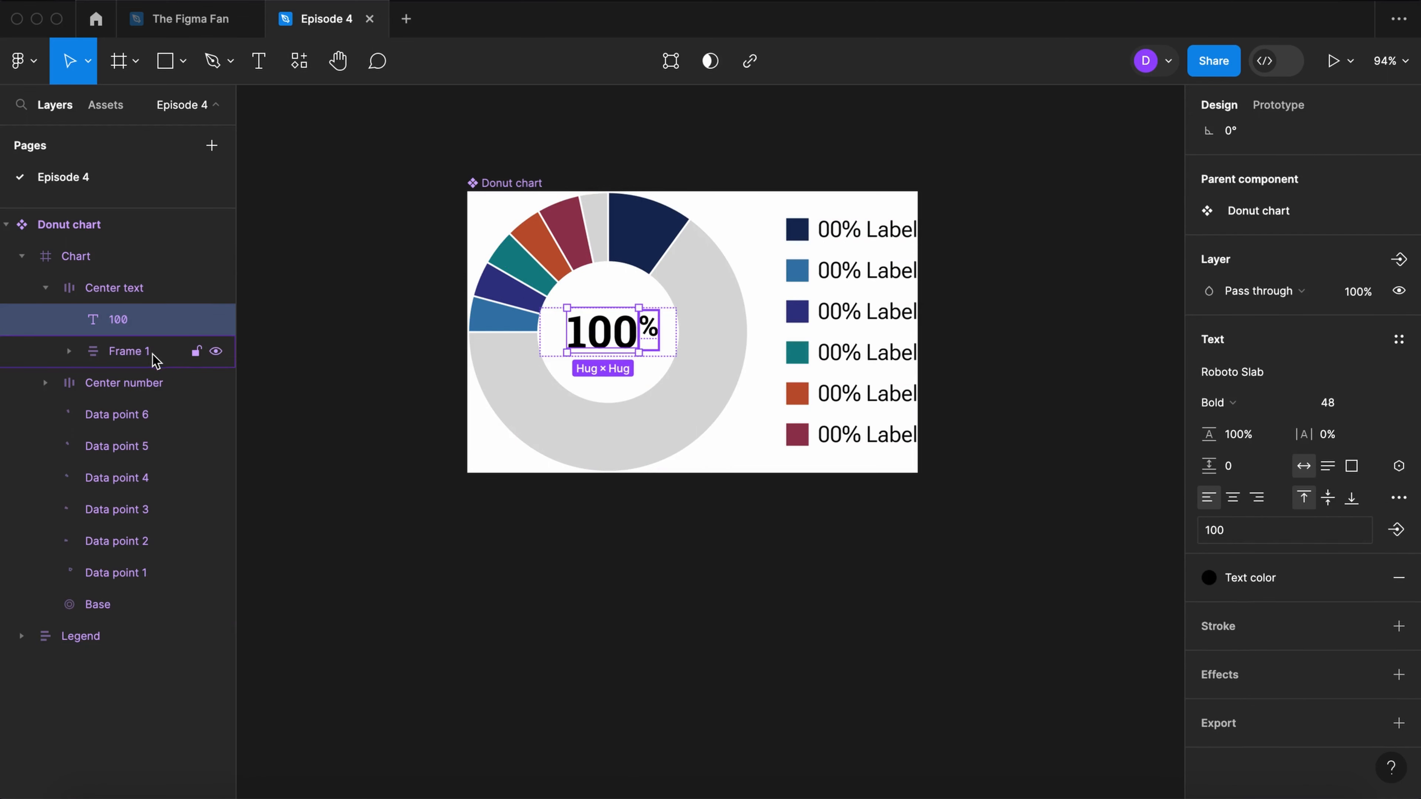
pyautogui.click(122, 383)
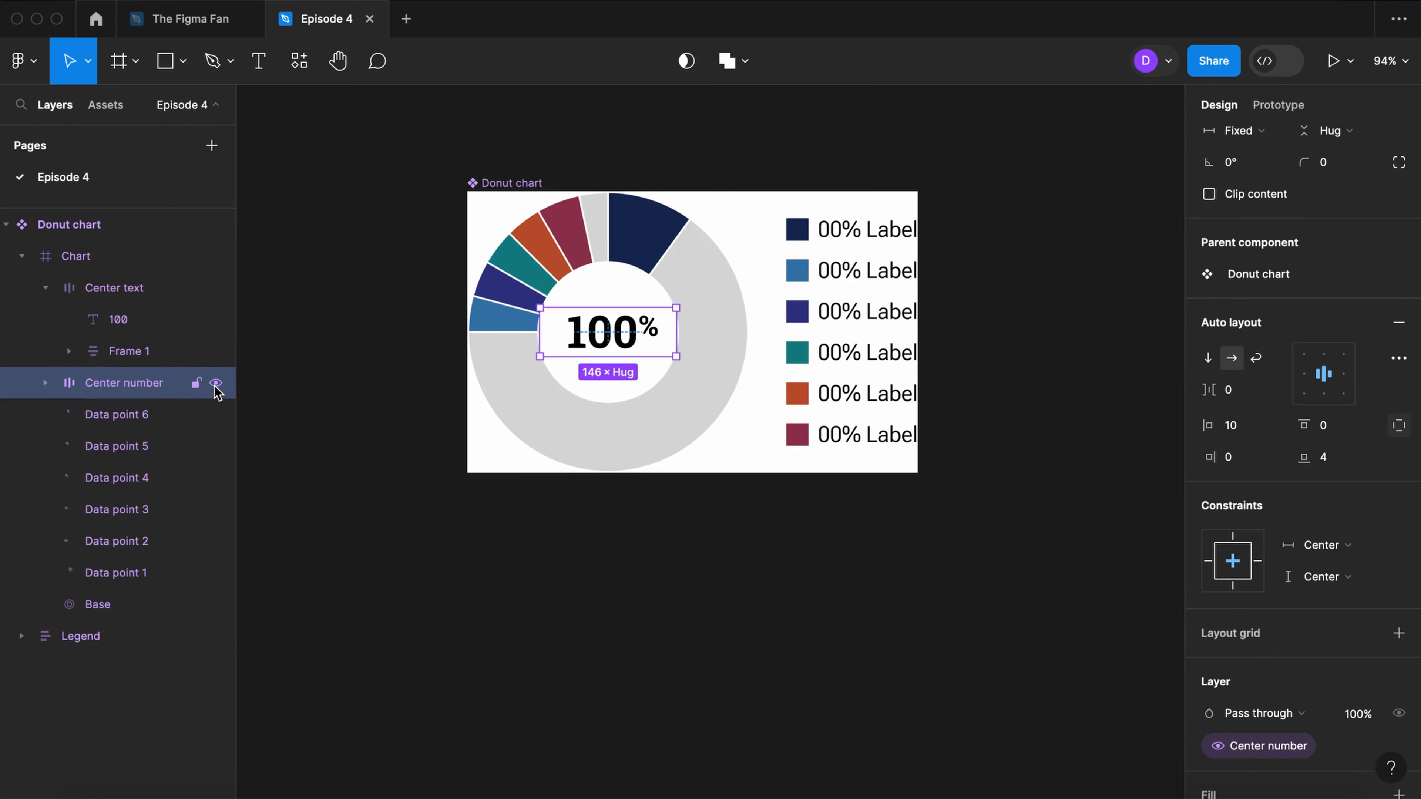
pyautogui.click(130, 351)
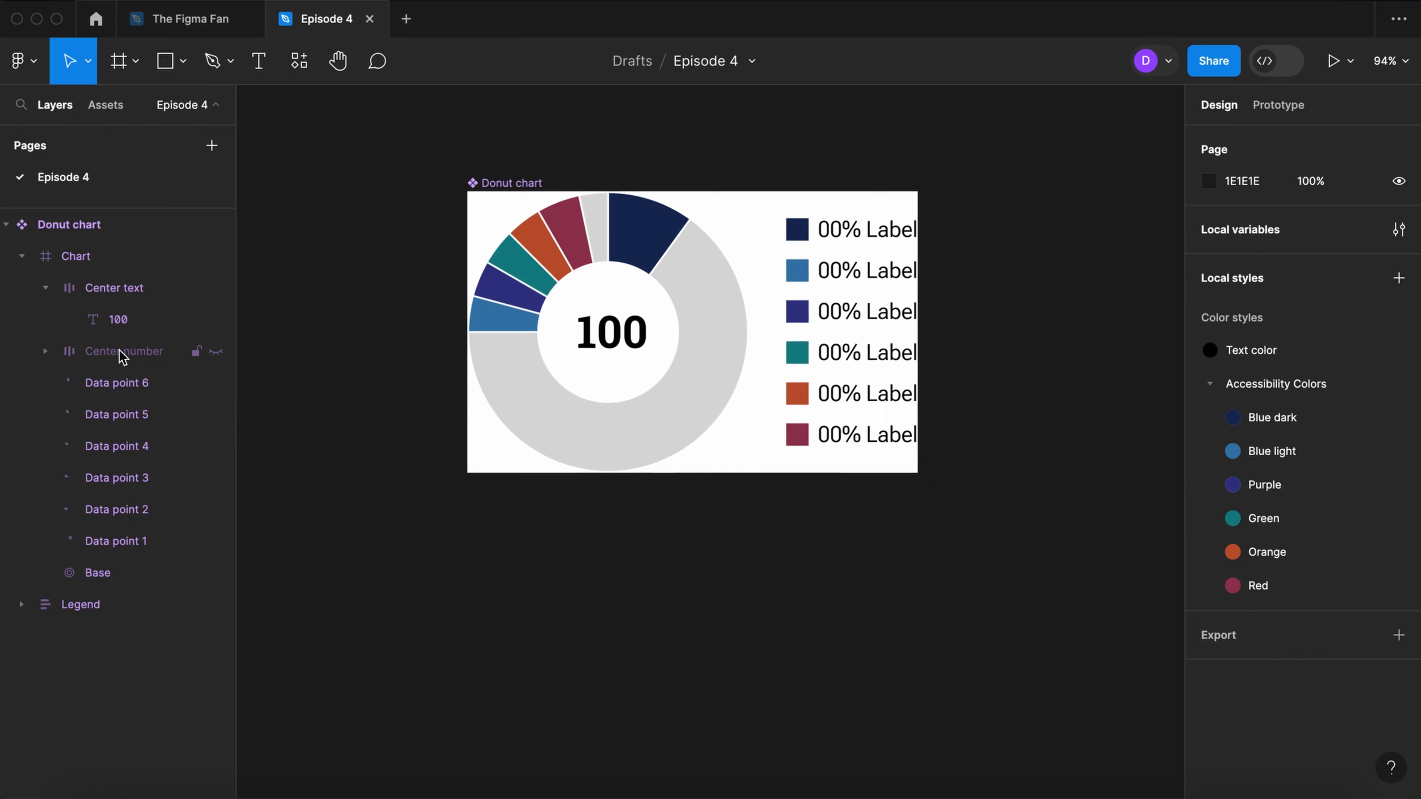
# Step: Change the centre label's 100 to read 'Text' and reselect the Center text group
pyautogui.click(115, 287)
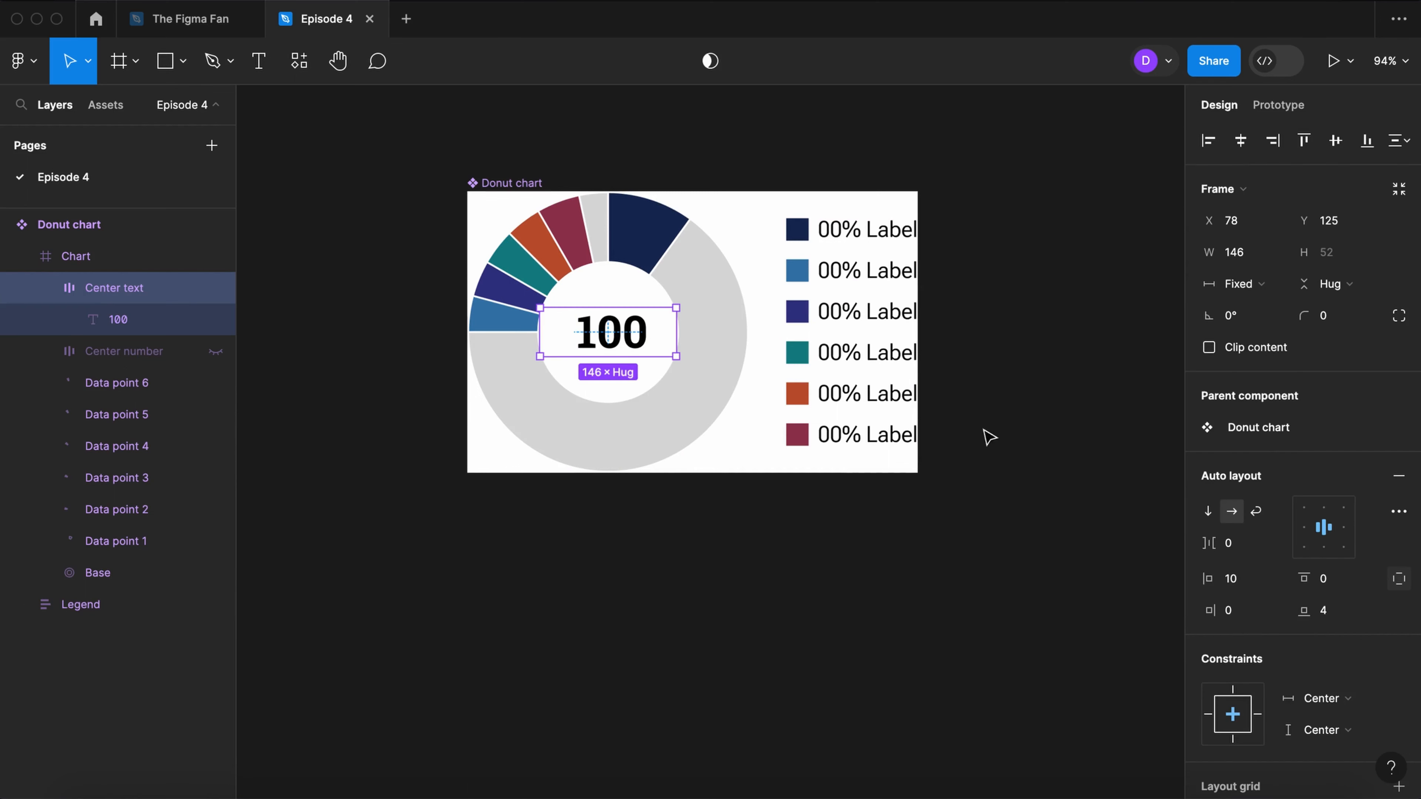
pyautogui.click(1240, 579)
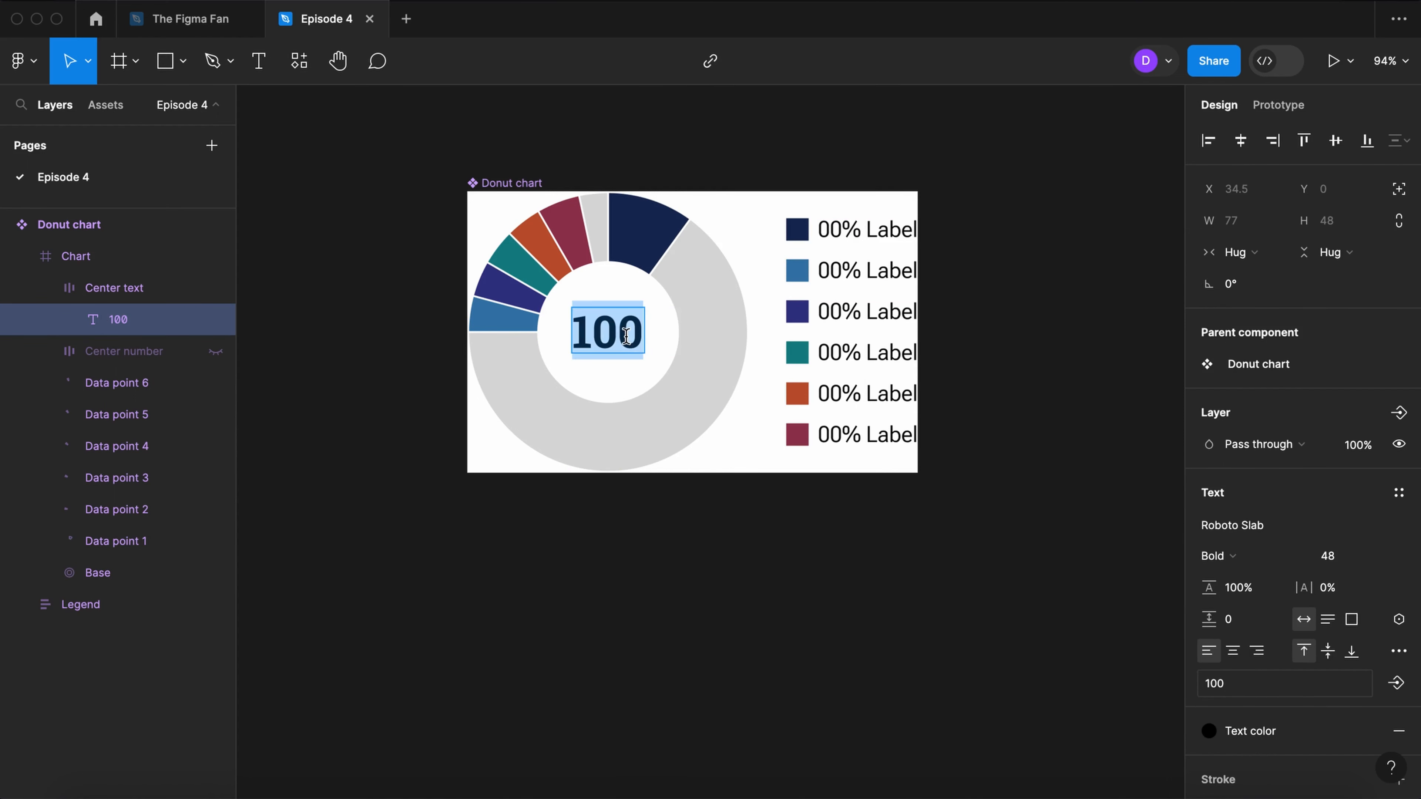
pyautogui.write('Text')
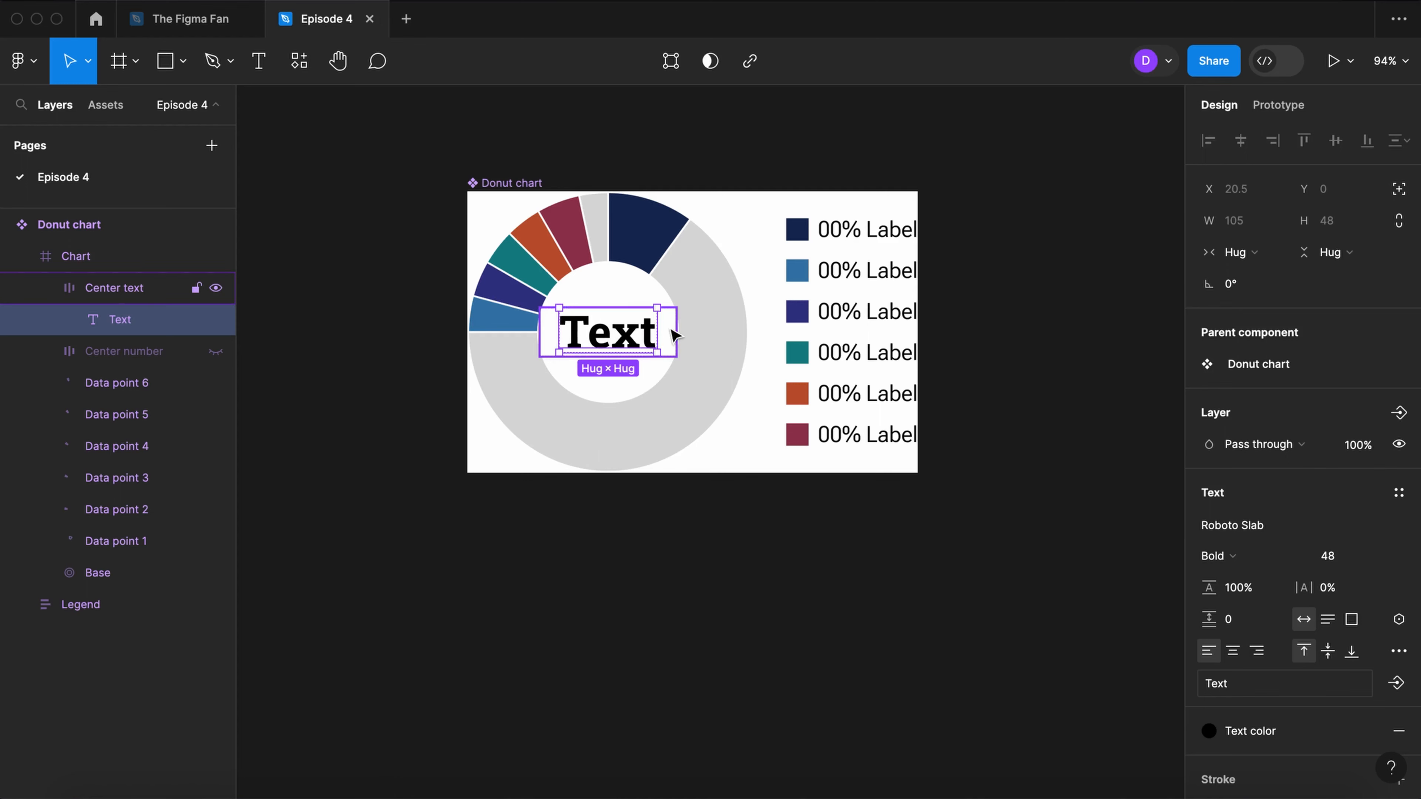
pyautogui.click(113, 287)
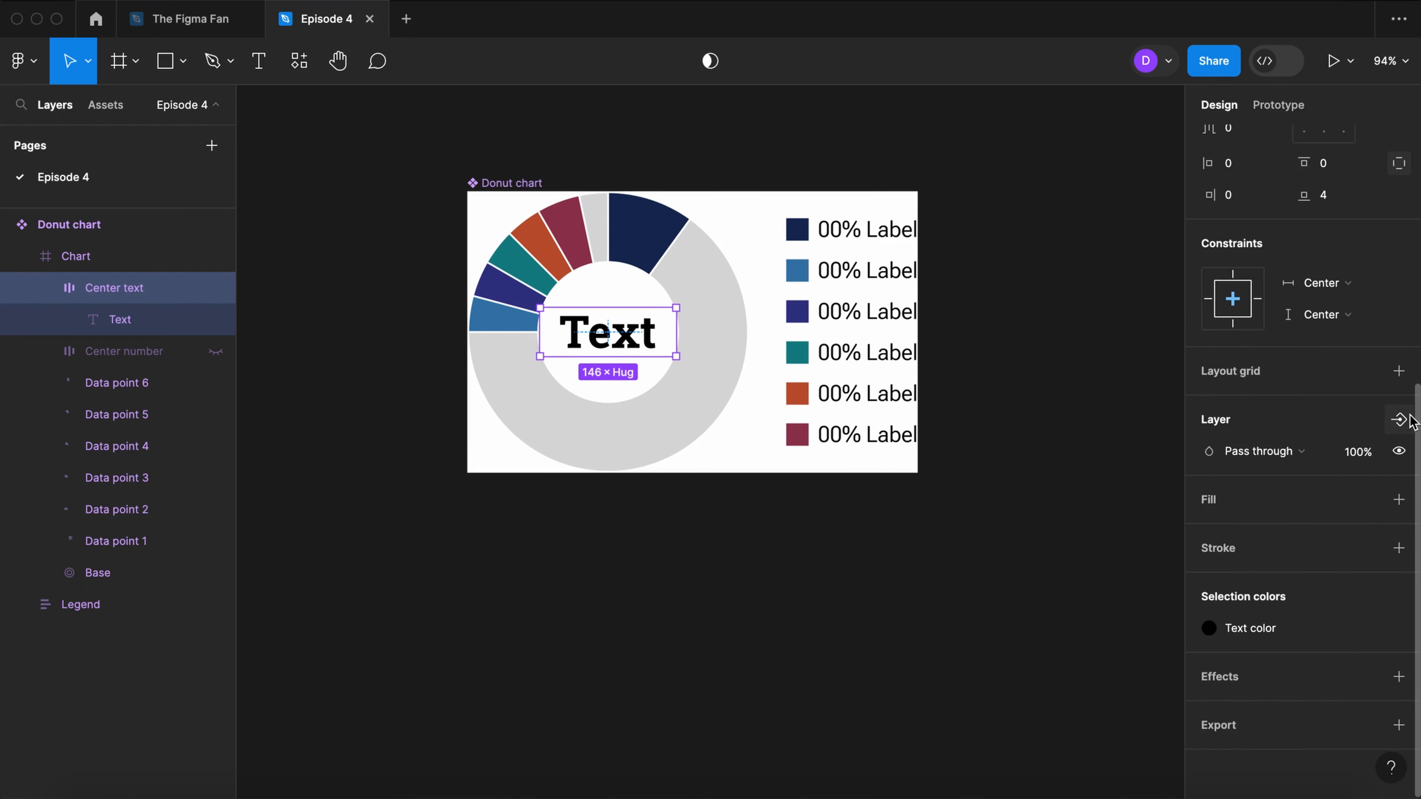
# Step: Create a boolean visibility property and a 'Center text' text property for the centre label
pyautogui.click(1398, 419)
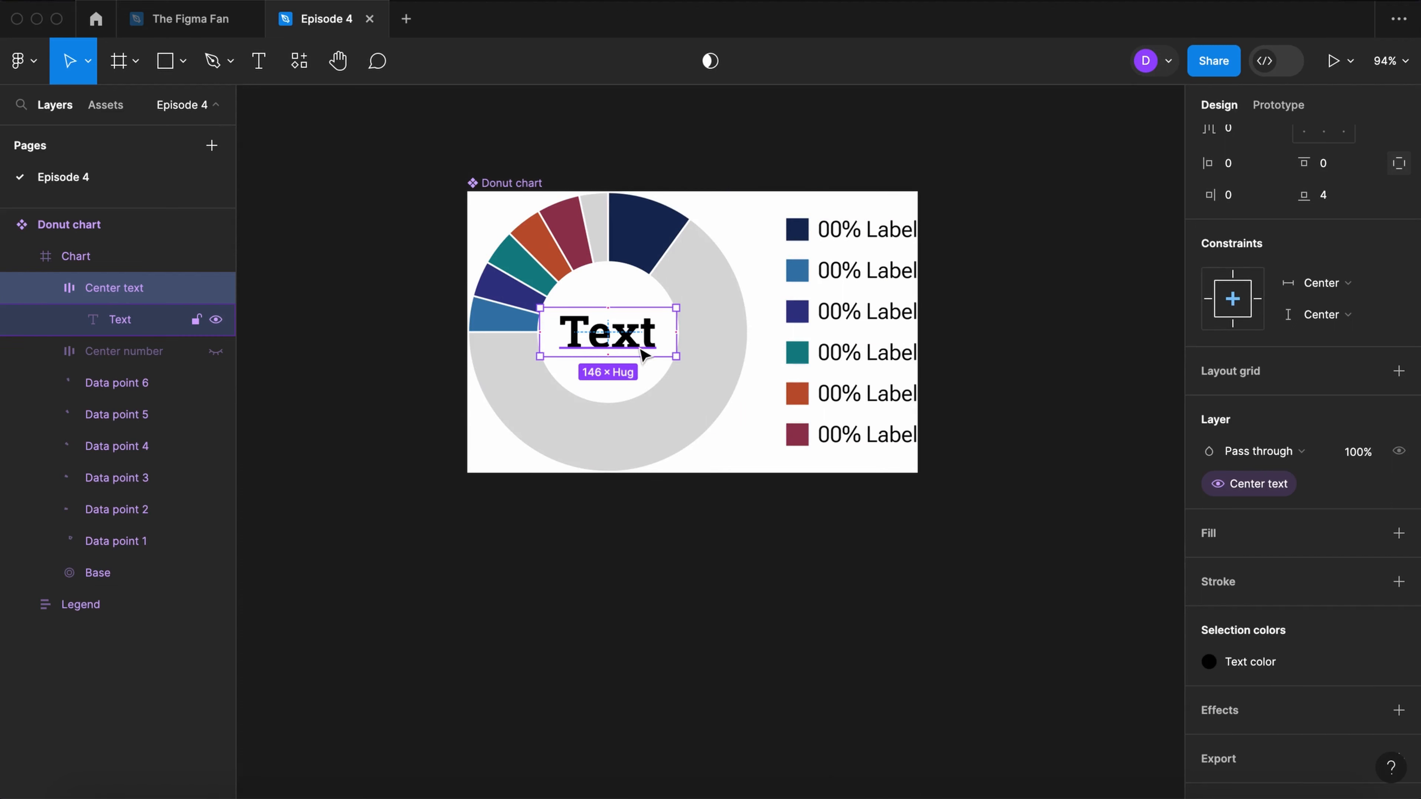
pyautogui.click(607, 330)
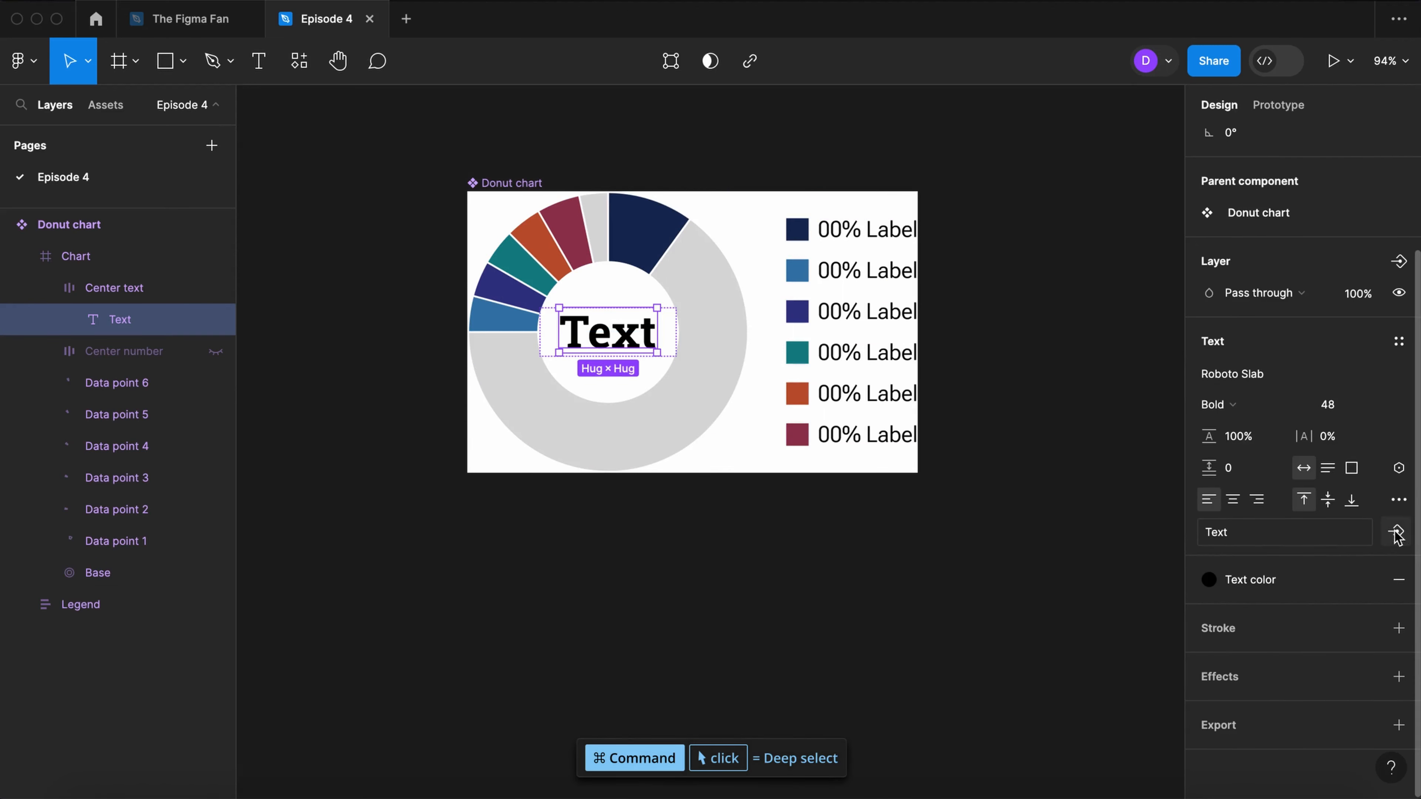
pyautogui.click(1395, 532)
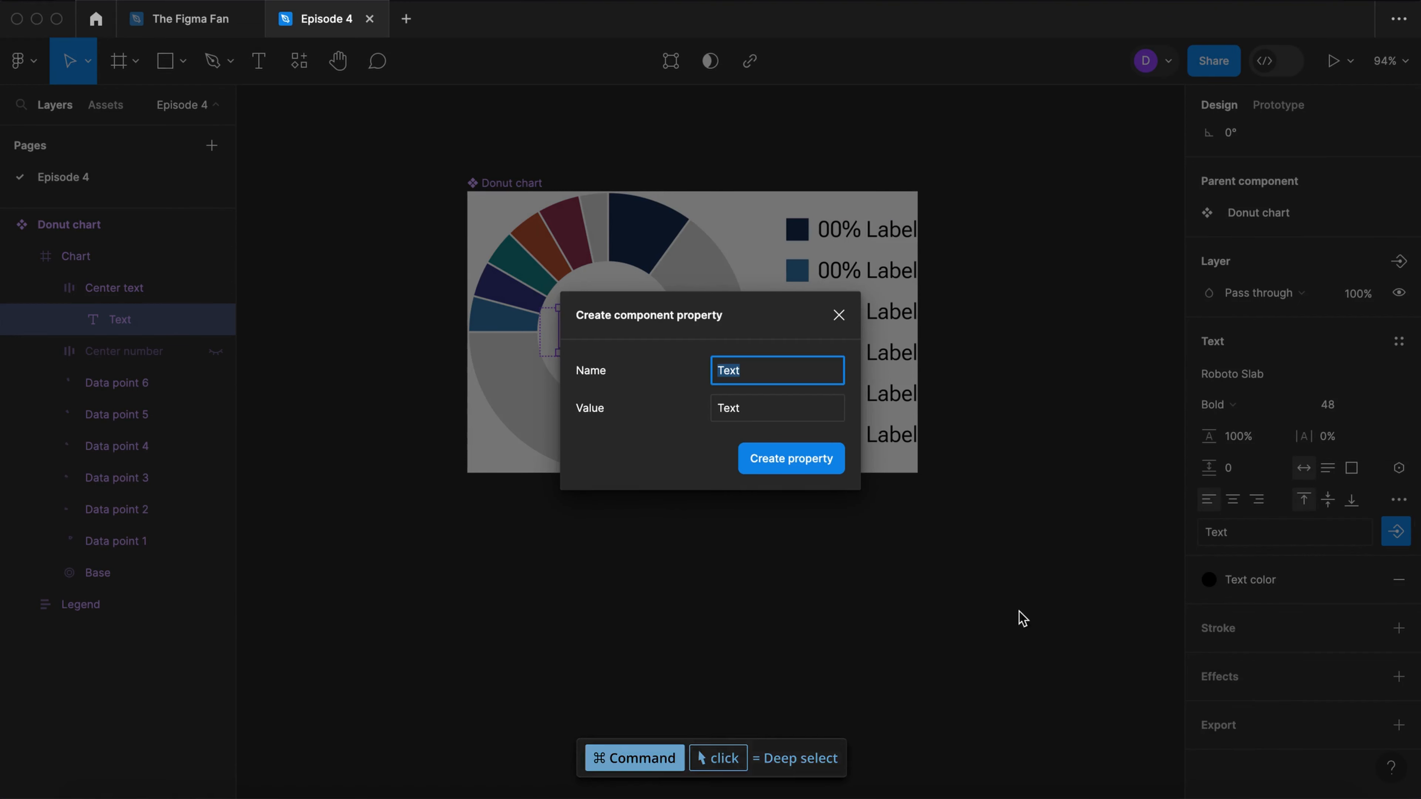
pyautogui.write('Center te')
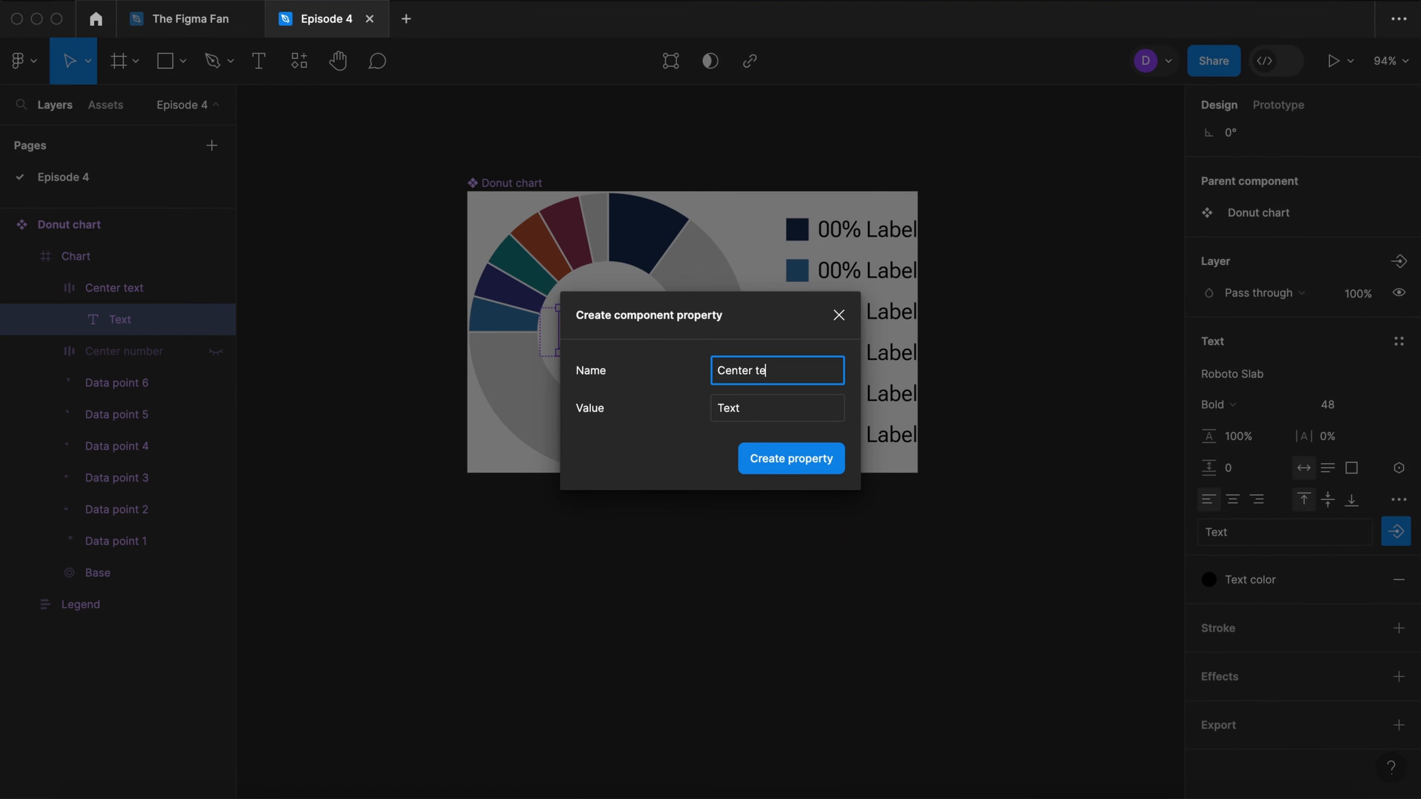
pyautogui.click(790, 458)
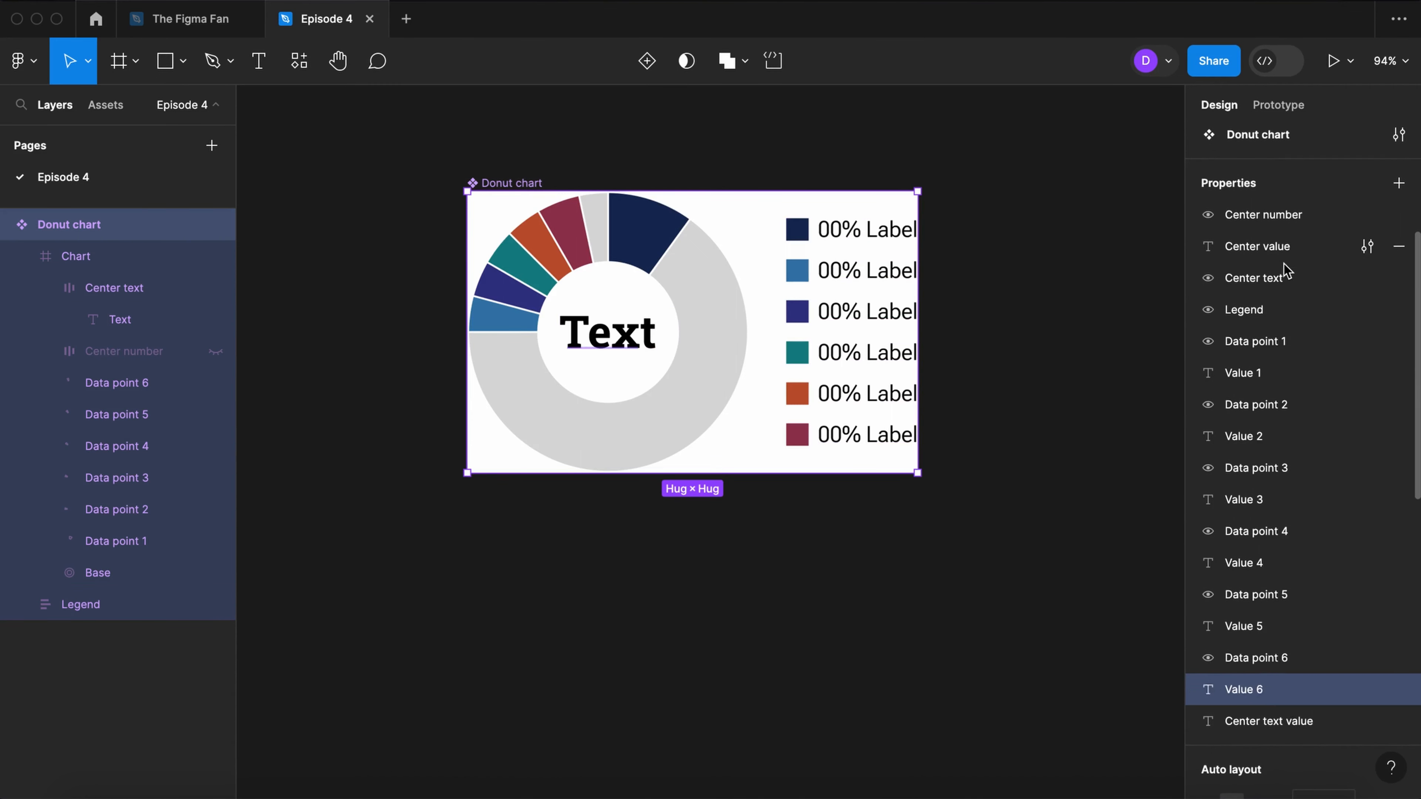
pyautogui.click(1246, 310)
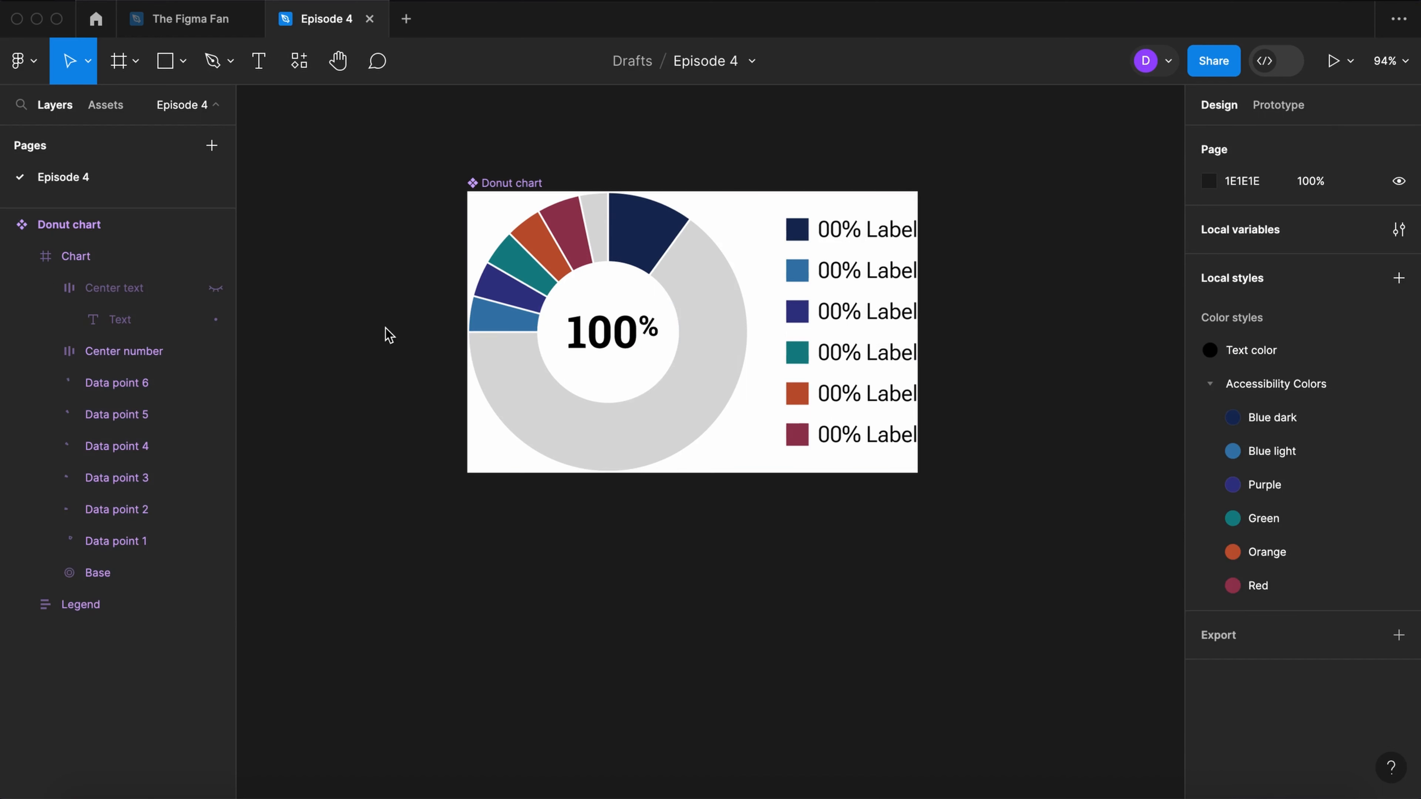
pyautogui.click(122, 351)
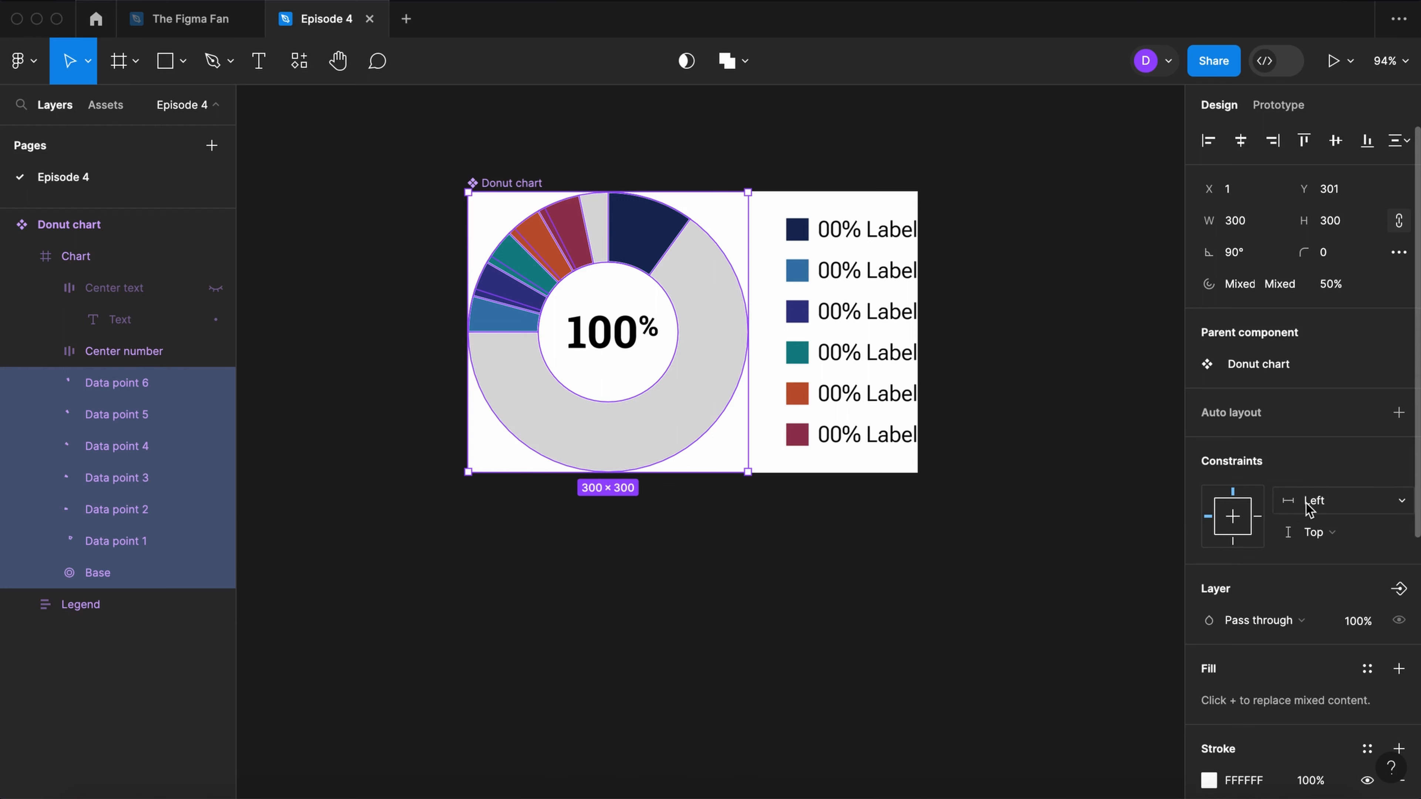
# Step: Change the horizontal resizing constraint for all data slices and the base ring
pyautogui.click(1341, 500)
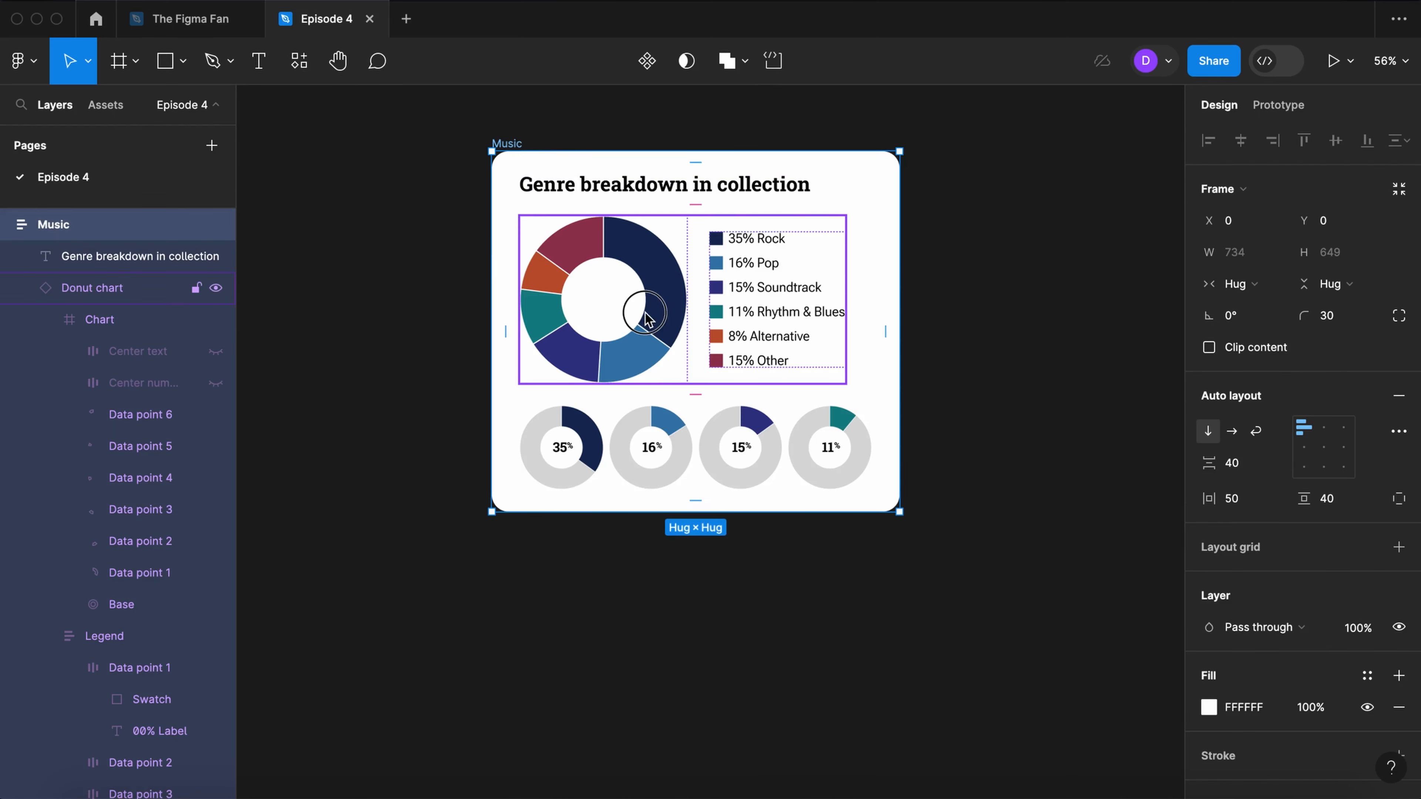
# Step: Set the Music card donut's centre text to 'Music' and stretch its chart frame wider
pyautogui.click(92, 287)
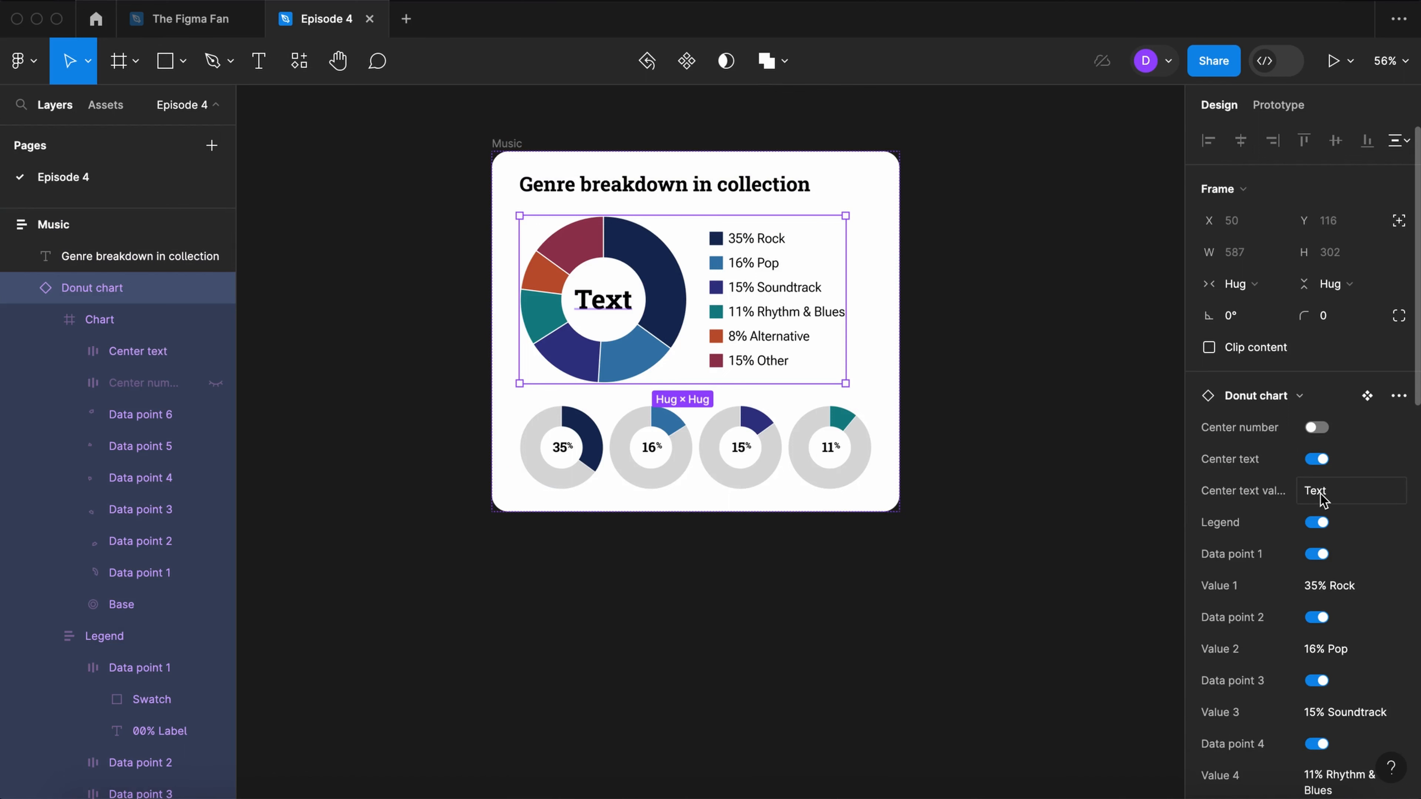
pyautogui.write('Music')
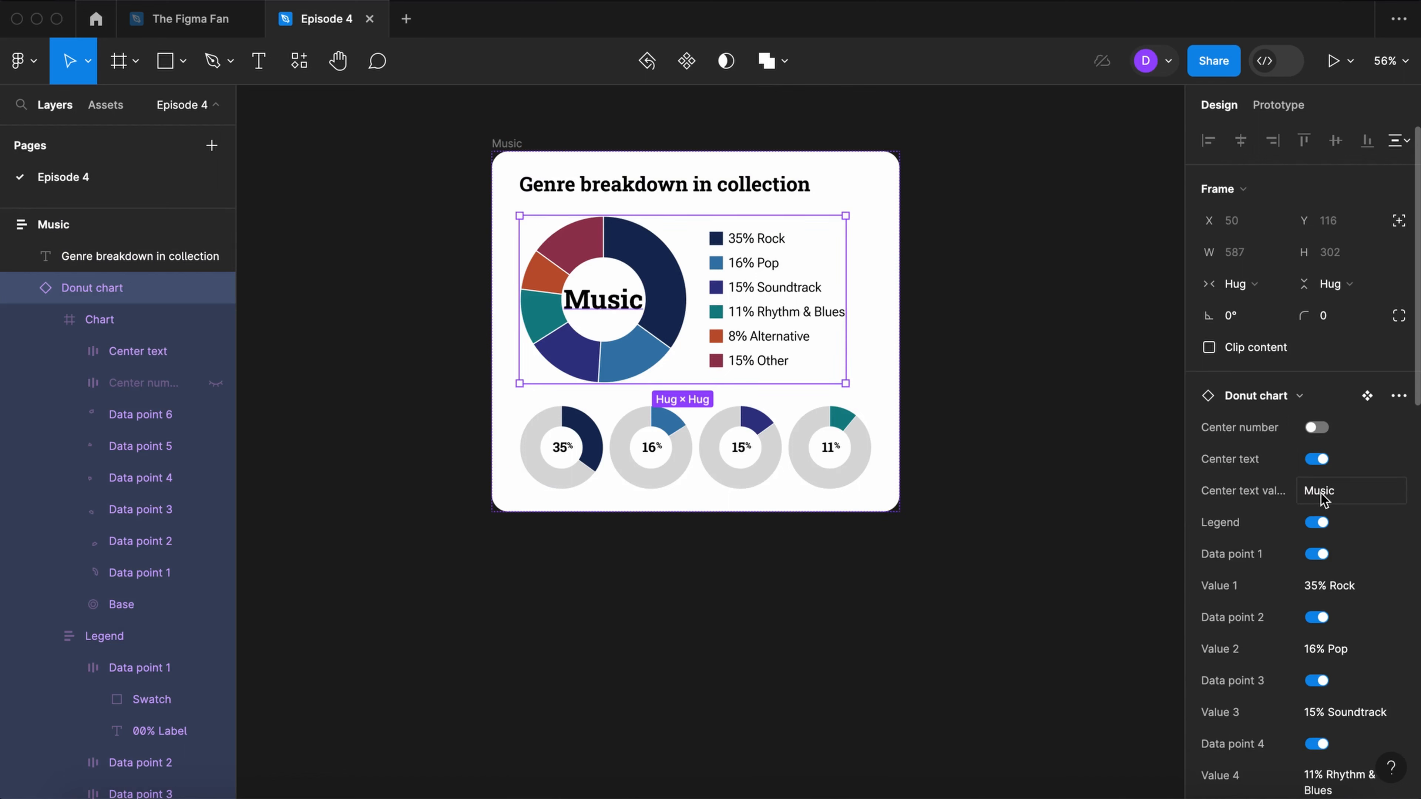
pyautogui.click(1233, 283)
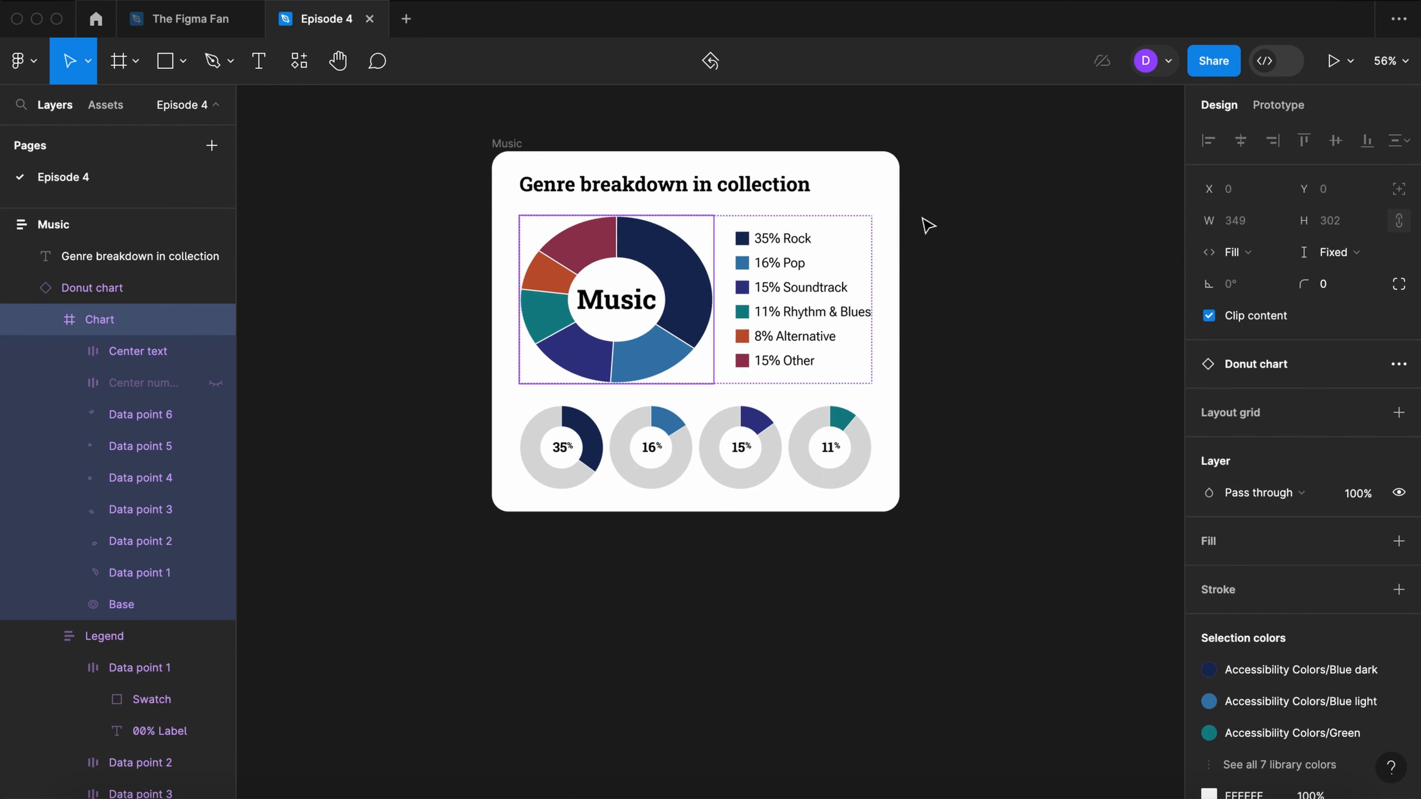
# Step: Widen the small-donut row's gap to 30 and edit the second small donut's centre value
pyautogui.click(53, 223)
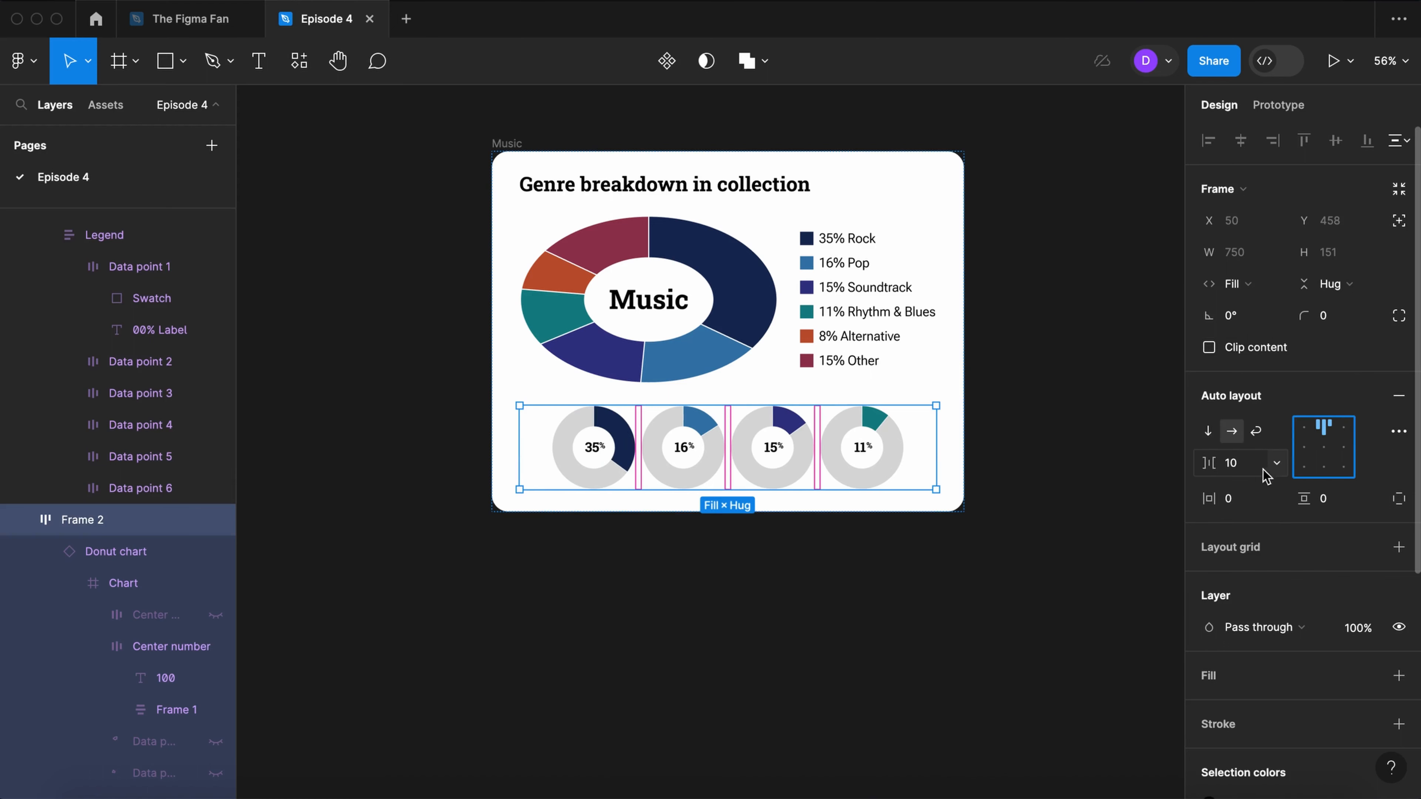
pyautogui.write('30')
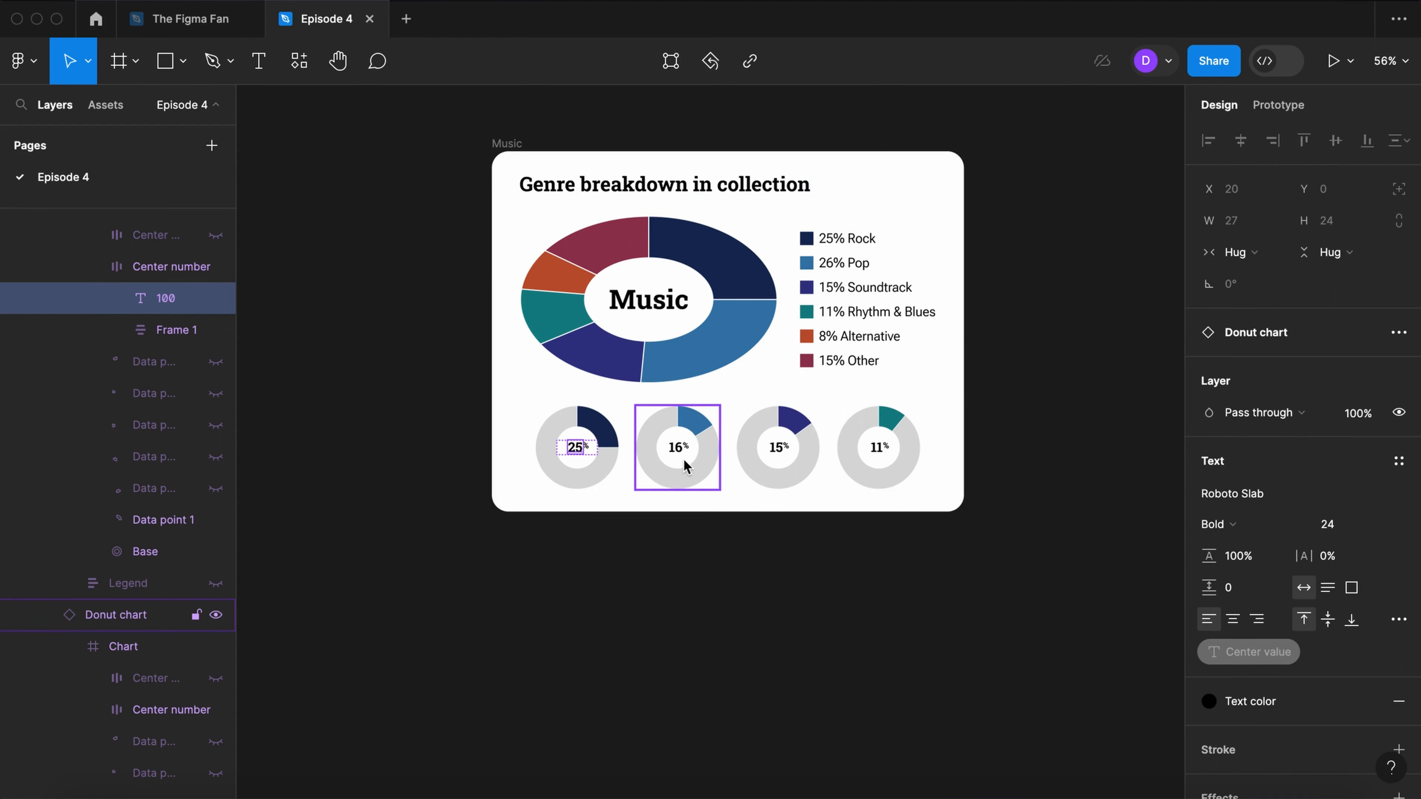
pyautogui.click(683, 427)
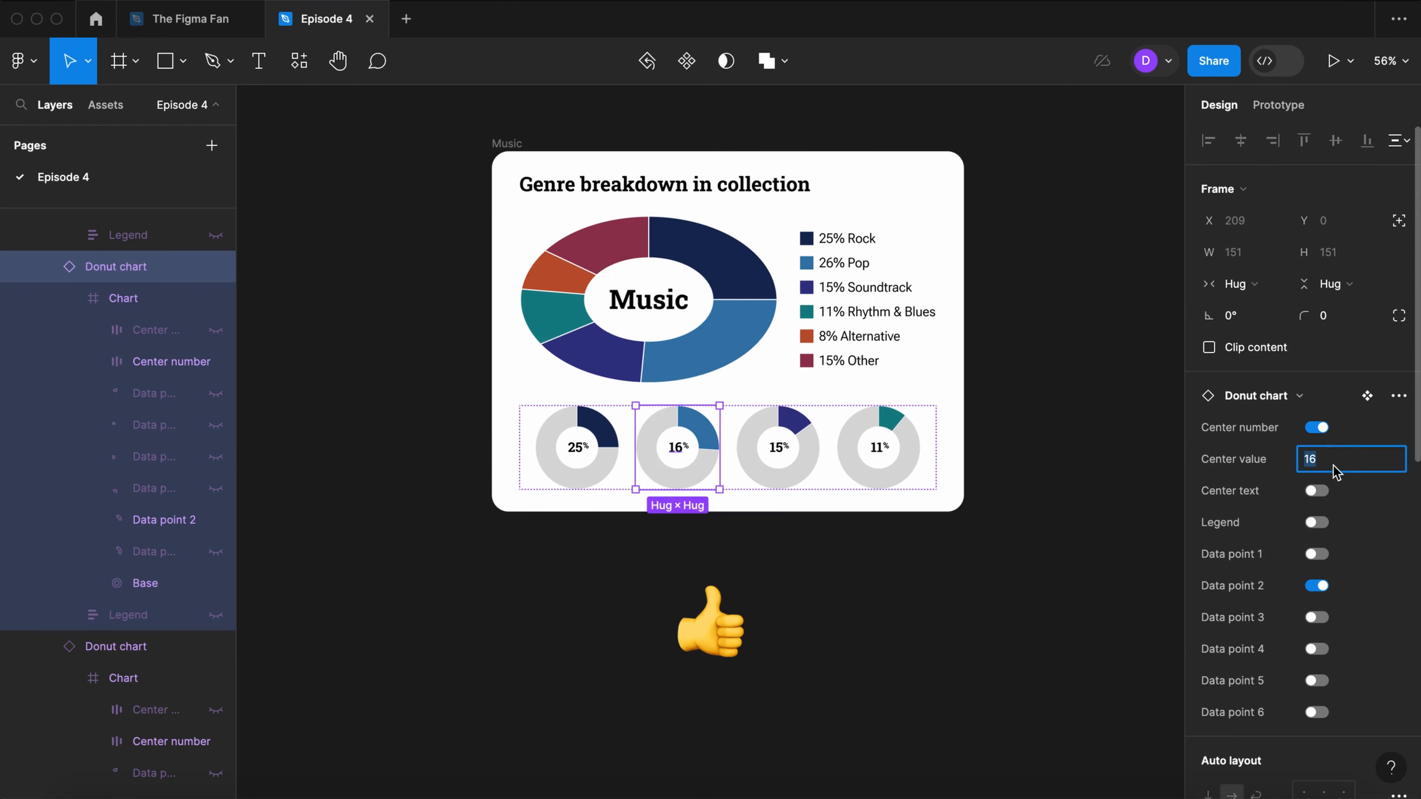
pyautogui.click(770, 580)
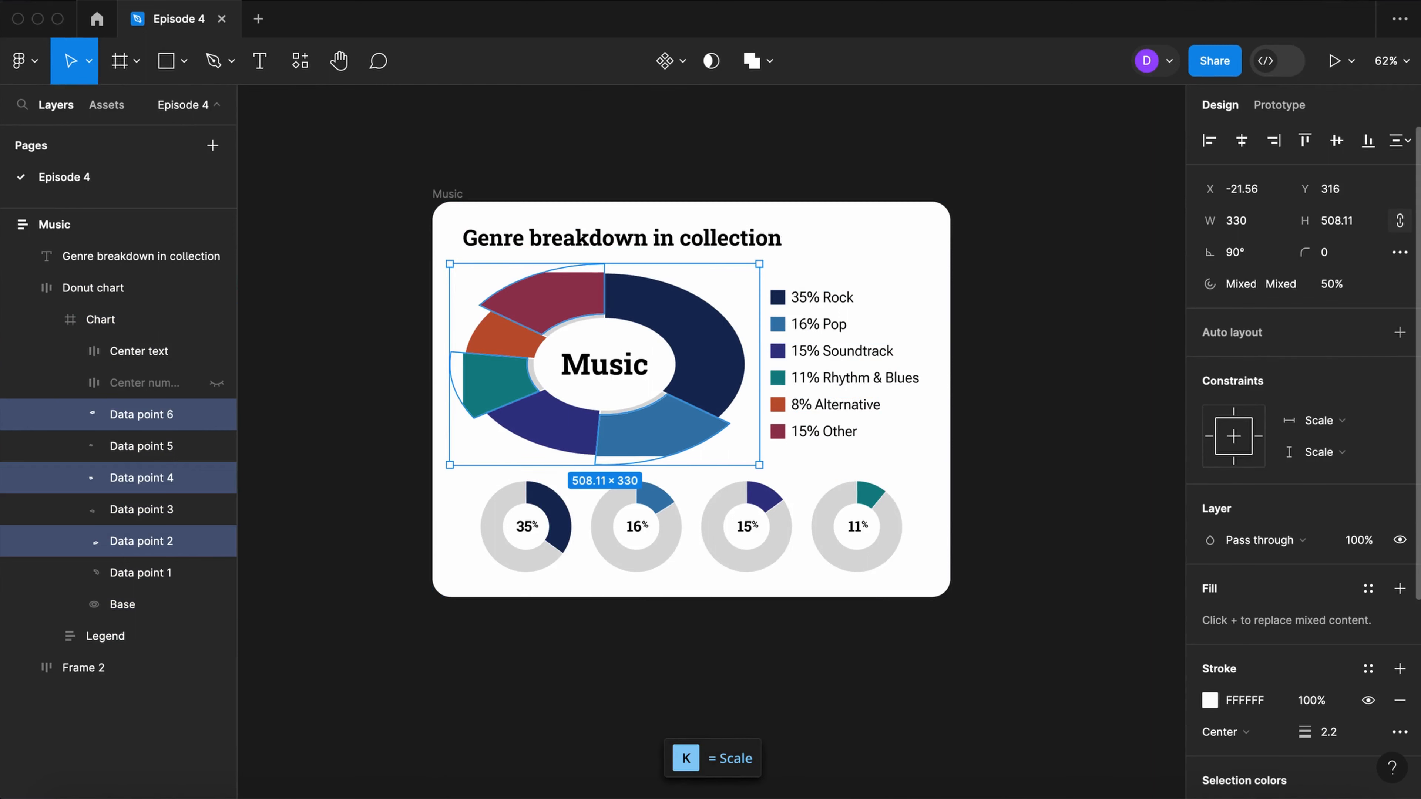
# Step: Add a drop shadow effect to the selected alternating slices
pyautogui.scroll(-3)
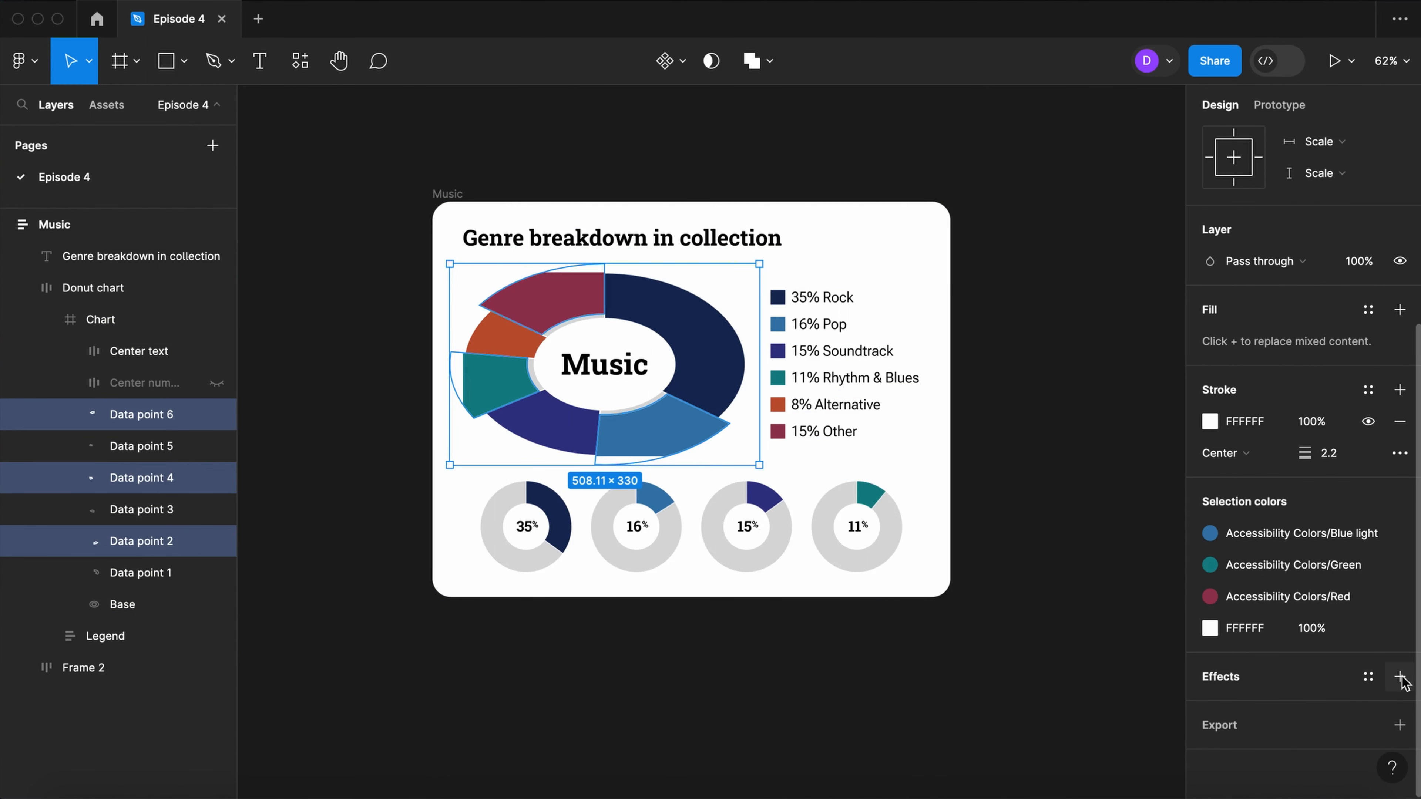
pyautogui.click(1400, 676)
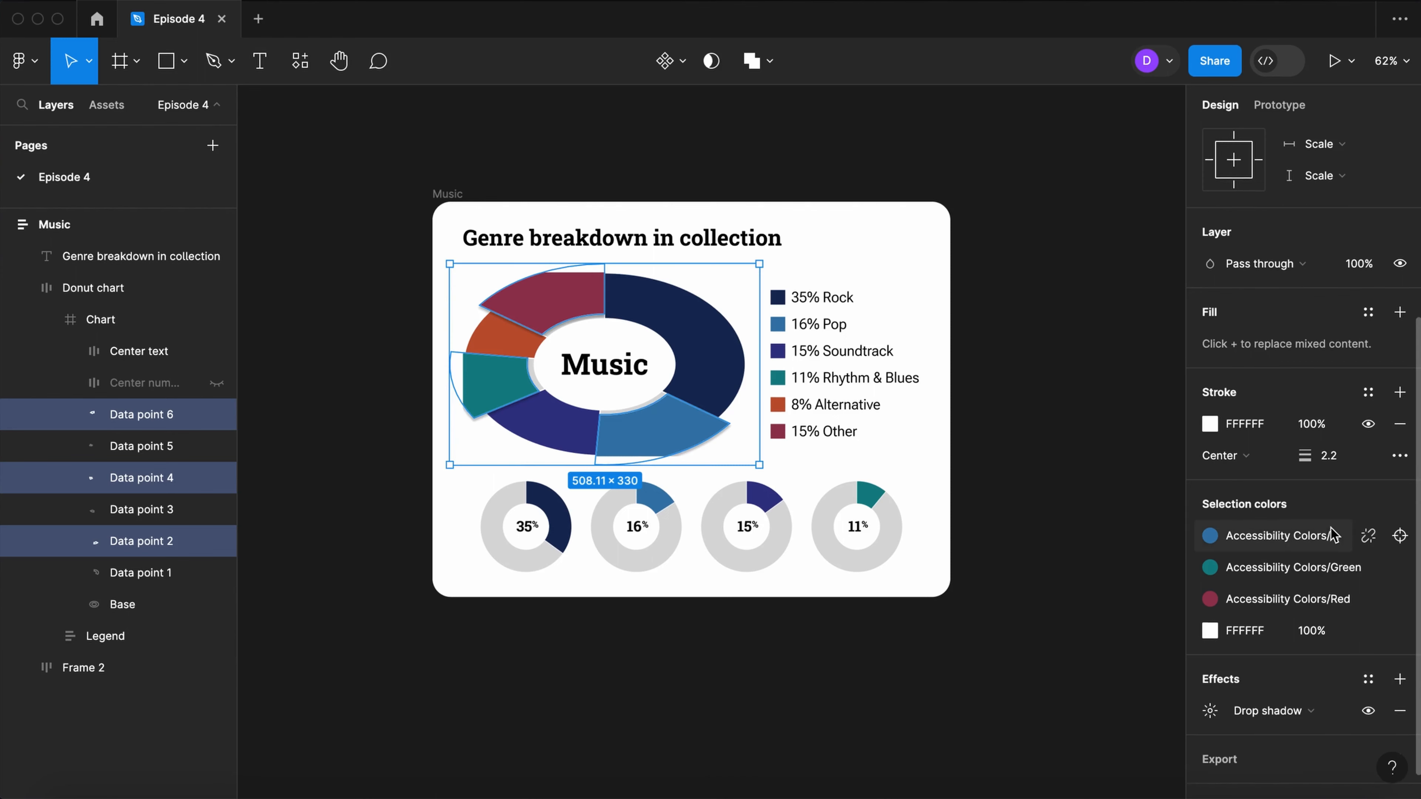
pyautogui.click(101, 319)
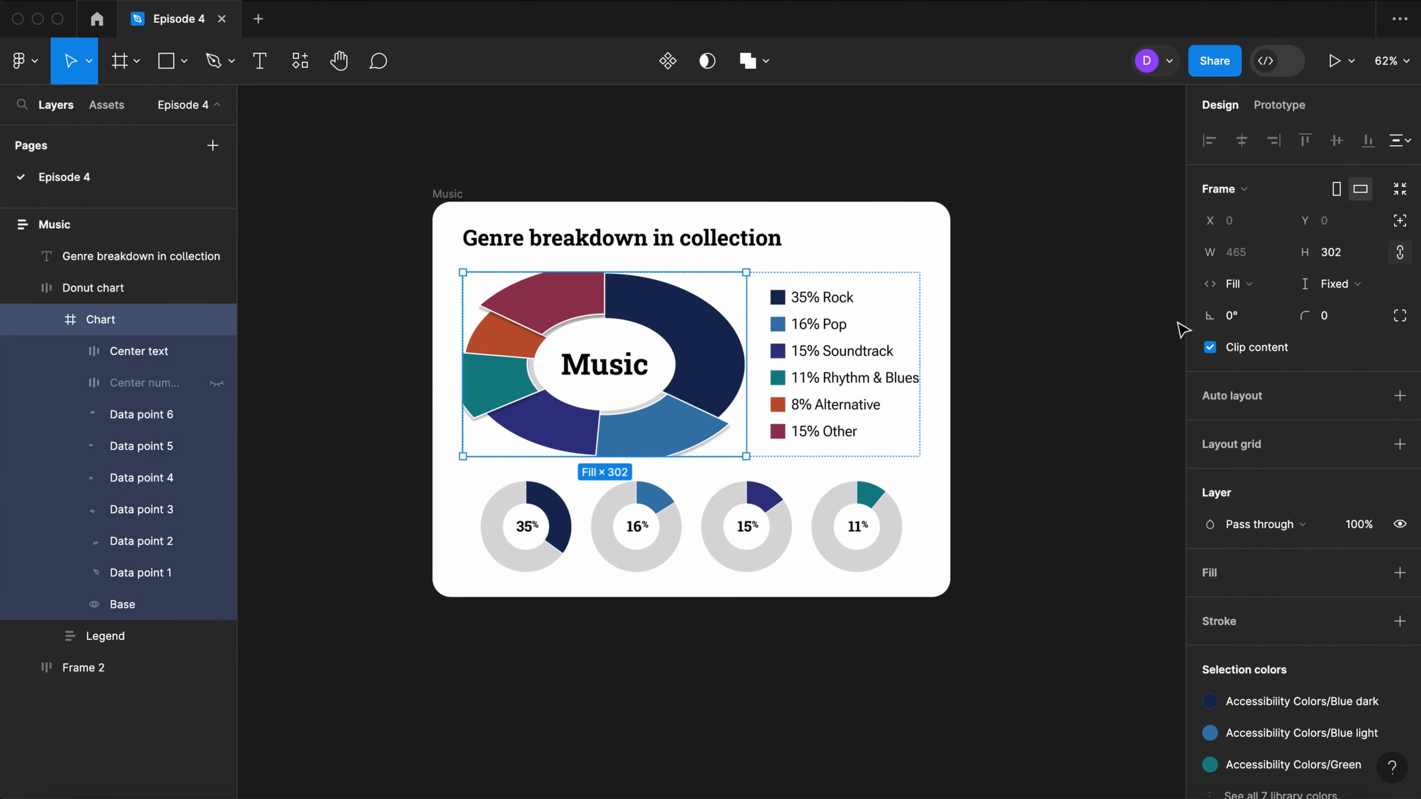
# Step: Trim the Pop and Other slice arcs (value 14) to leave gaps between segments
pyautogui.click(1209, 347)
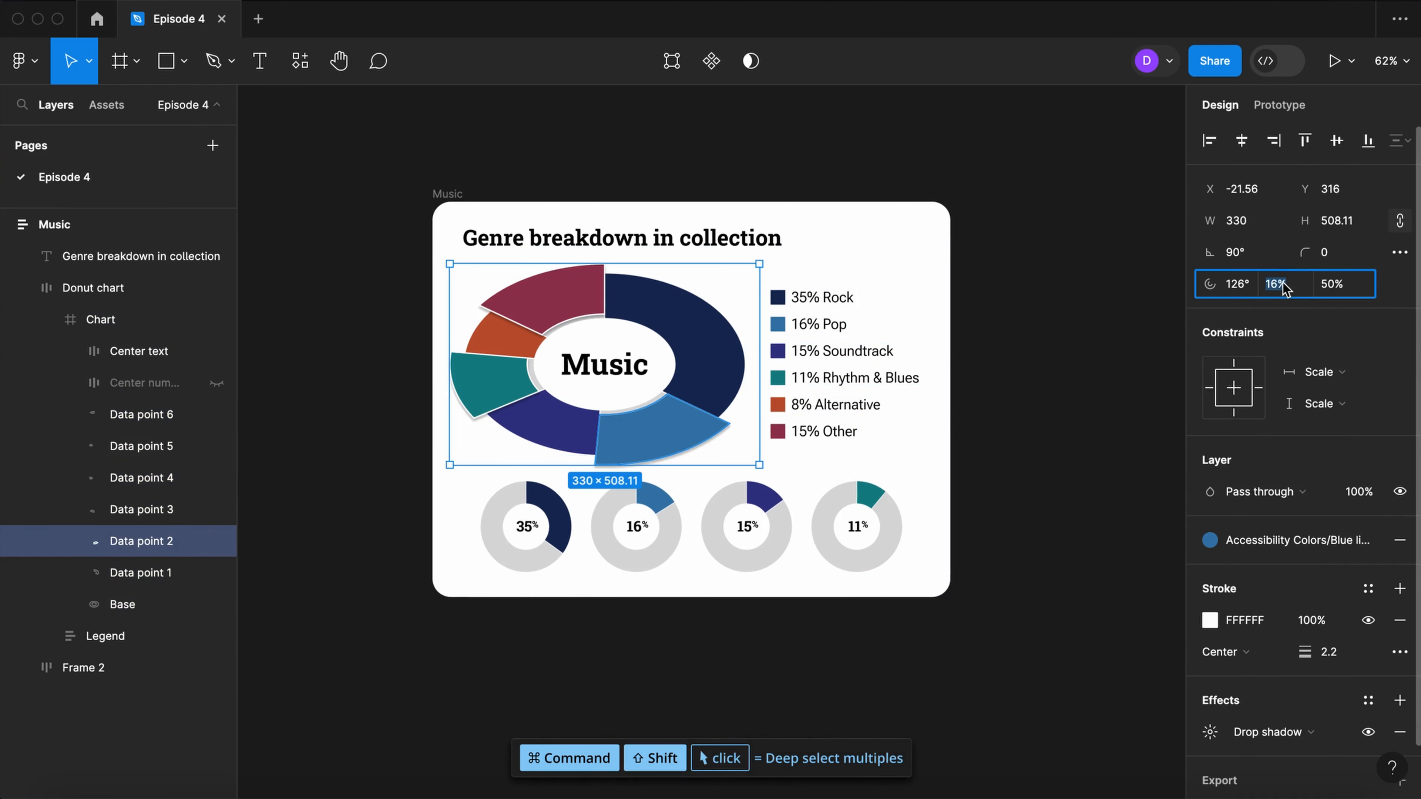
pyautogui.write('14')
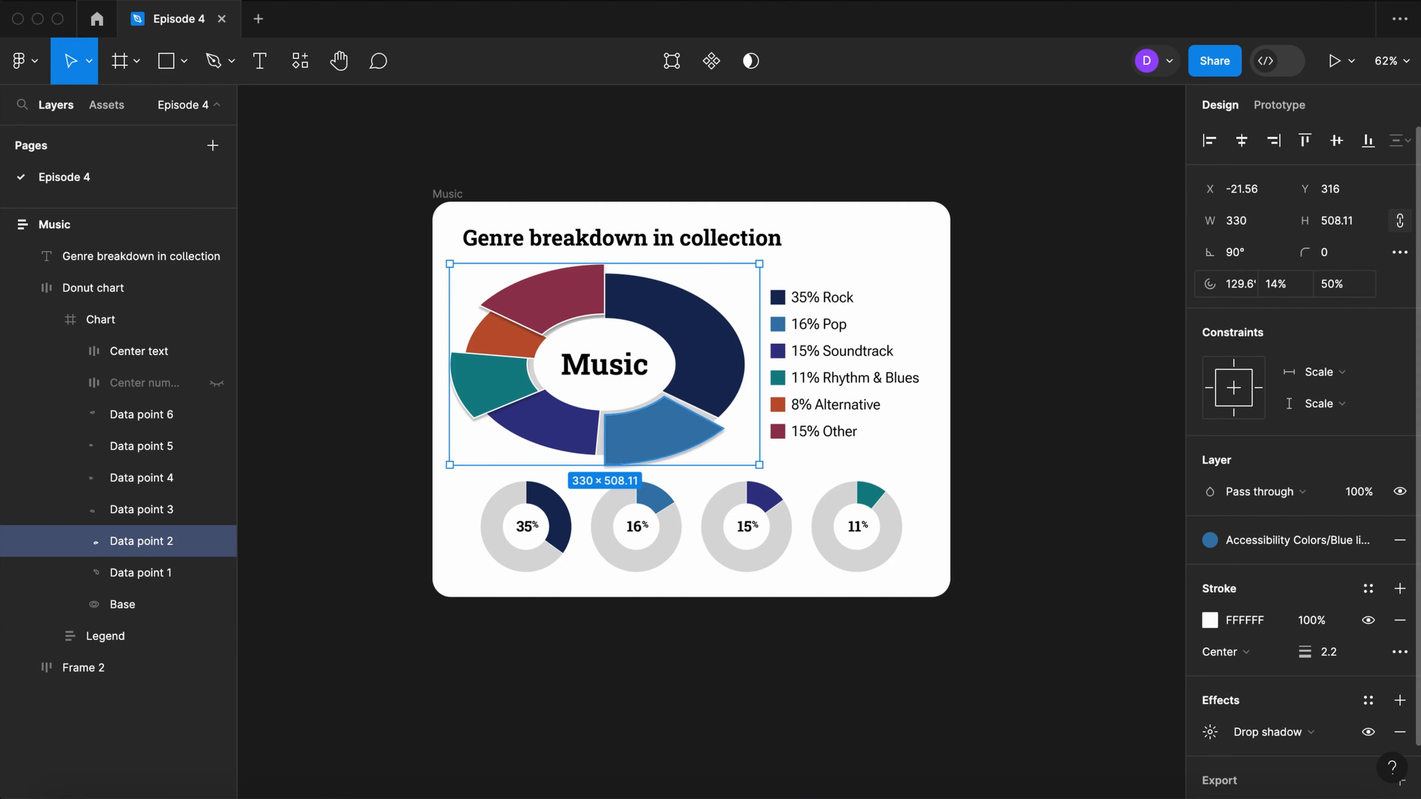
pyautogui.click(141, 477)
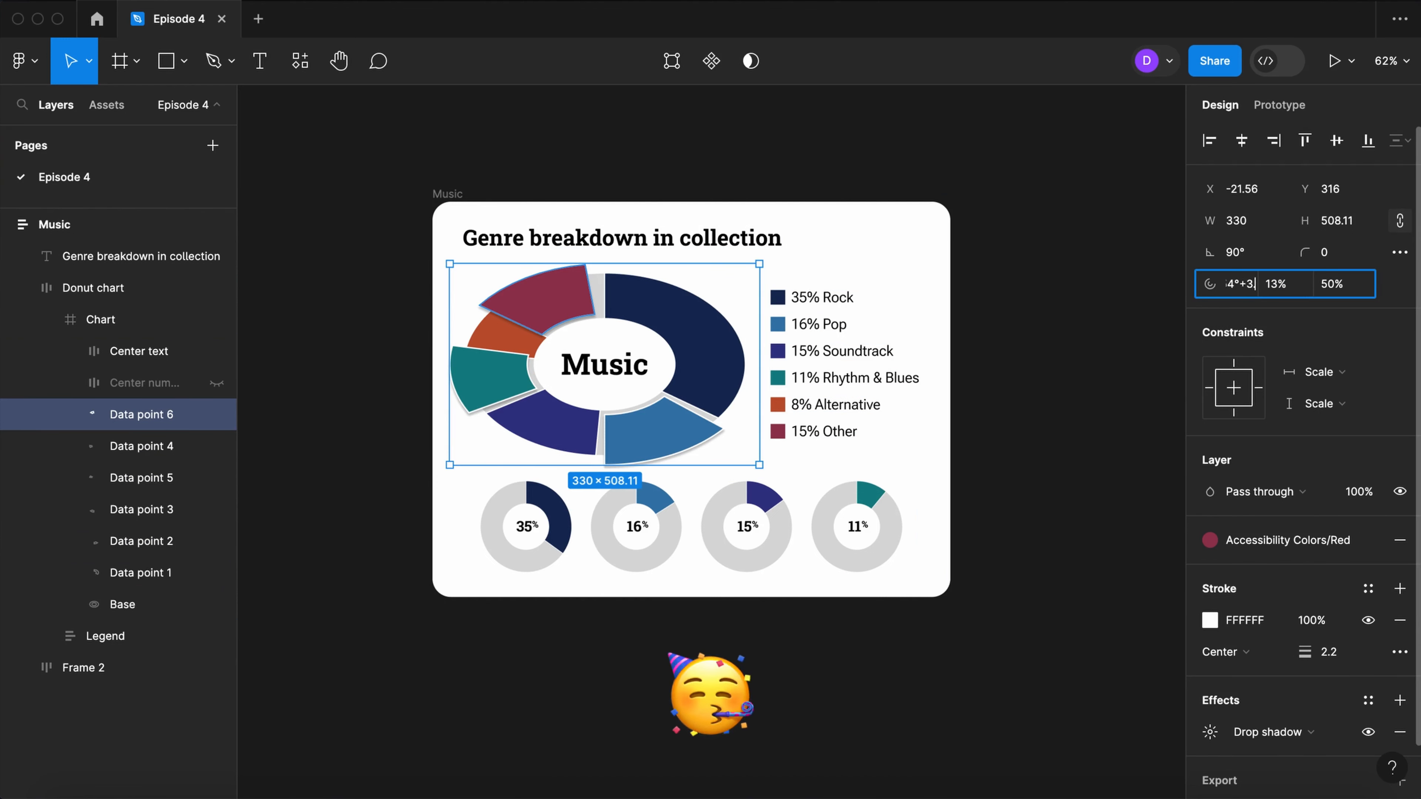
pyautogui.click(1043, 535)
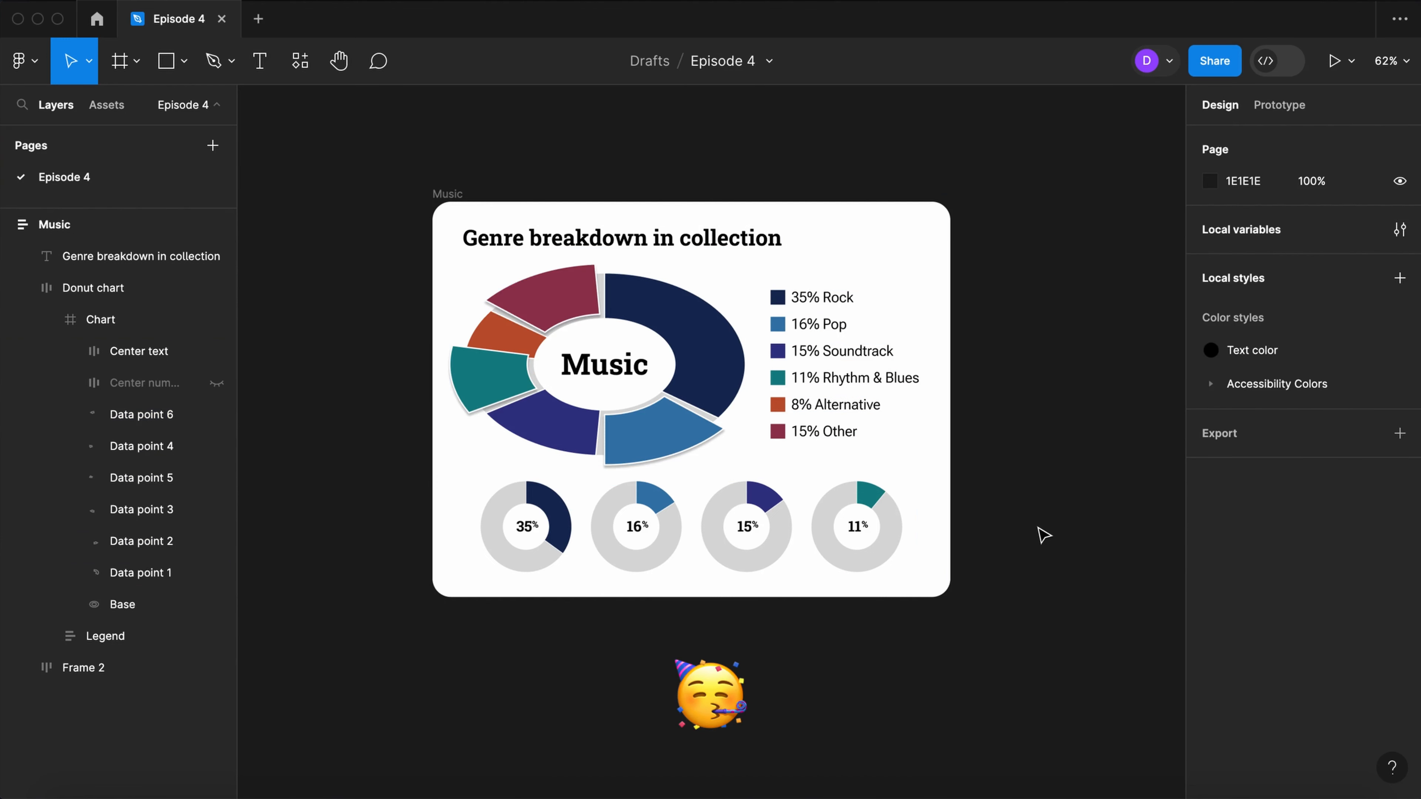